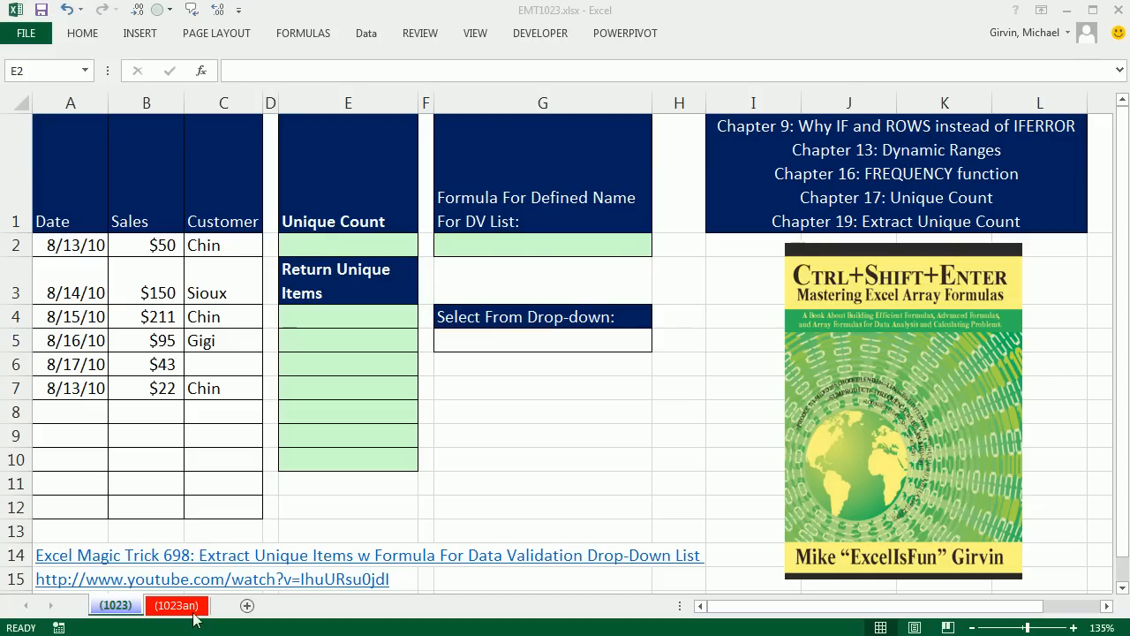
pyautogui.moveTo(569, 26)
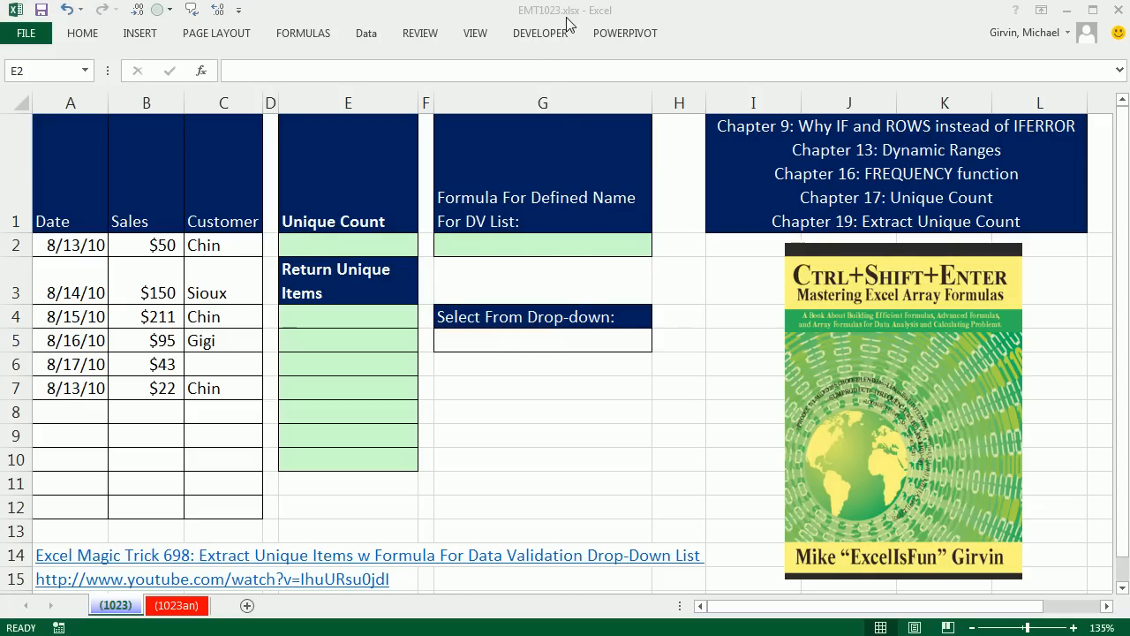
# Pick Sioux from the G5 drop-down on the finished sheet, then return to sheet 1023an.
pyautogui.click(346, 244)
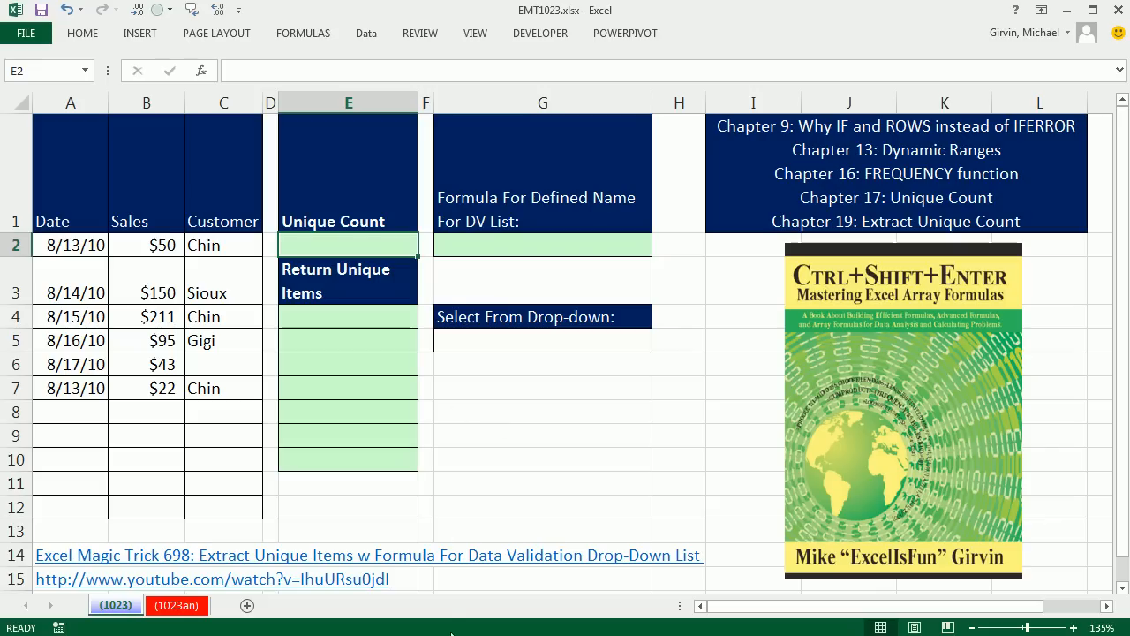
pyautogui.moveTo(569, 472)
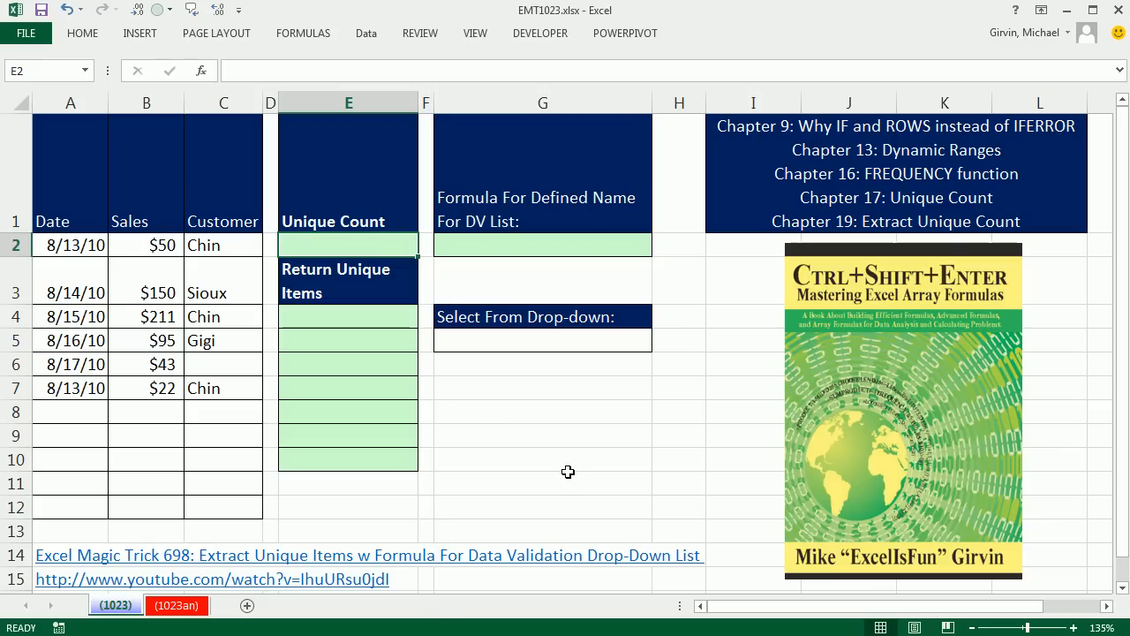
pyautogui.moveTo(406, 318)
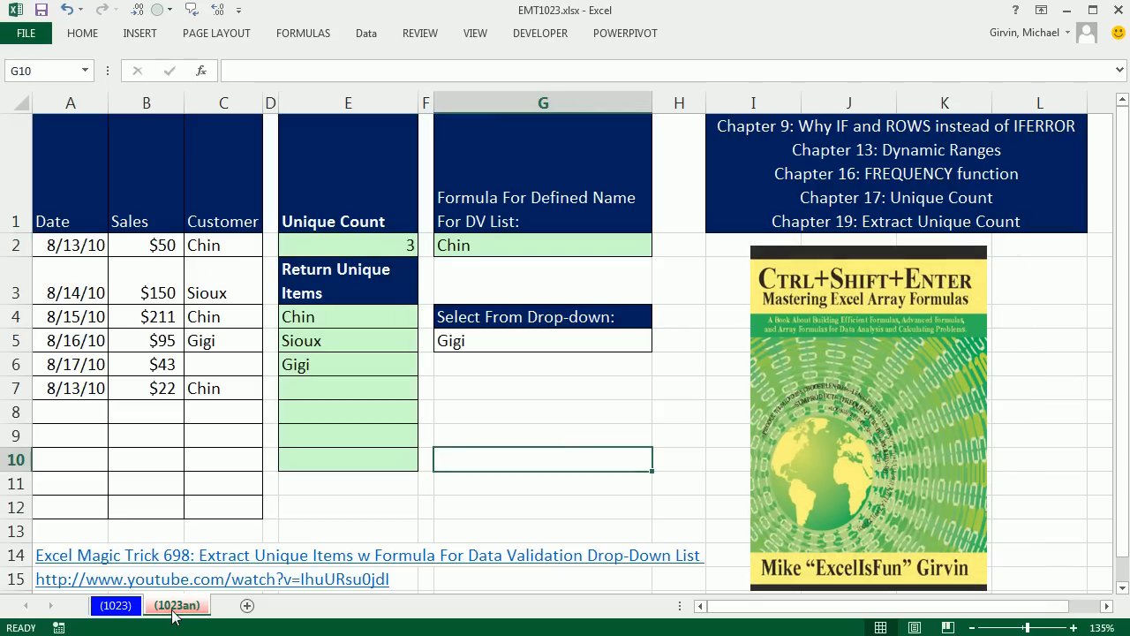
pyautogui.moveTo(219, 244)
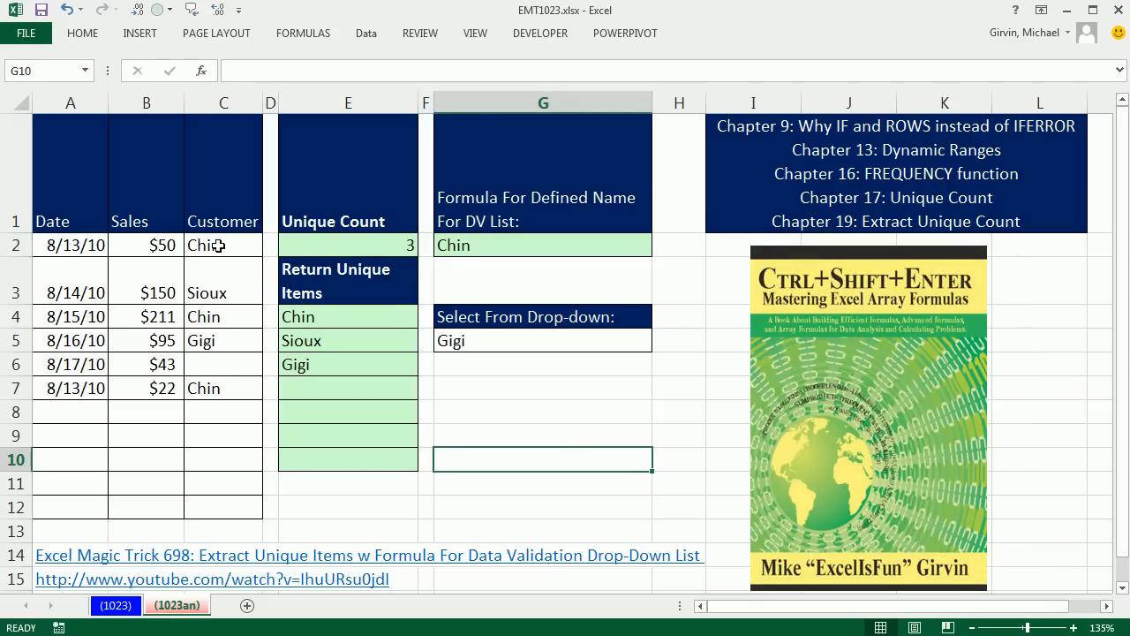
pyautogui.moveTo(585, 463)
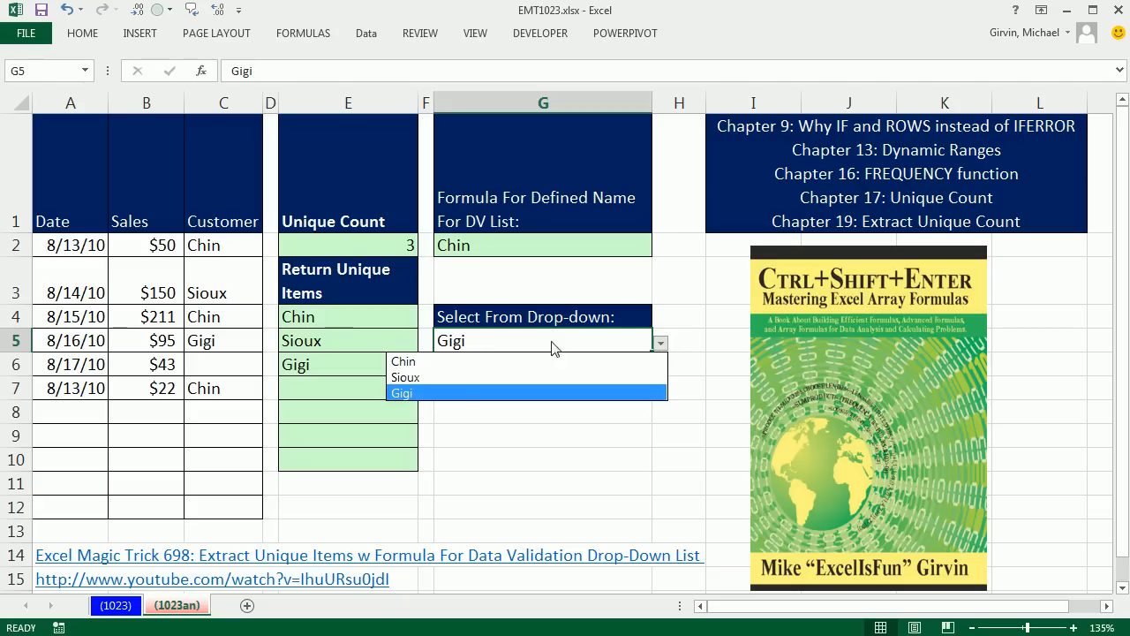
pyautogui.moveTo(438, 378)
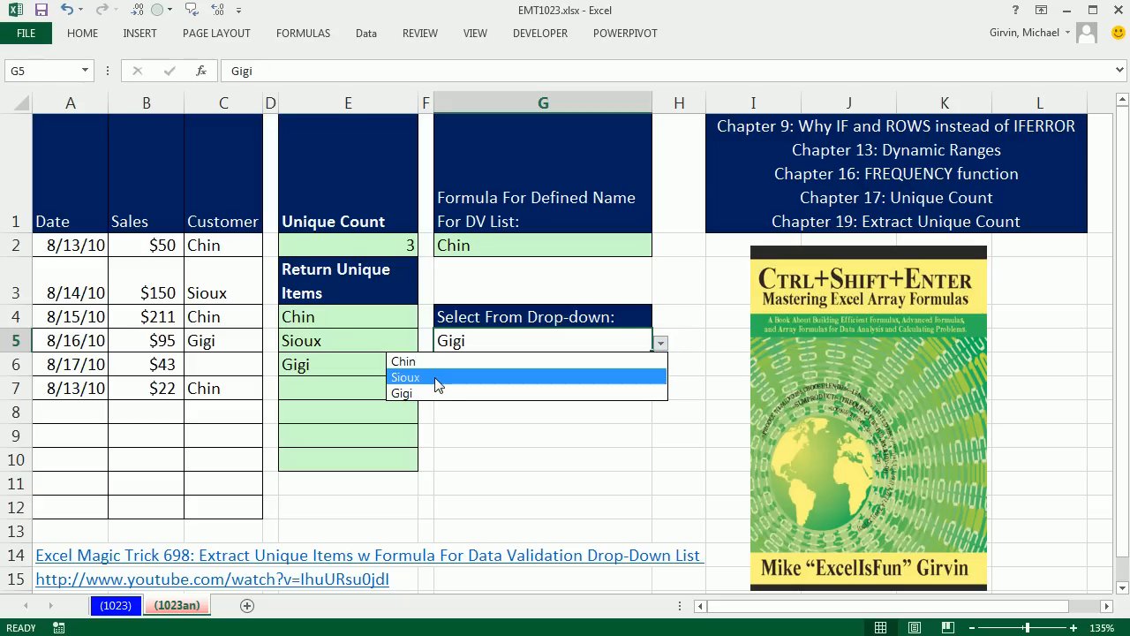
pyautogui.click(406, 378)
pyautogui.write('Do')
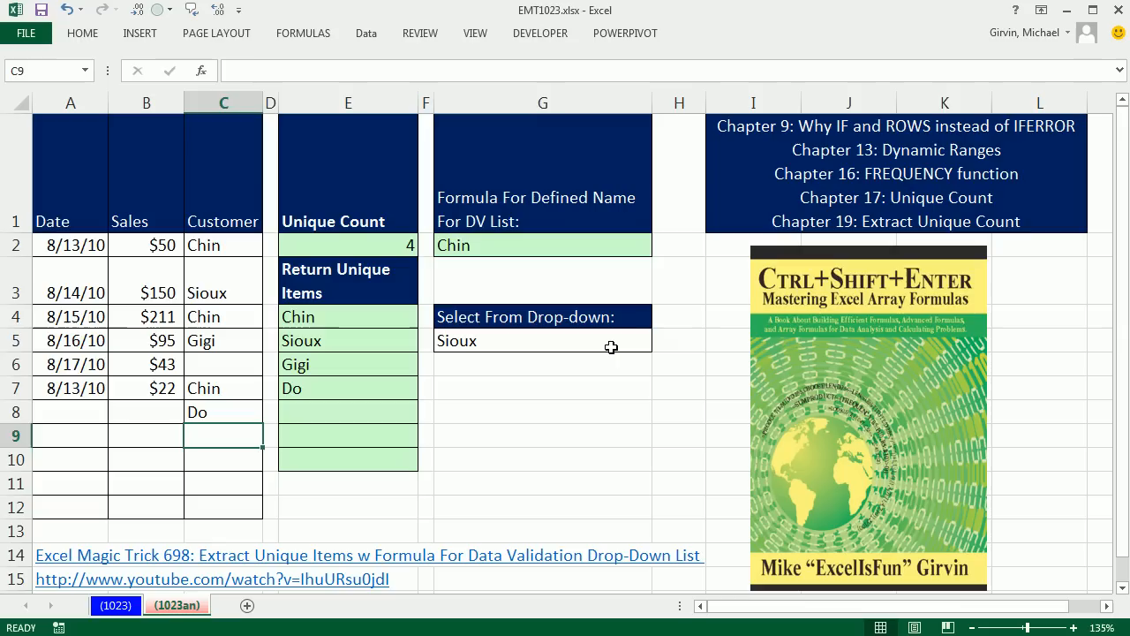
pyautogui.click(661, 341)
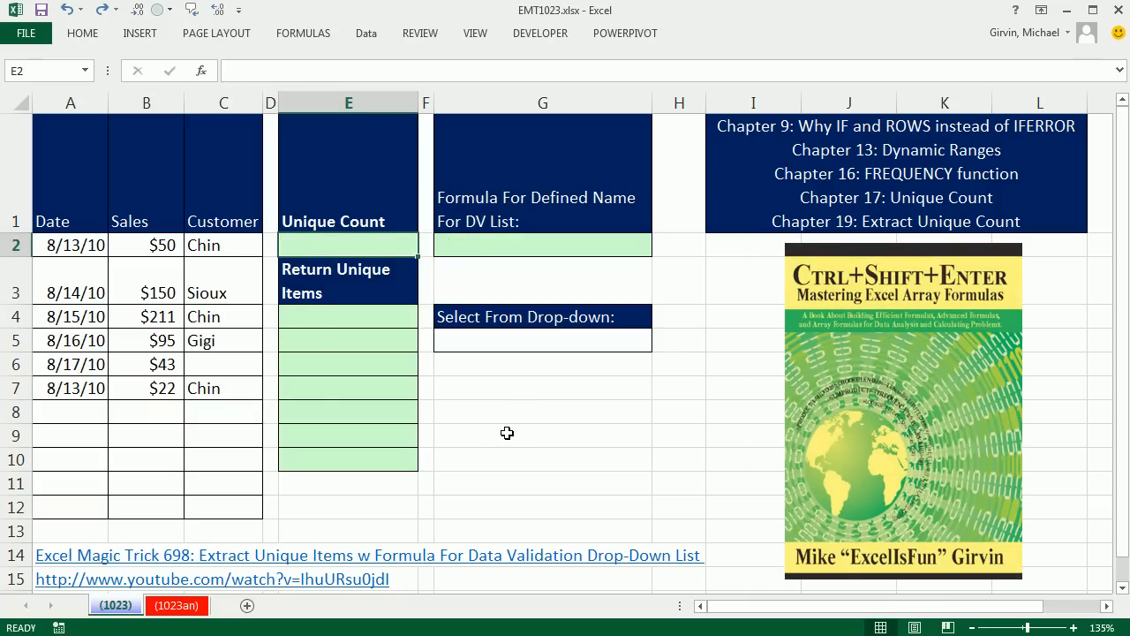
pyautogui.moveTo(864, 284)
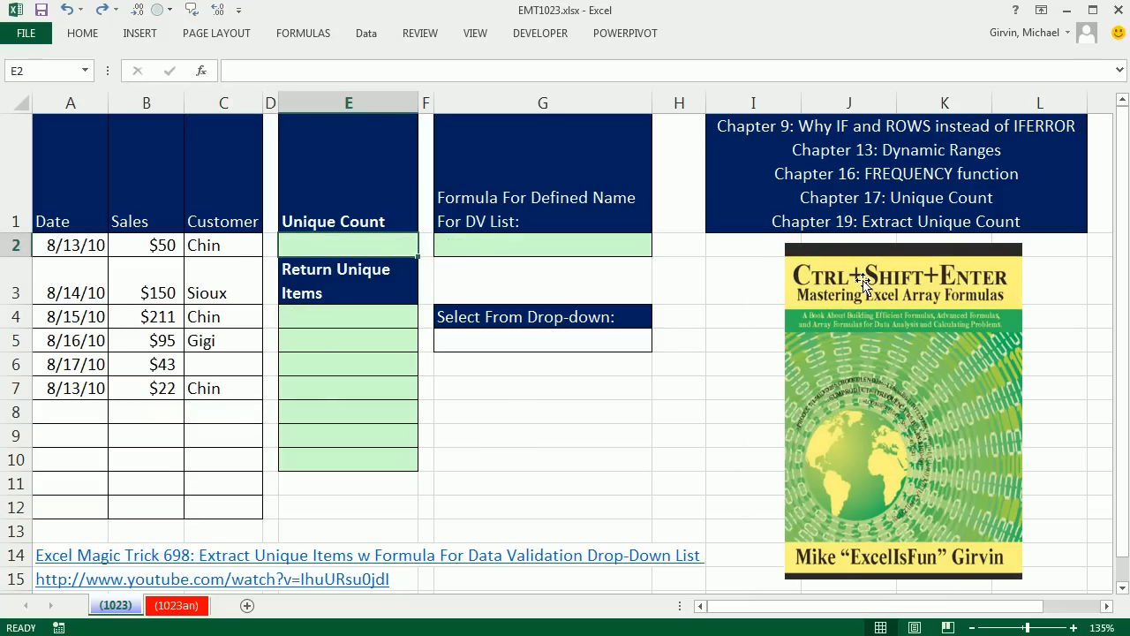
pyautogui.moveTo(1041, 305)
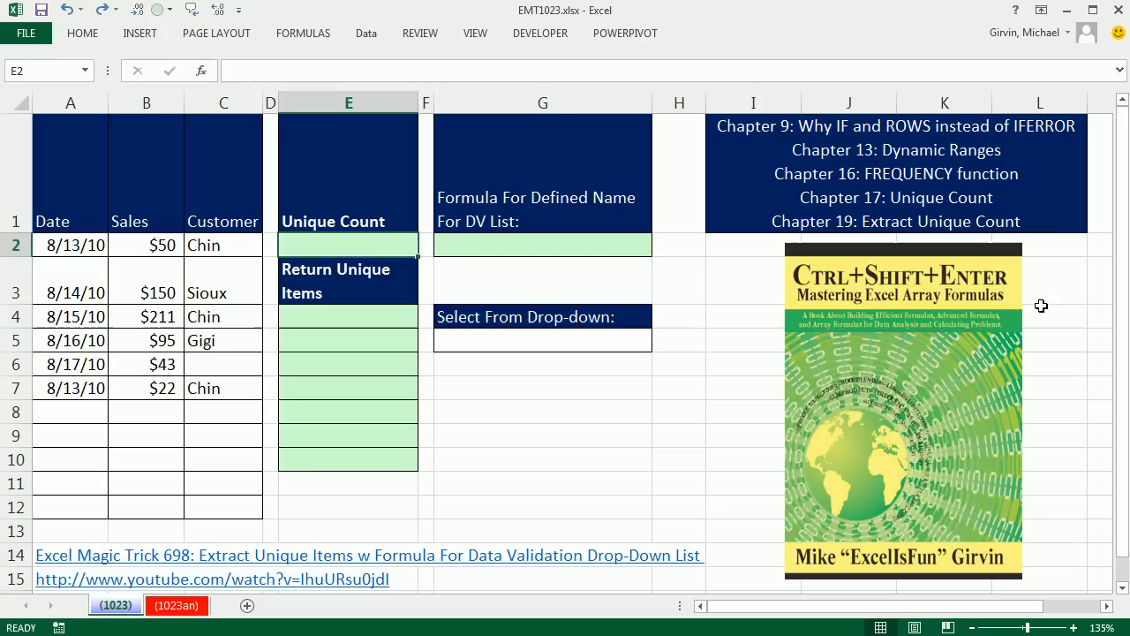
pyautogui.moveTo(738, 160)
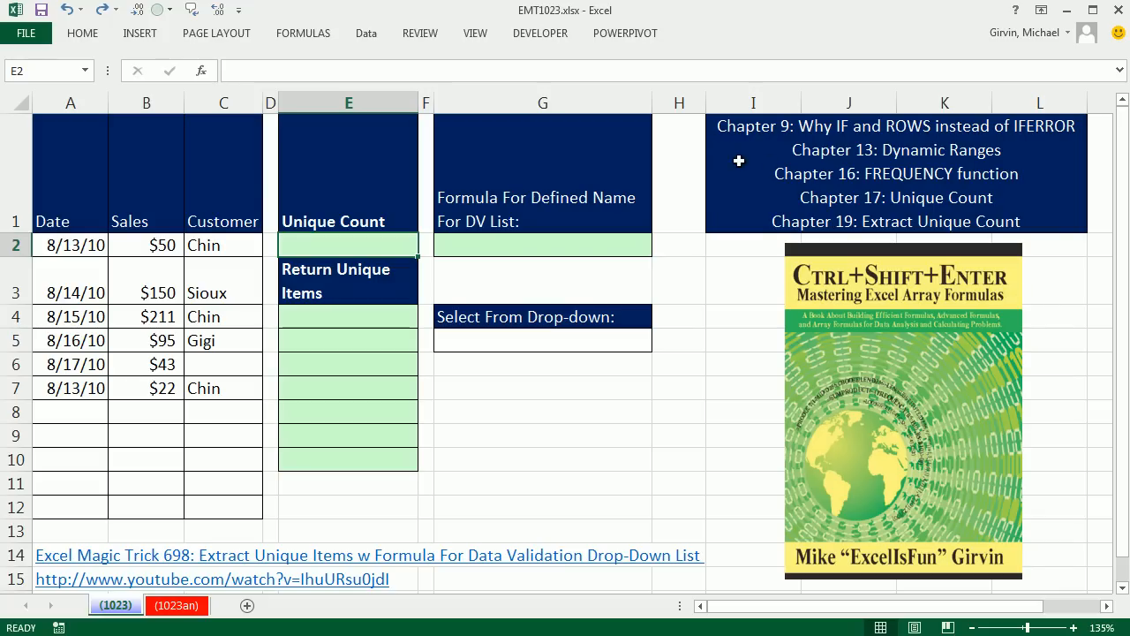
pyautogui.moveTo(315, 252)
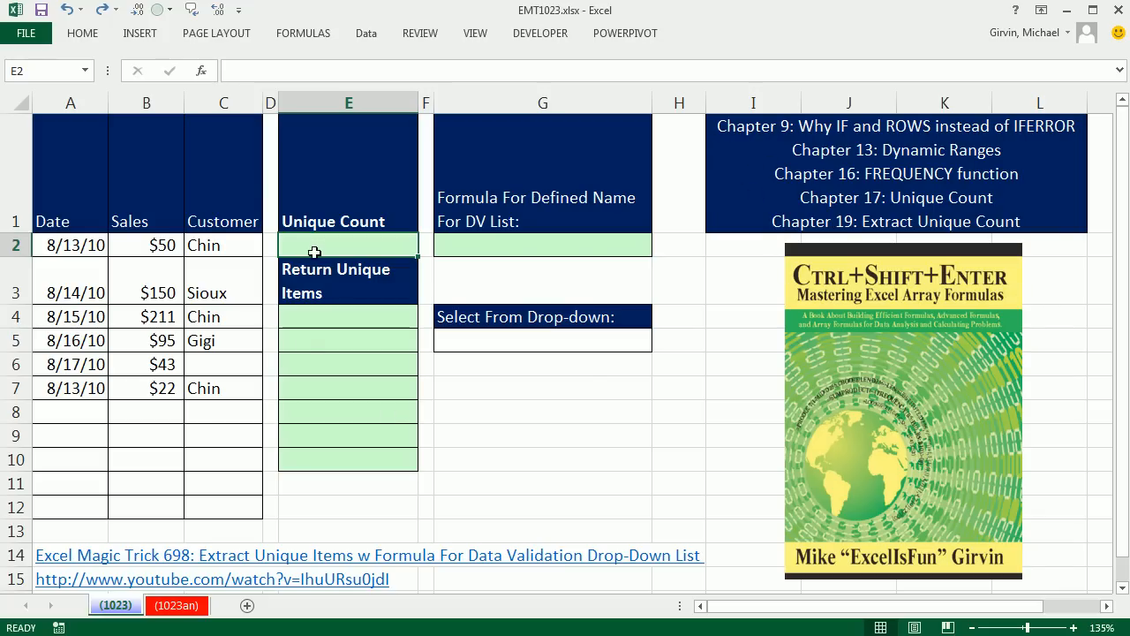
pyautogui.moveTo(613, 442)
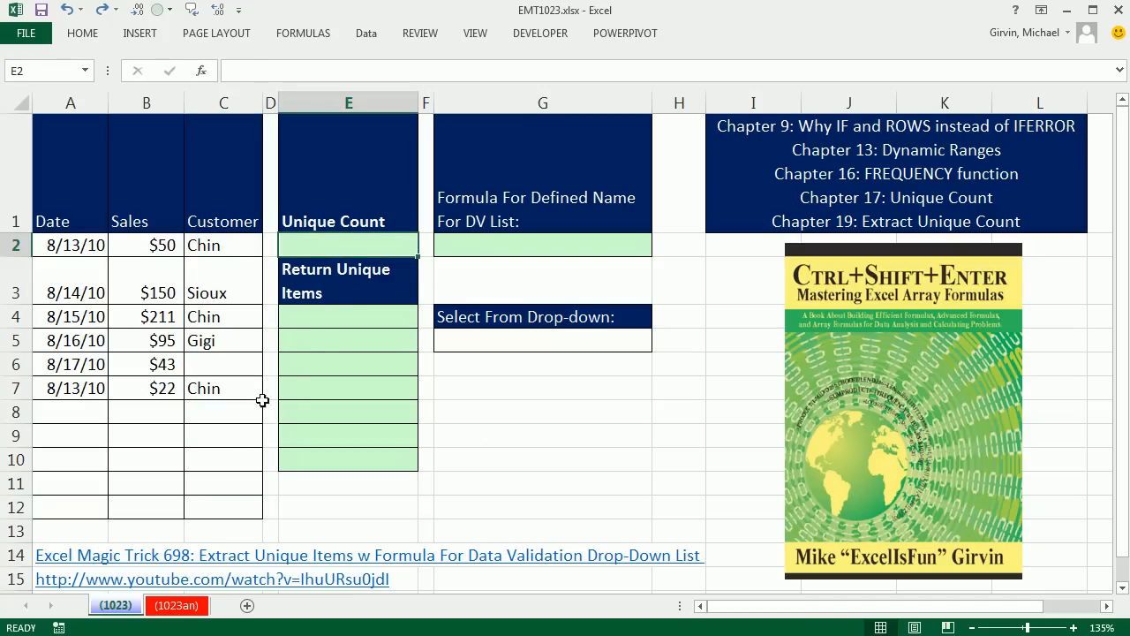
pyautogui.moveTo(328, 318)
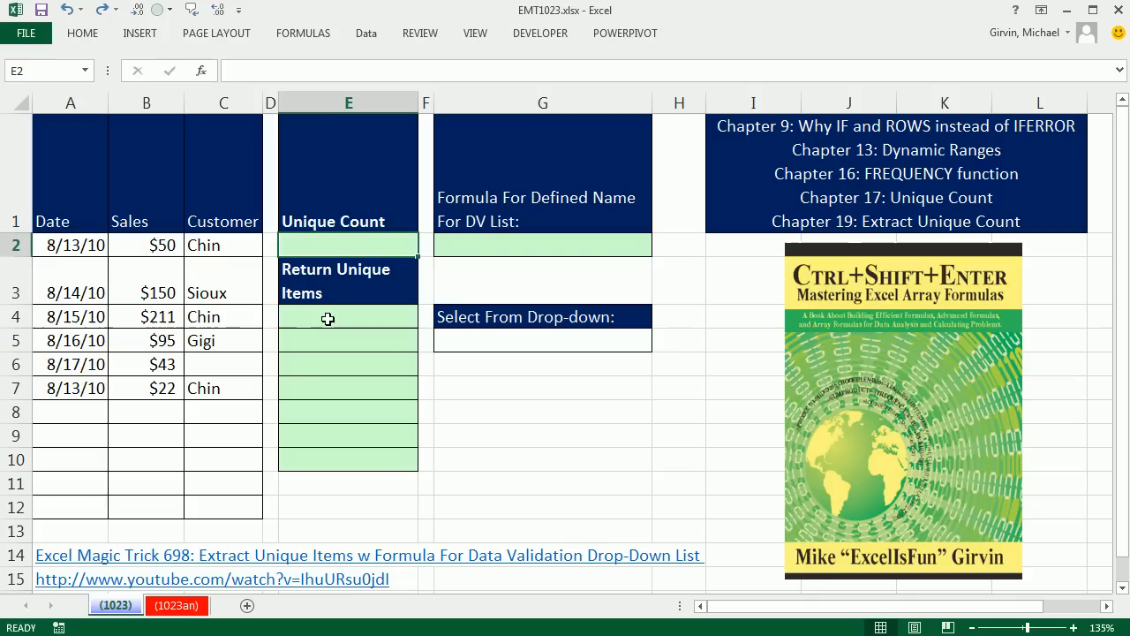
pyautogui.moveTo(511, 250)
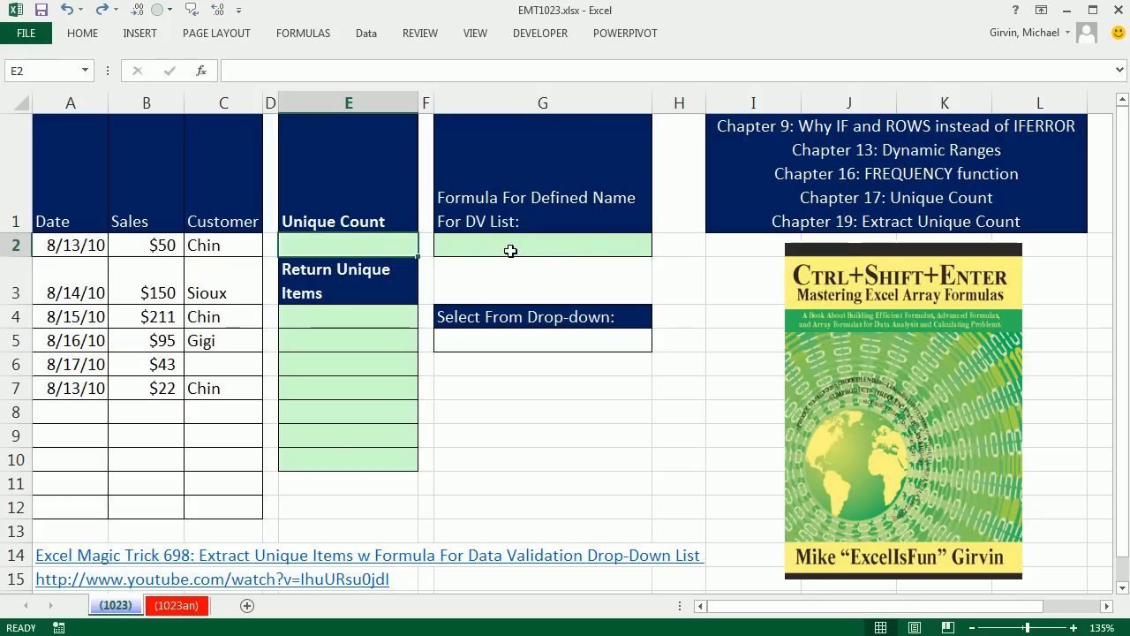
pyautogui.moveTo(456, 240)
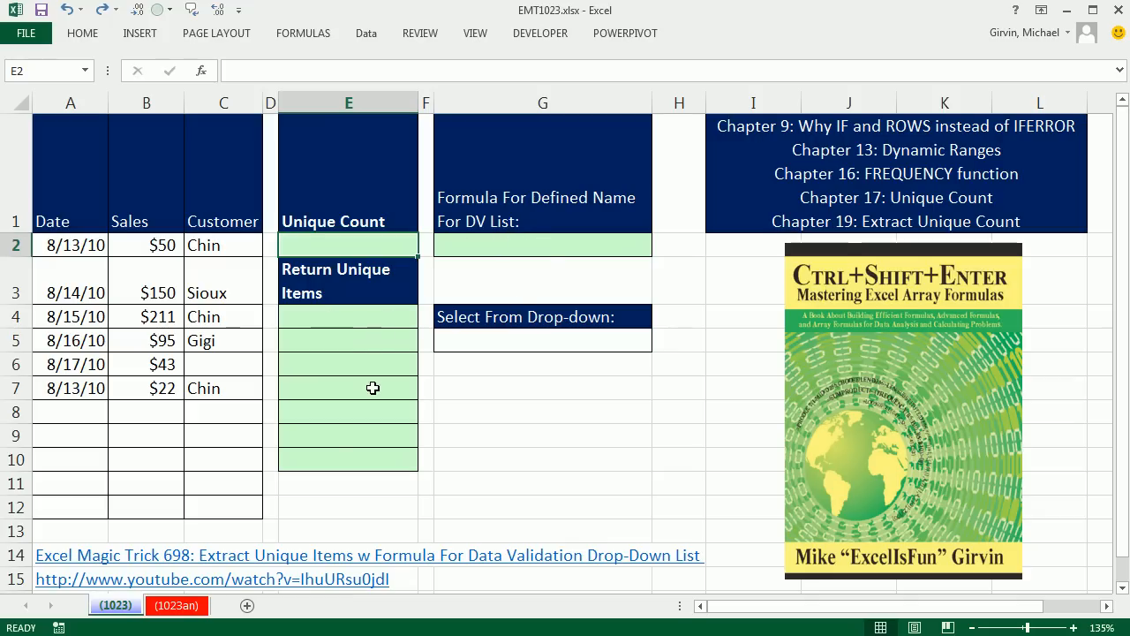
pyautogui.moveTo(502, 346)
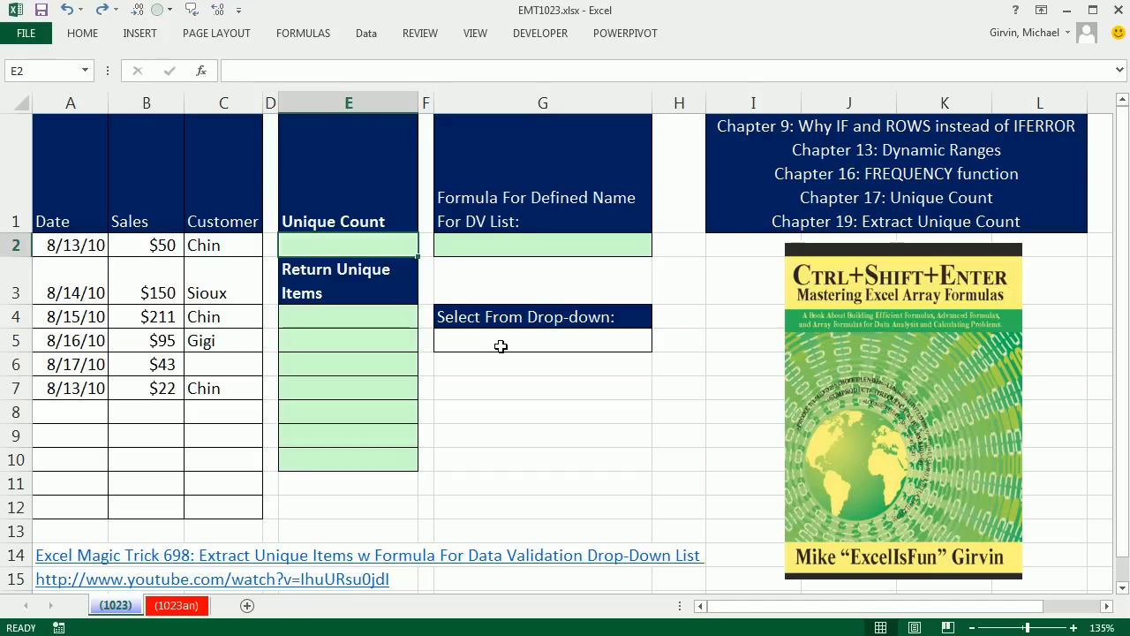
pyautogui.moveTo(346, 254)
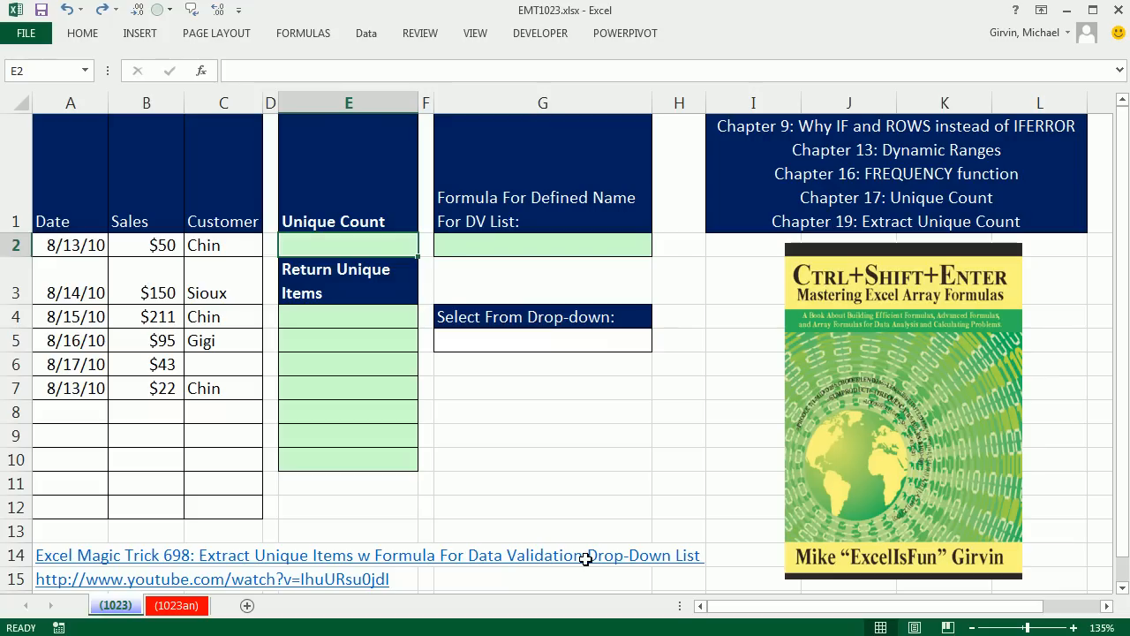
pyautogui.moveTo(341, 249)
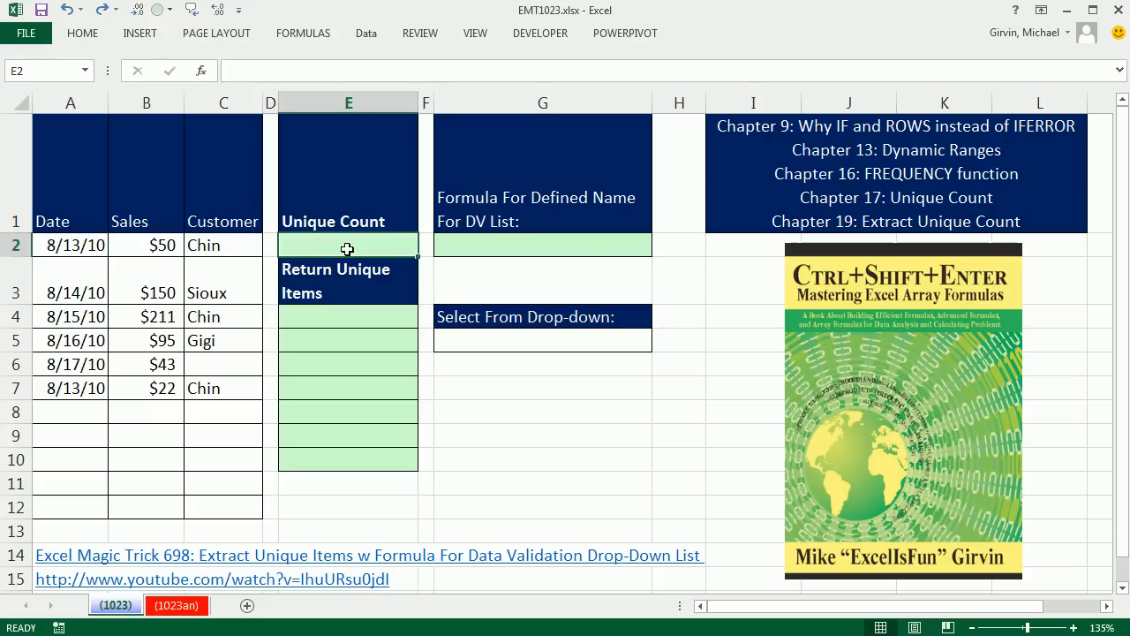
pyautogui.moveTo(399, 249)
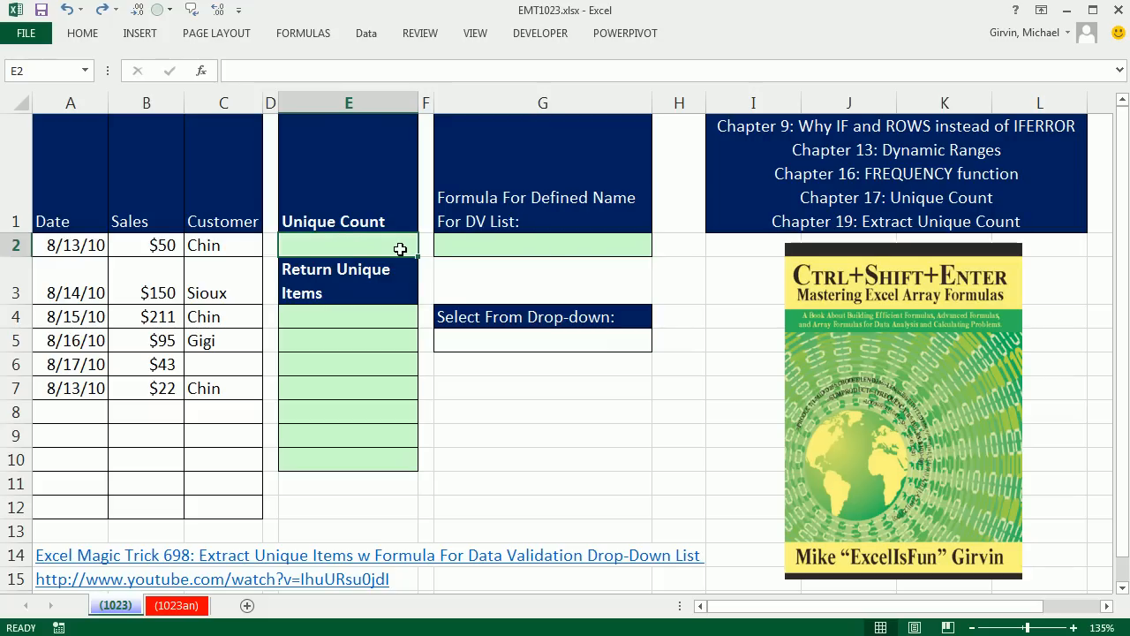
pyautogui.moveTo(222, 244)
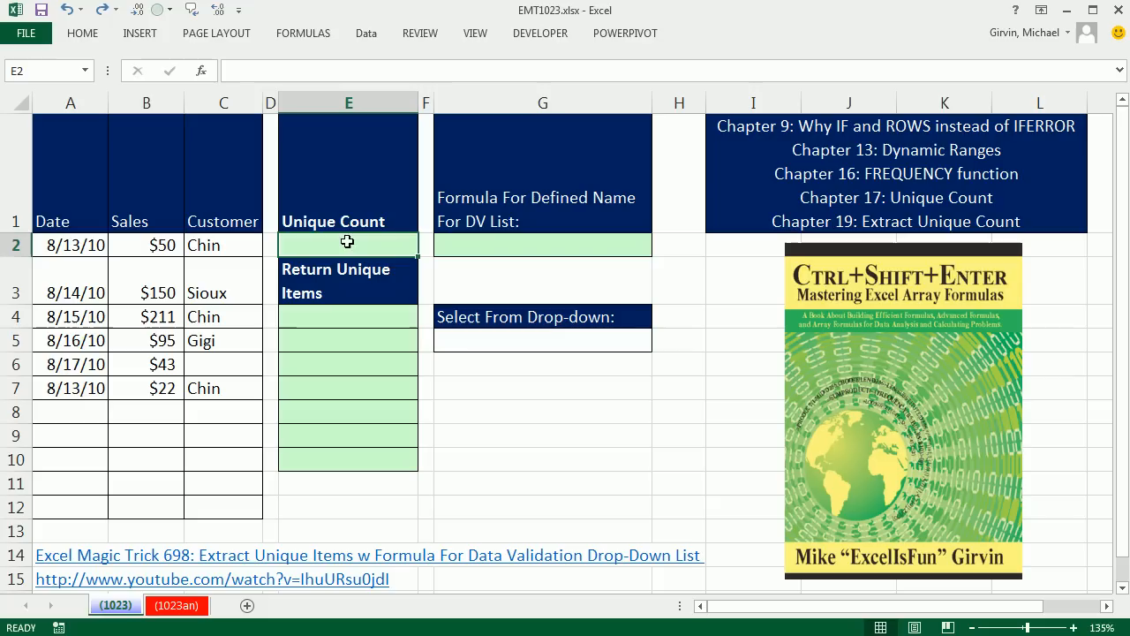
# Start the E2 unique-count formula with =FREQUENCY(.
pyautogui.write('=f')
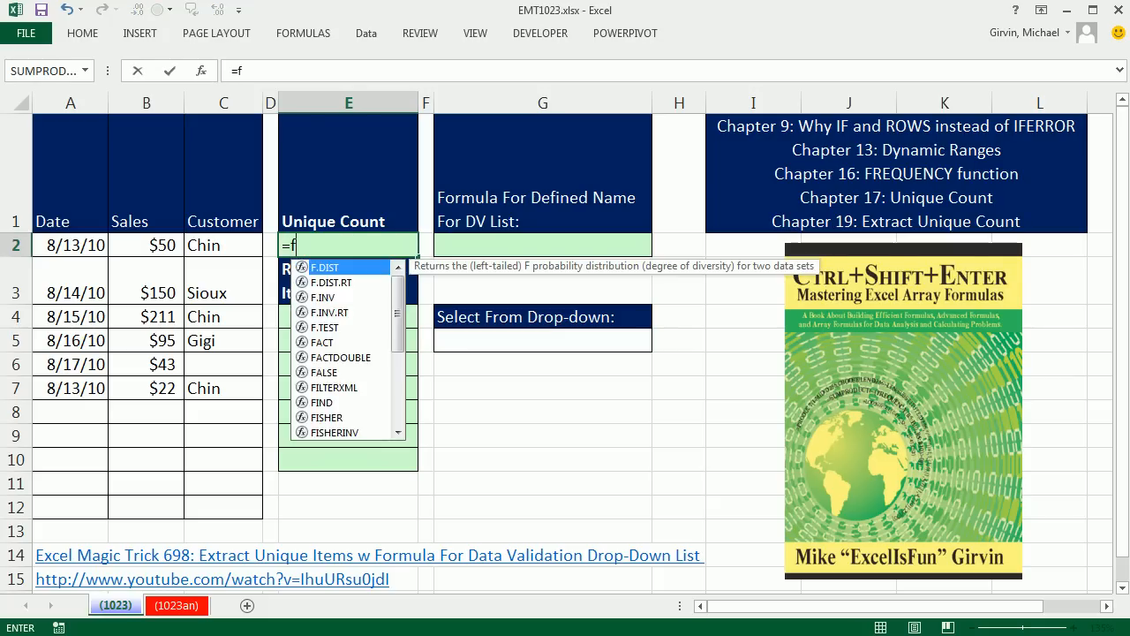
pyautogui.write('REQUENCY(')
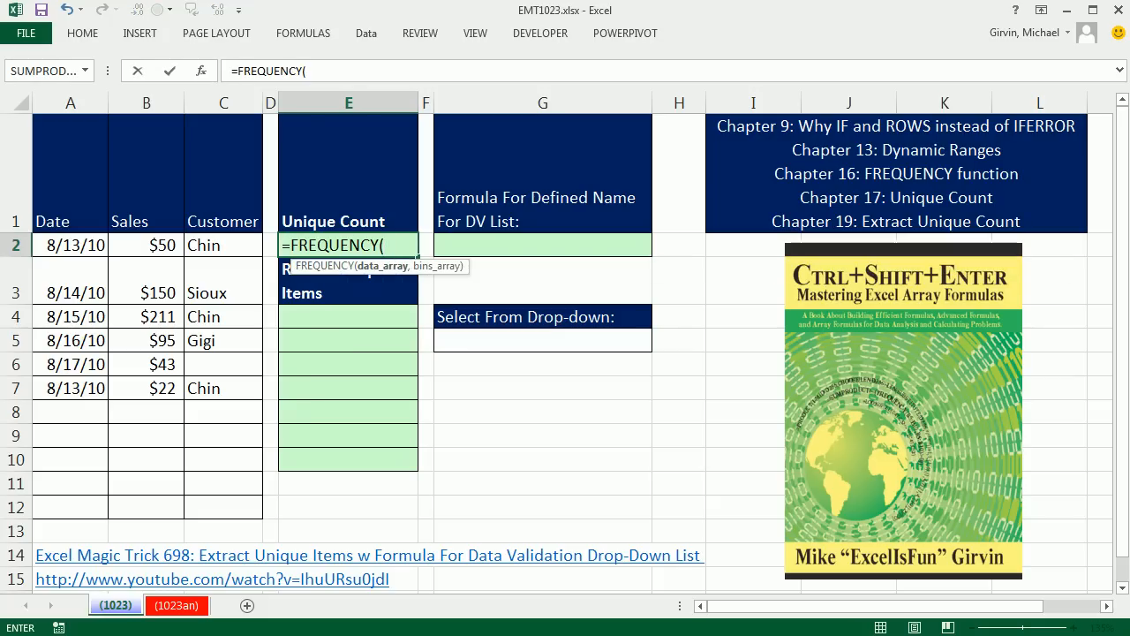
pyautogui.moveTo(287, 267)
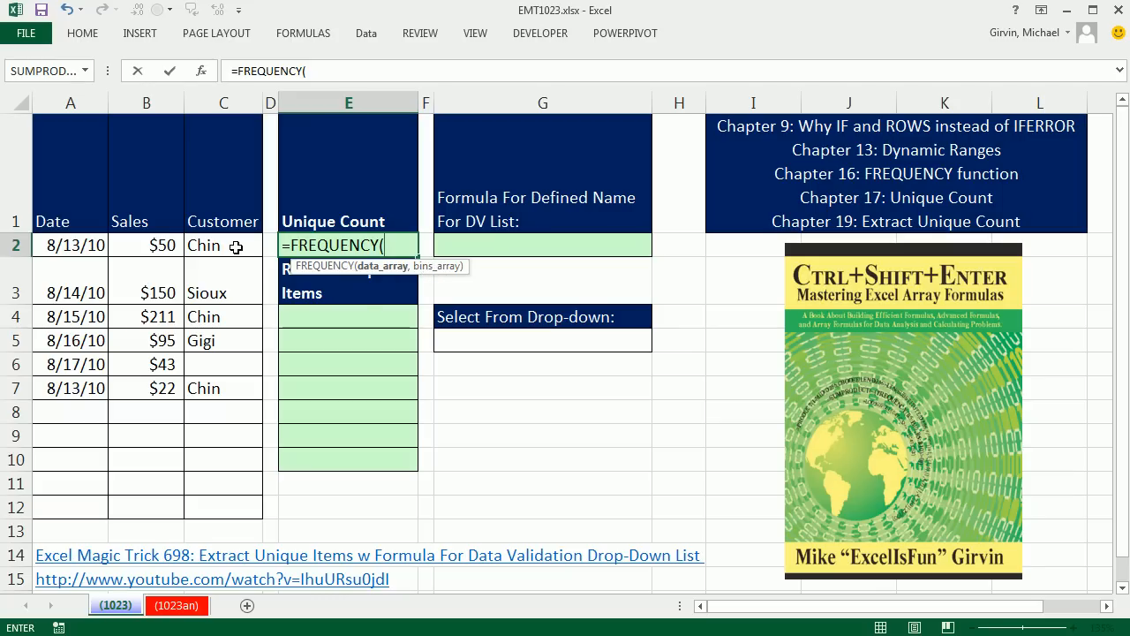
pyautogui.moveTo(421, 438)
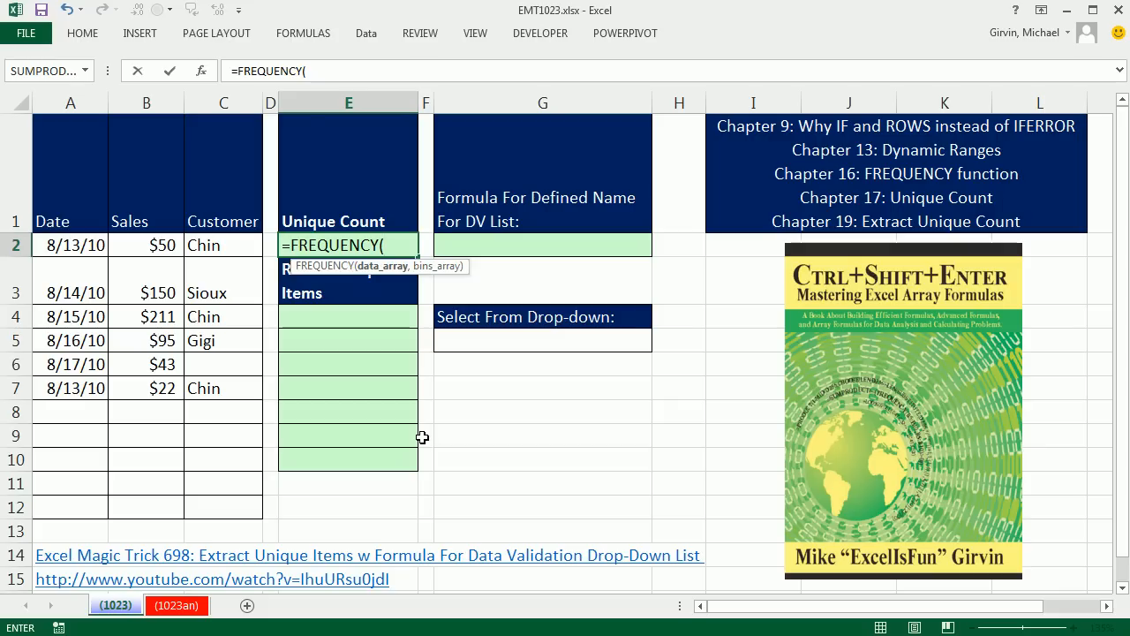
pyautogui.moveTo(214, 350)
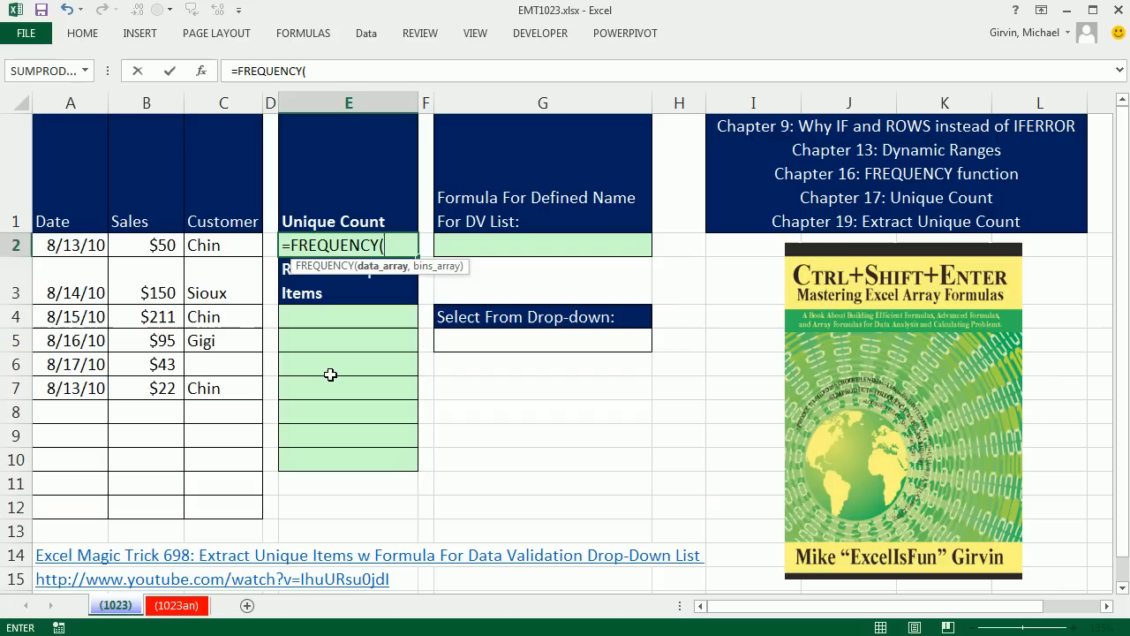
pyautogui.moveTo(141, 533)
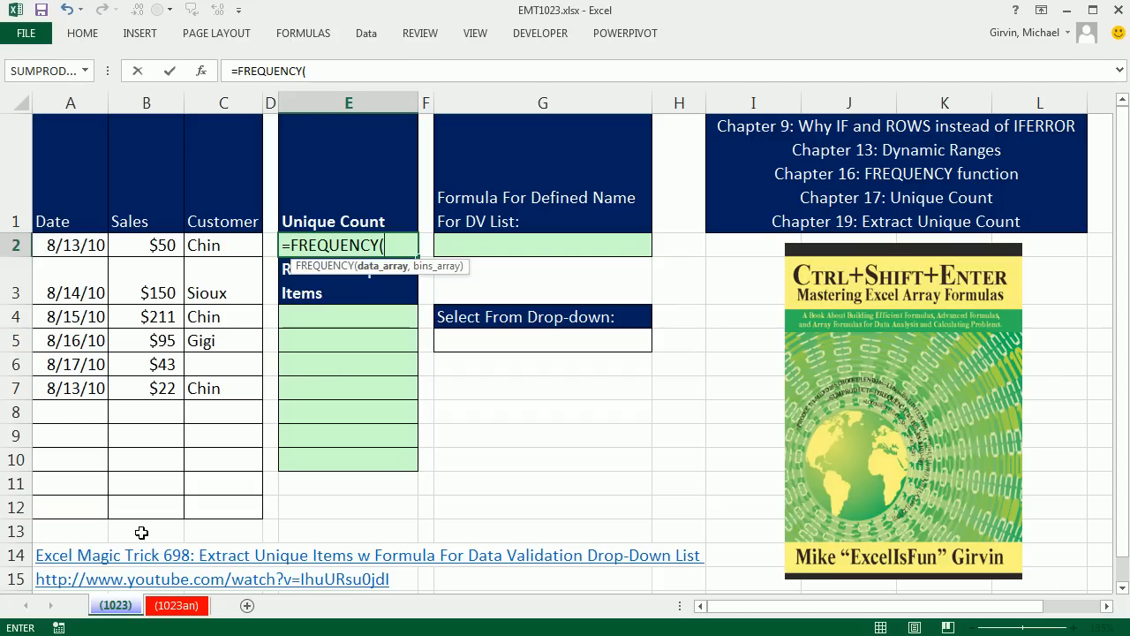
pyautogui.moveTo(189, 547)
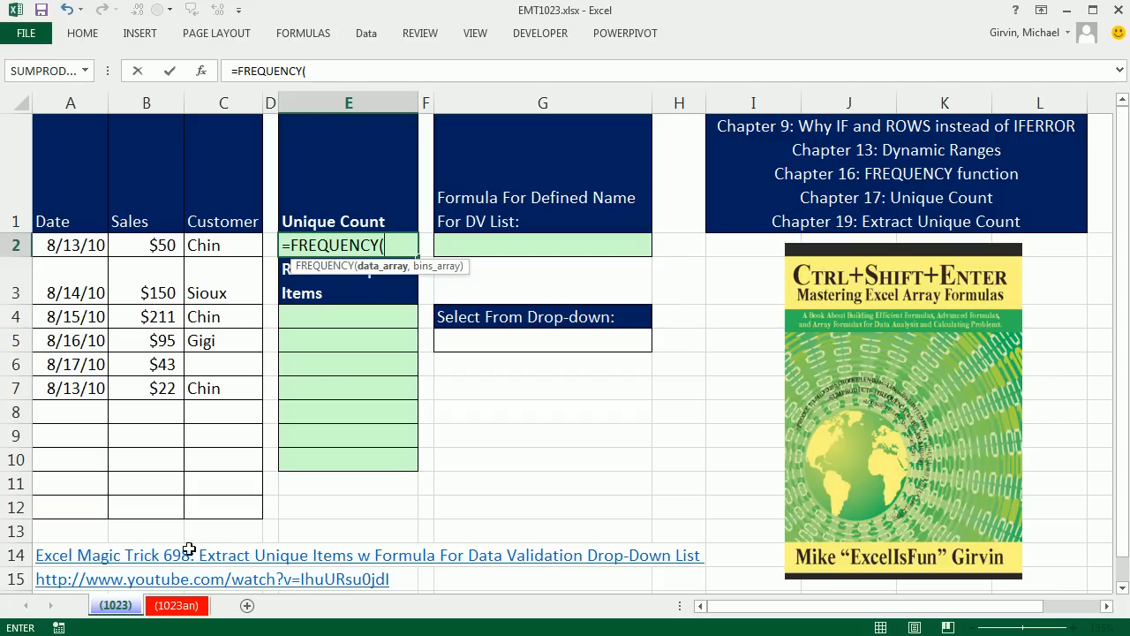
pyautogui.moveTo(262, 364)
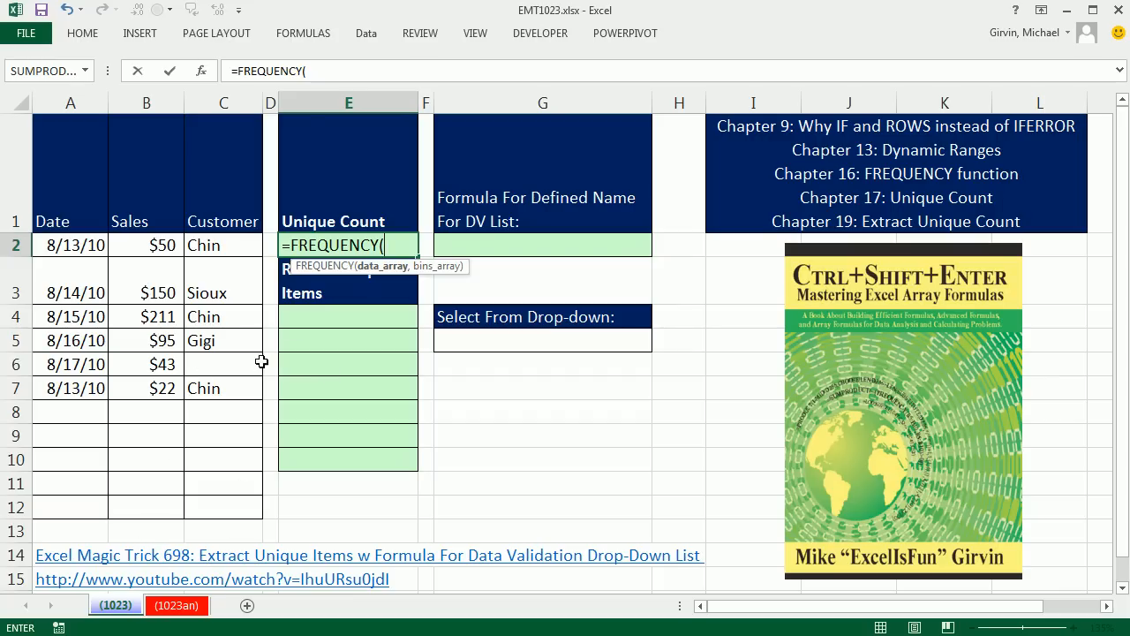
pyautogui.moveTo(377, 500)
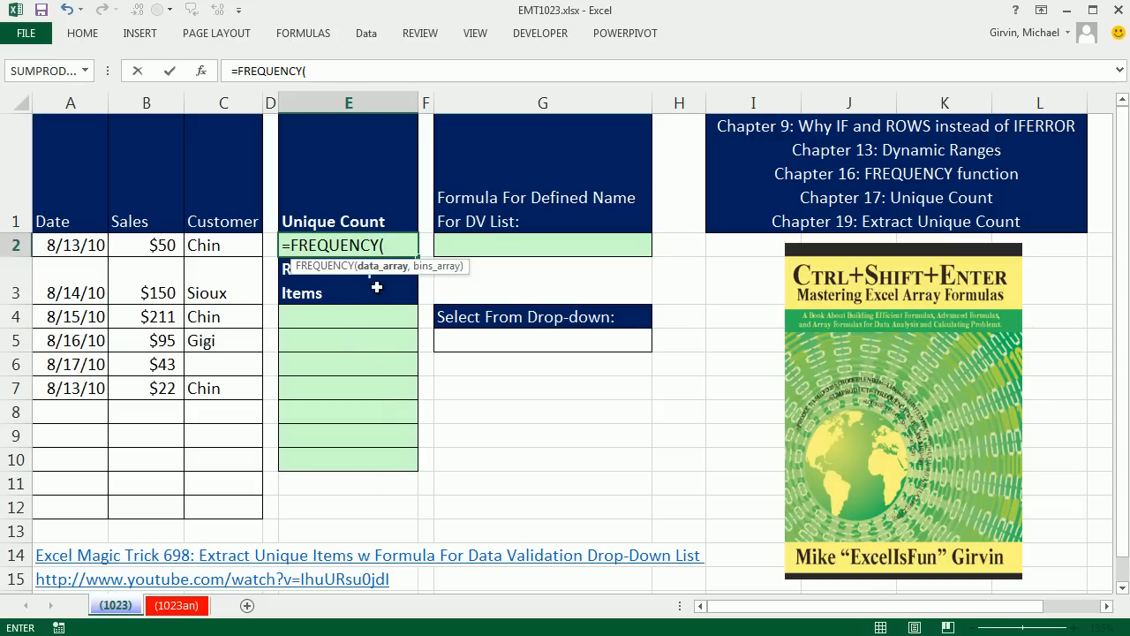
# Add the IF test $C$2:$C$12<>"" for non-blank customers as FREQUENCY's data.
pyautogui.write('IF(')
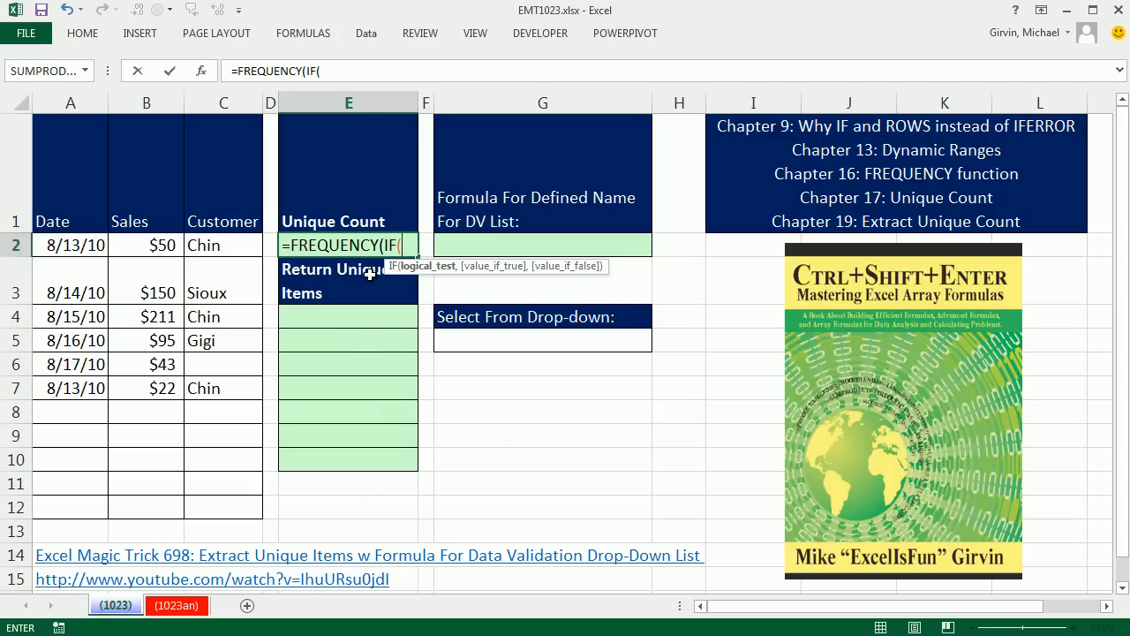
pyautogui.moveTo(223, 243); pyautogui.dragTo(223, 316)
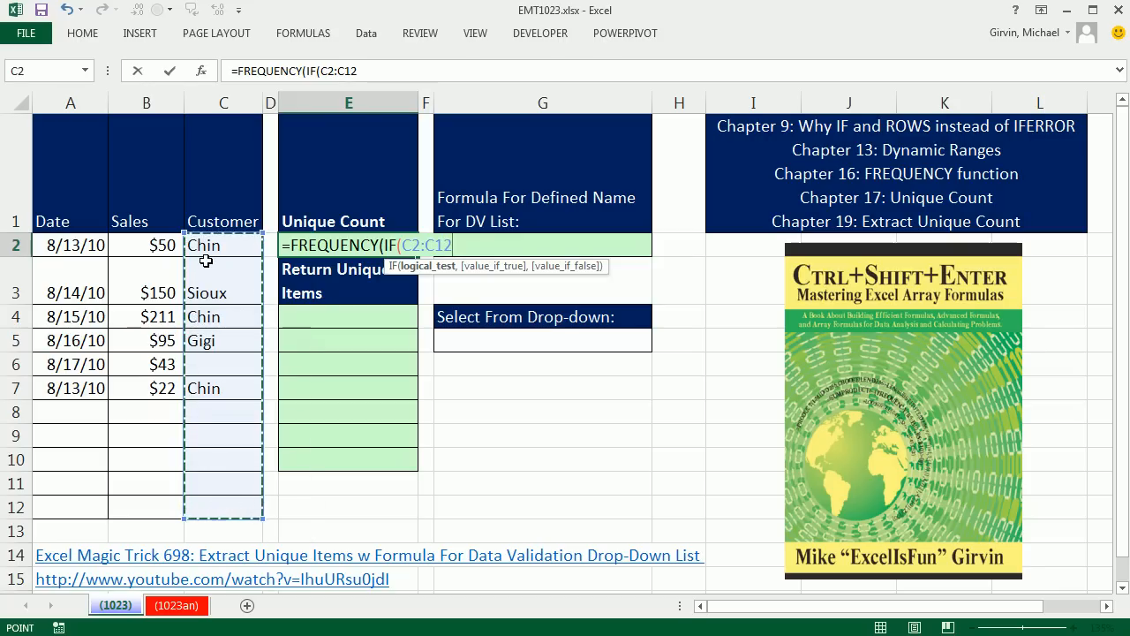
pyautogui.press('F4')
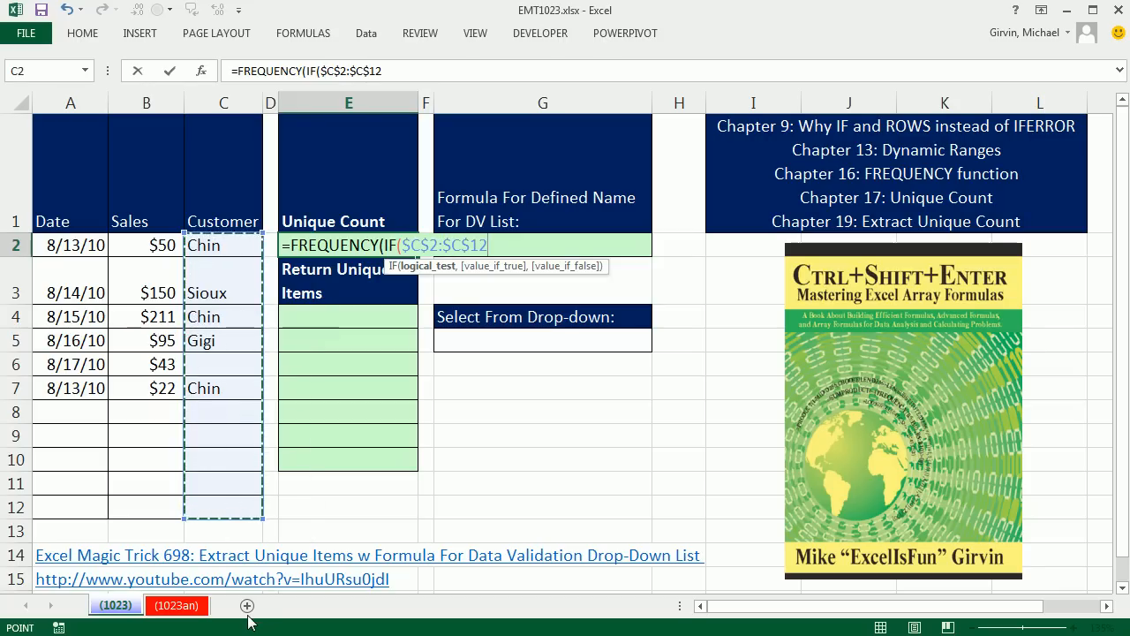
pyautogui.write('<>')
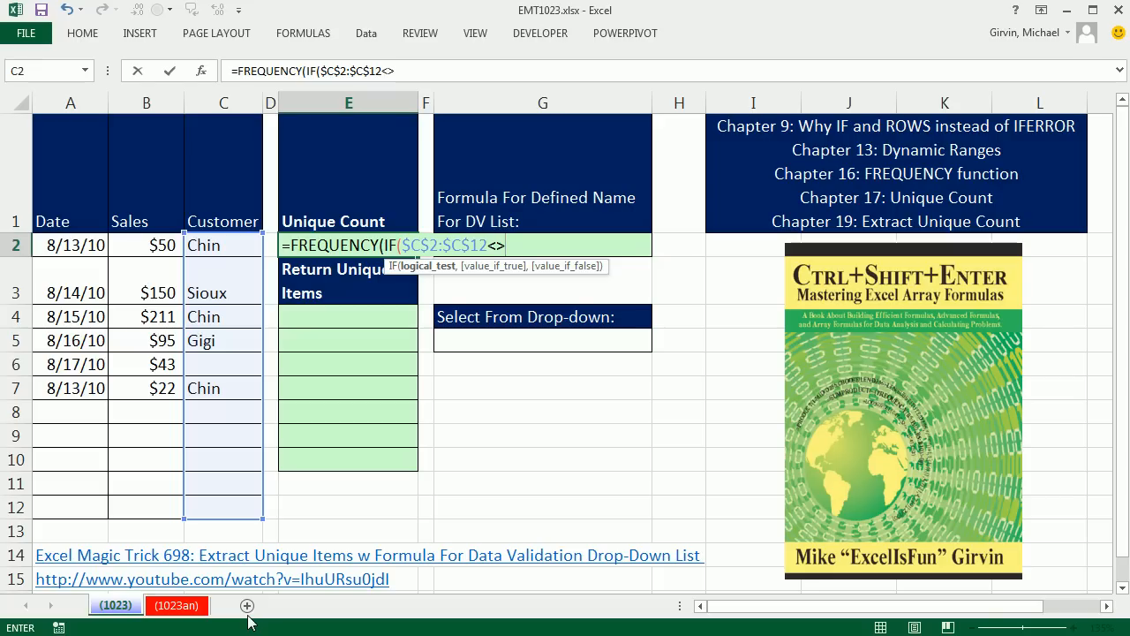
pyautogui.write('""')
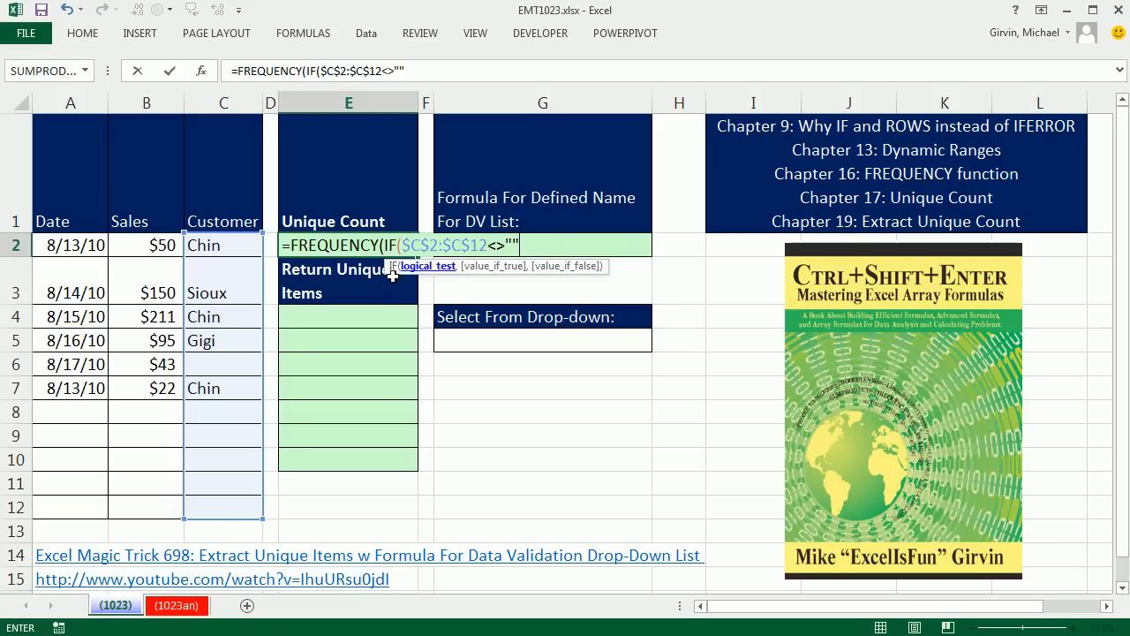
pyautogui.moveTo(397, 332)
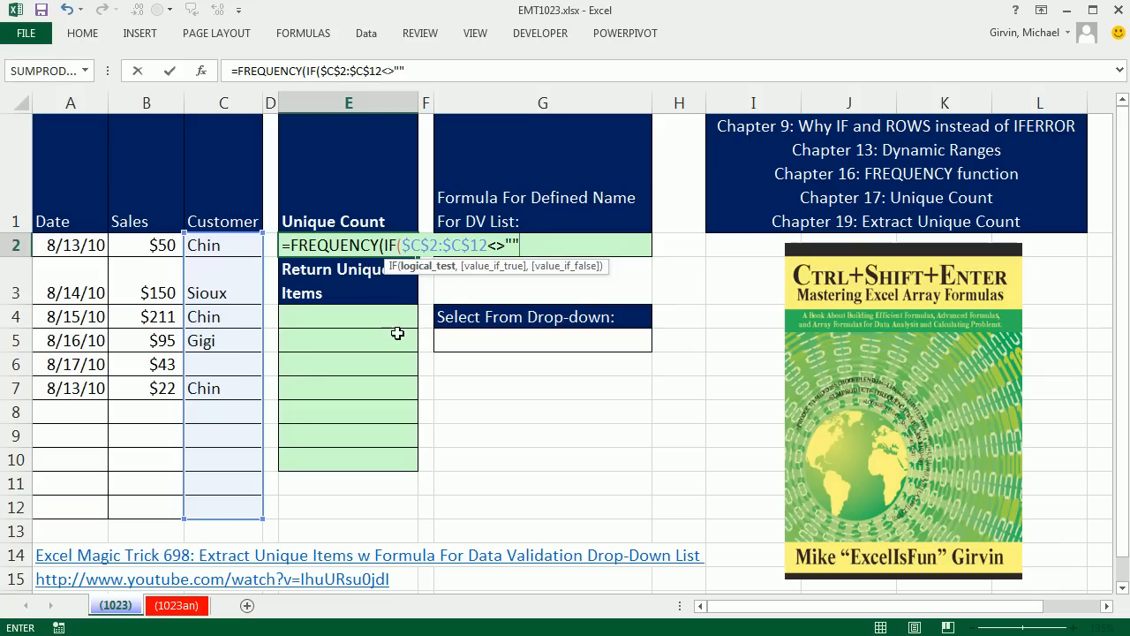
pyautogui.moveTo(477, 265)
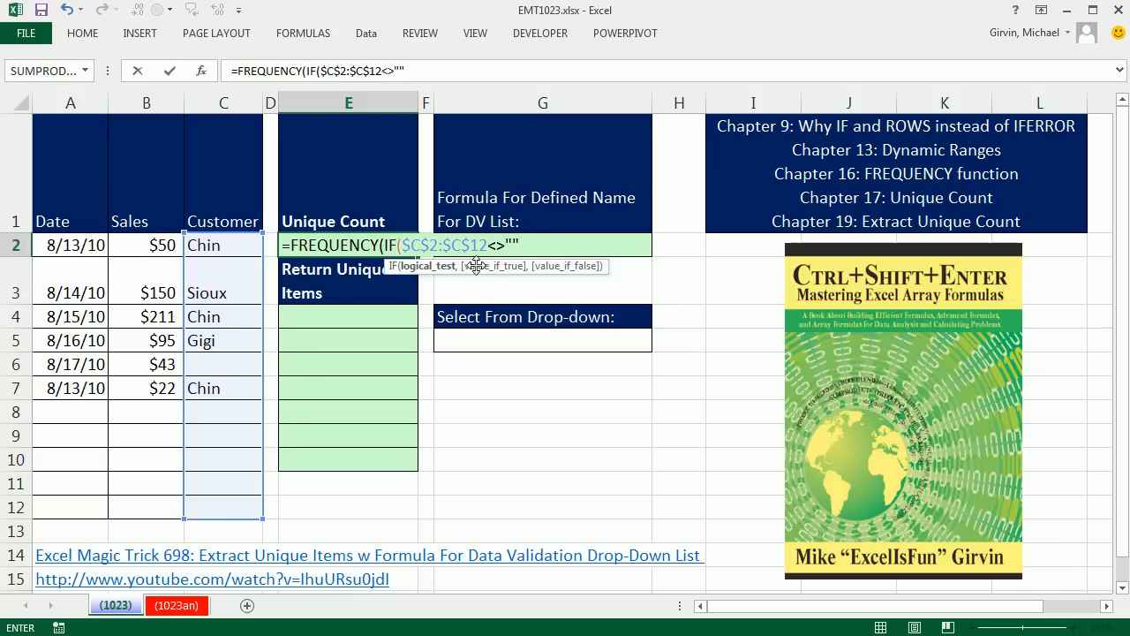
pyautogui.moveTo(226, 364)
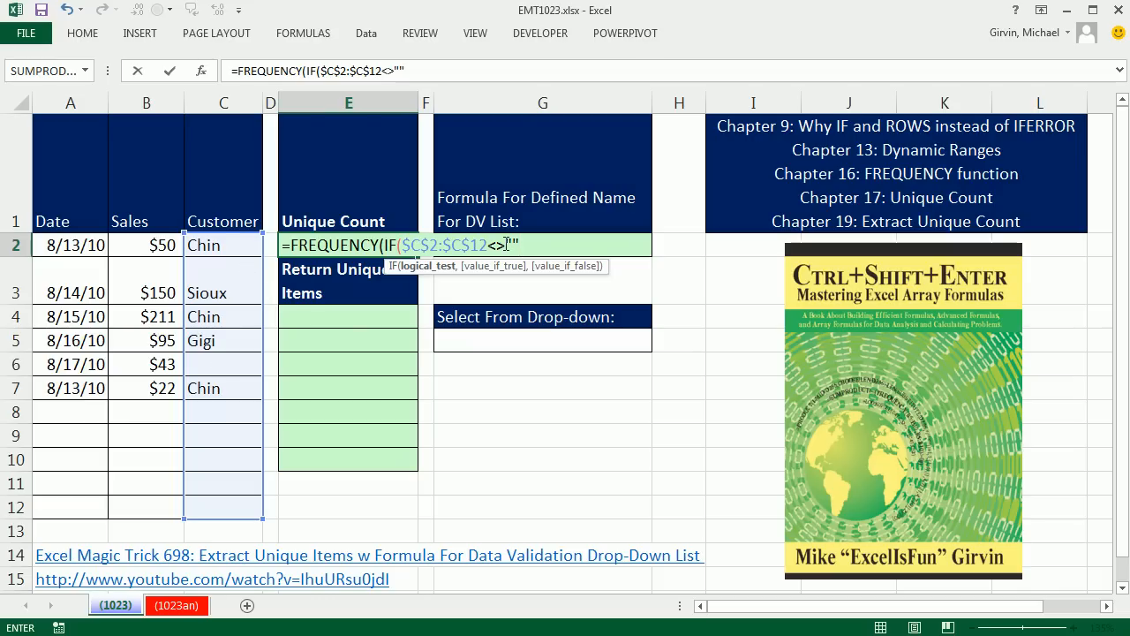
pyautogui.moveTo(505, 279)
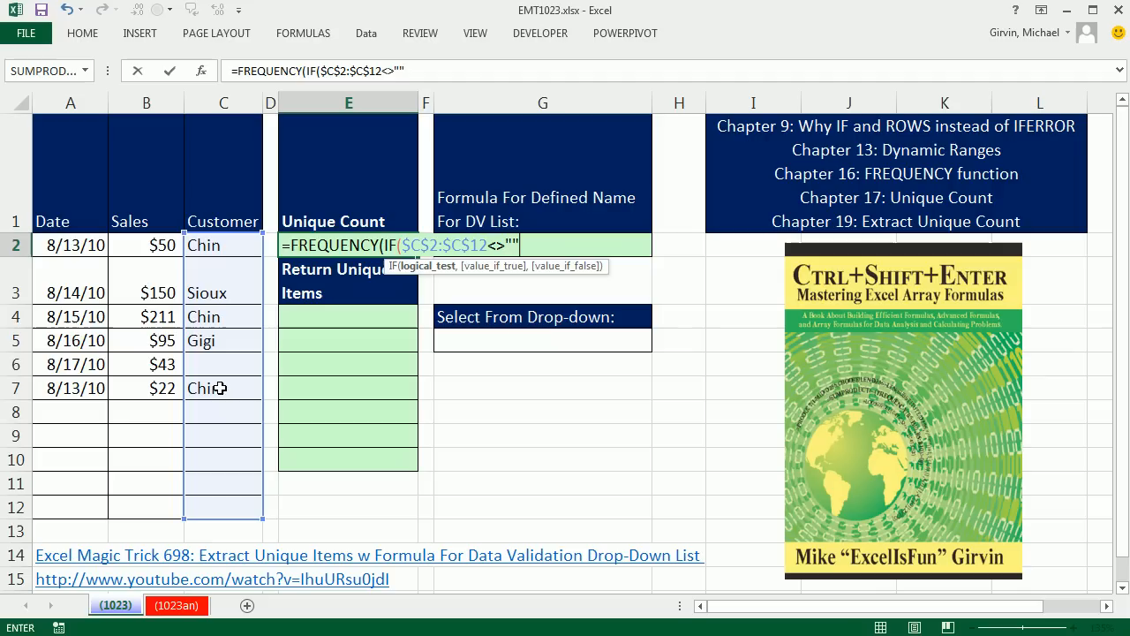
# Add MATCH($C$2:$C$12,$C$2:$C$12,0) as the IF's true result.
pyautogui.write(',')
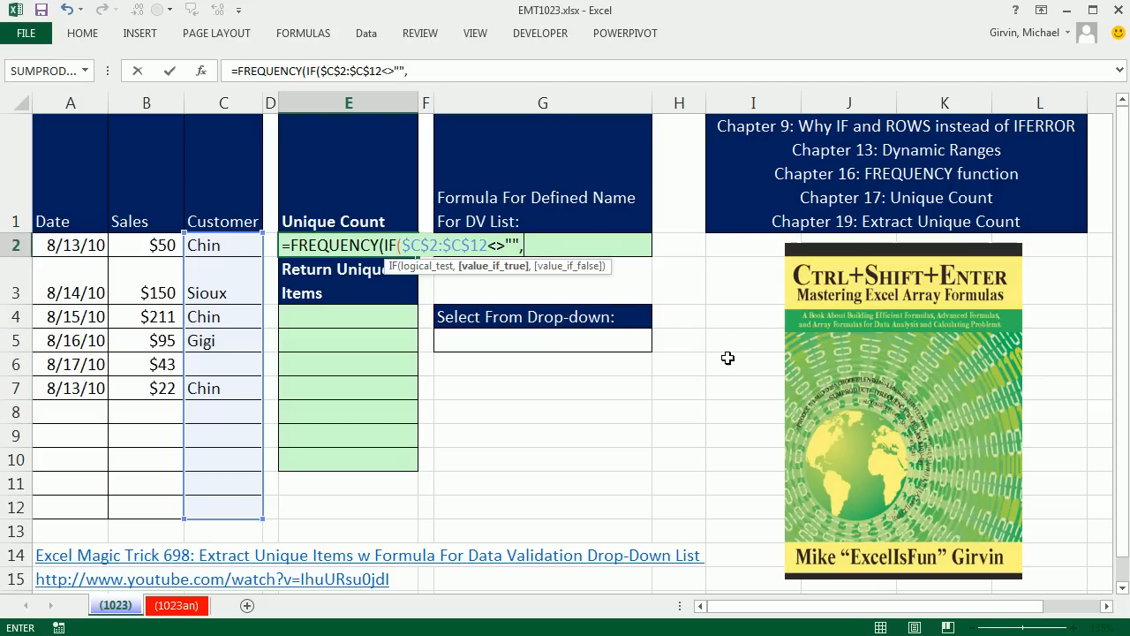
pyautogui.write('MATCH(')
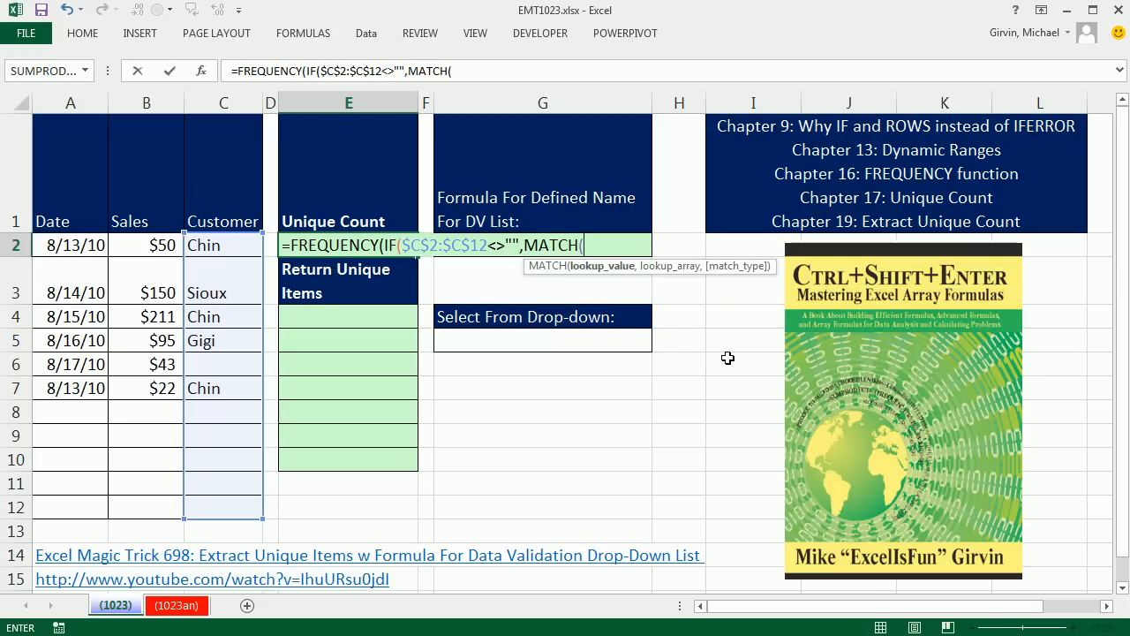
pyautogui.moveTo(261, 267)
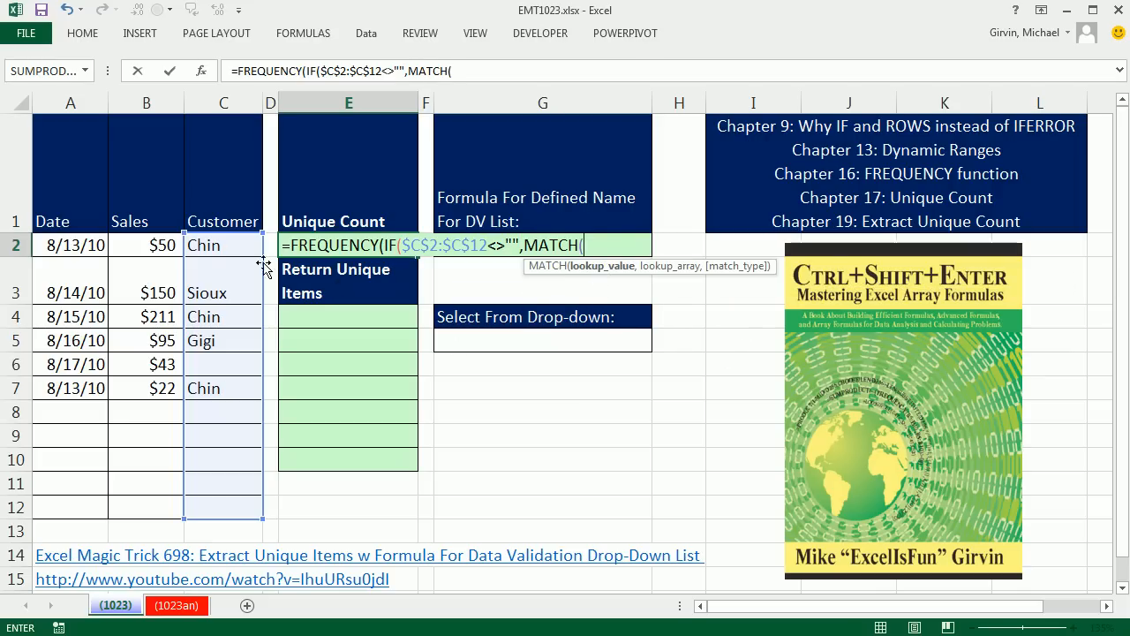
pyautogui.moveTo(223, 243); pyautogui.dragTo(223, 293)
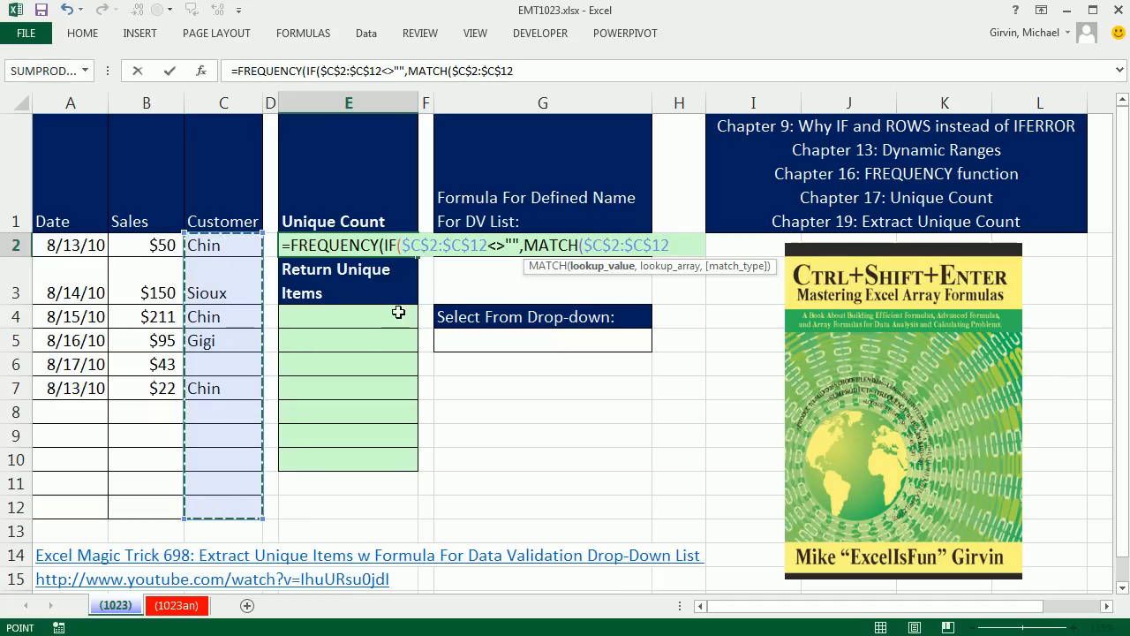
pyautogui.moveTo(572, 279)
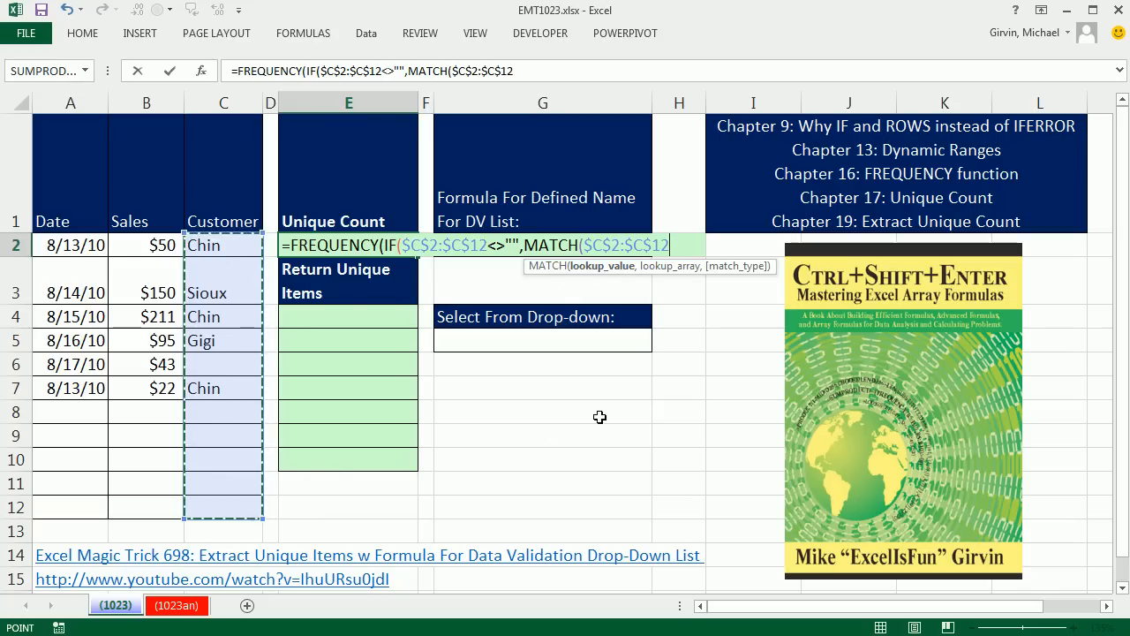
pyautogui.moveTo(222, 243); pyautogui.dragTo(222, 507)
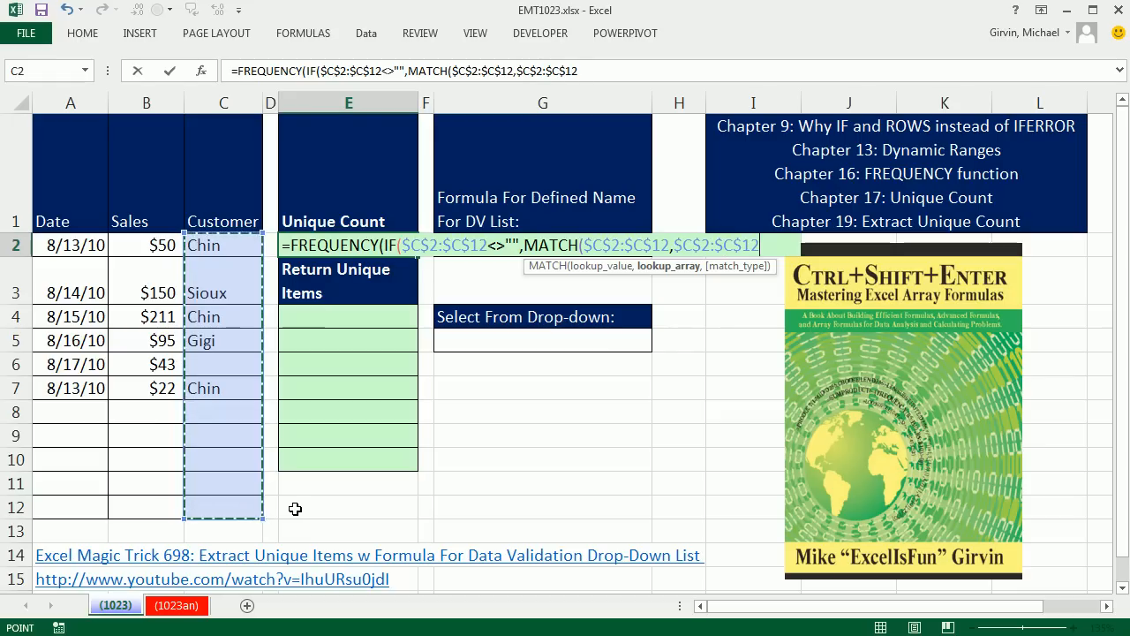
pyautogui.write(',')
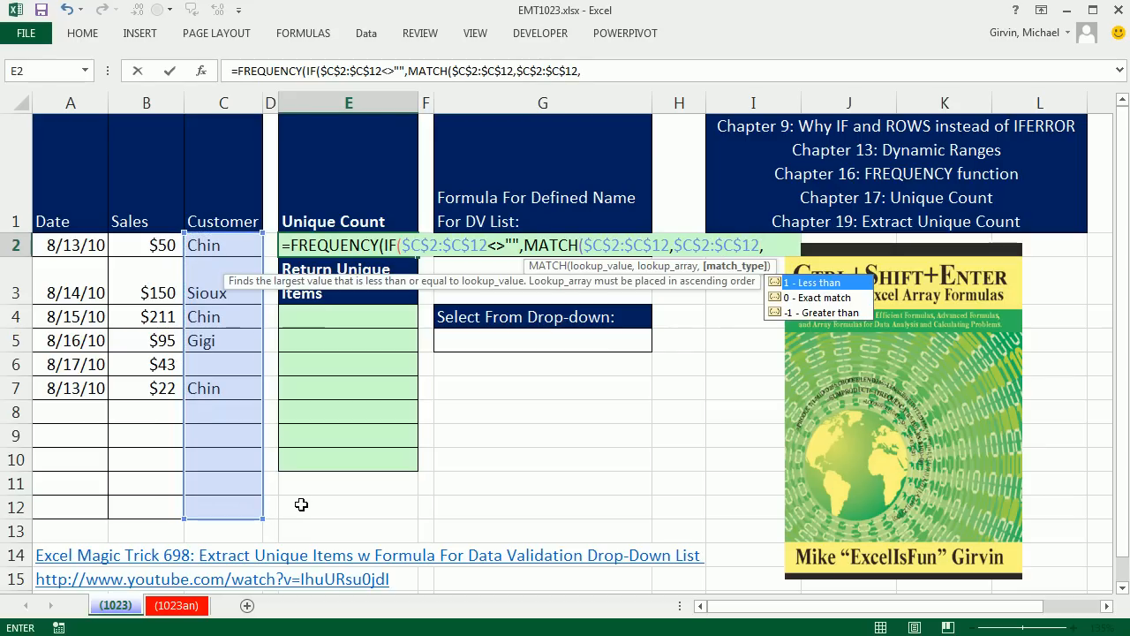
pyautogui.write('0)')
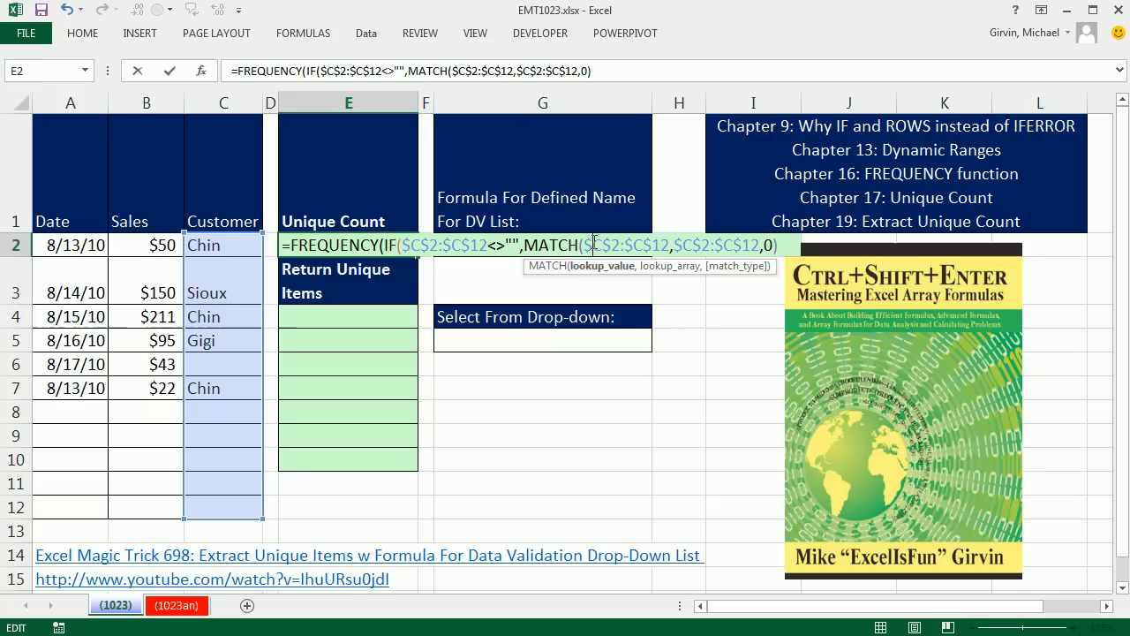
pyautogui.moveTo(582, 279)
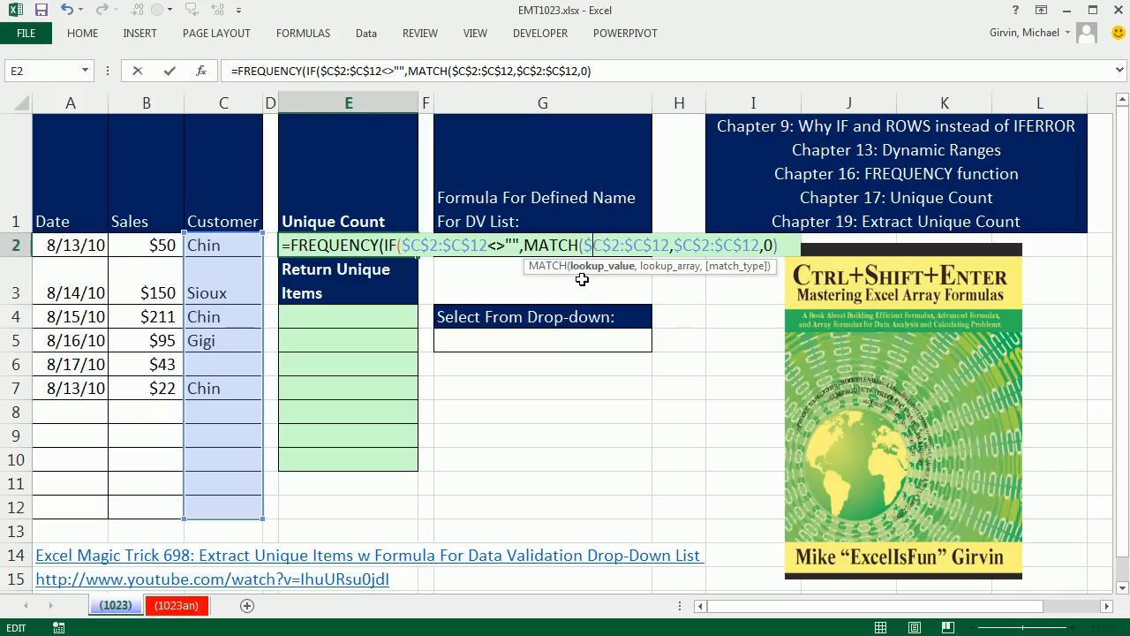
pyautogui.moveTo(220, 282)
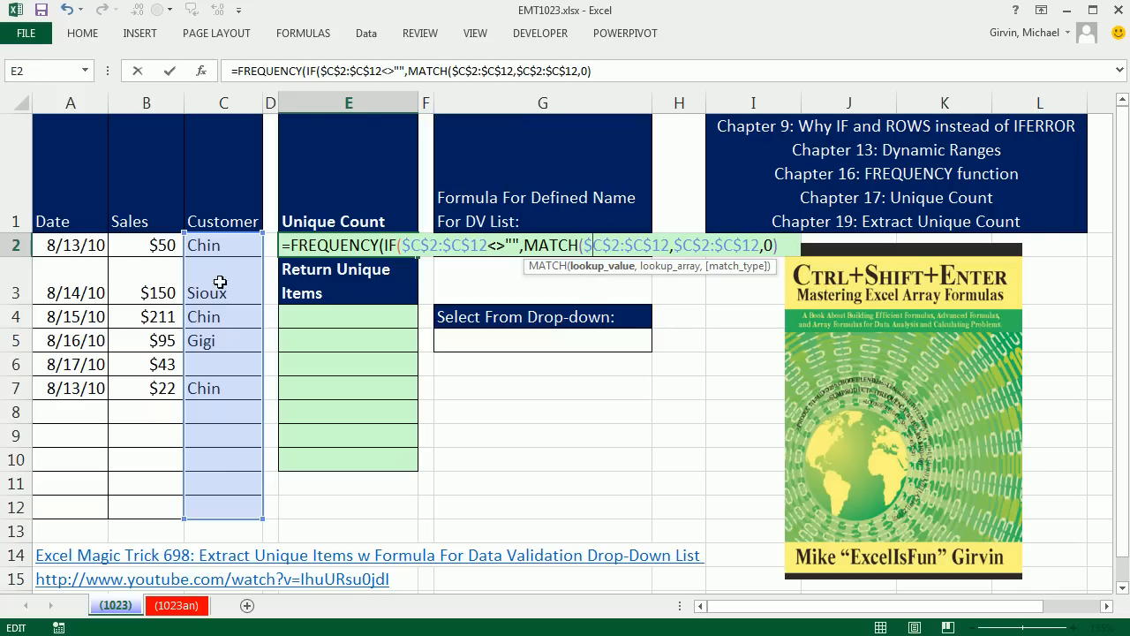
pyautogui.moveTo(233, 484)
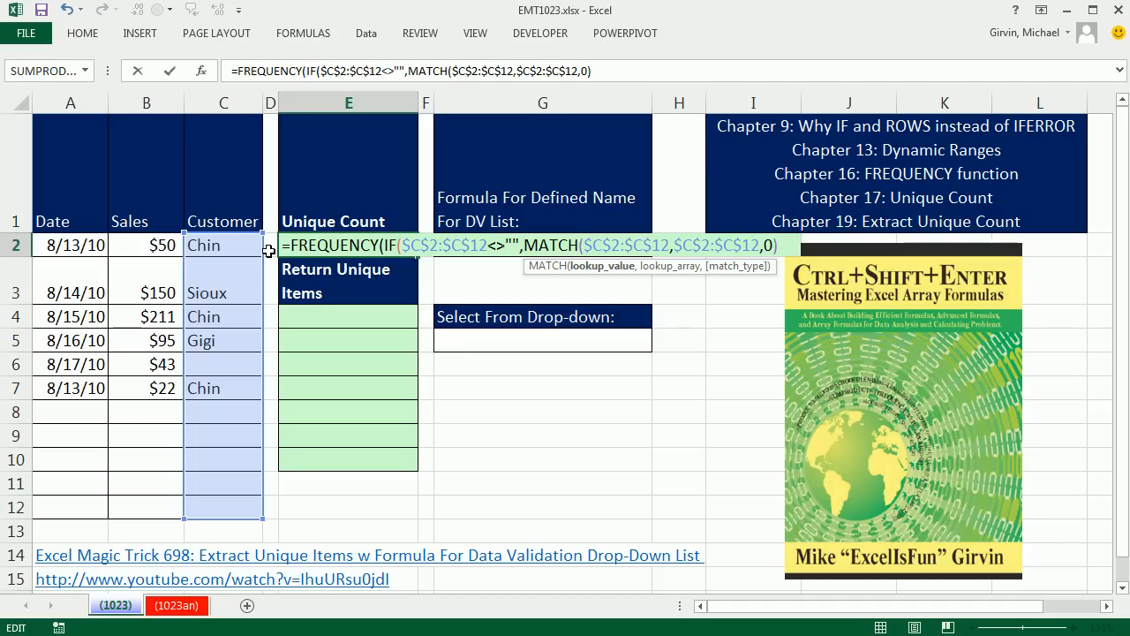
pyautogui.moveTo(204, 321)
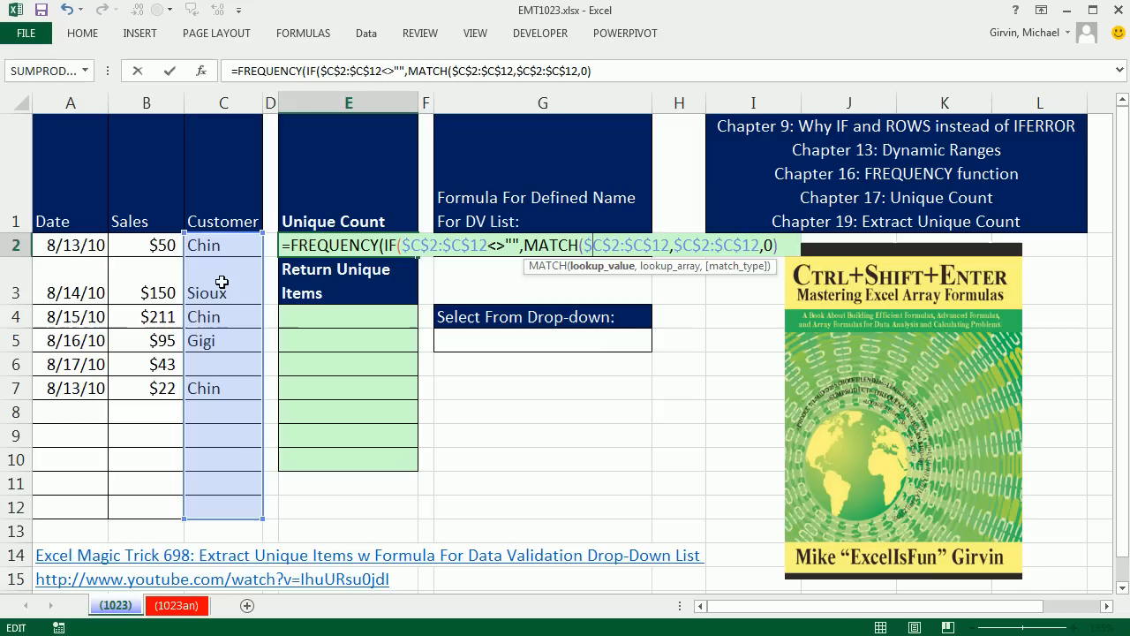
pyautogui.moveTo(261, 444)
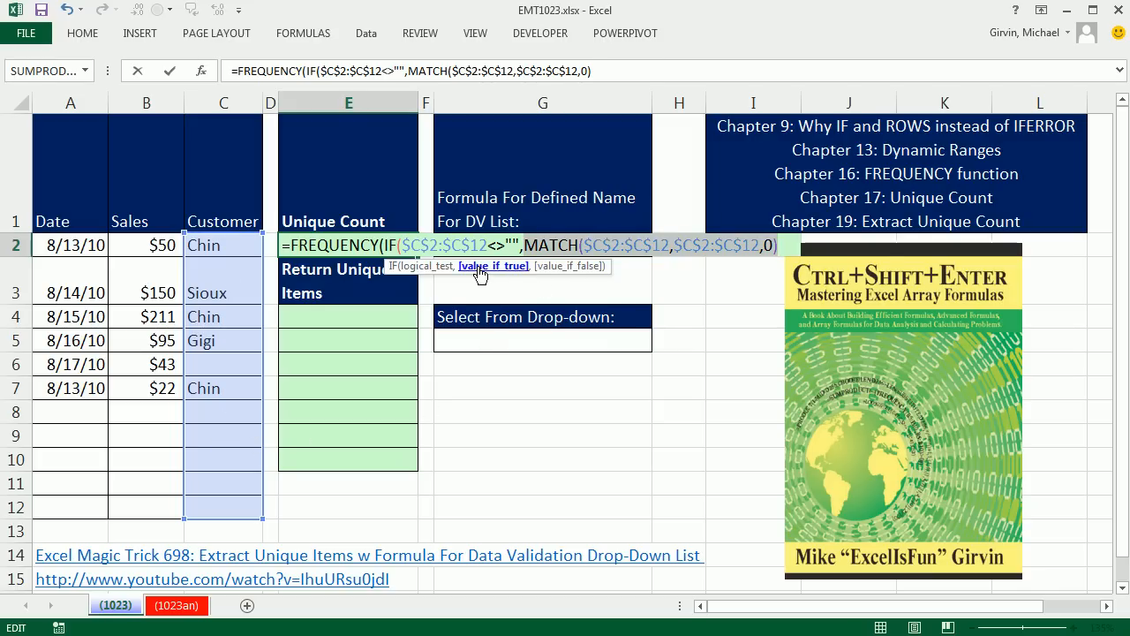
# Preview MATCH's position array with F9, restore it, and close the IF as FREQUENCY's data argument.
pyautogui.press('F9')
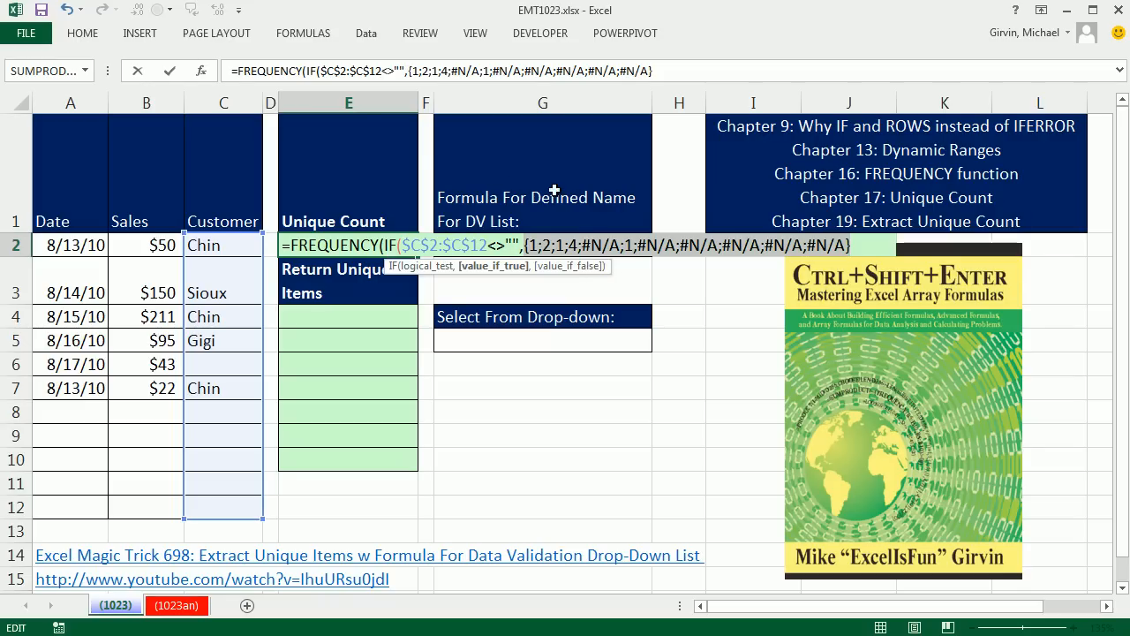
pyautogui.moveTo(780, 261)
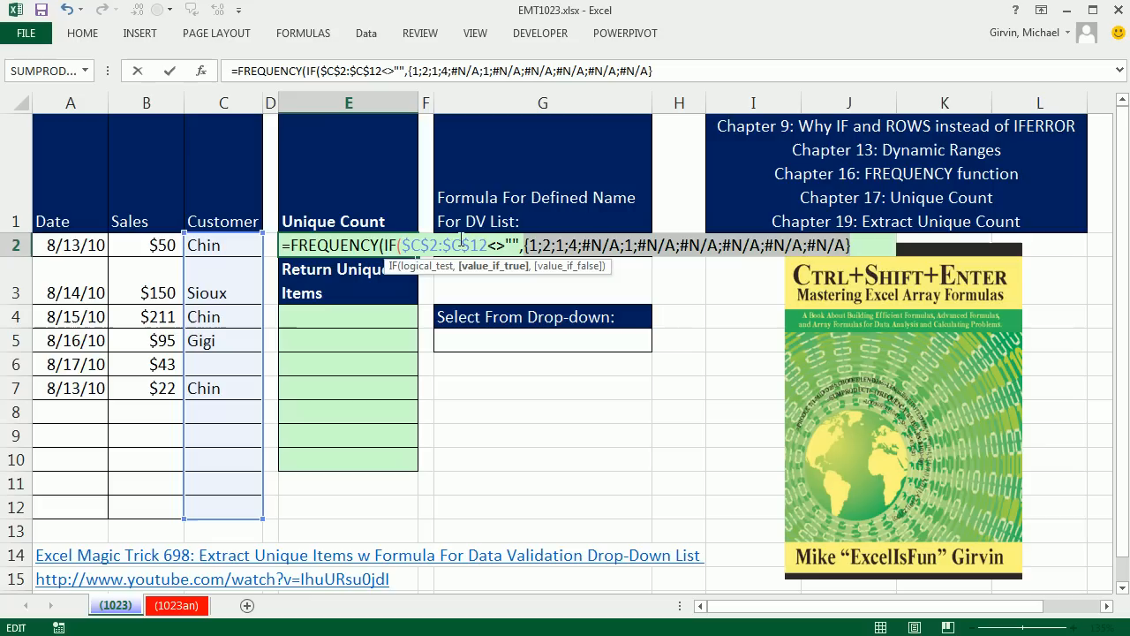
pyautogui.write('MATCH($C$2:$C$12,$C$2:$C$12,0)')
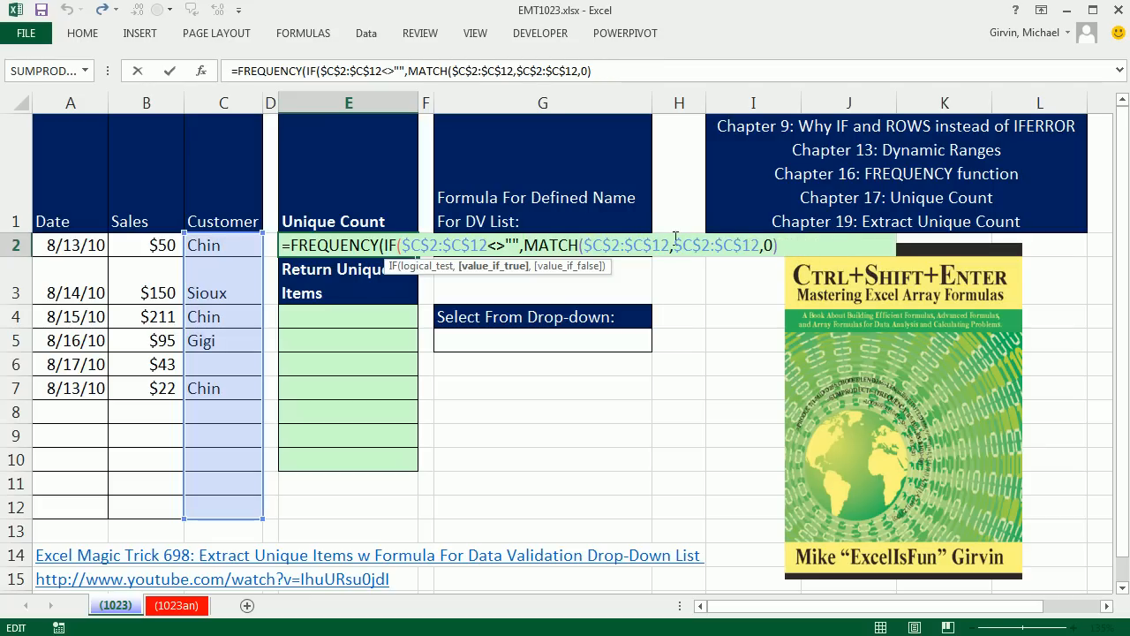
pyautogui.write(')')
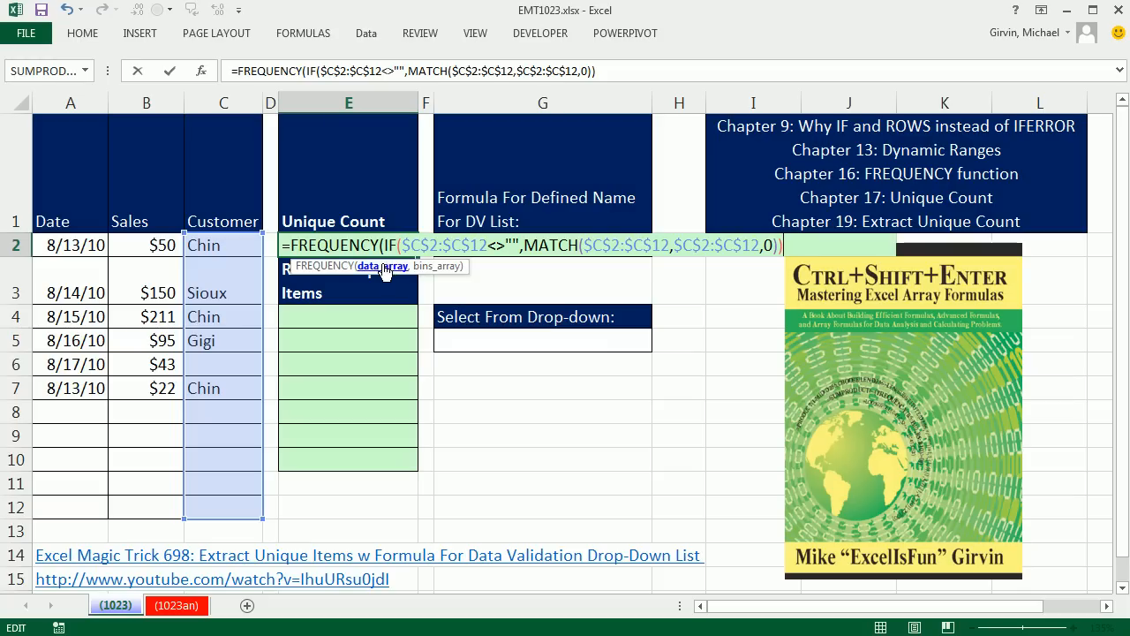
pyautogui.press('F9')
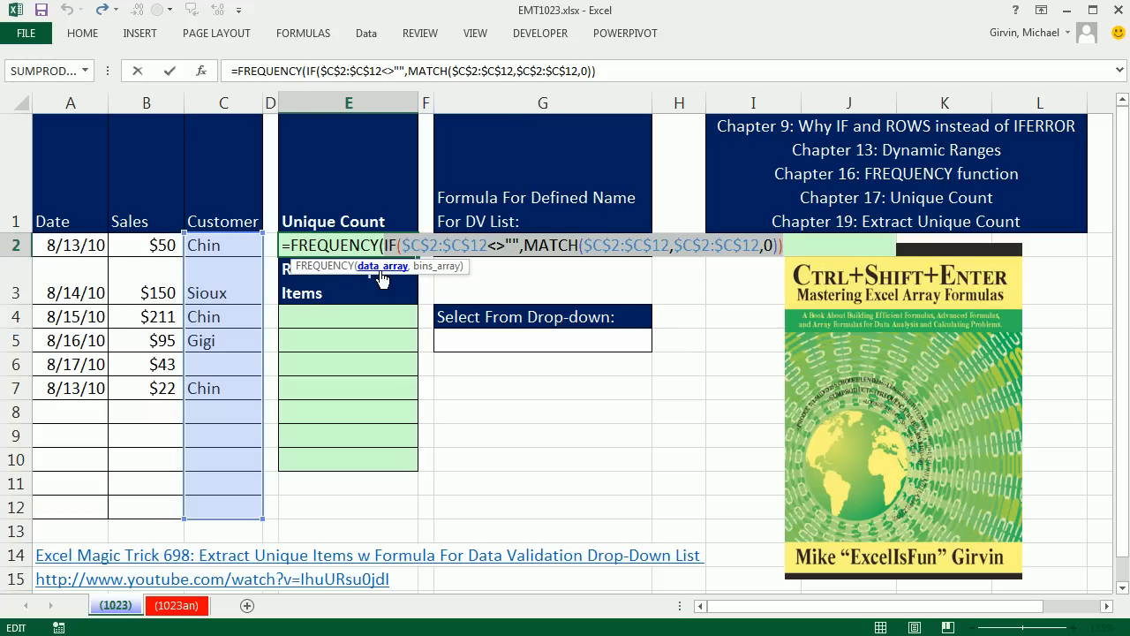
pyautogui.moveTo(244, 321)
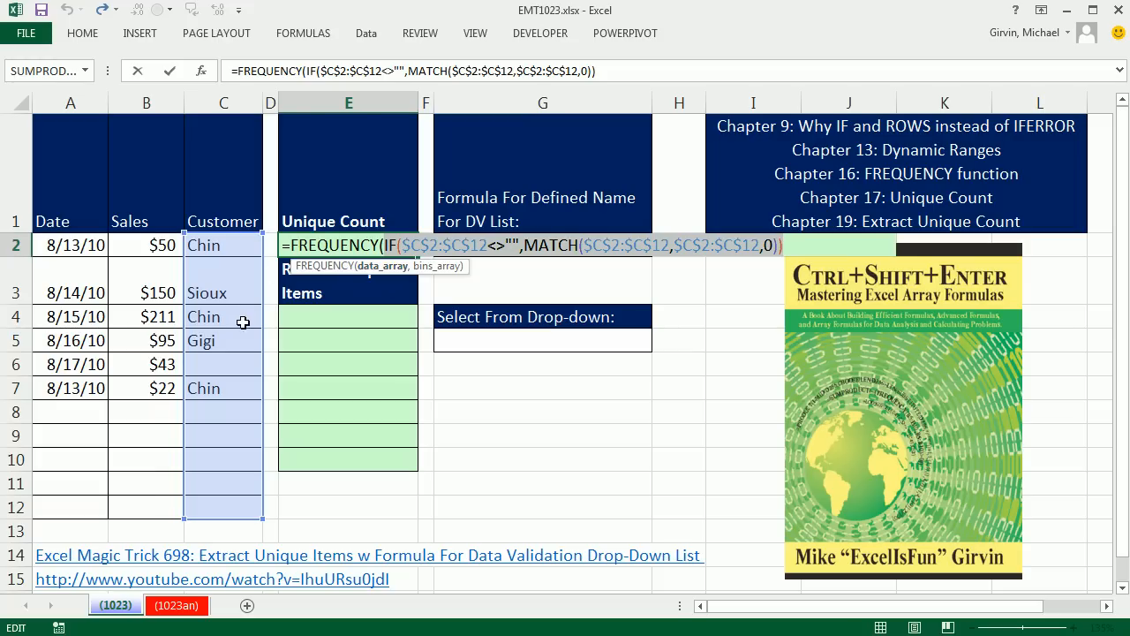
pyautogui.moveTo(952, 210)
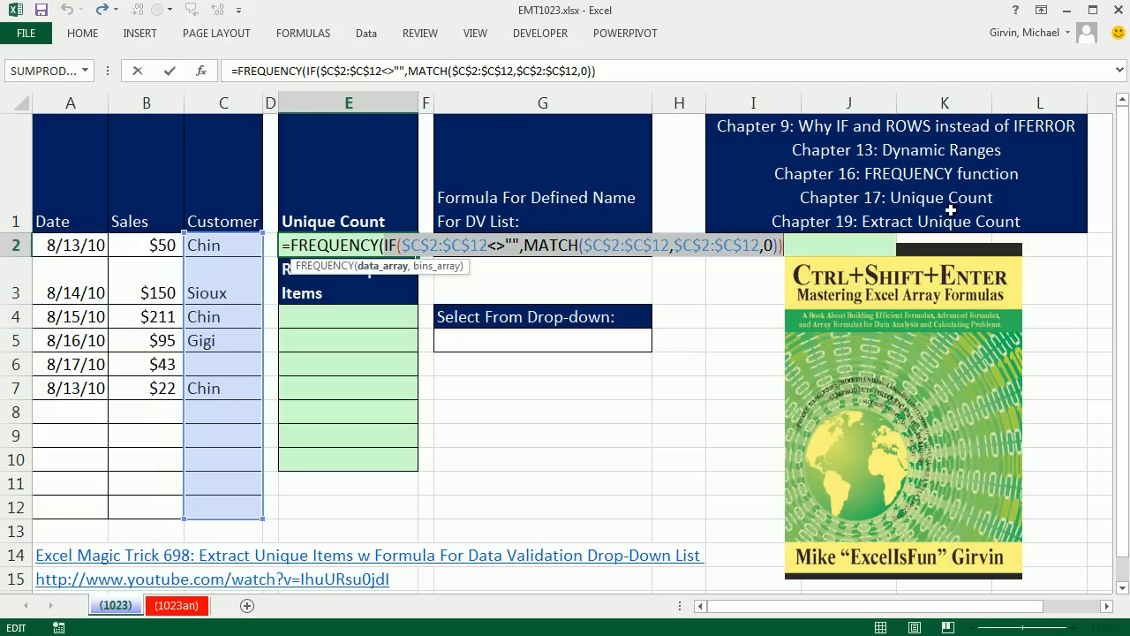
pyautogui.moveTo(596, 314)
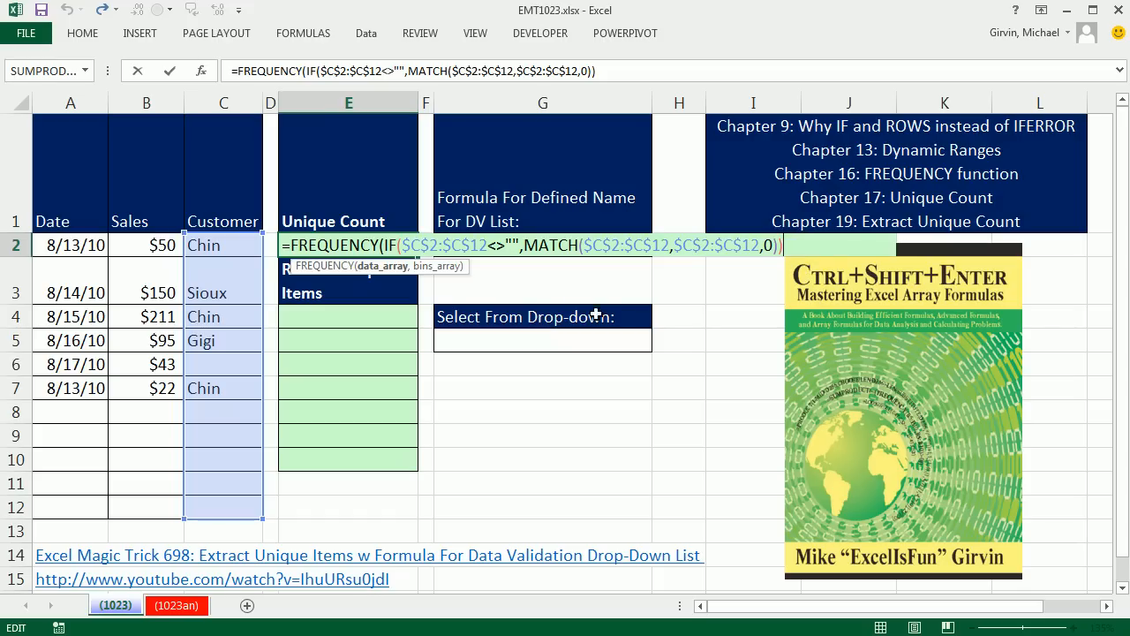
# Add the bins argument ROW($C$2:$C$12)-ROW($C$2)+1 and verify it evaluates to positions 1 to 11.
pyautogui.write(',')
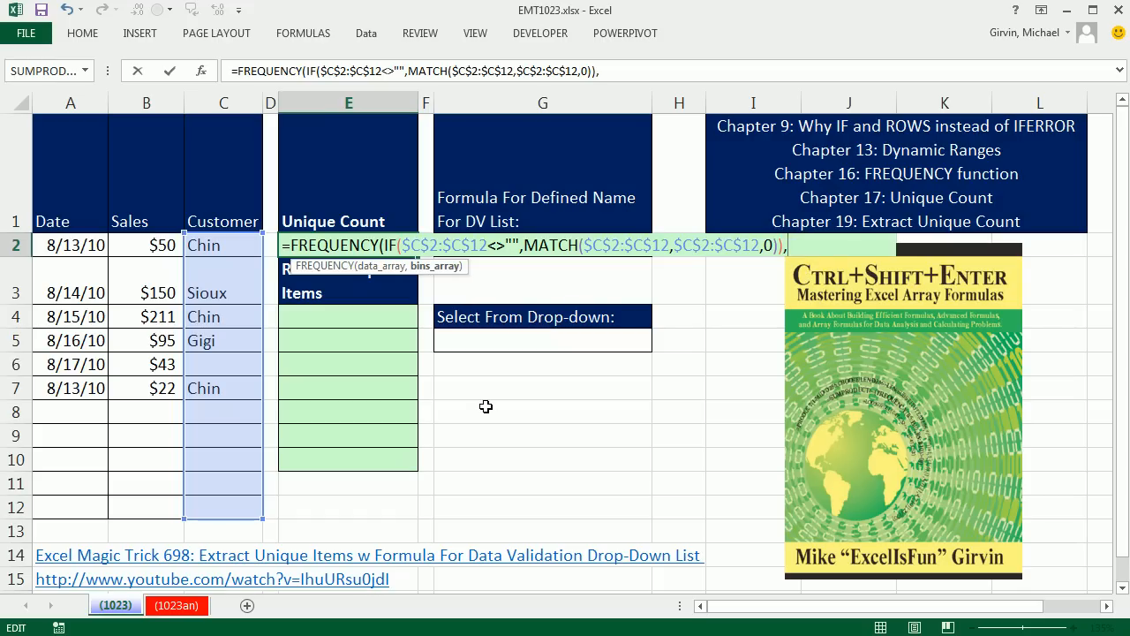
pyautogui.write(',ROW($C$2:$C$12')
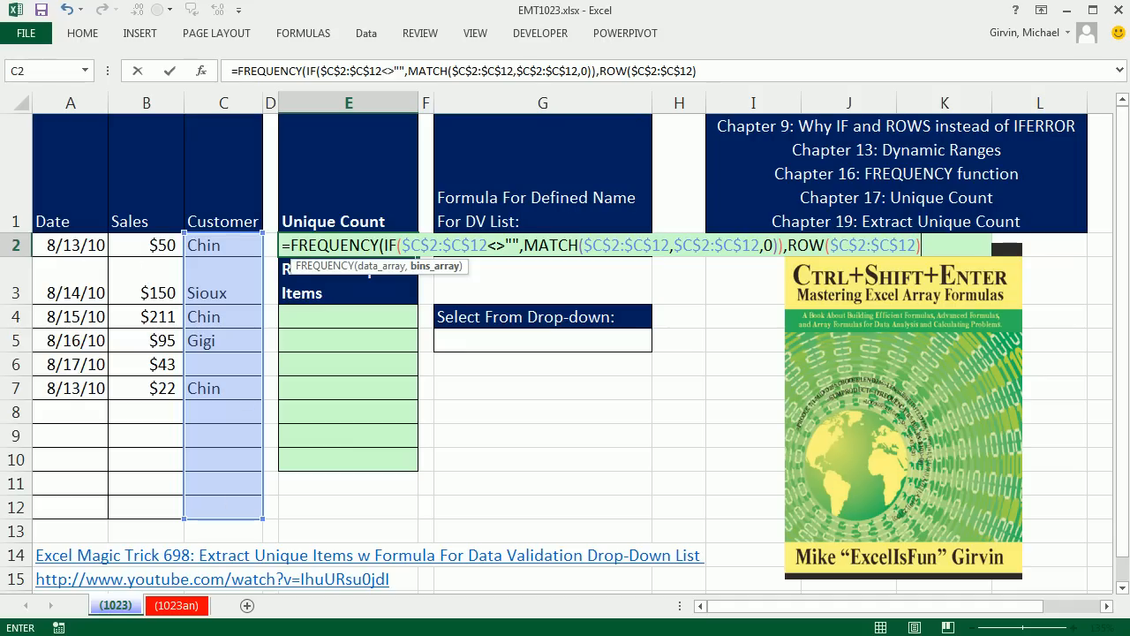
pyautogui.write('-r')
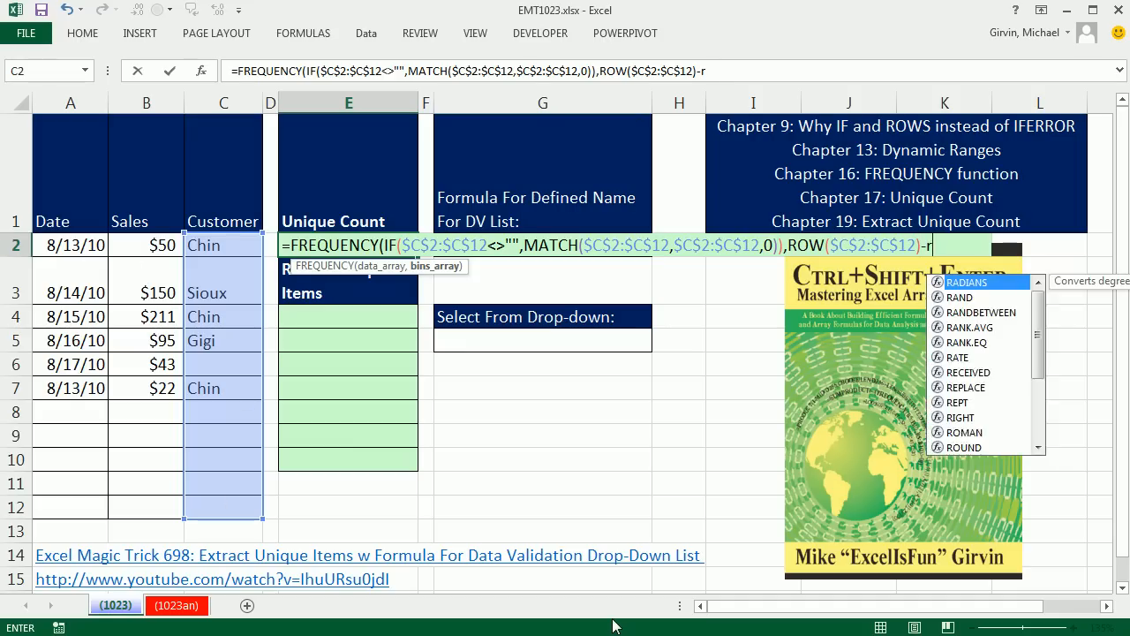
pyautogui.write('OW(')
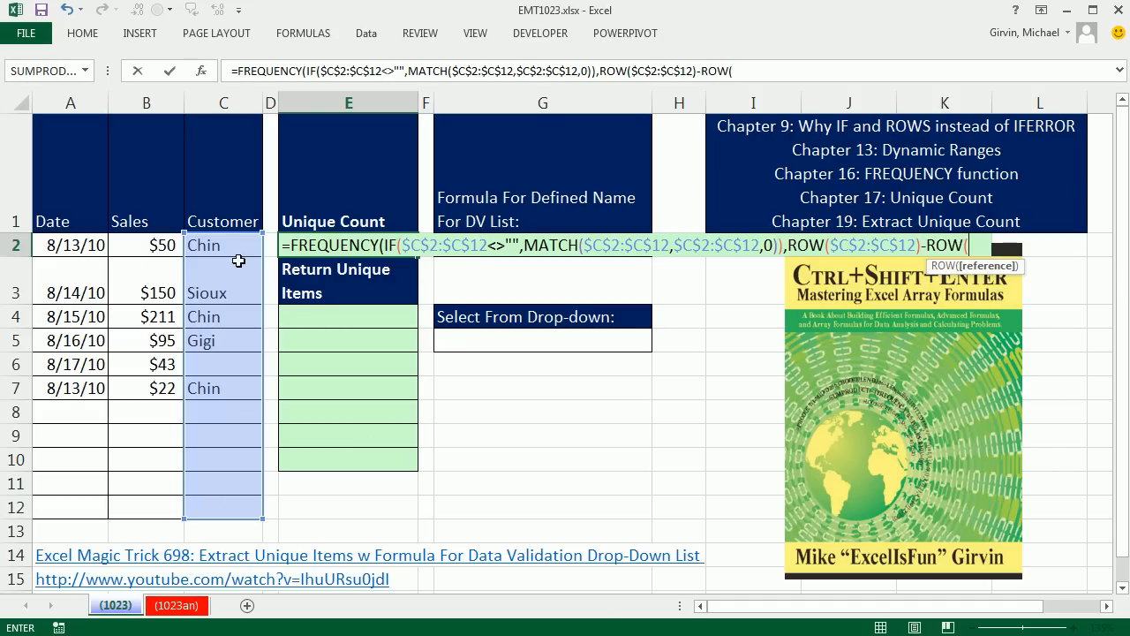
pyautogui.click(222, 244)
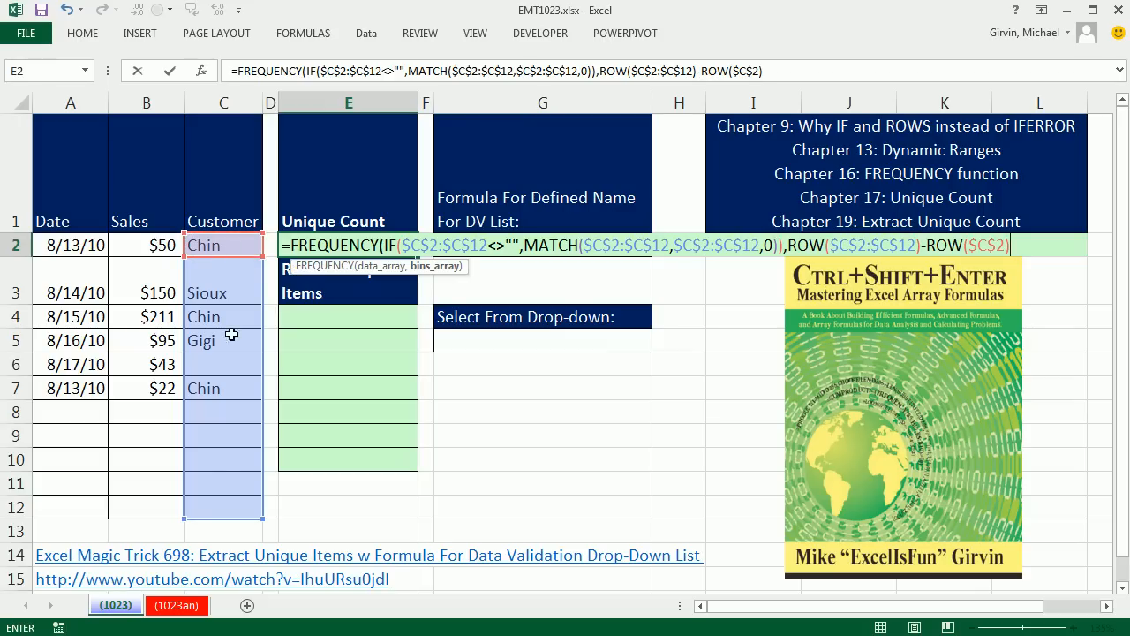
pyautogui.moveTo(720, 467)
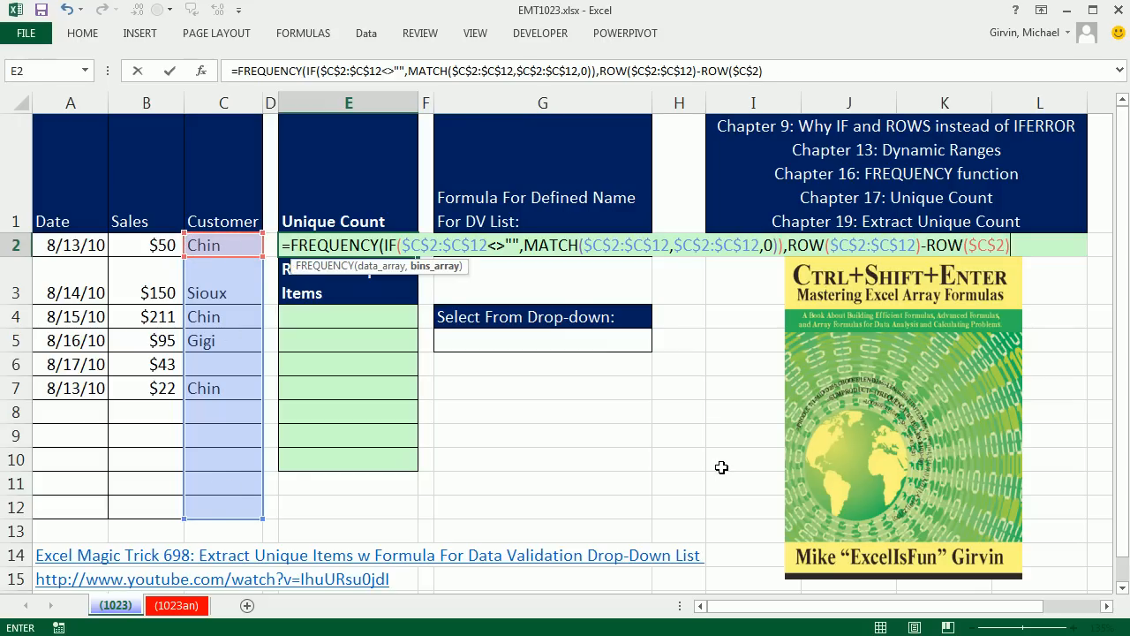
pyautogui.write('+1')
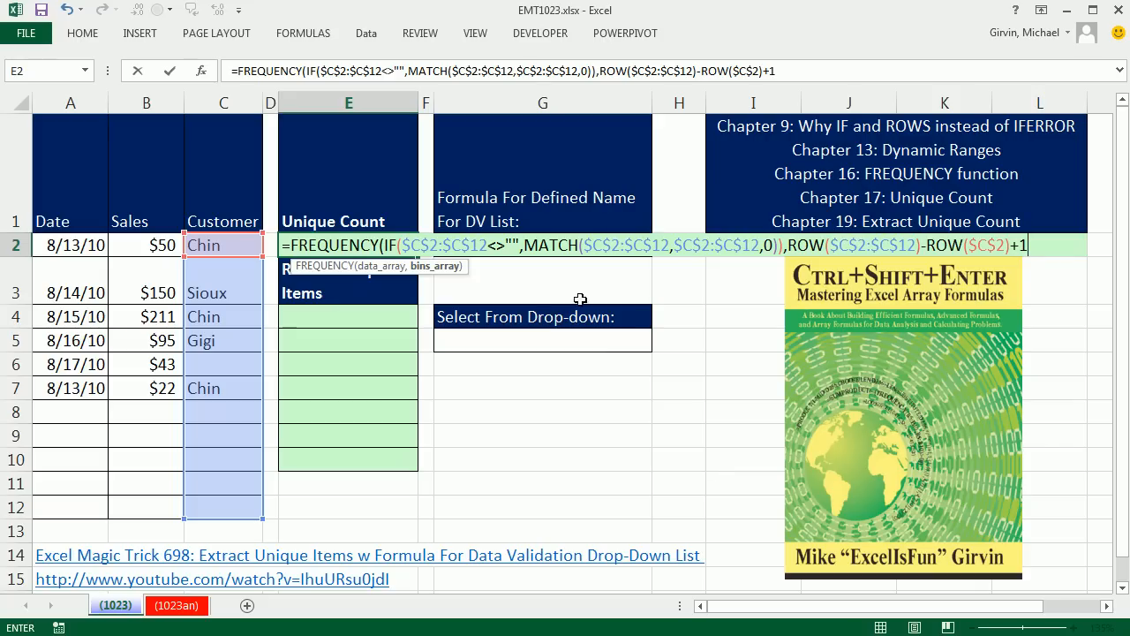
pyautogui.moveTo(422, 276)
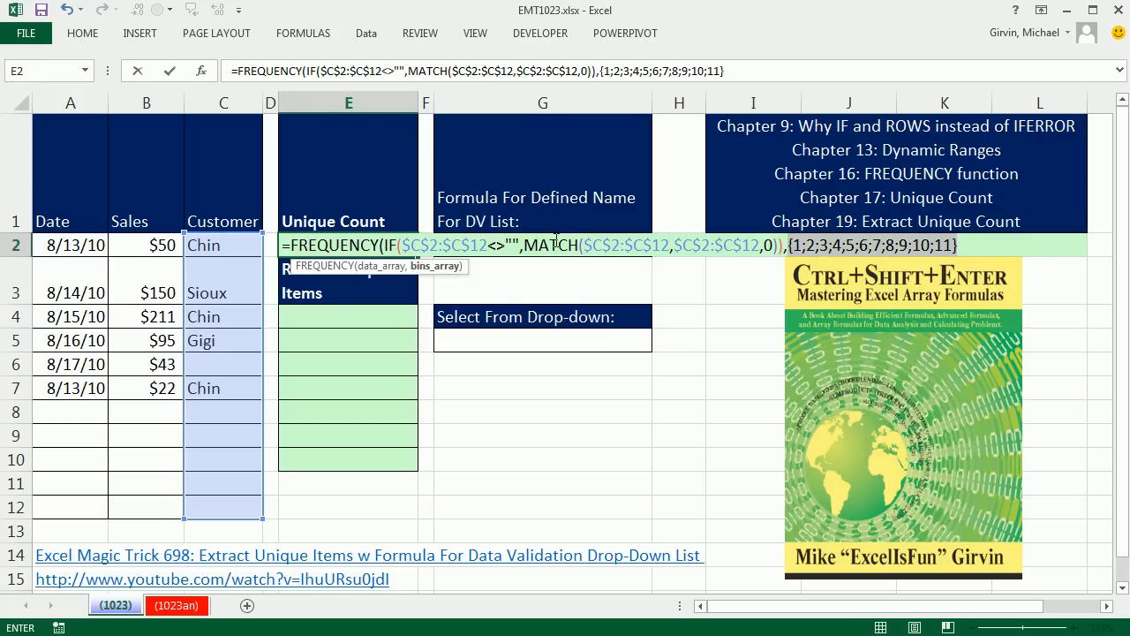
pyautogui.moveTo(791, 198)
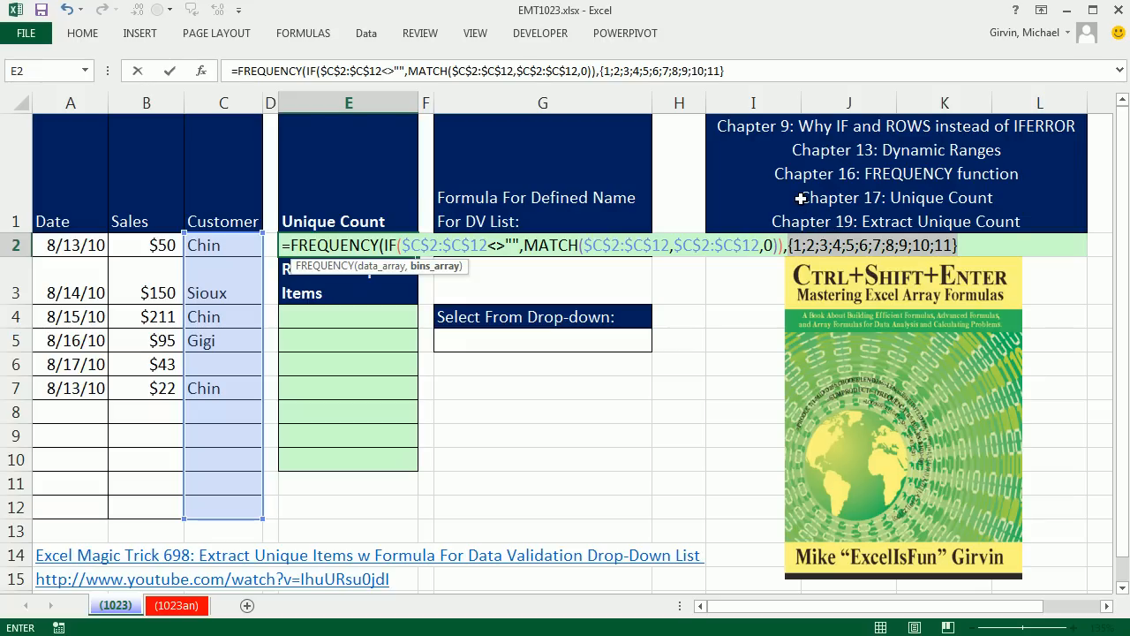
pyautogui.moveTo(791, 212)
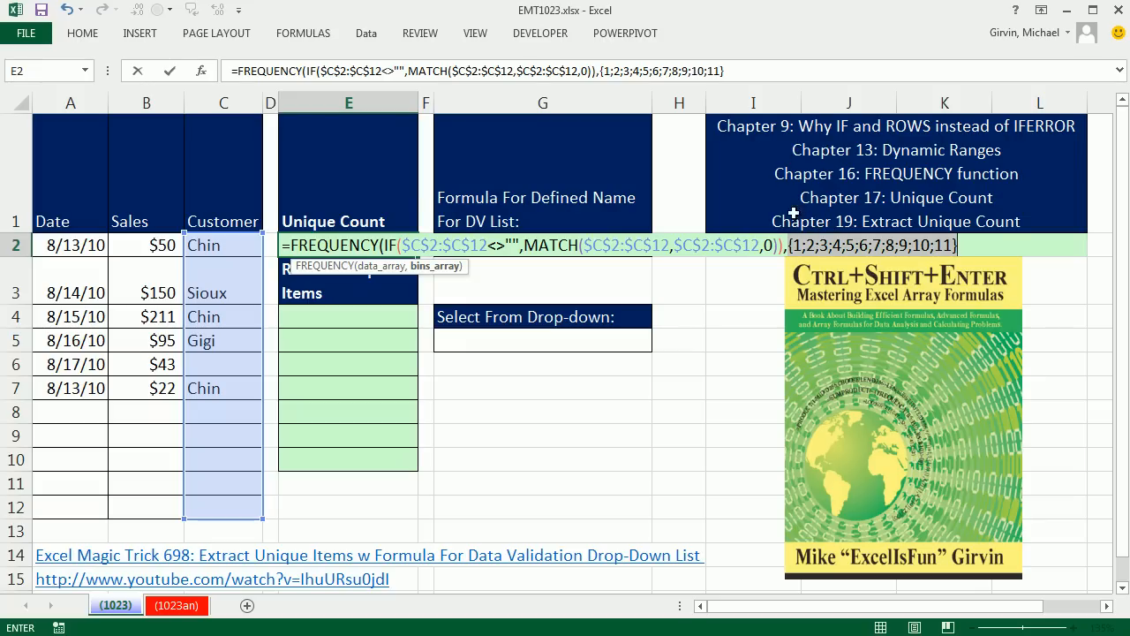
pyautogui.moveTo(802, 256)
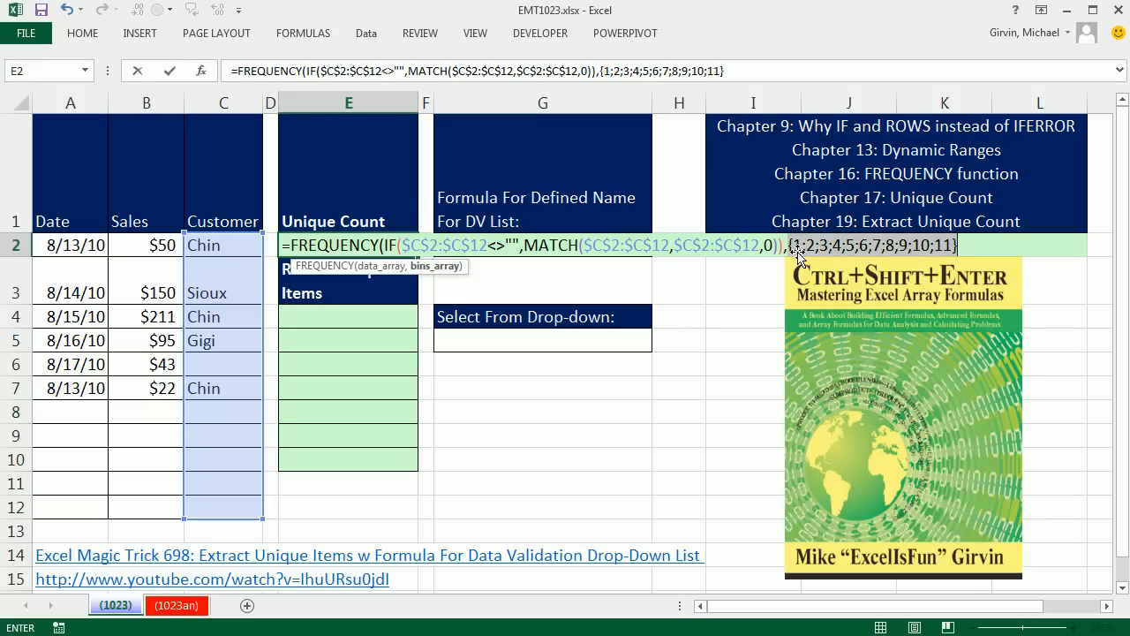
pyautogui.write('ROW($C$2:$C$12)-ROW($C$2)+1')
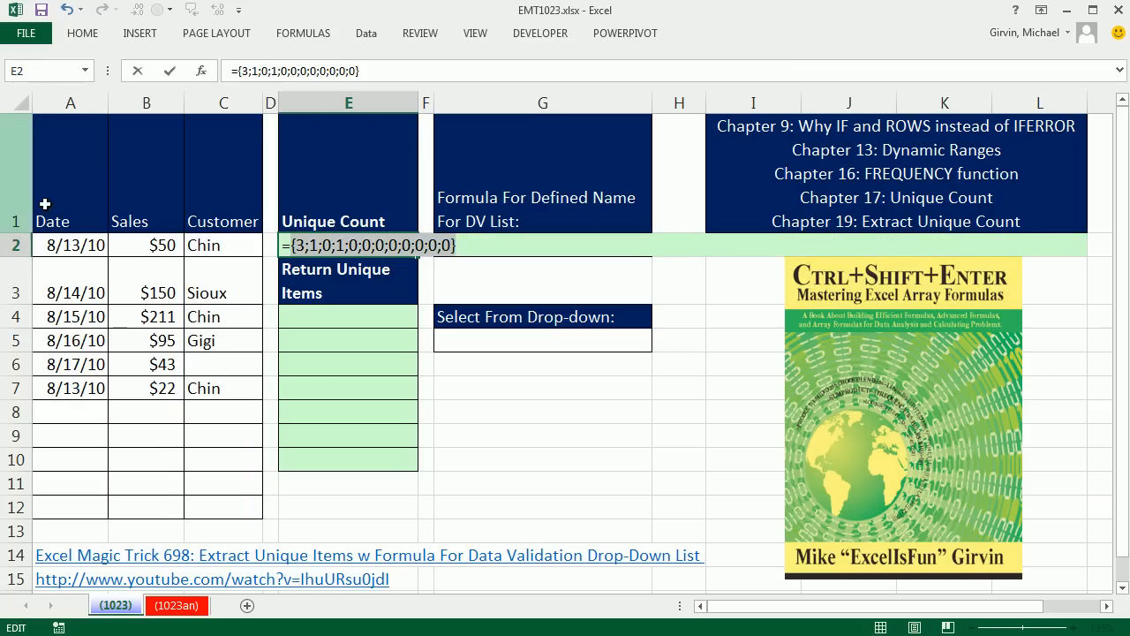
pyautogui.moveTo(316, 230)
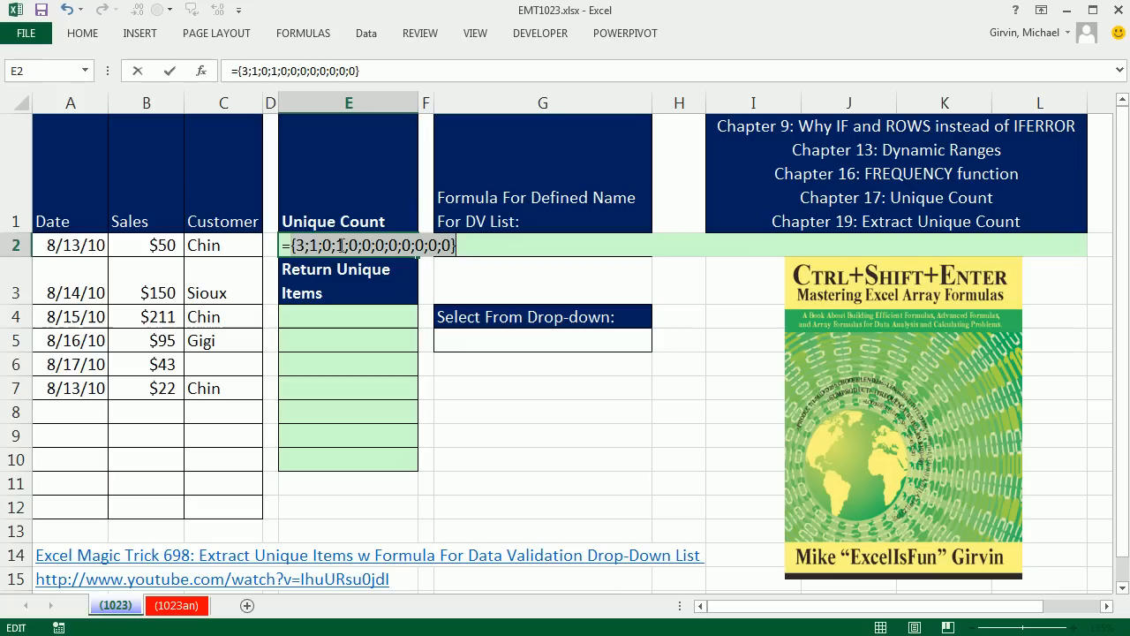
pyautogui.moveTo(479, 256)
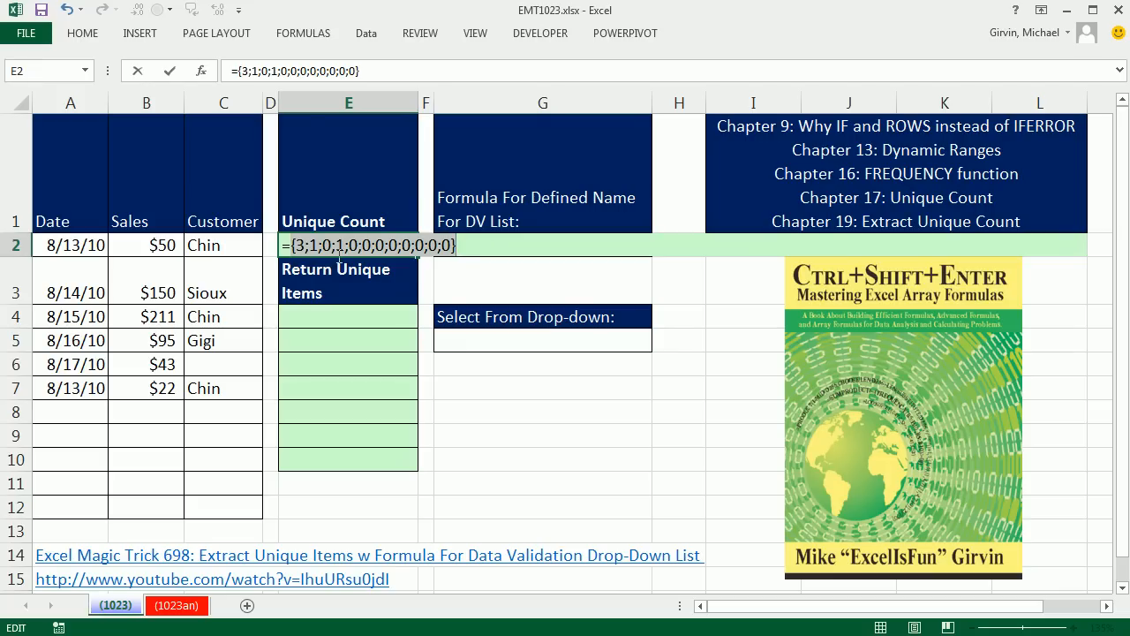
pyautogui.moveTo(301, 238)
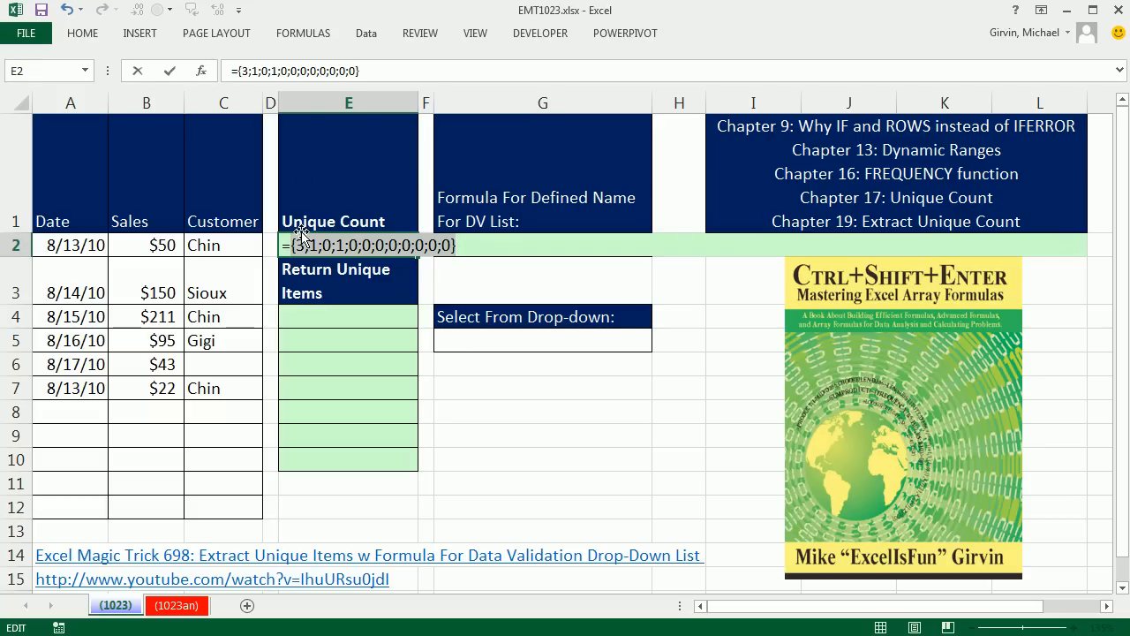
pyautogui.moveTo(533, 276)
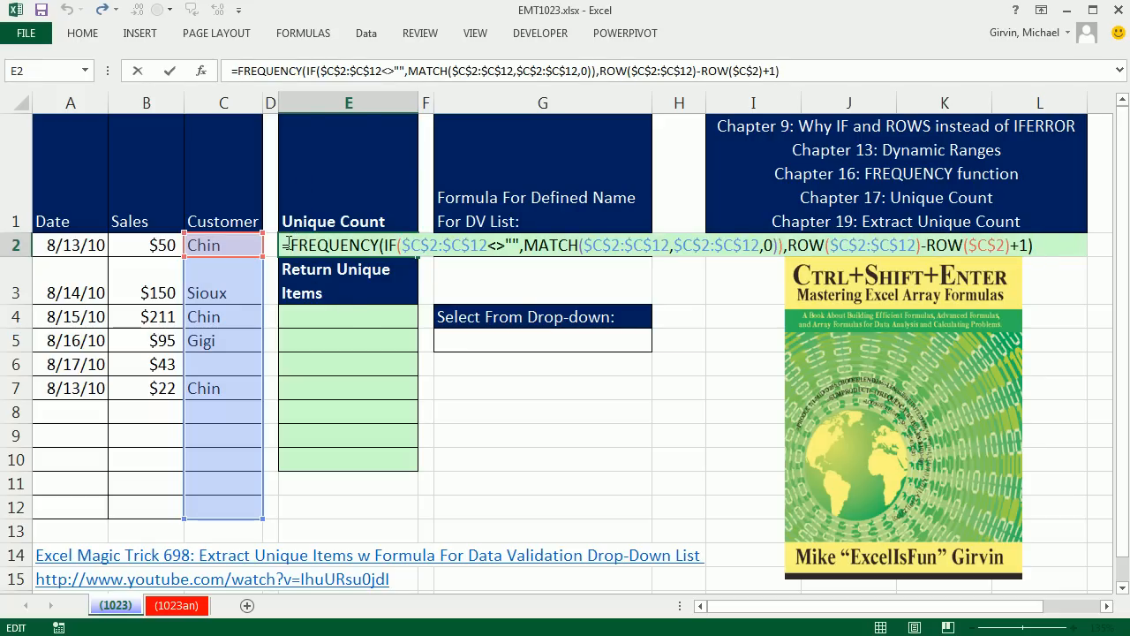
# Wrap the FREQUENCY in IF(...,1) and preview the resulting 1s array with F9.
pyautogui.write('=IF(')
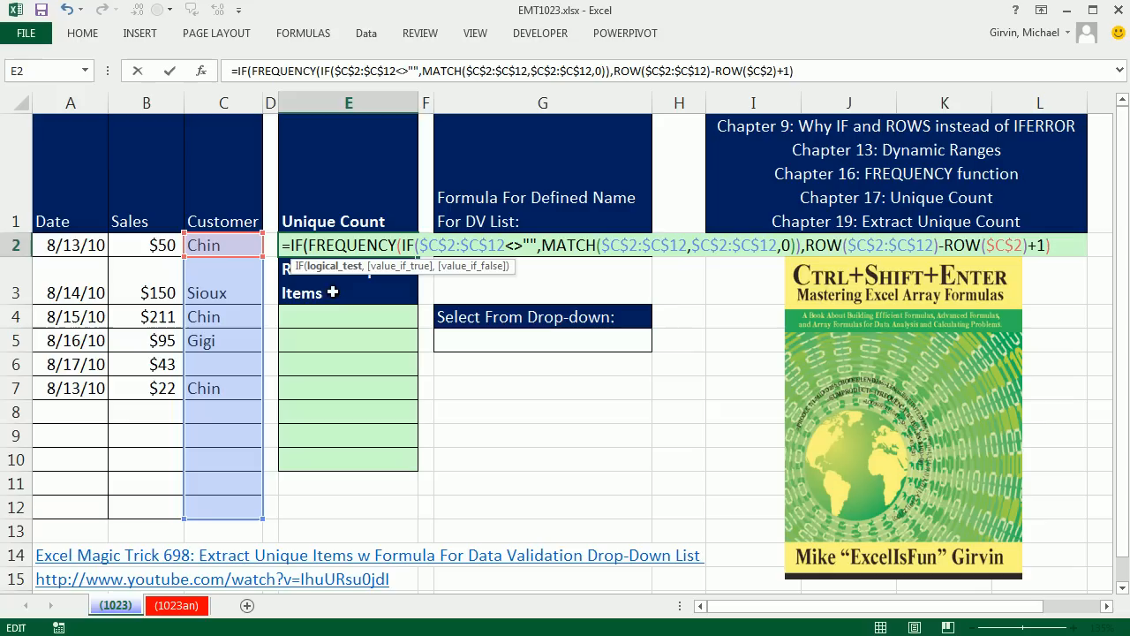
pyautogui.moveTo(328, 275)
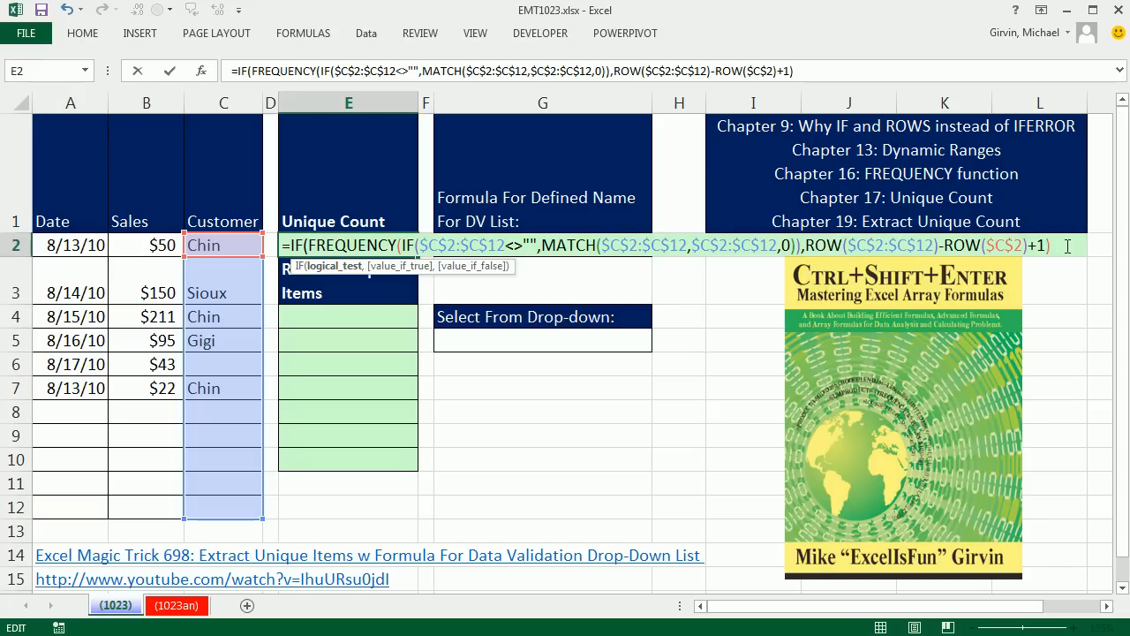
pyautogui.write(',')
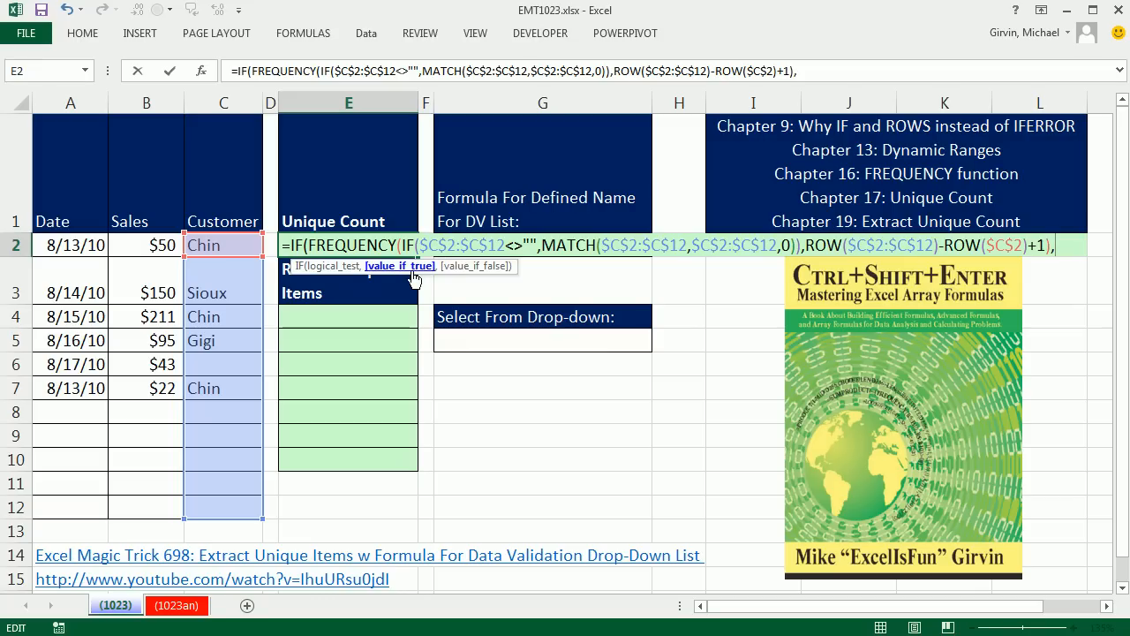
pyautogui.write('1)')
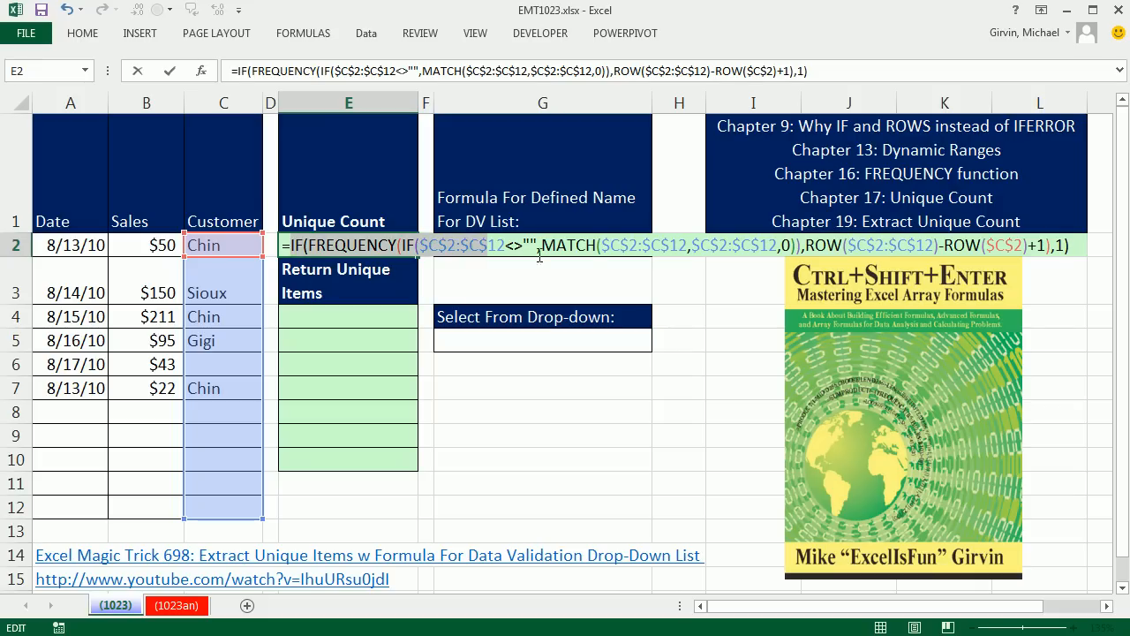
pyautogui.press('F9')
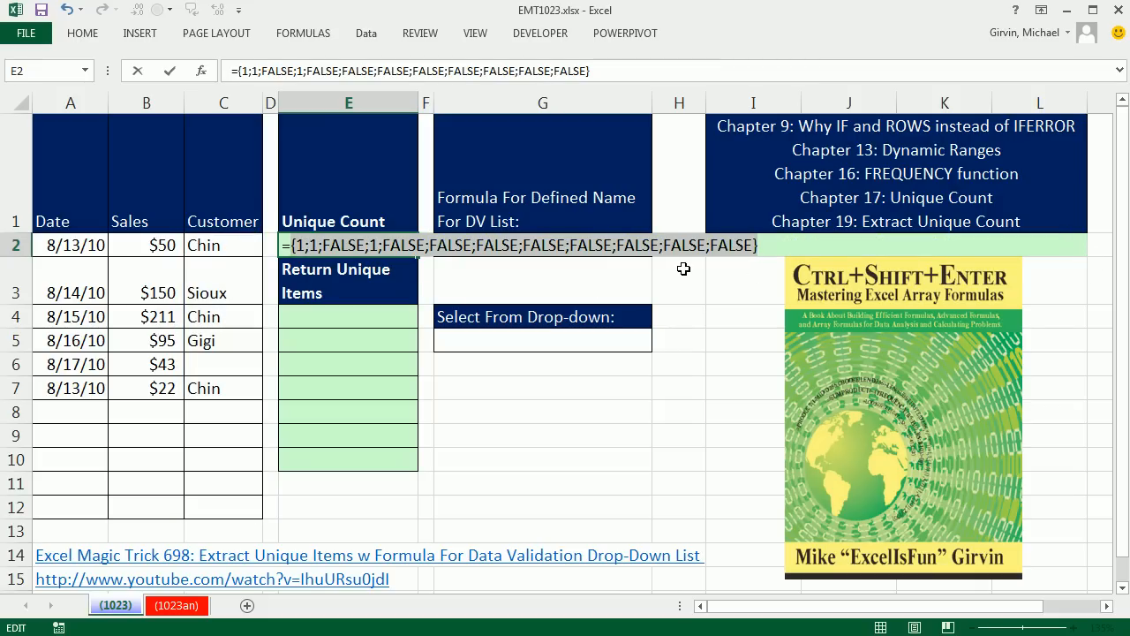
pyautogui.moveTo(673, 263)
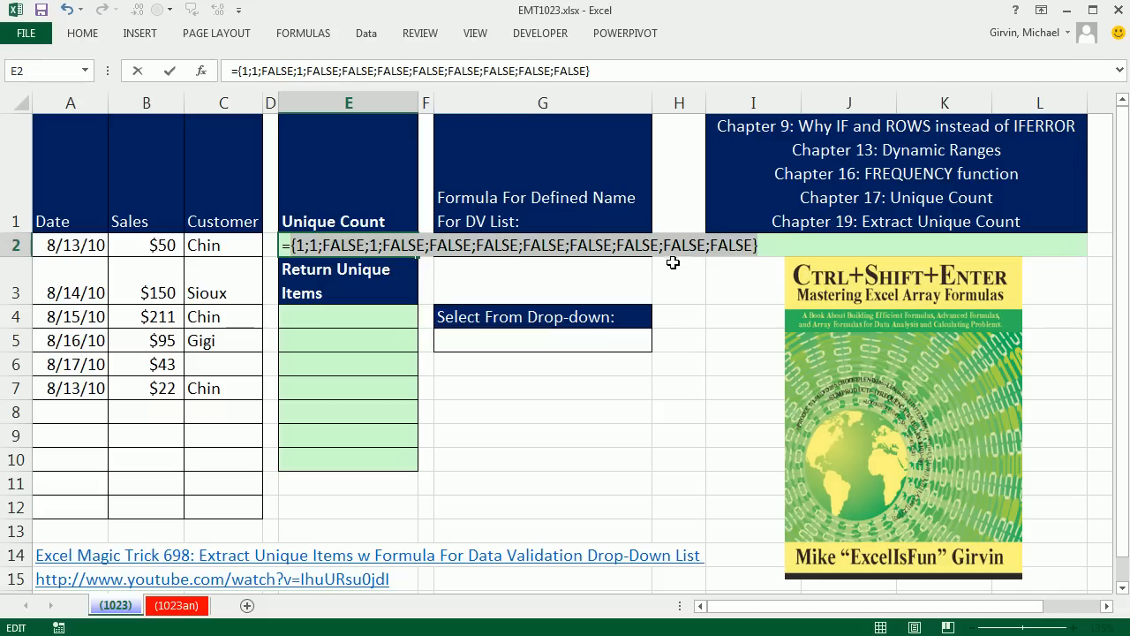
# Wrap the whole formula in SUM and enter it with Ctrl+Shift+Enter, returning 3 unique customers.
pyautogui.write('=IF(FREQUENCY(IF($C$2:$C$12<>"",MATCH($C$2:$C$12,$C$2:$C$12,0)),ROW($C$2:$C$12)-ROW($C$2)+1),1)')
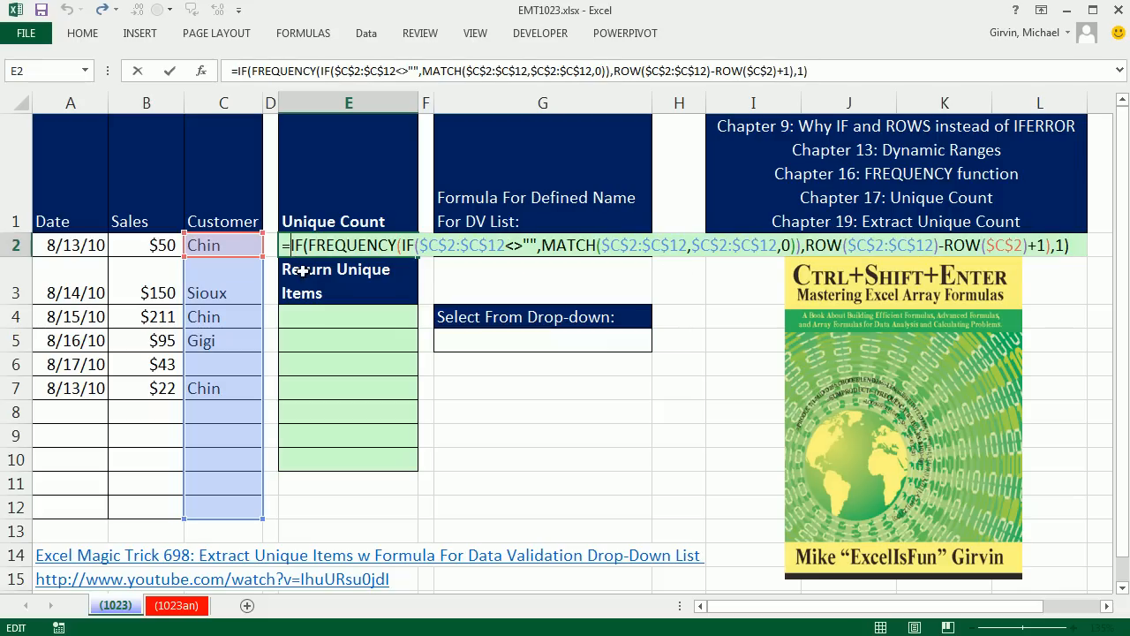
pyautogui.write('SUM(')
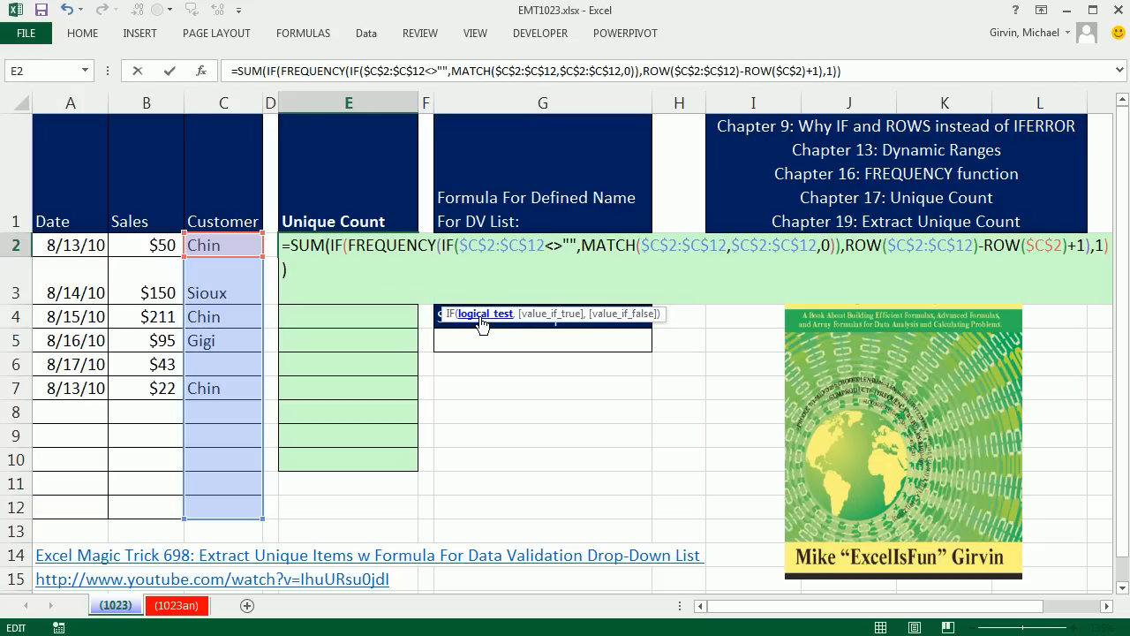
pyautogui.moveTo(509, 320)
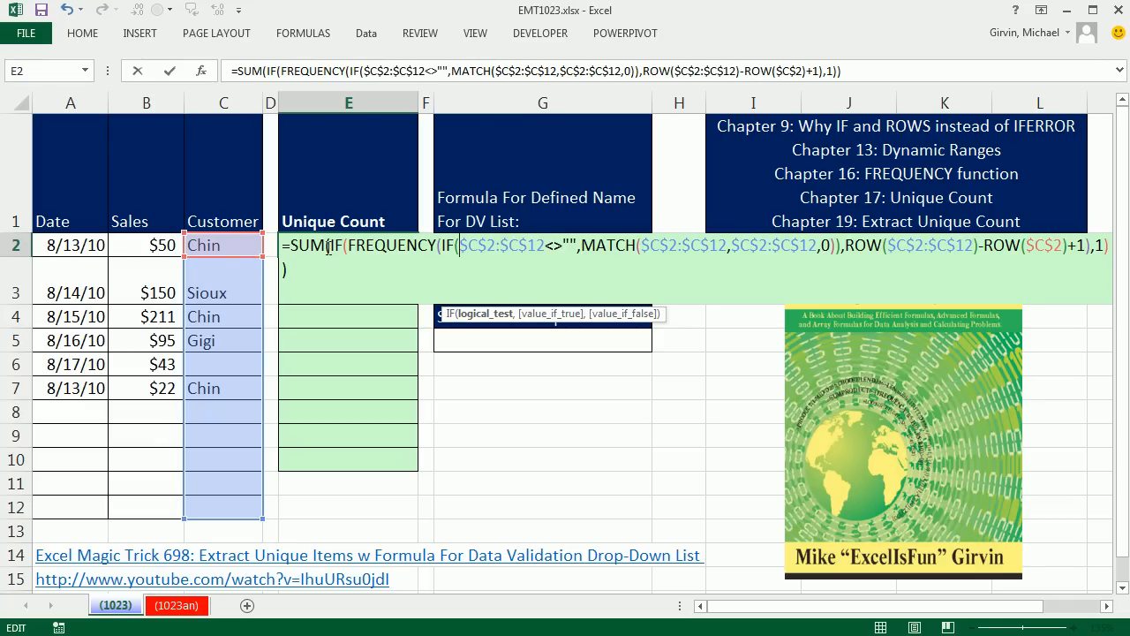
pyautogui.press('Ctrl+Shift+Enter')
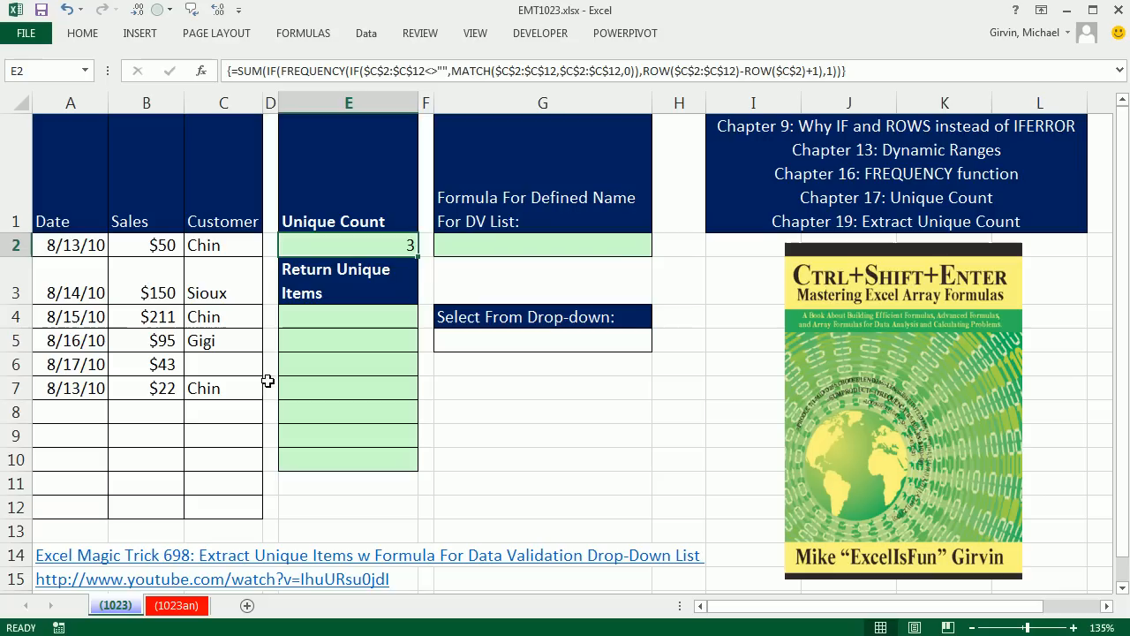
pyautogui.write('Chin')
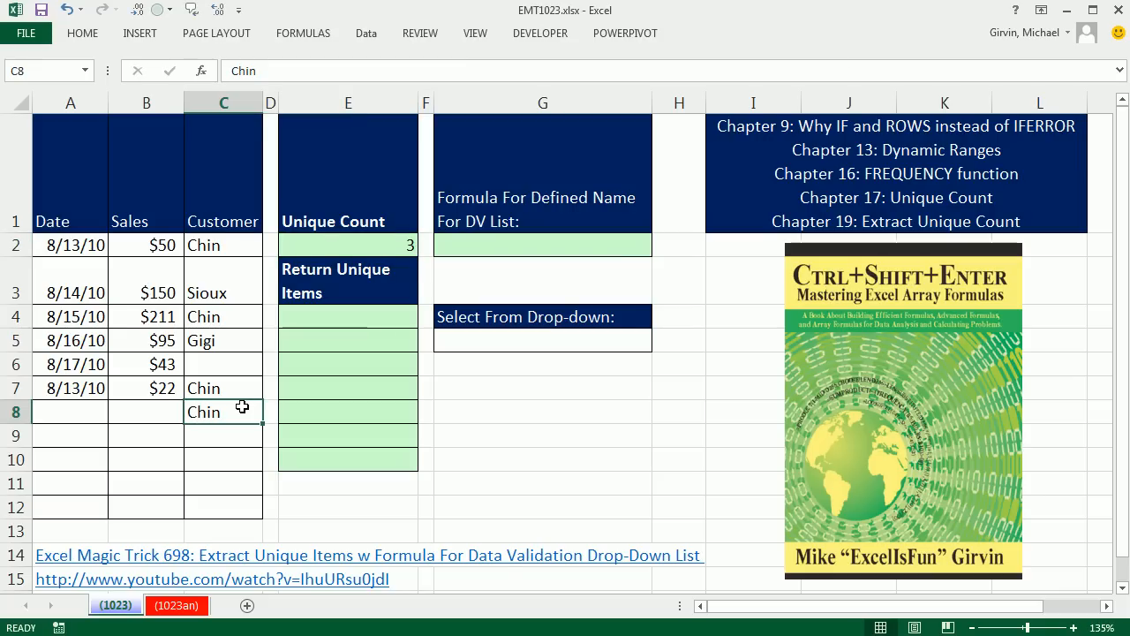
pyautogui.write('Do')
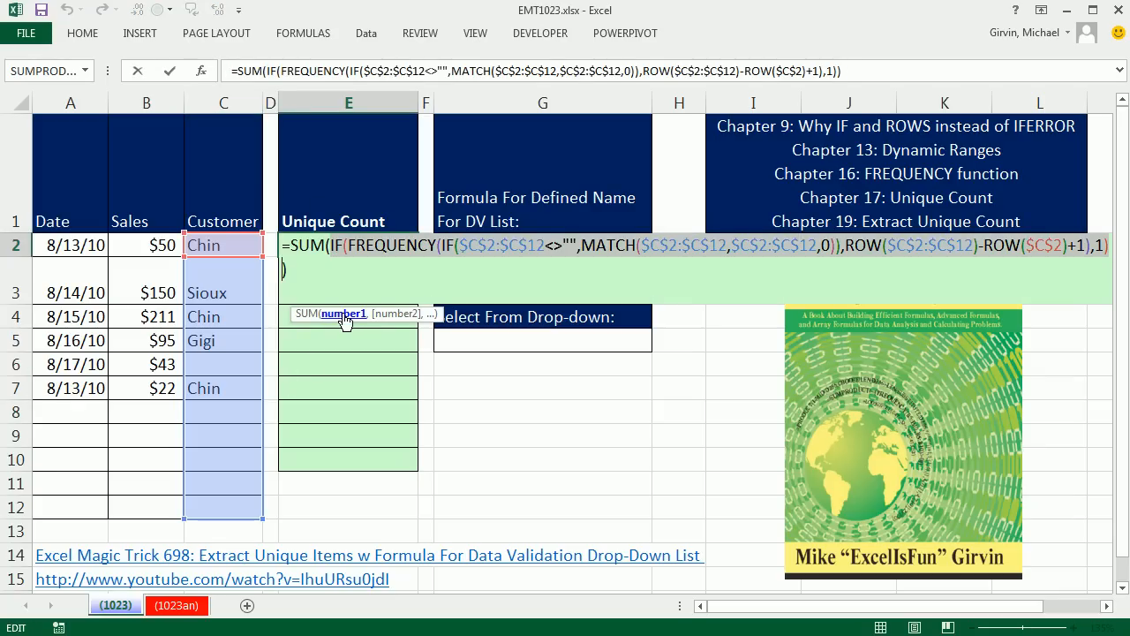
pyautogui.moveTo(354, 307)
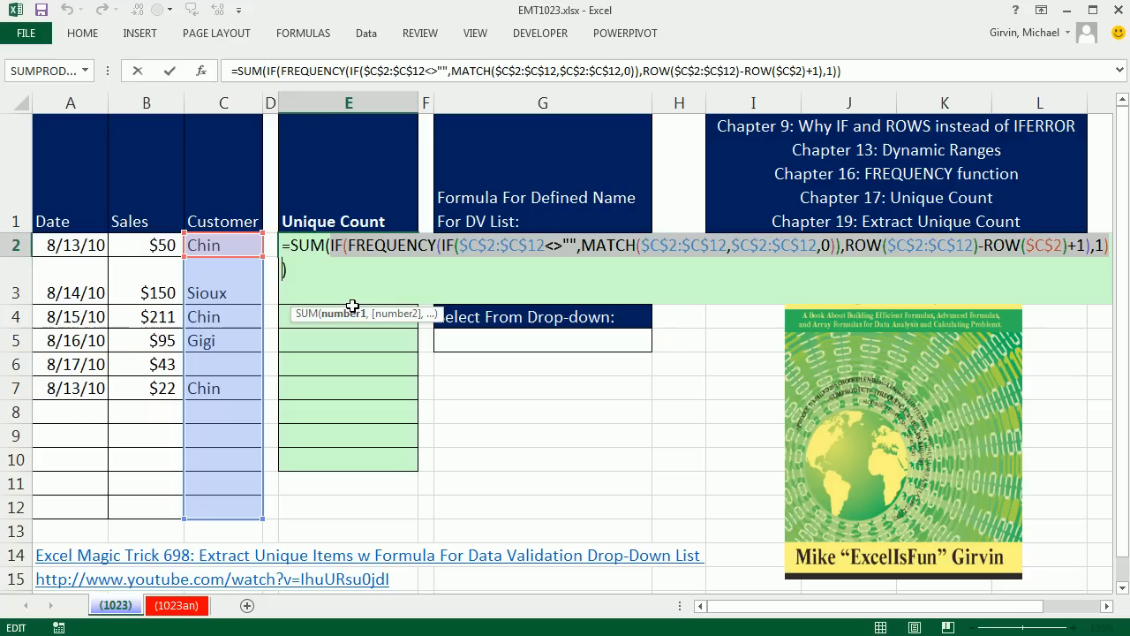
pyautogui.moveTo(766, 245)
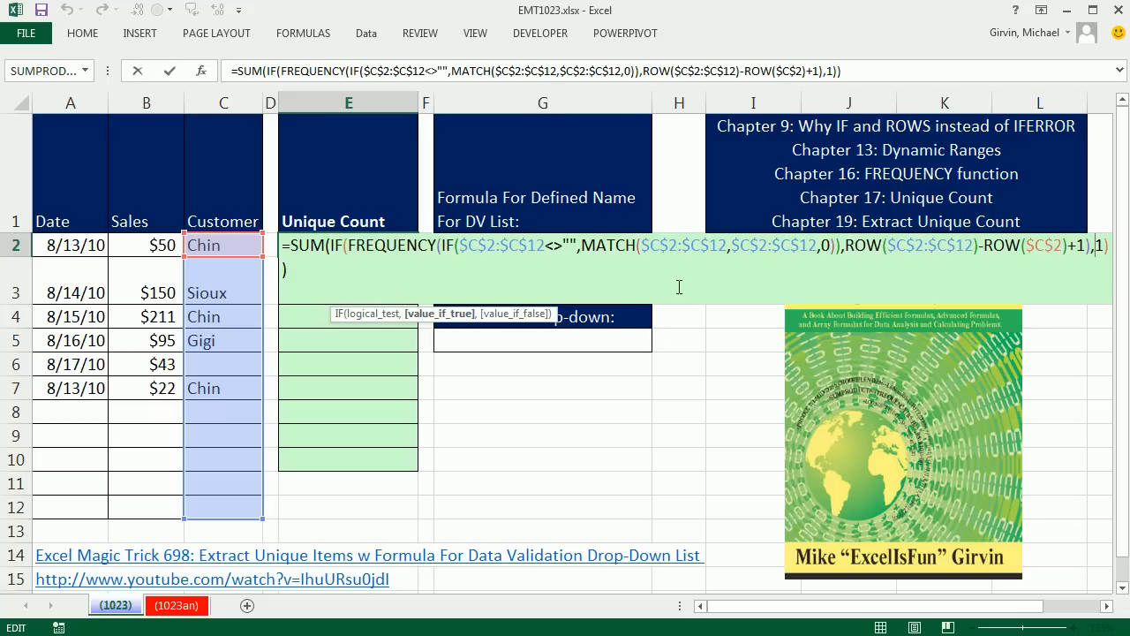
pyautogui.moveTo(665, 311)
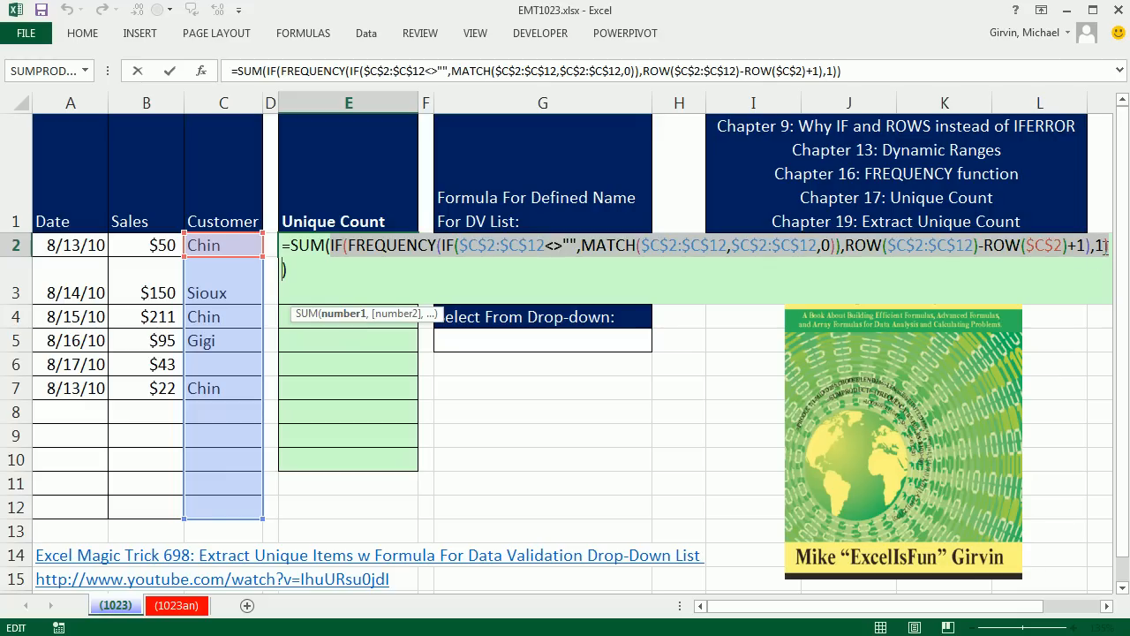
pyautogui.press('ctrl+shift+enter')
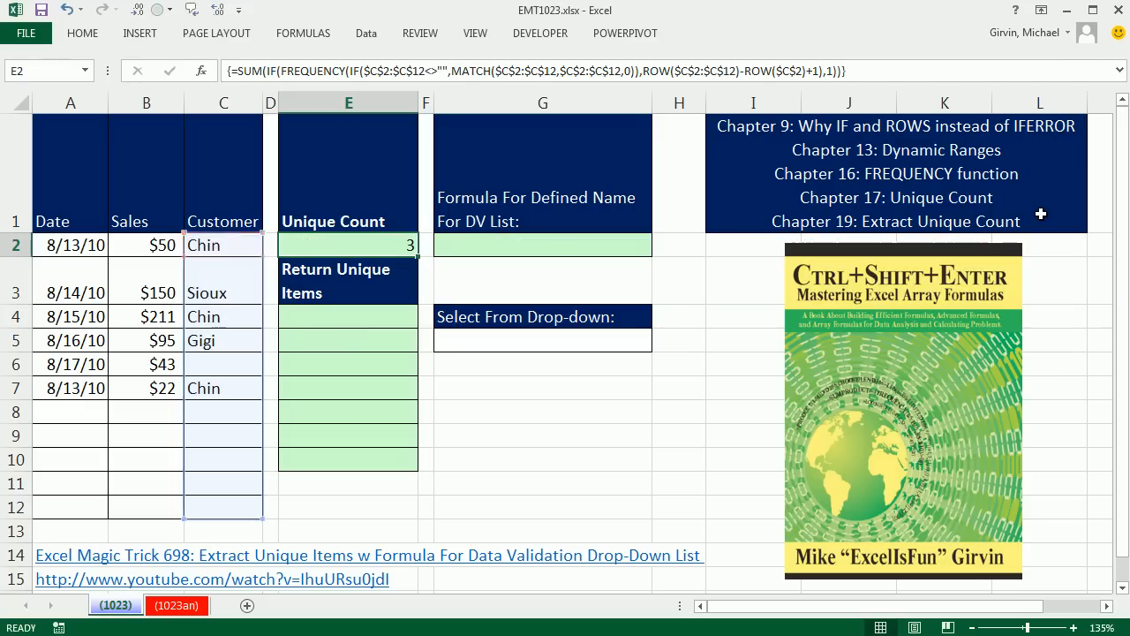
pyautogui.click(348, 316)
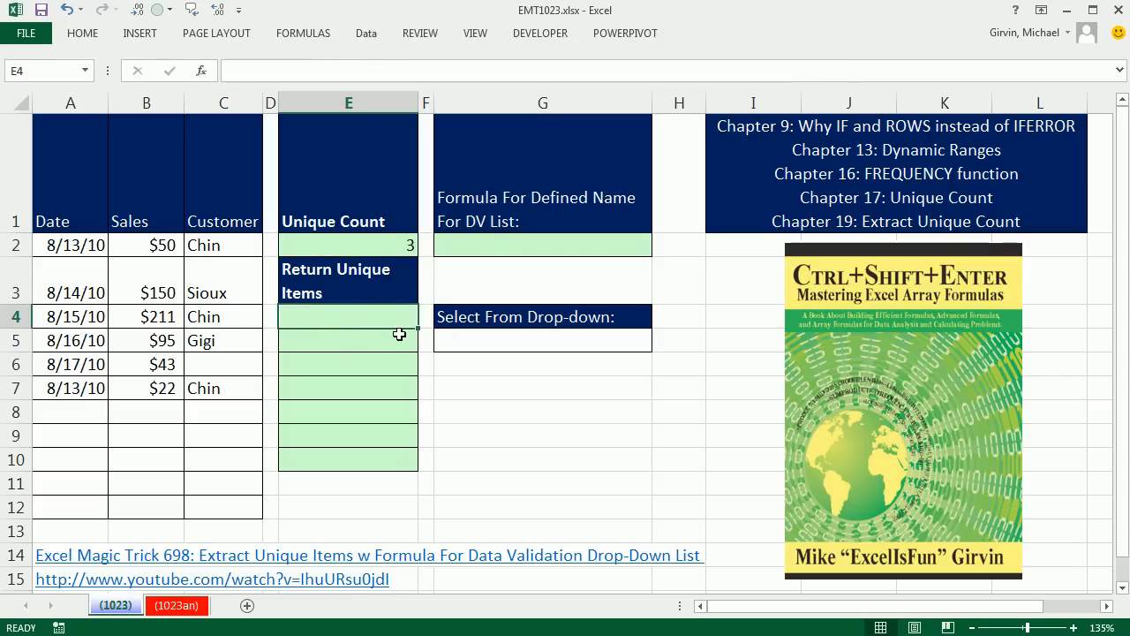
pyautogui.moveTo(731, 489)
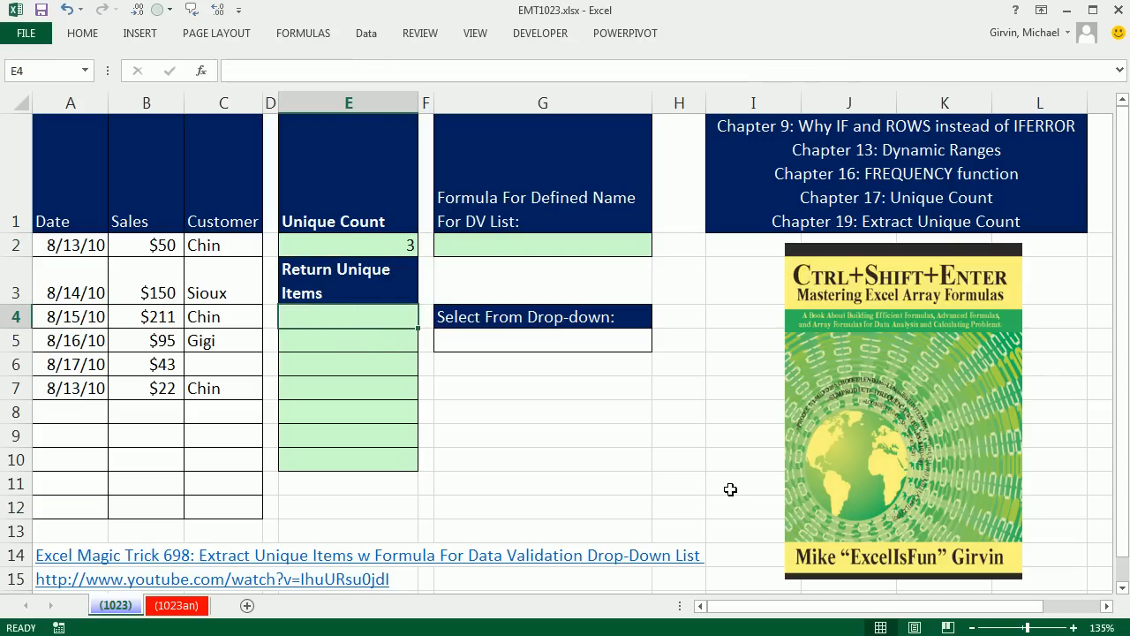
pyautogui.moveTo(354, 472)
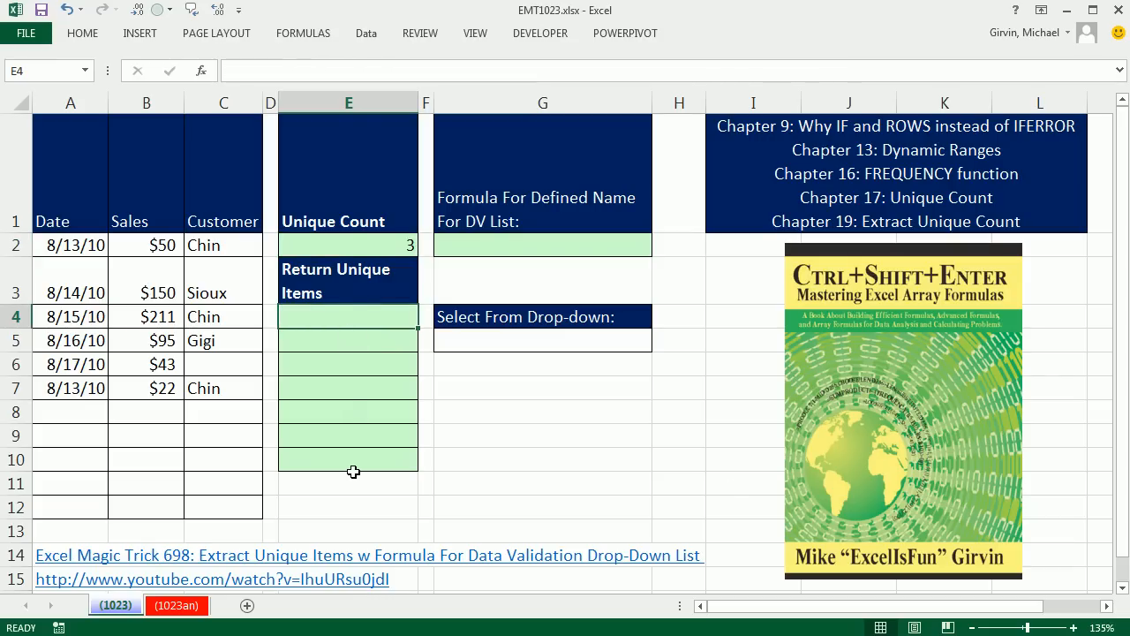
pyautogui.moveTo(318, 247)
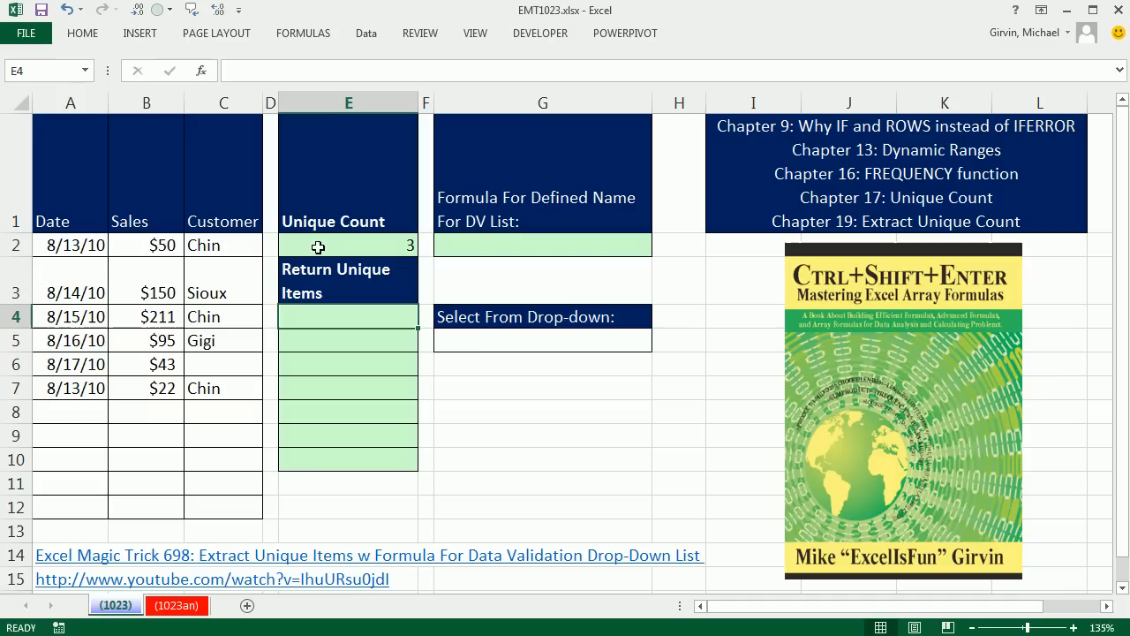
pyautogui.moveTo(362, 246)
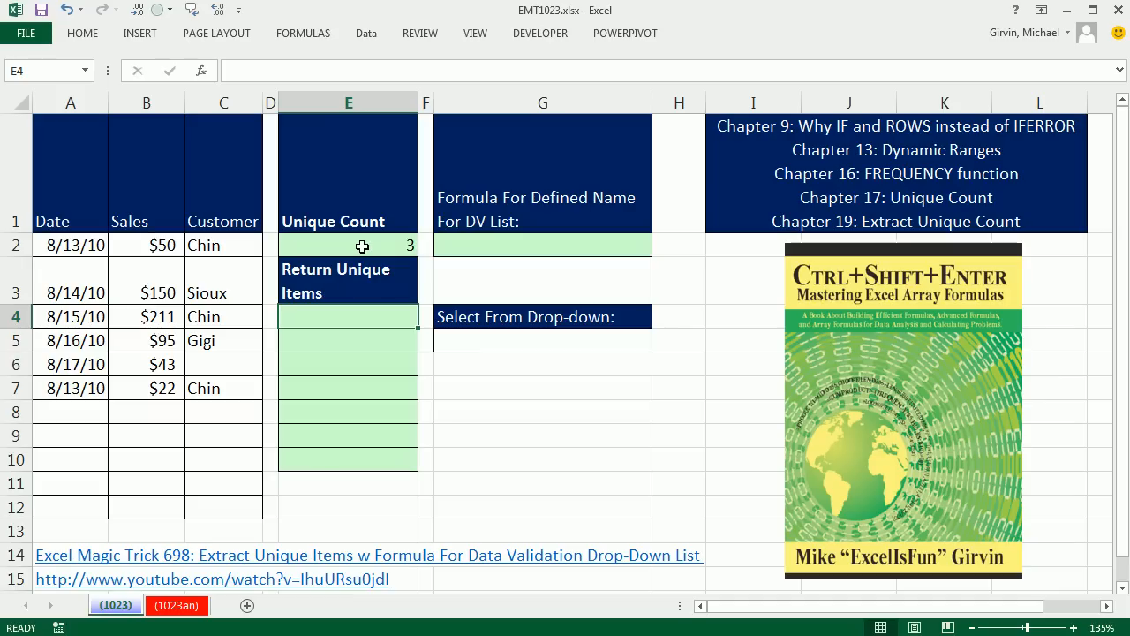
pyautogui.moveTo(364, 332)
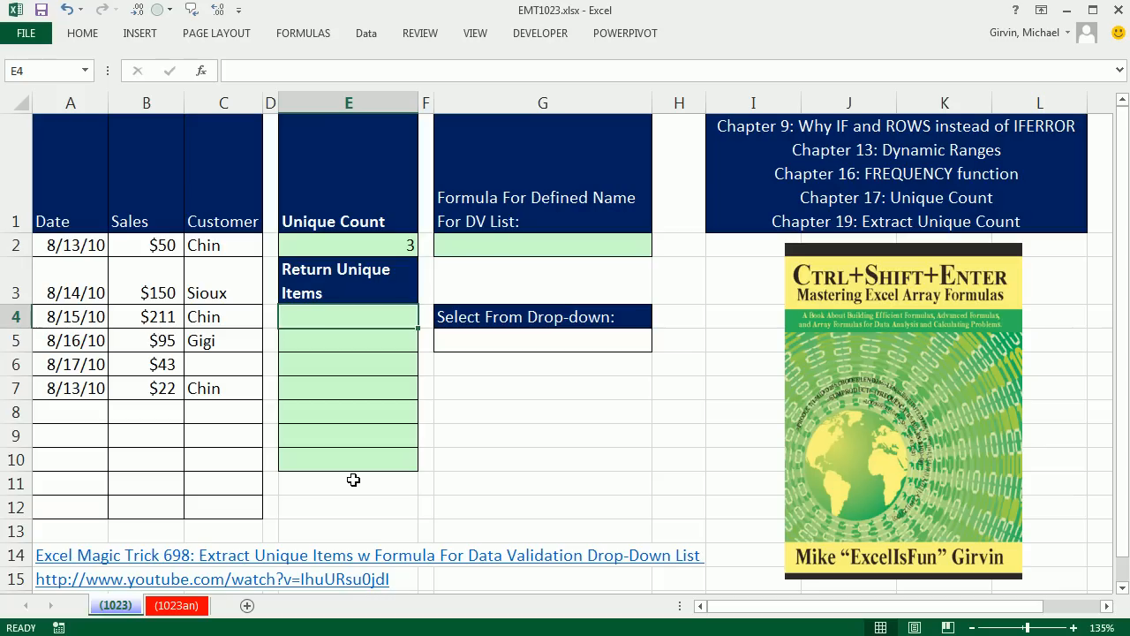
pyautogui.moveTo(353, 459)
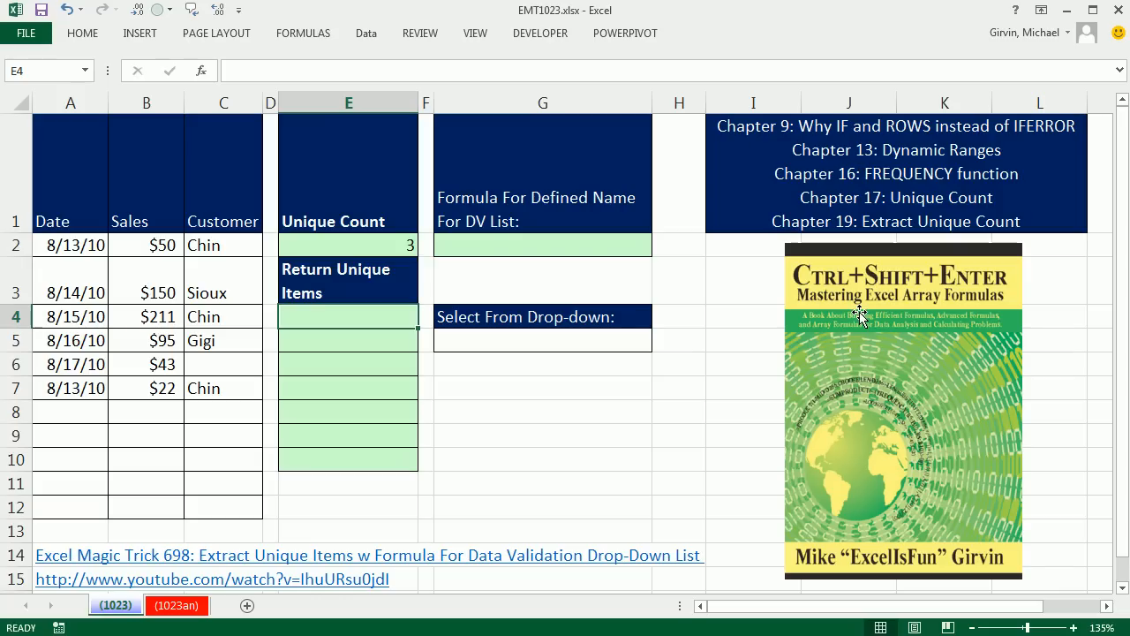
pyautogui.moveTo(357, 263)
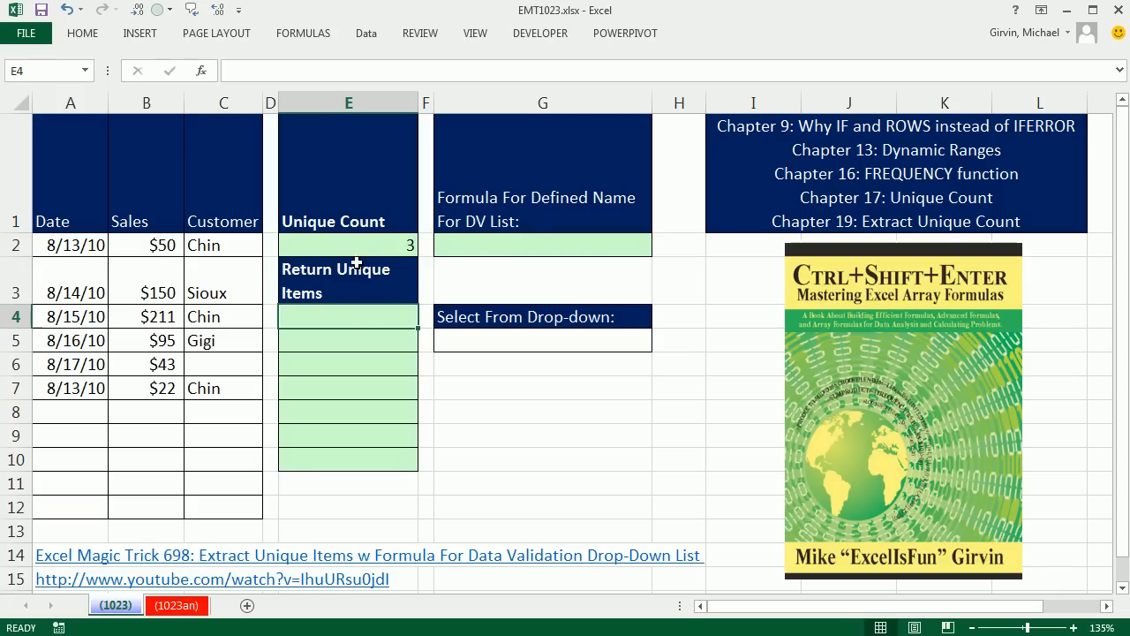
pyautogui.moveTo(403, 473)
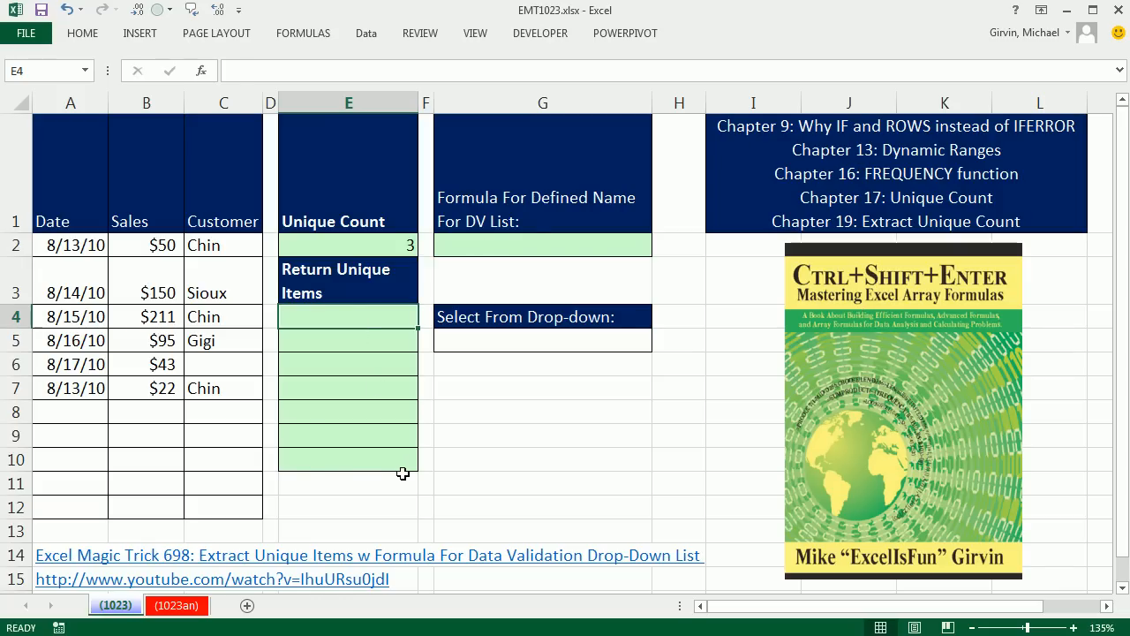
# Start E4 with =IF(ROWS(E$4:E4)>$E$2,"" so rows past the unique count return empty text.
pyautogui.write('=IF(')
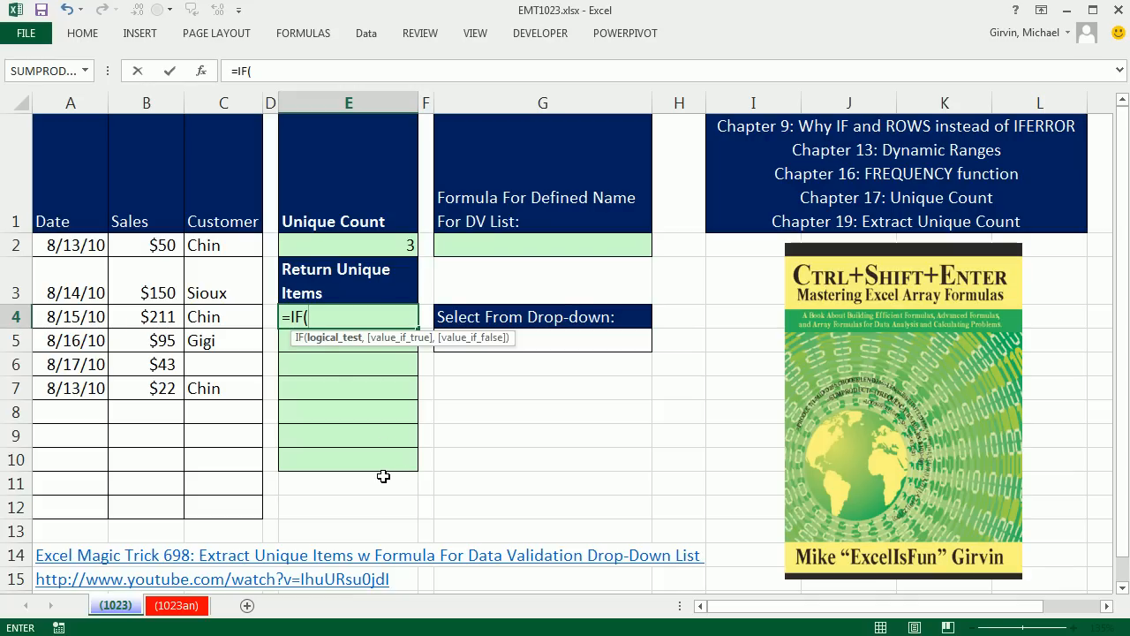
pyautogui.write('ro')
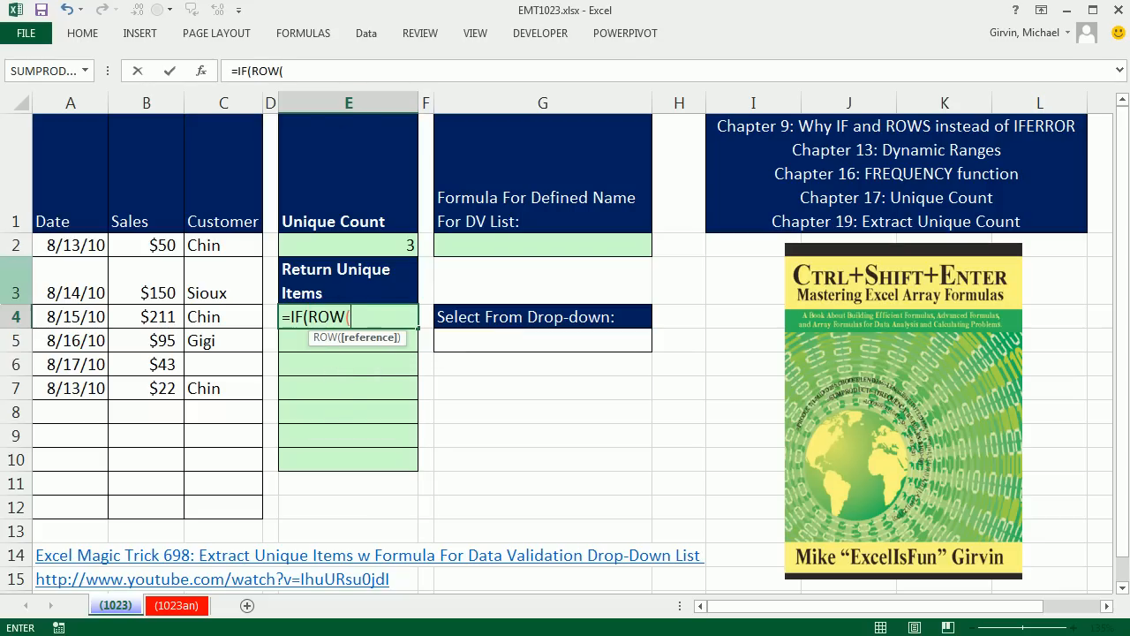
pyautogui.write('E$4:E4')
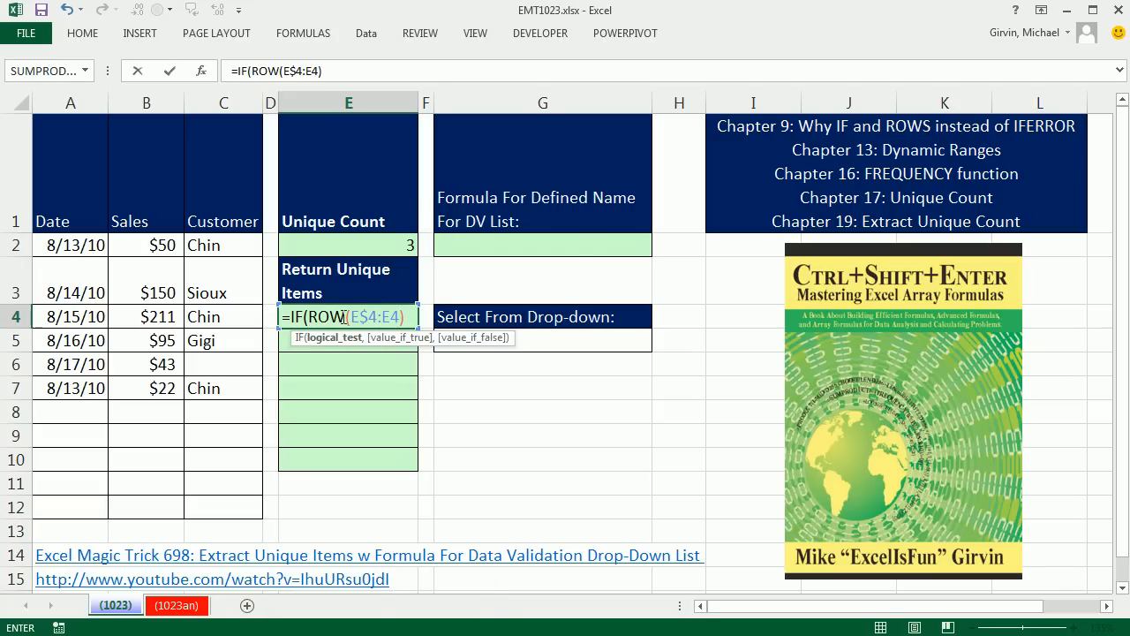
pyautogui.write('S')
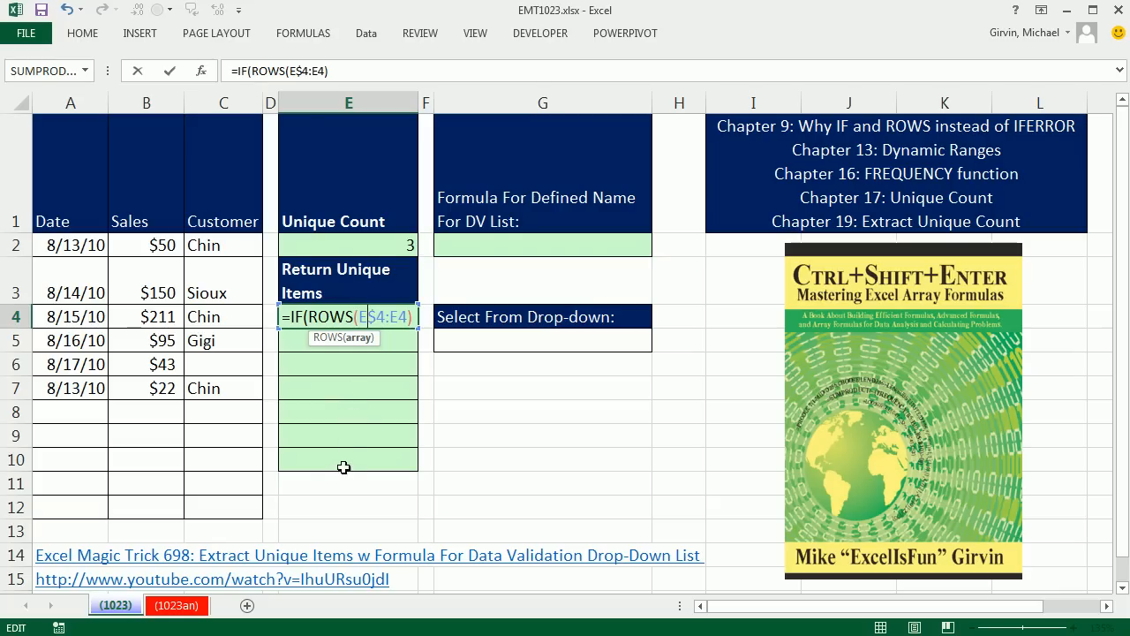
pyautogui.moveTo(339, 481)
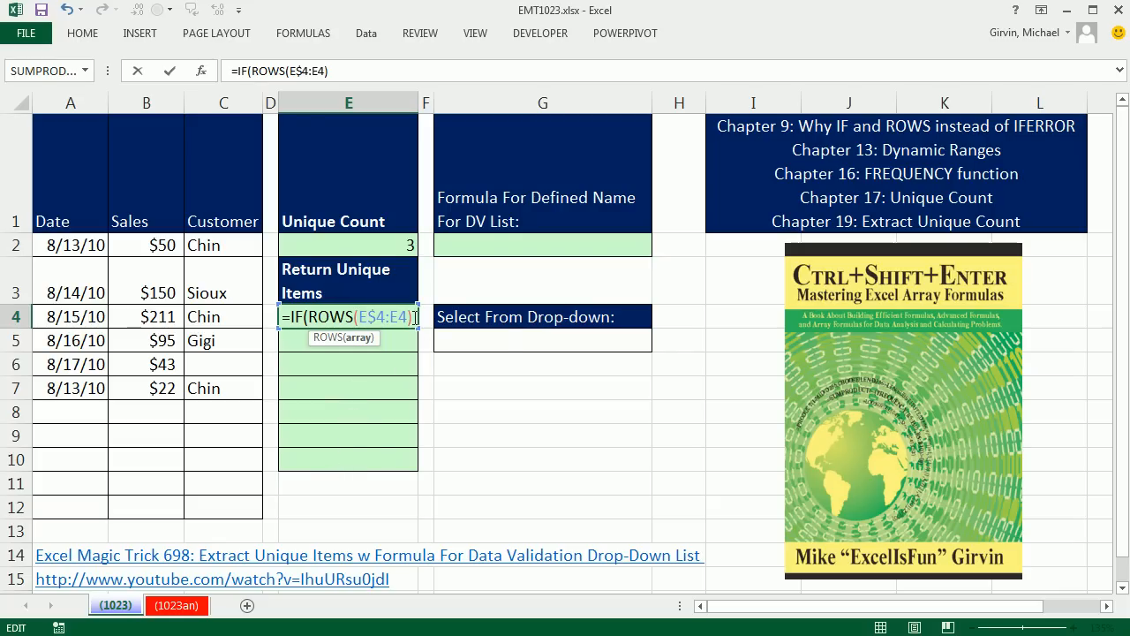
pyautogui.write('>')
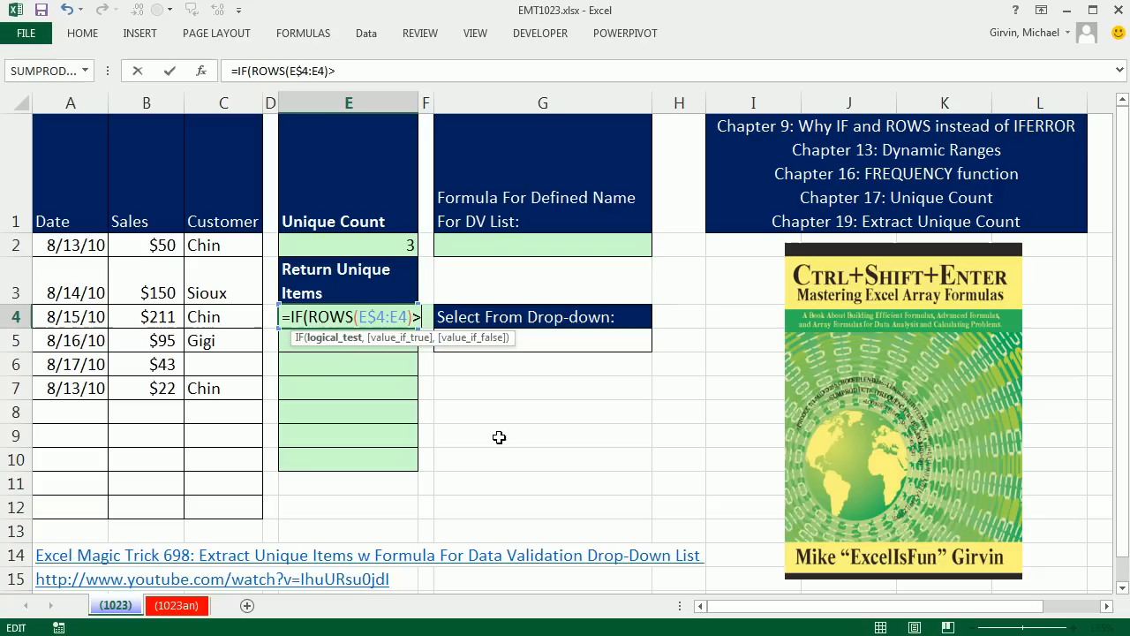
pyautogui.click(346, 244)
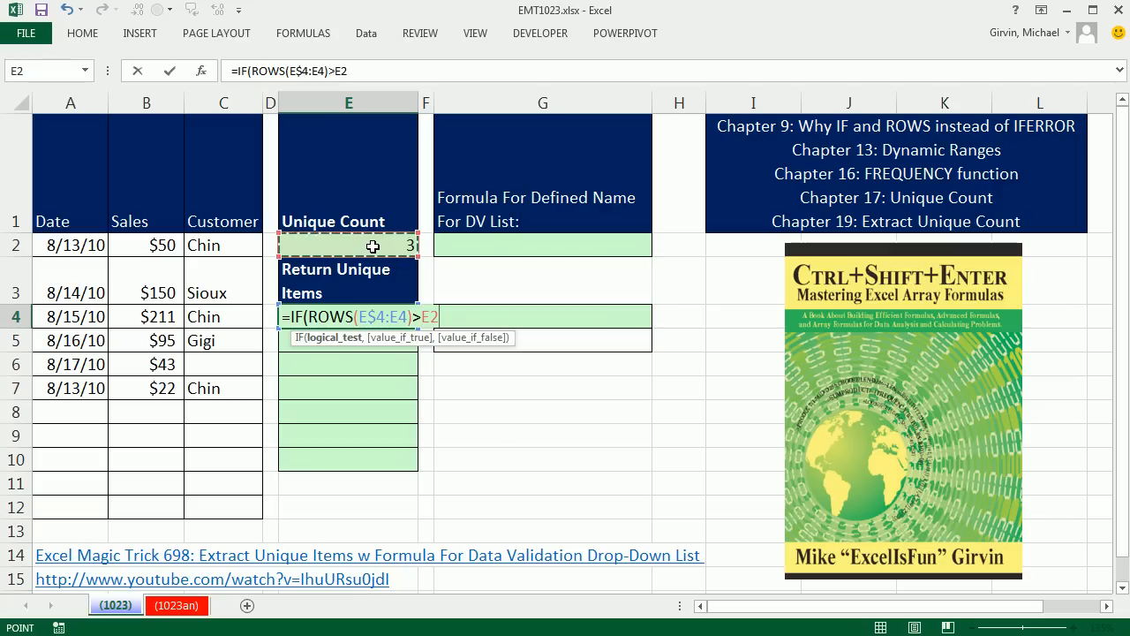
pyautogui.moveTo(328, 241)
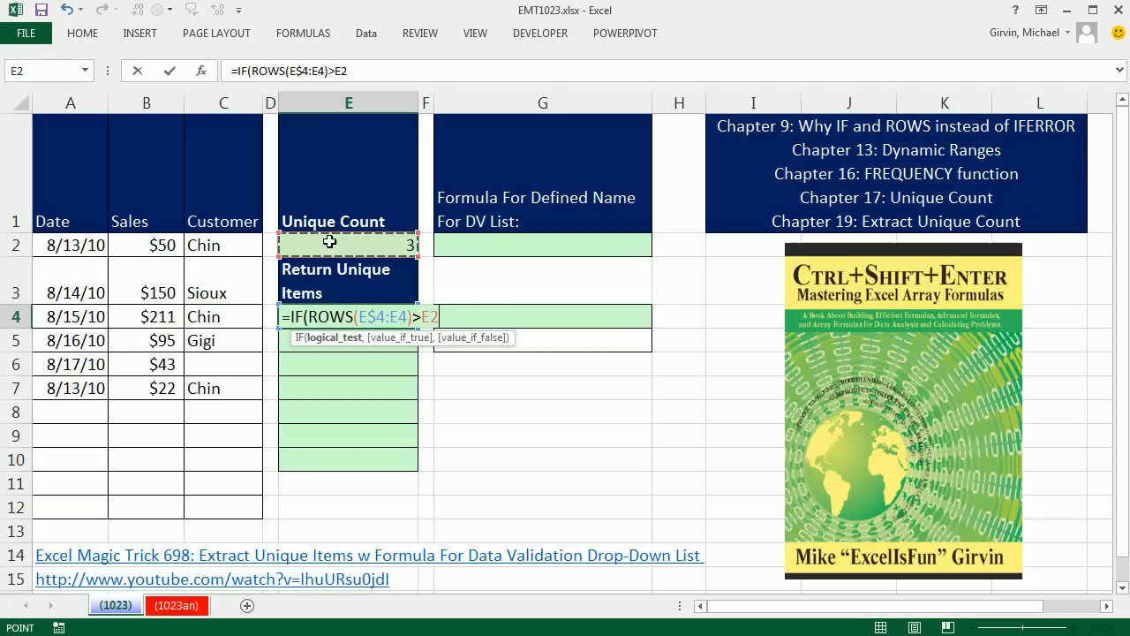
pyautogui.moveTo(424, 364)
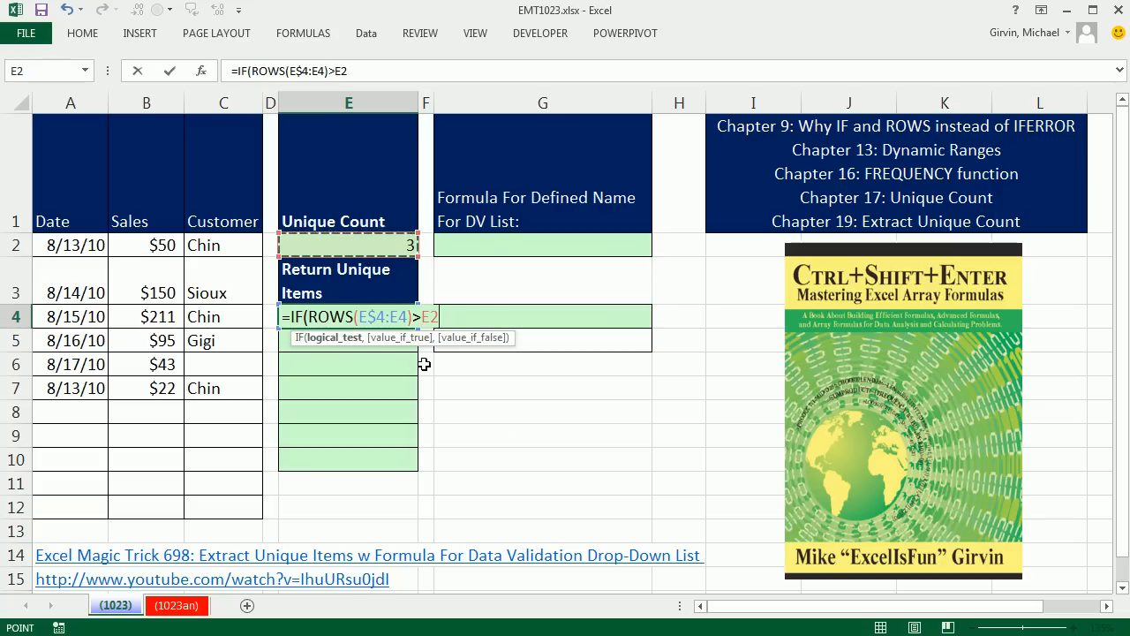
pyautogui.moveTo(438, 346)
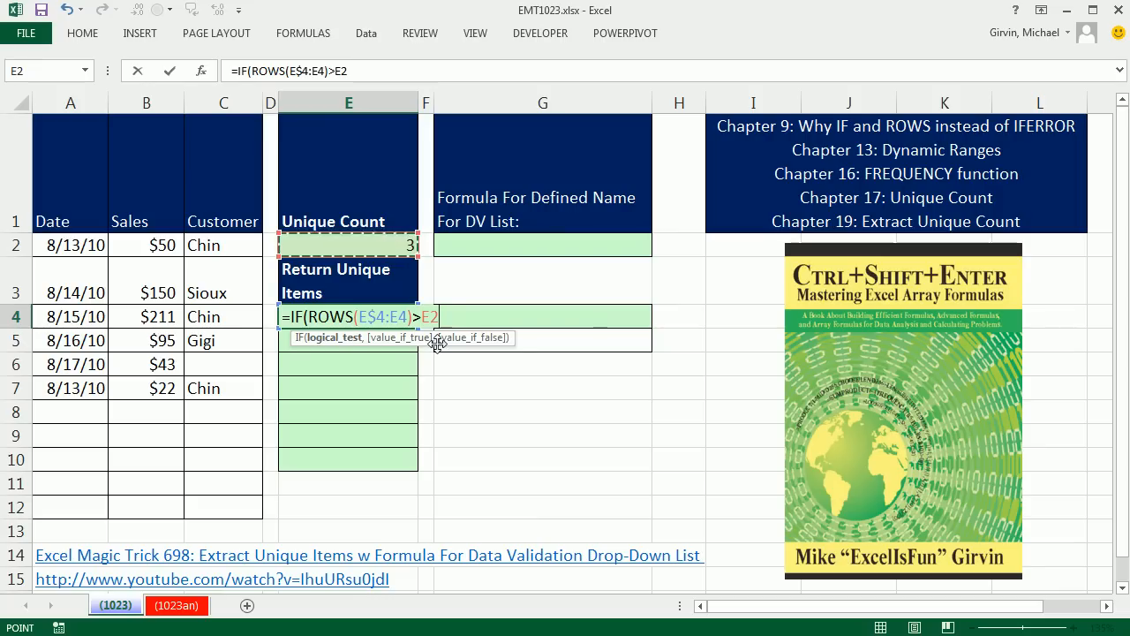
pyautogui.press('F4')
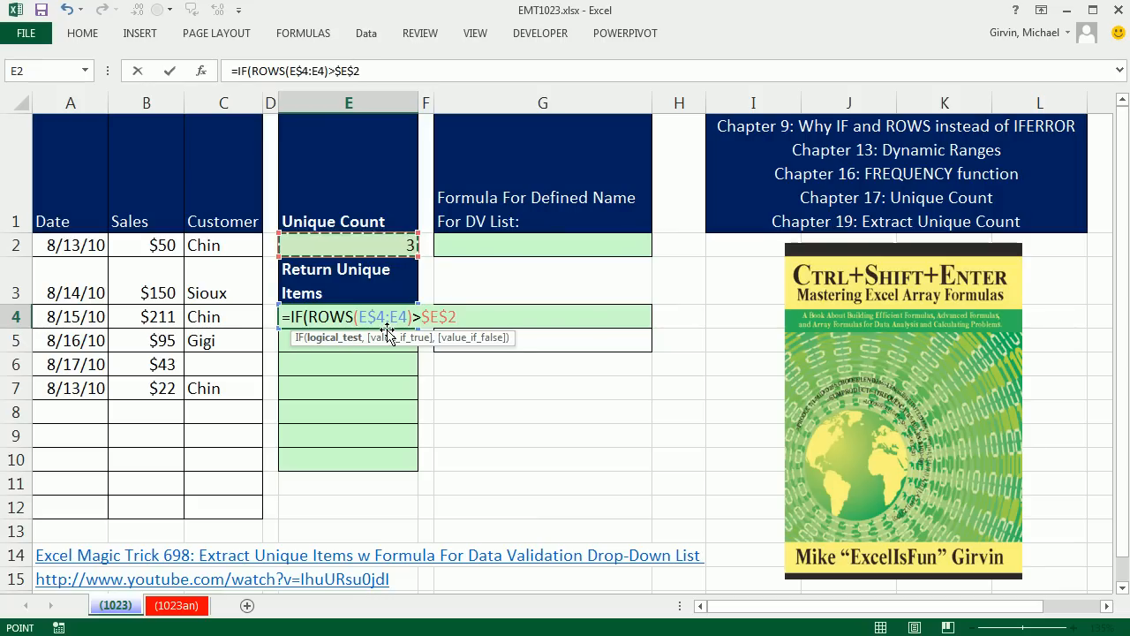
pyautogui.moveTo(479, 344)
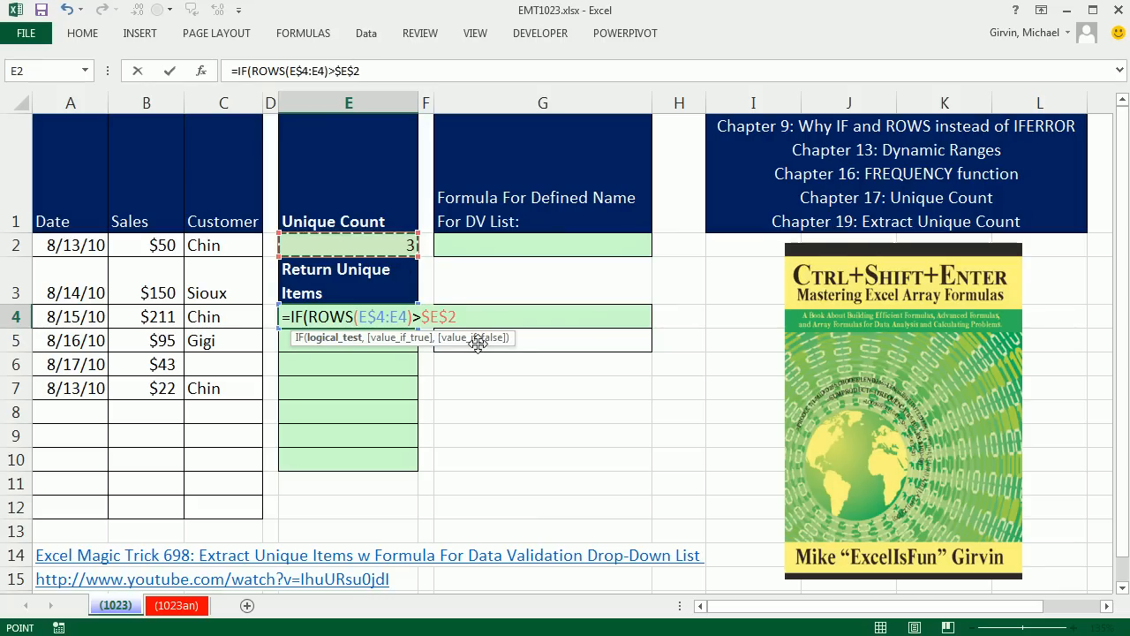
pyautogui.write(',')
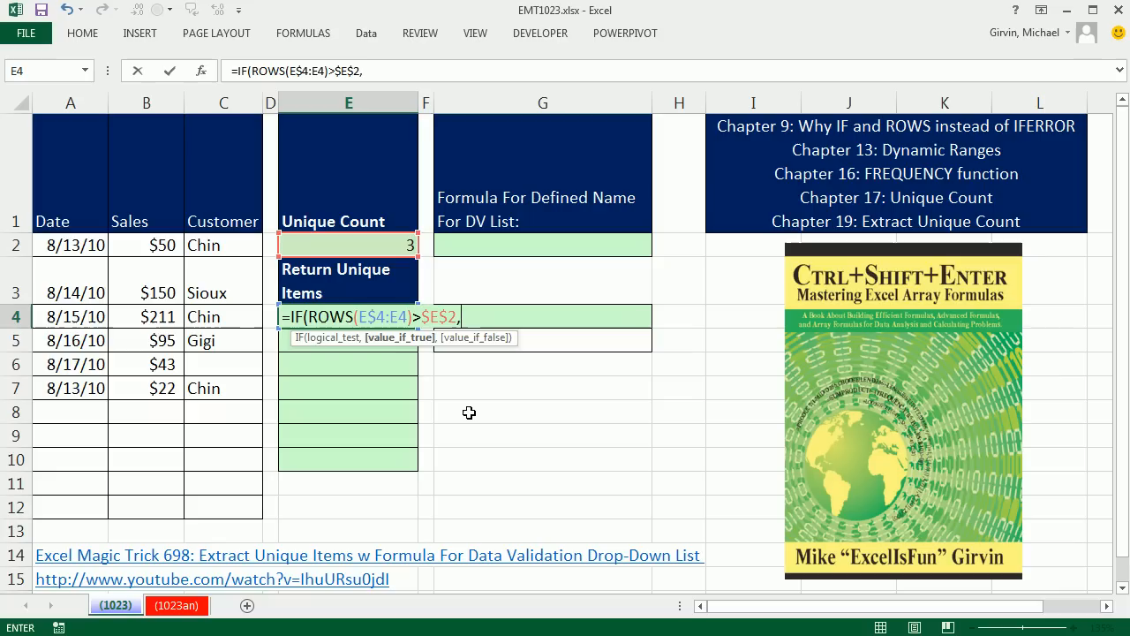
pyautogui.write('""')
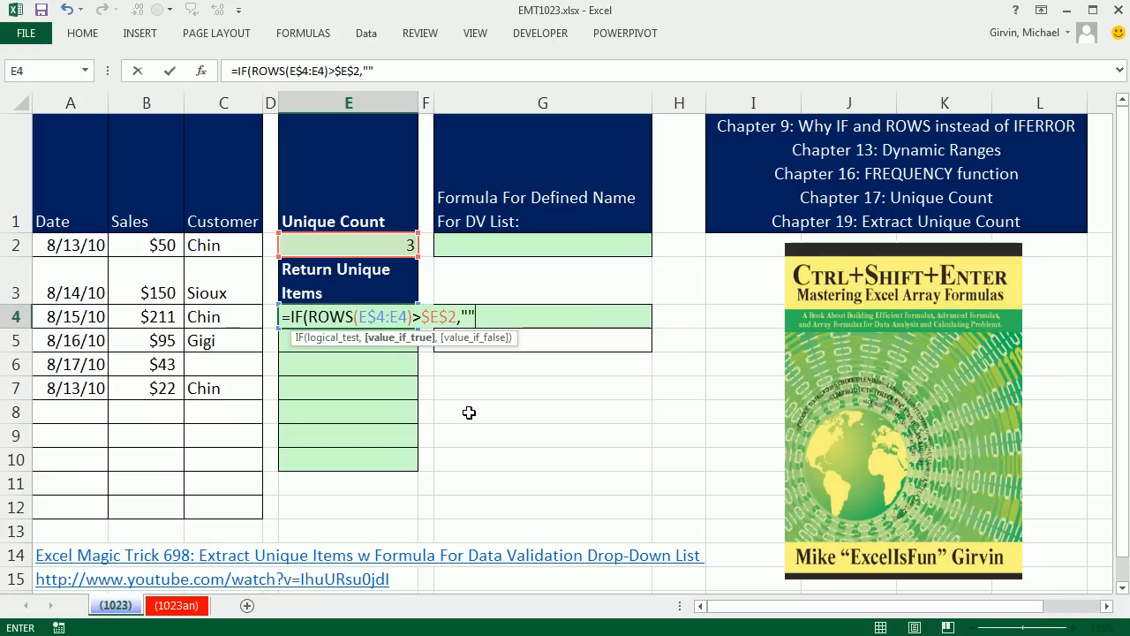
# Add INDEX over the locked $C$2:$C$12 as the false branch, with SMALL( starting its row argument.
pyautogui.write(',')
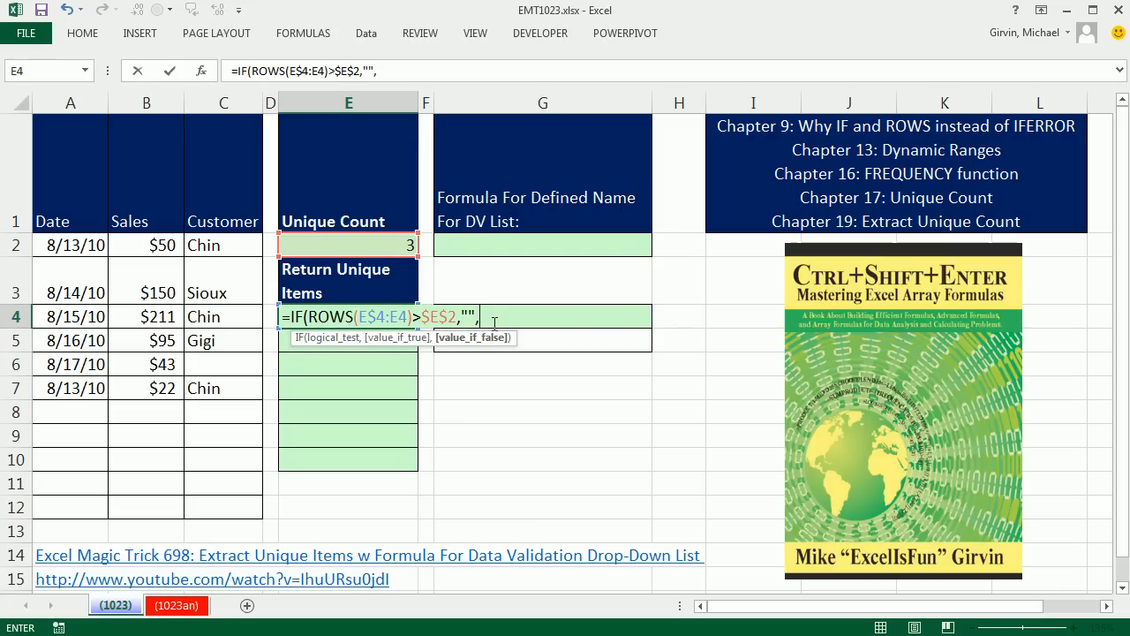
pyautogui.moveTo(426, 512)
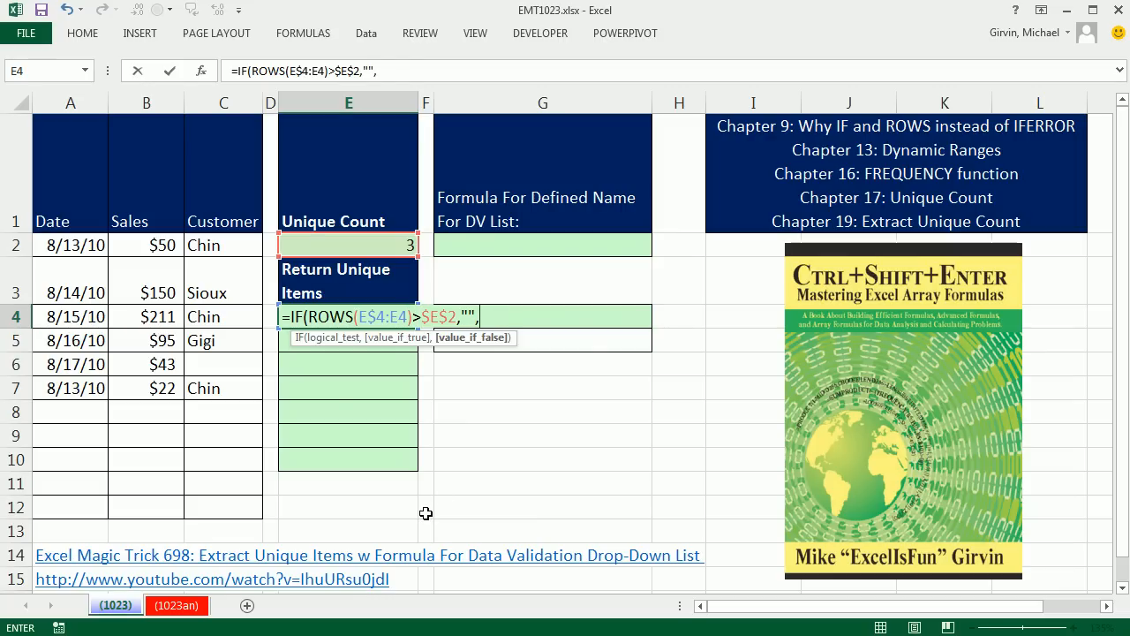
pyautogui.write('INDEX(')
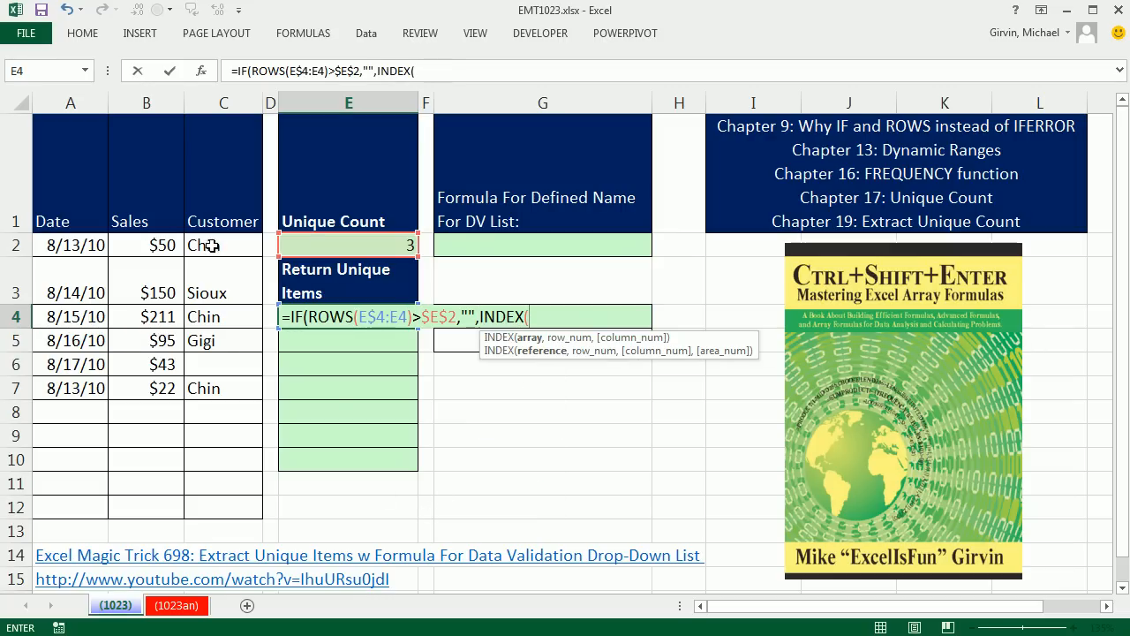
pyautogui.moveTo(223, 243); pyautogui.dragTo(223, 507)
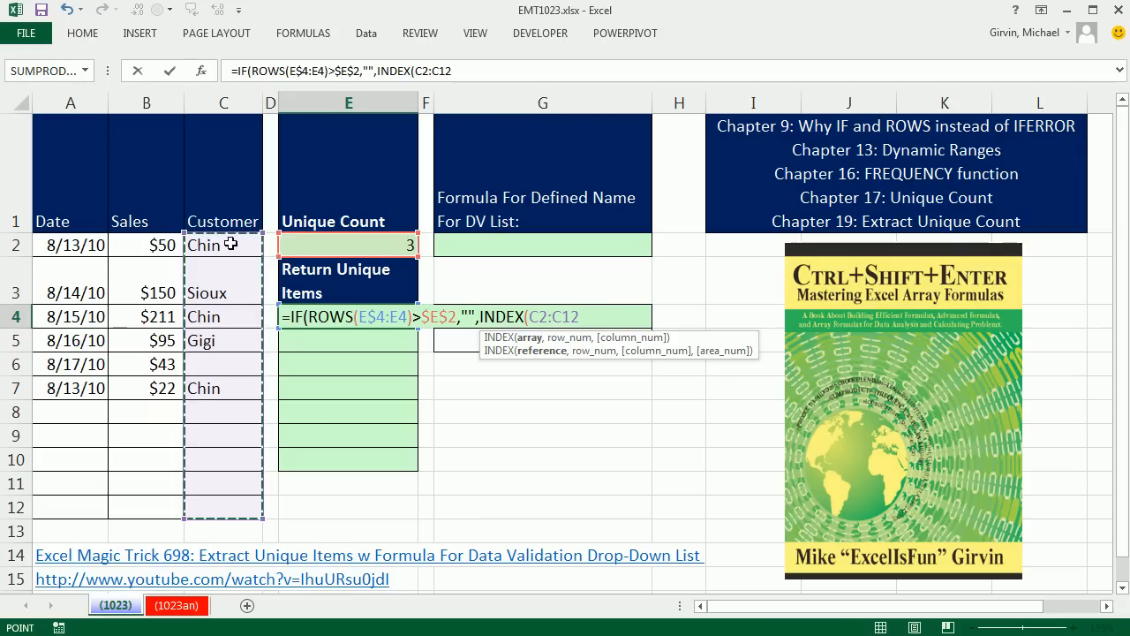
pyautogui.moveTo(98, 448)
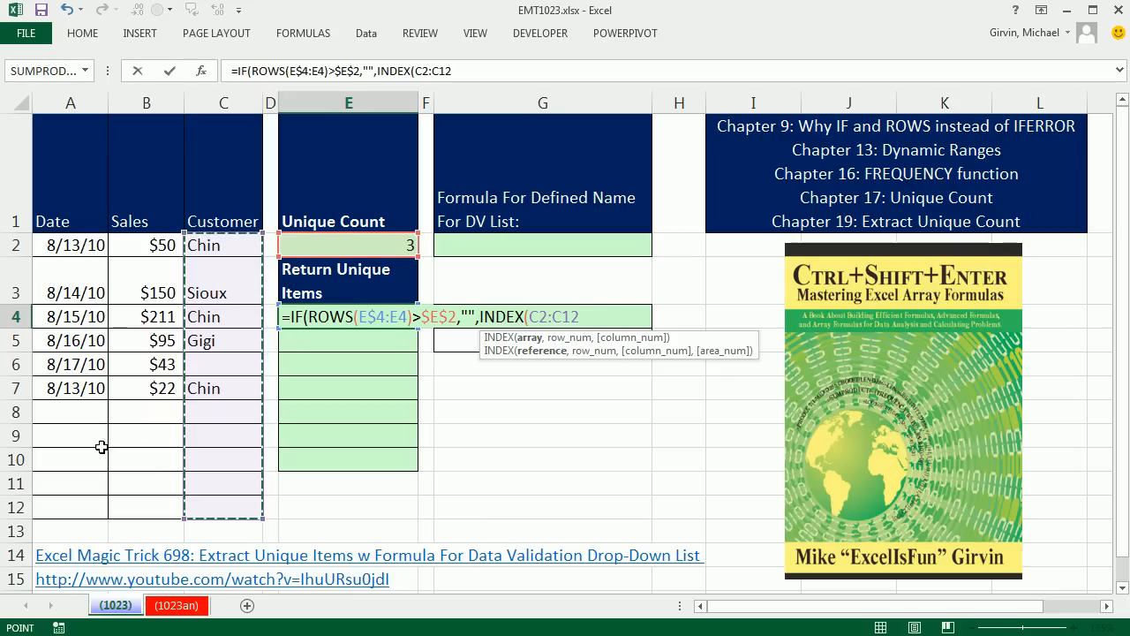
pyautogui.moveTo(222, 293)
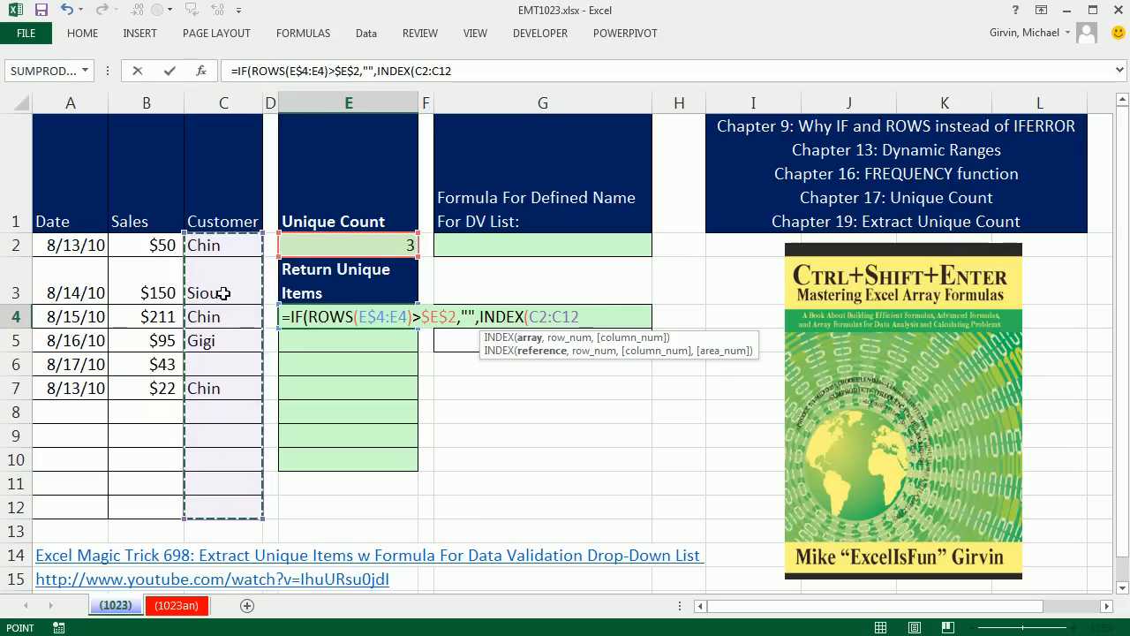
pyautogui.moveTo(180, 579)
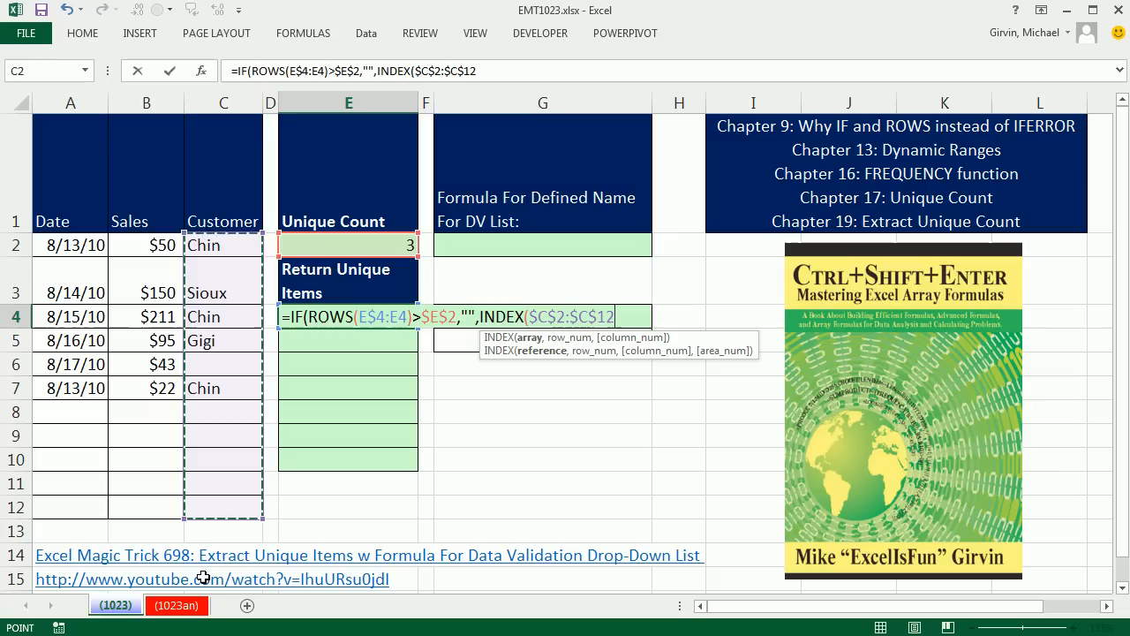
pyautogui.write(',')
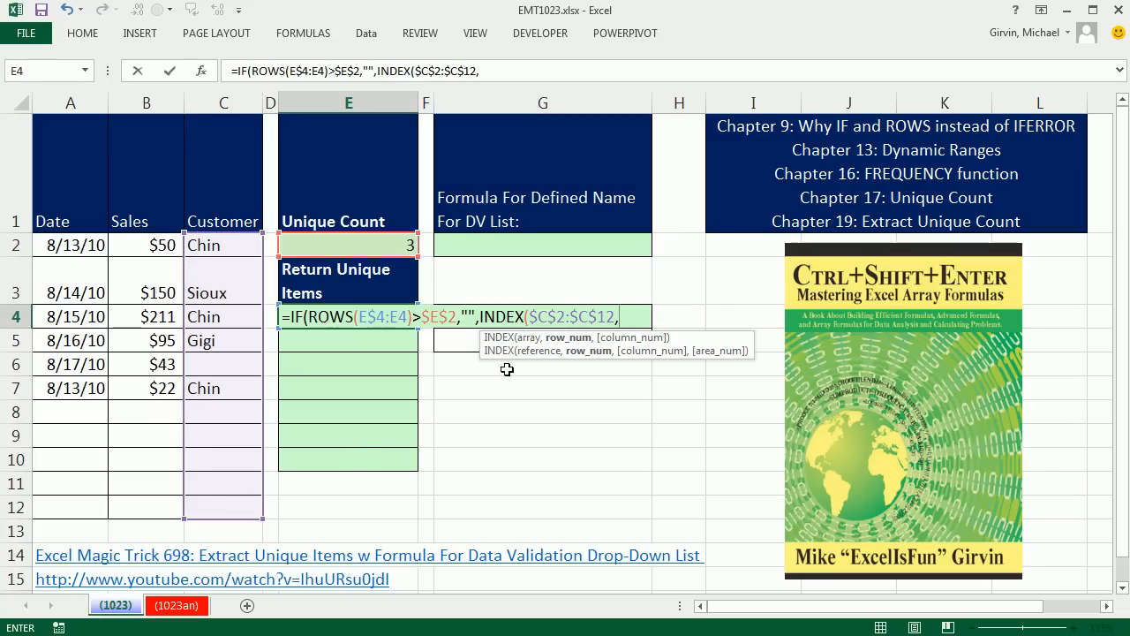
pyautogui.moveTo(256, 243)
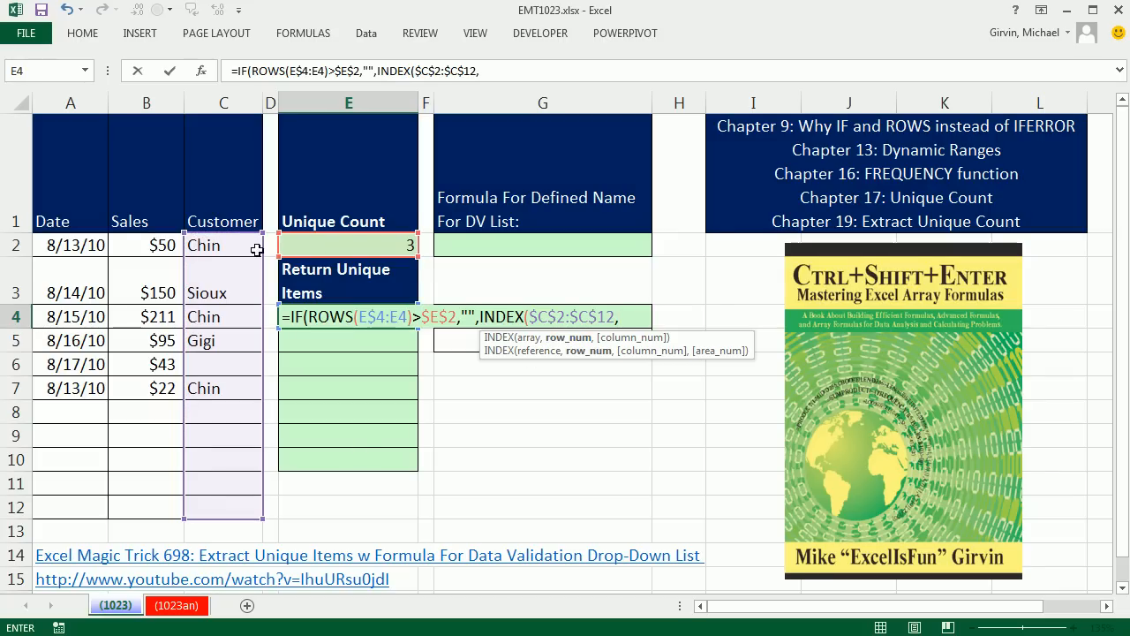
pyautogui.moveTo(228, 335)
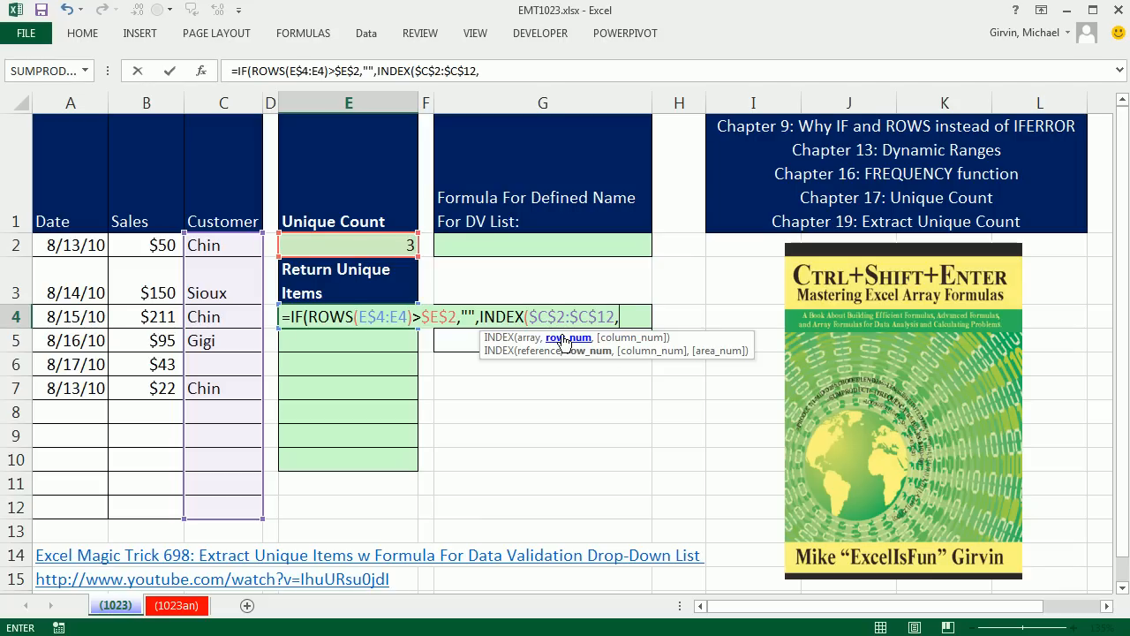
pyautogui.moveTo(230, 315)
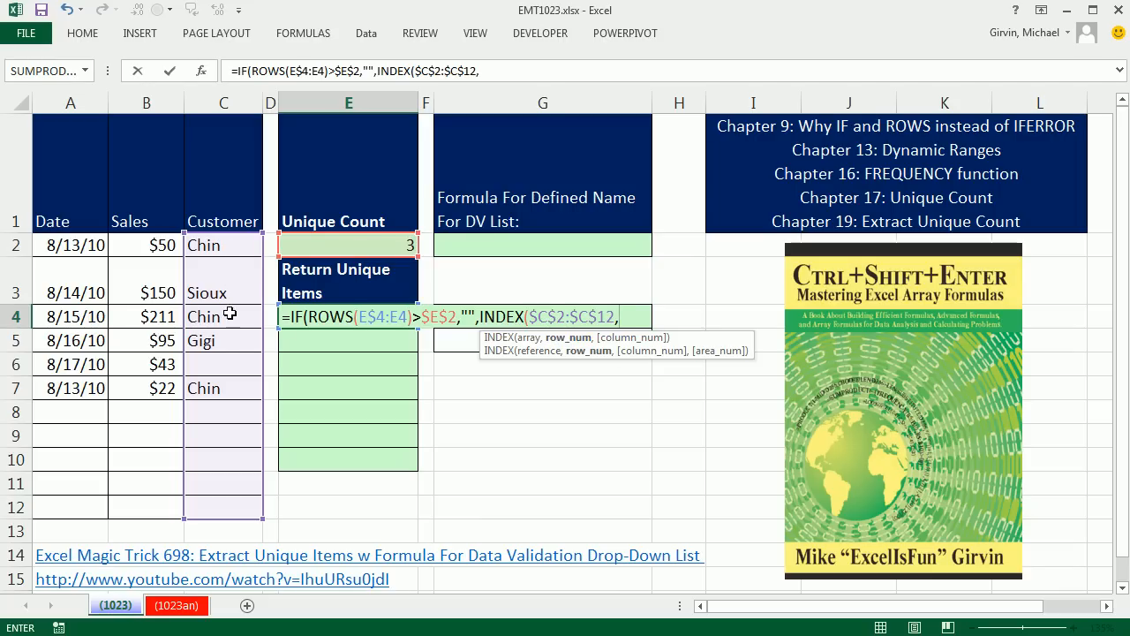
pyautogui.moveTo(226, 341)
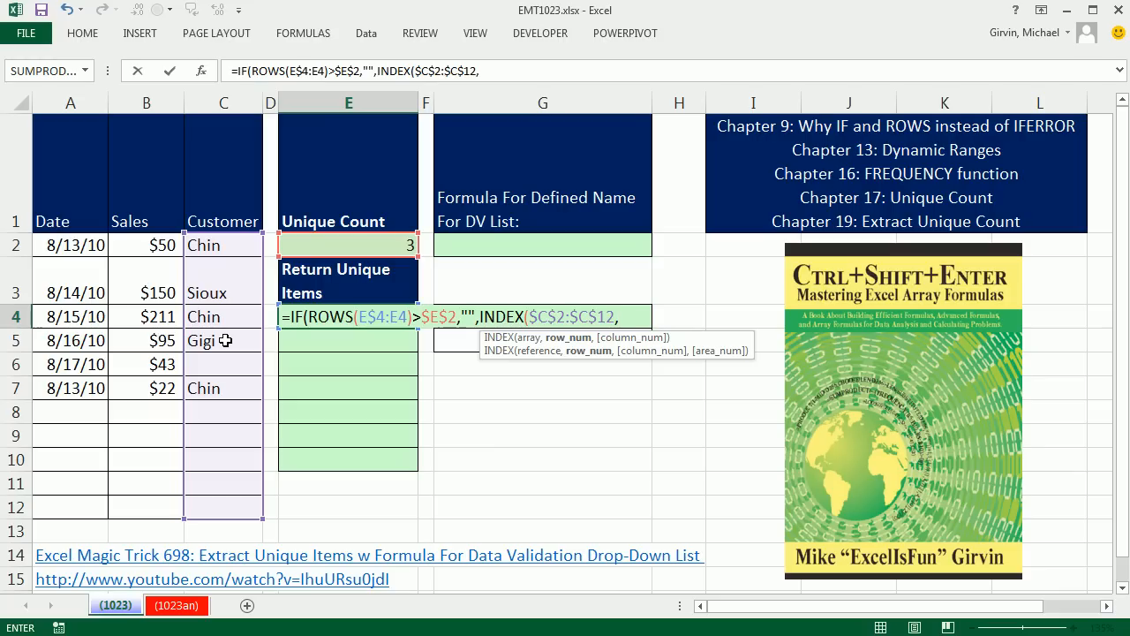
pyautogui.moveTo(254, 355)
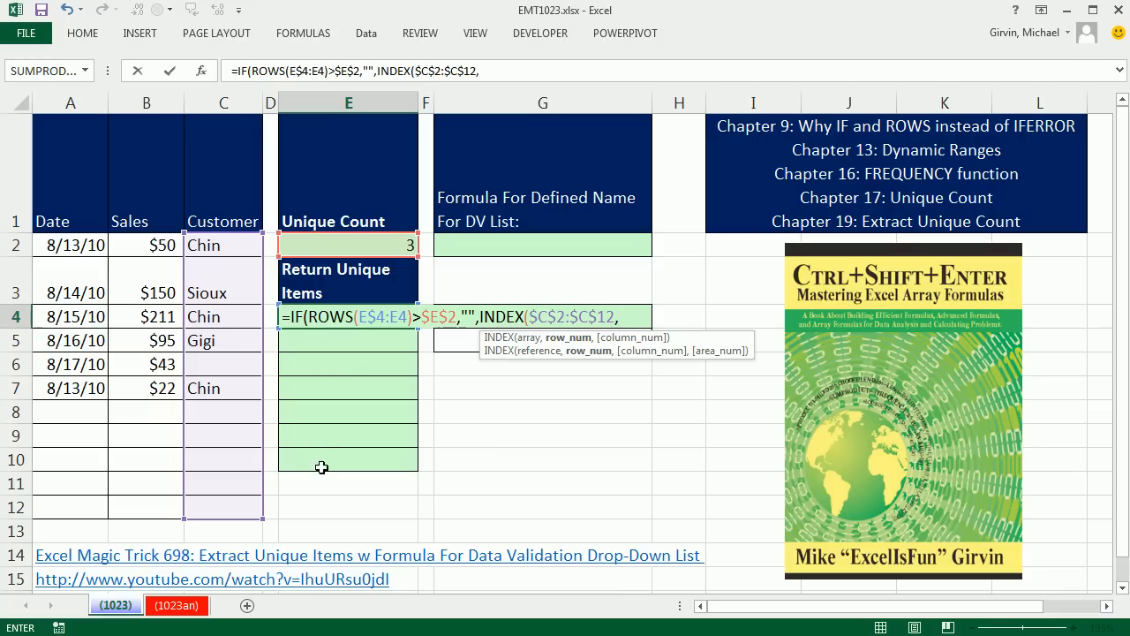
pyautogui.write('SMALL(')
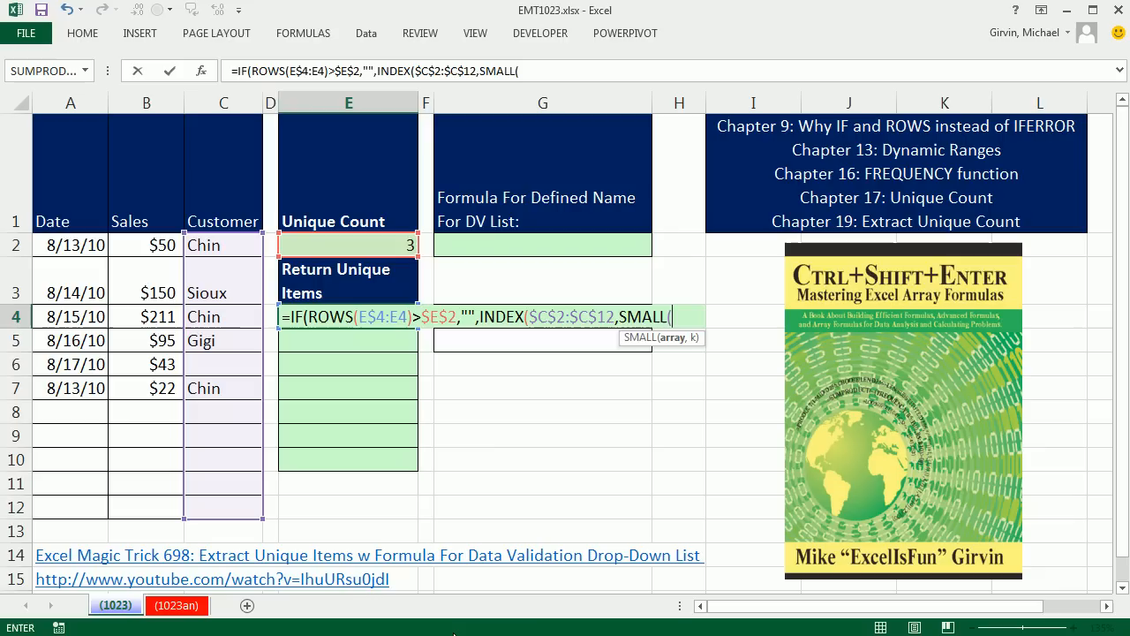
pyautogui.moveTo(527, 551)
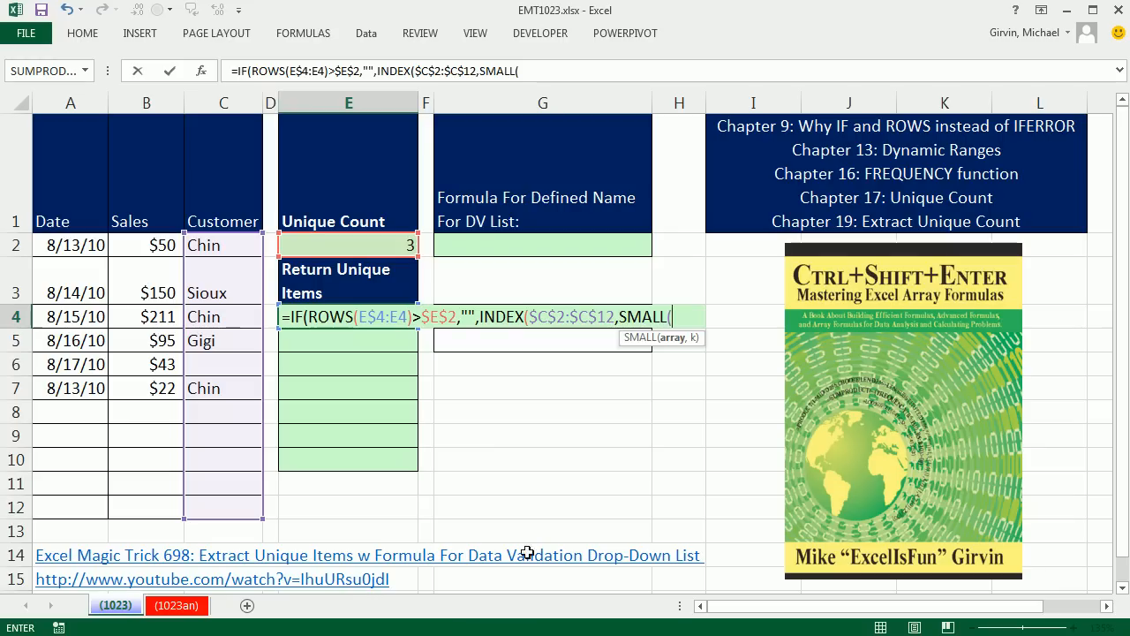
pyautogui.moveTo(398, 287)
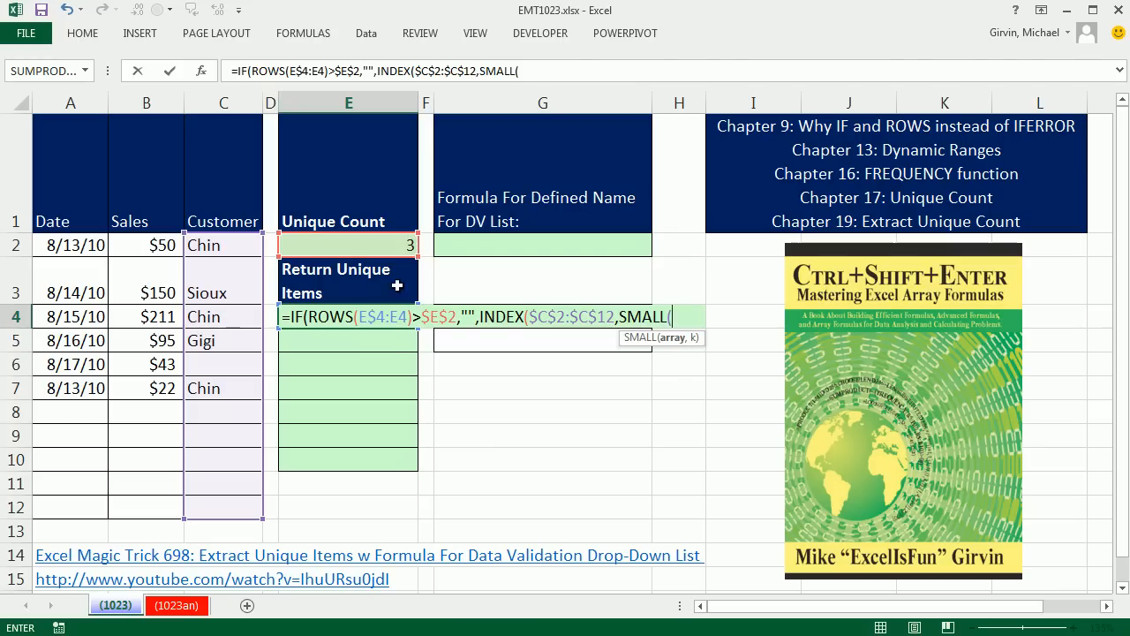
# Supply SMALL's array: IF(FREQUENCY(IF/MATCH...),ROW($C$2:$C$12)-ROW($C$2)+1) giving relative rows of unique customers.
pyautogui.write('IF(FREQUENCY(IF($C$2:$C$12<>"",MATCH($C$2:$C$12,$C$2:$C$12,0)),ROW($C$2:$C$12)-ROW($C$2)+1),1)')
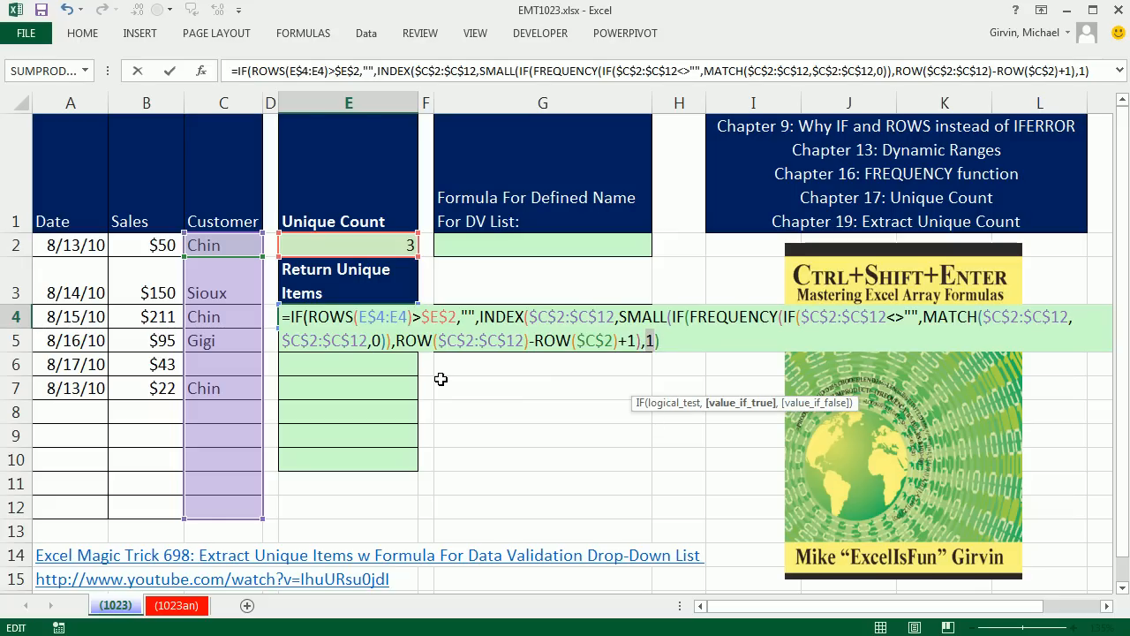
pyautogui.moveTo(647, 352)
pyautogui.write('ROW($C$2:$C$12)-ROW($C$2)+')
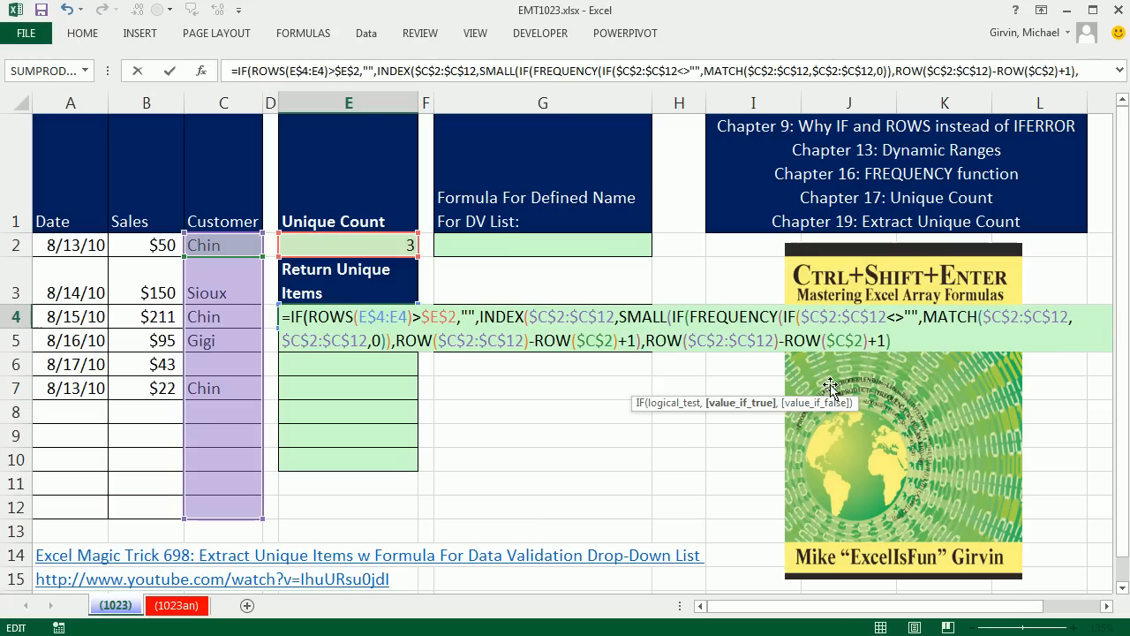
pyautogui.moveTo(874, 354)
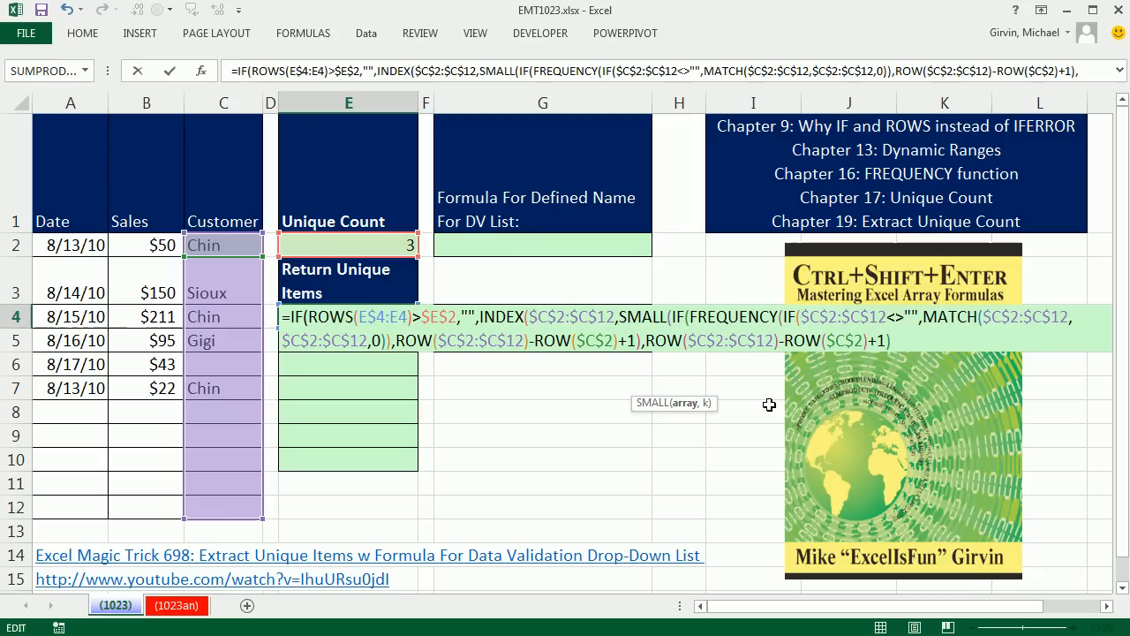
pyautogui.moveTo(675, 394)
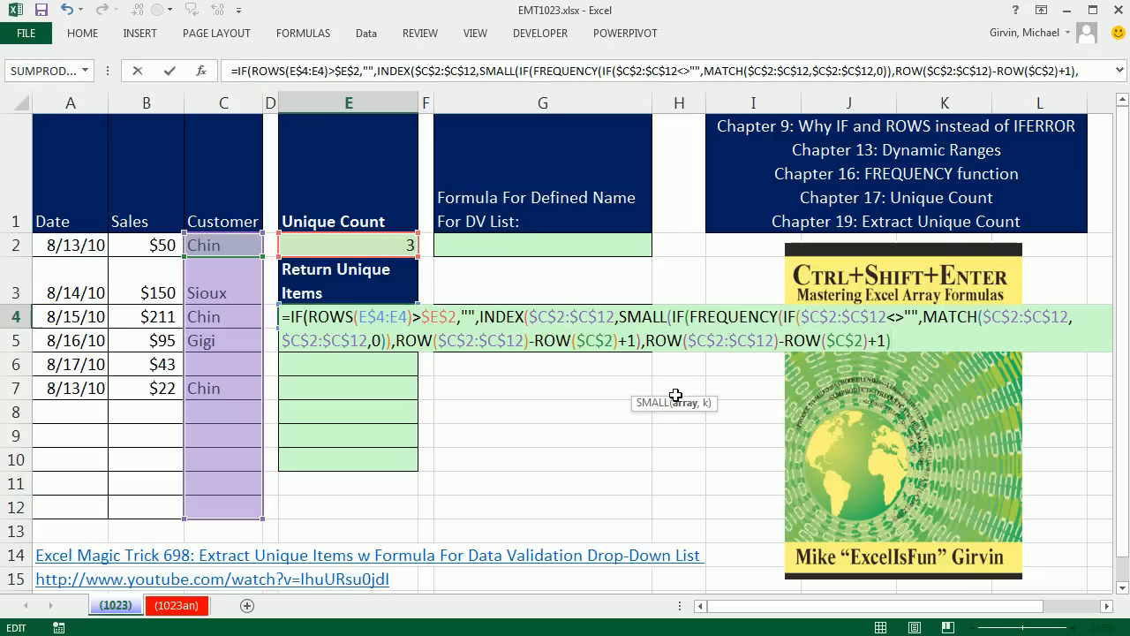
pyautogui.moveTo(684, 411)
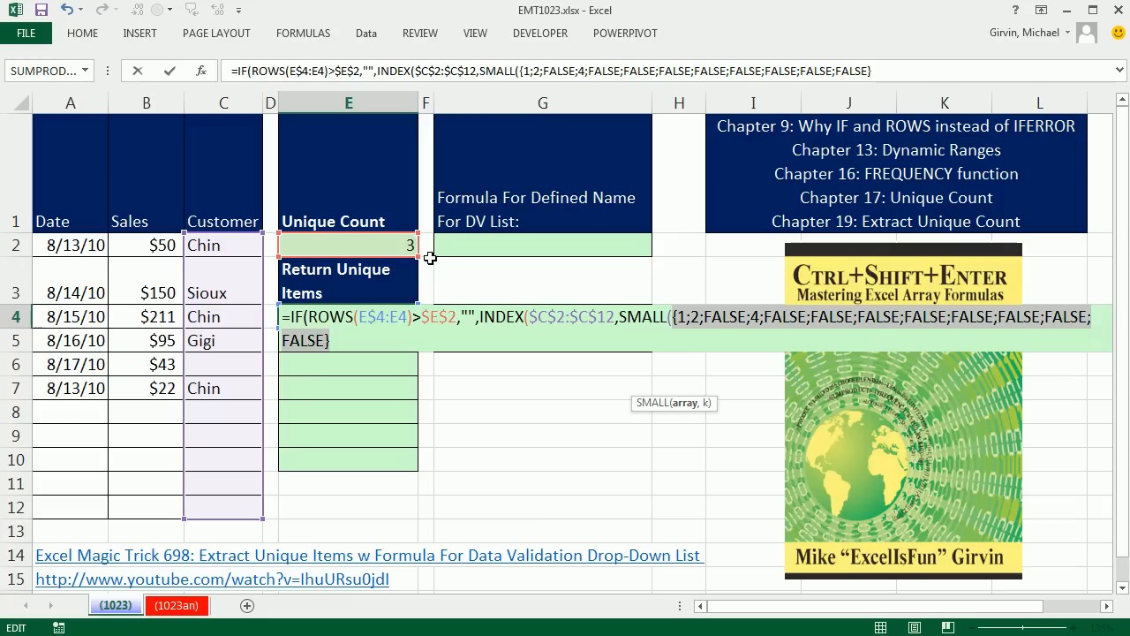
pyautogui.moveTo(682, 336)
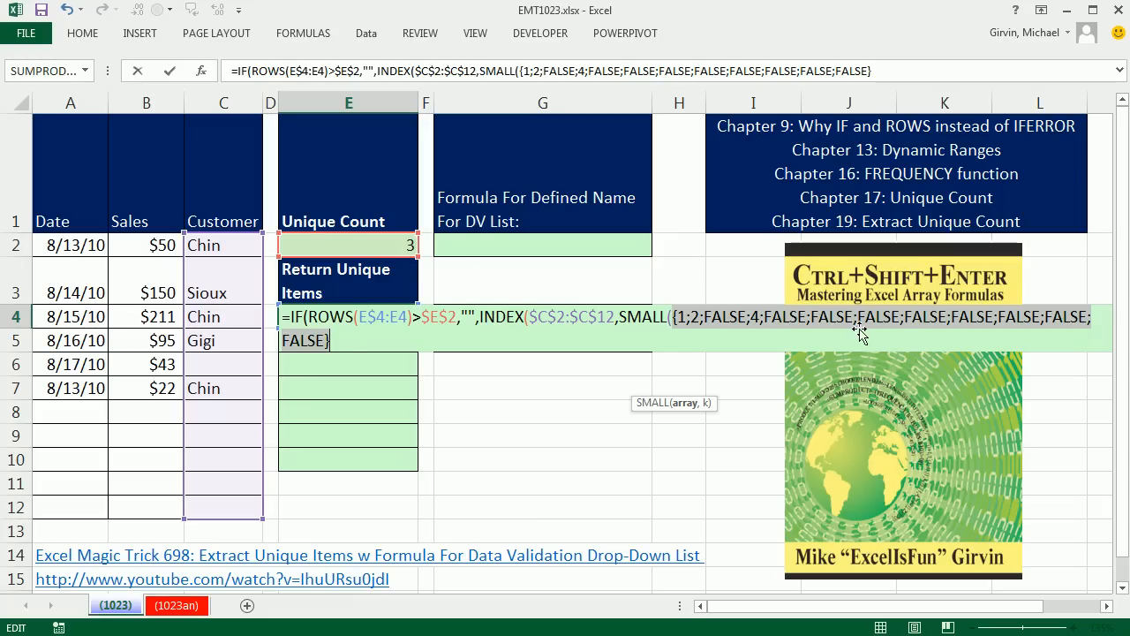
pyautogui.moveTo(823, 353)
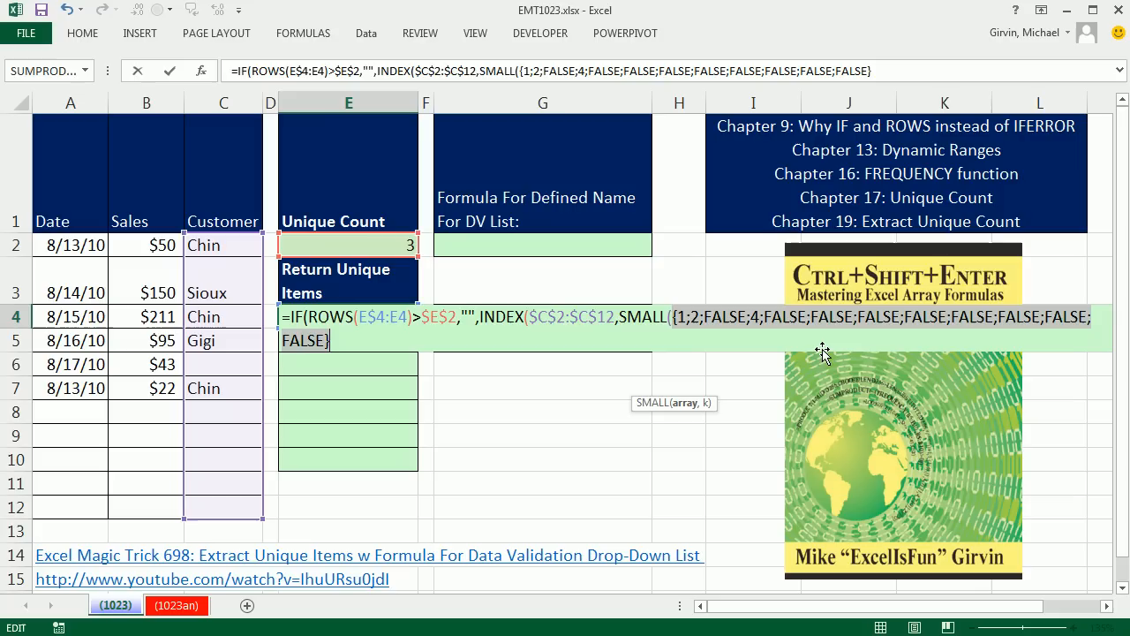
pyautogui.moveTo(491, 438)
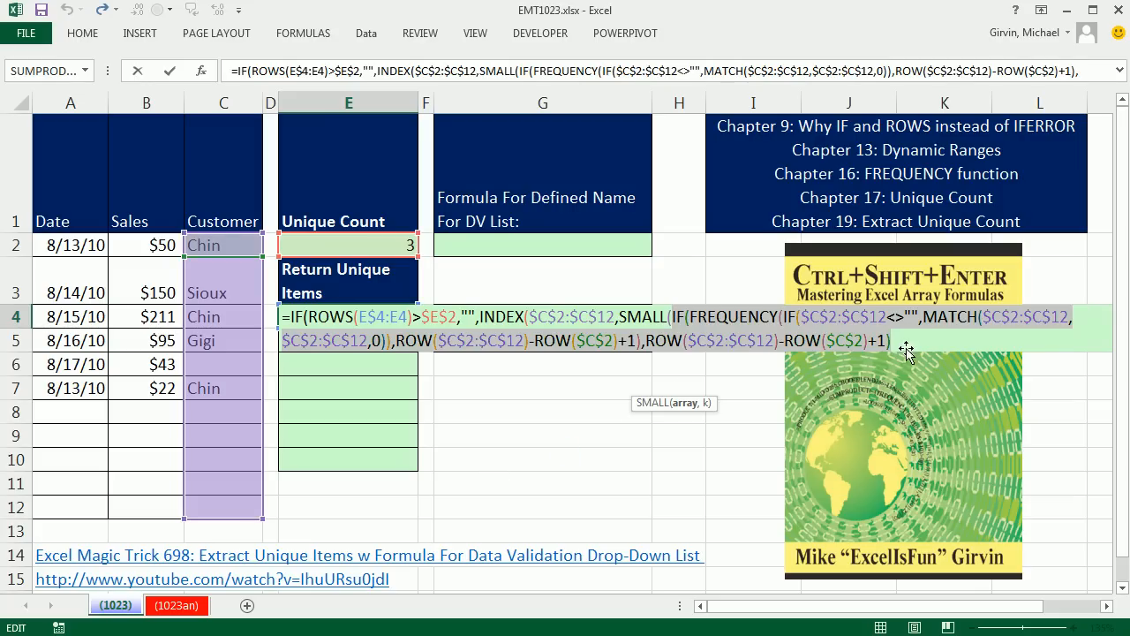
# Give SMALL the expanding k counter ROWS(E$4:E4) and add the closing parentheses of the E4 formula.
pyautogui.write(',')
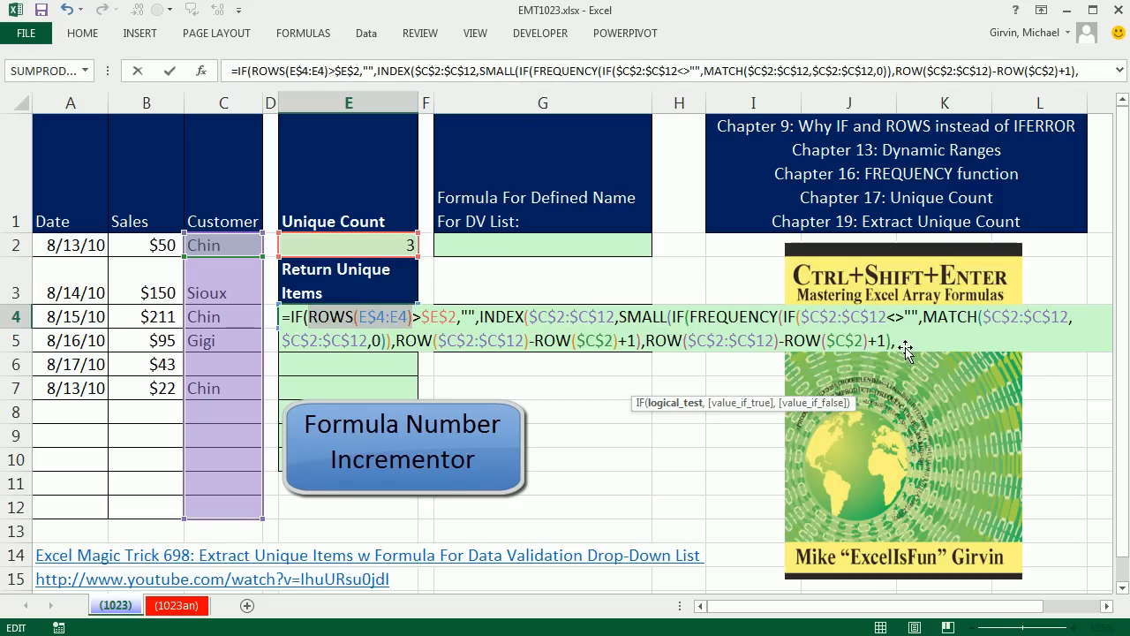
pyautogui.write('ROWS(E$4:E4)')
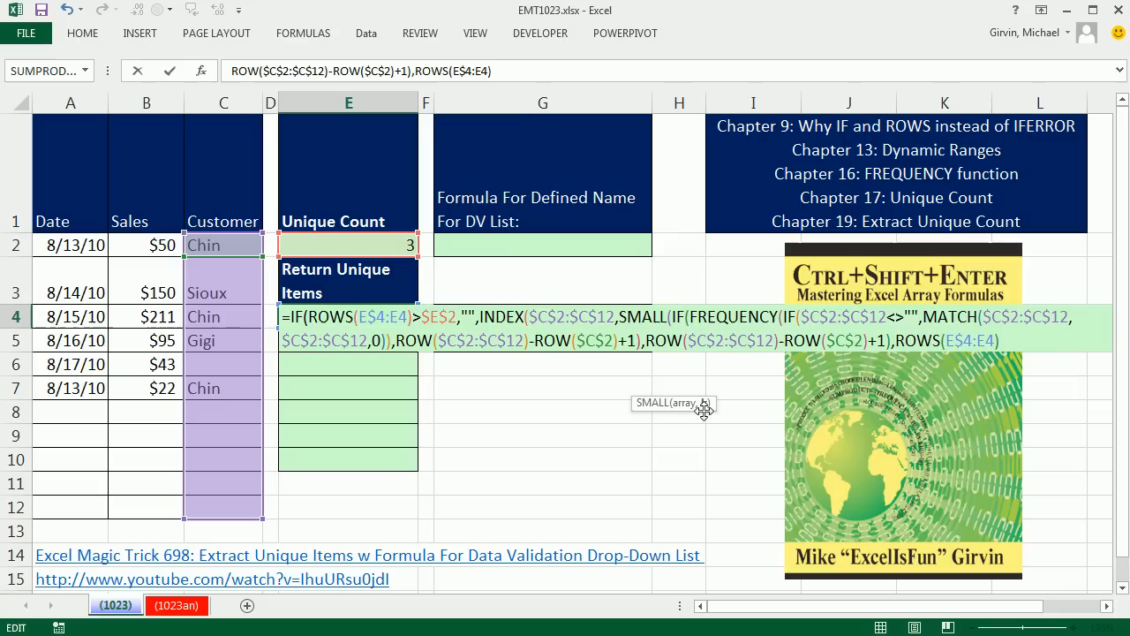
pyautogui.write(')')
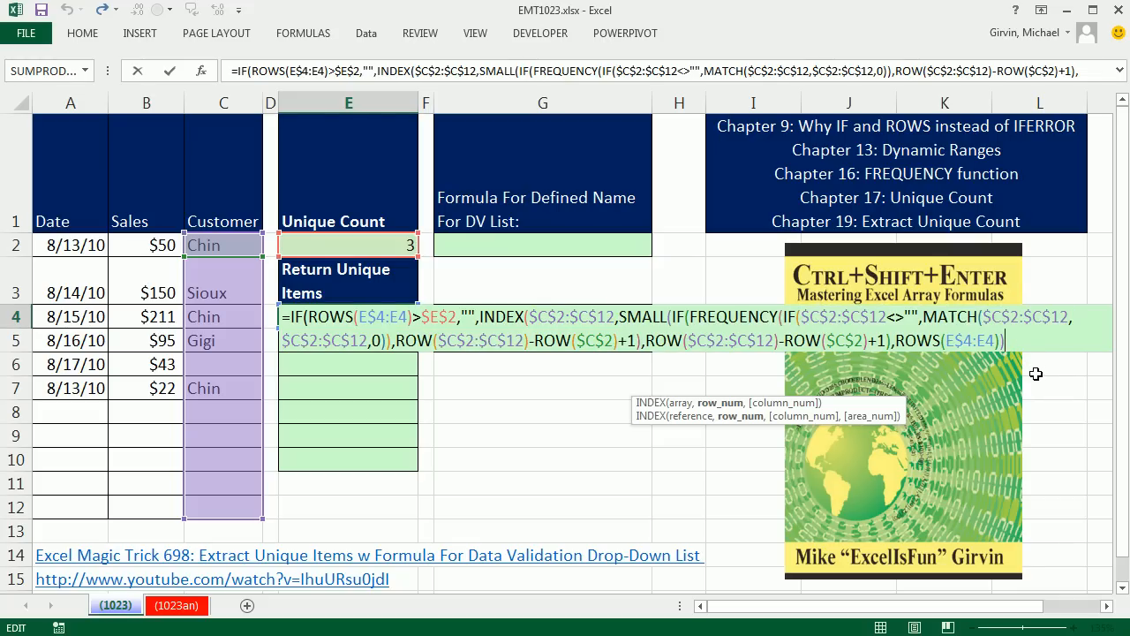
pyautogui.moveTo(728, 415)
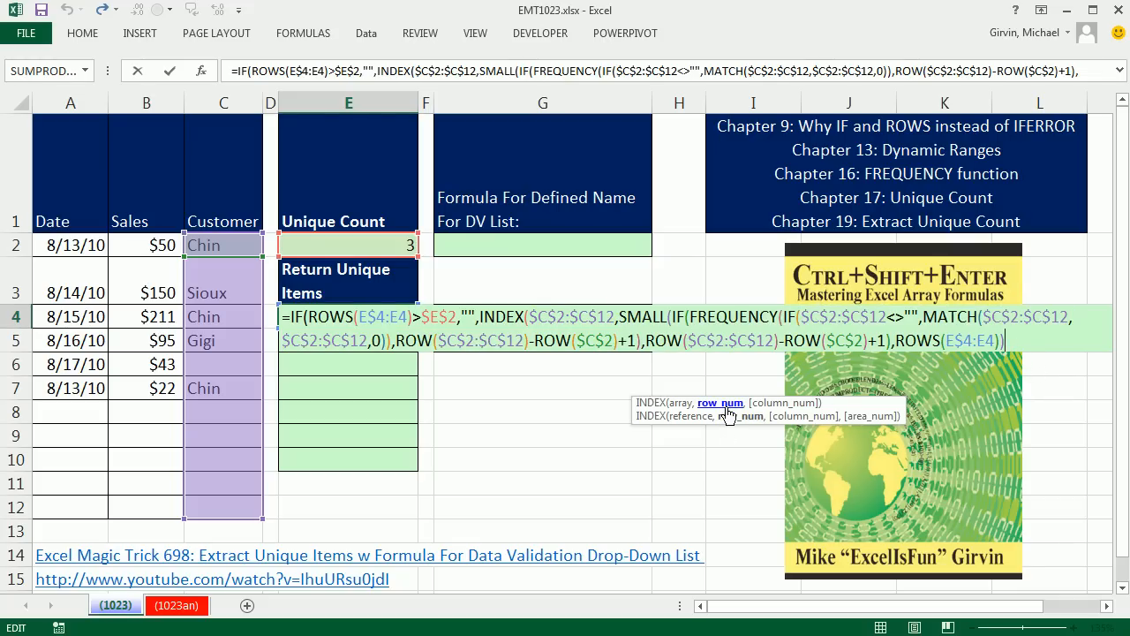
pyautogui.write(')')
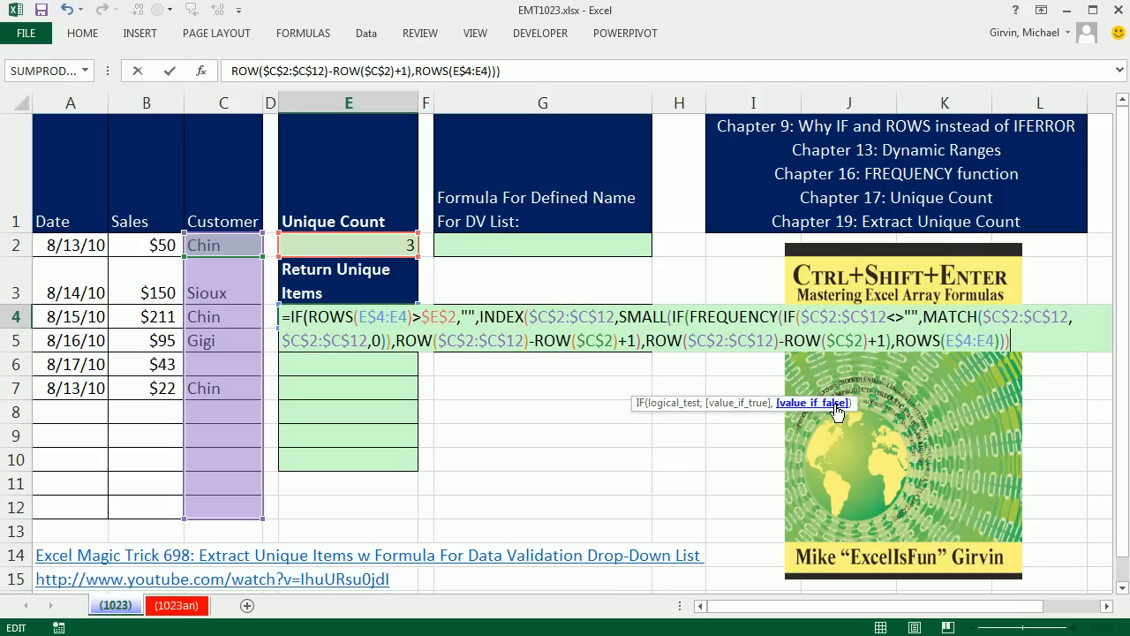
pyautogui.write(')')
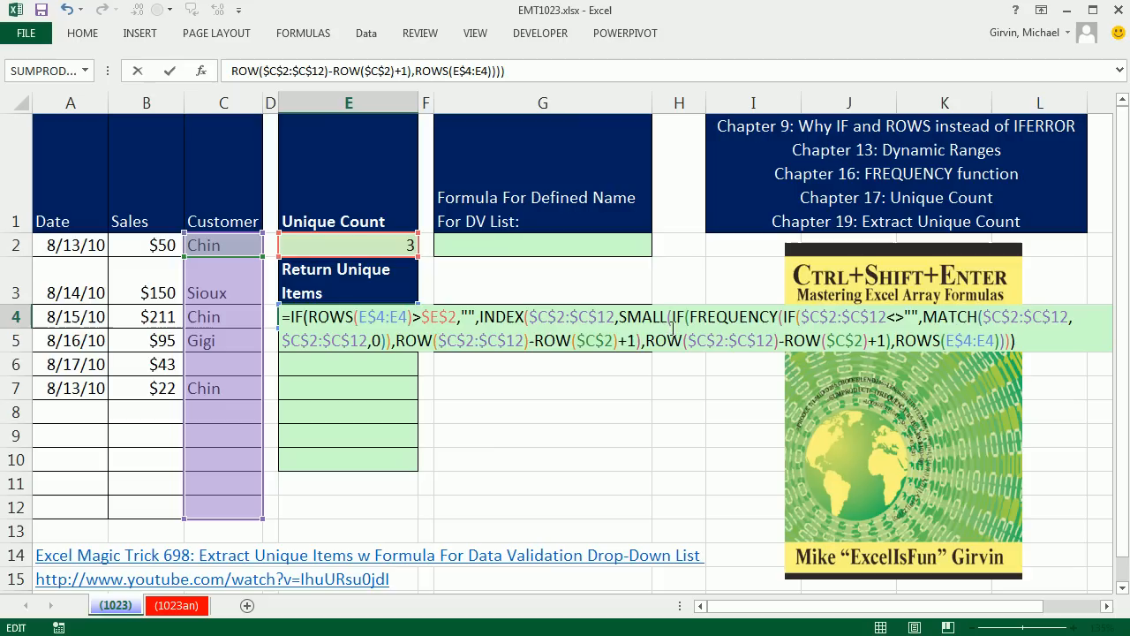
pyautogui.moveTo(680, 413)
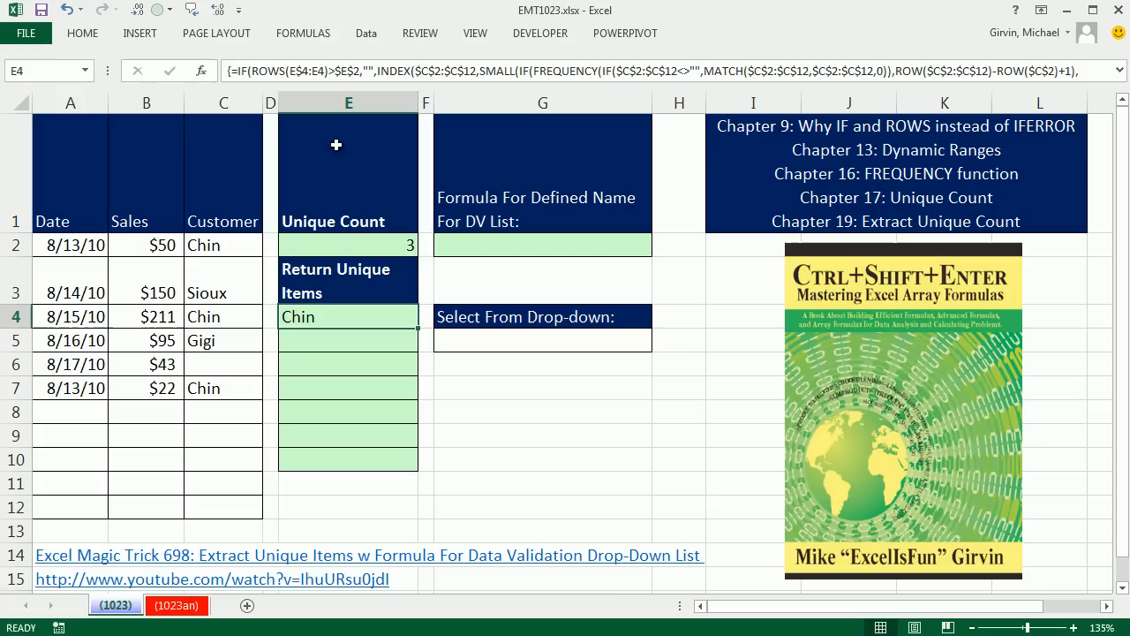
pyautogui.moveTo(418, 328)
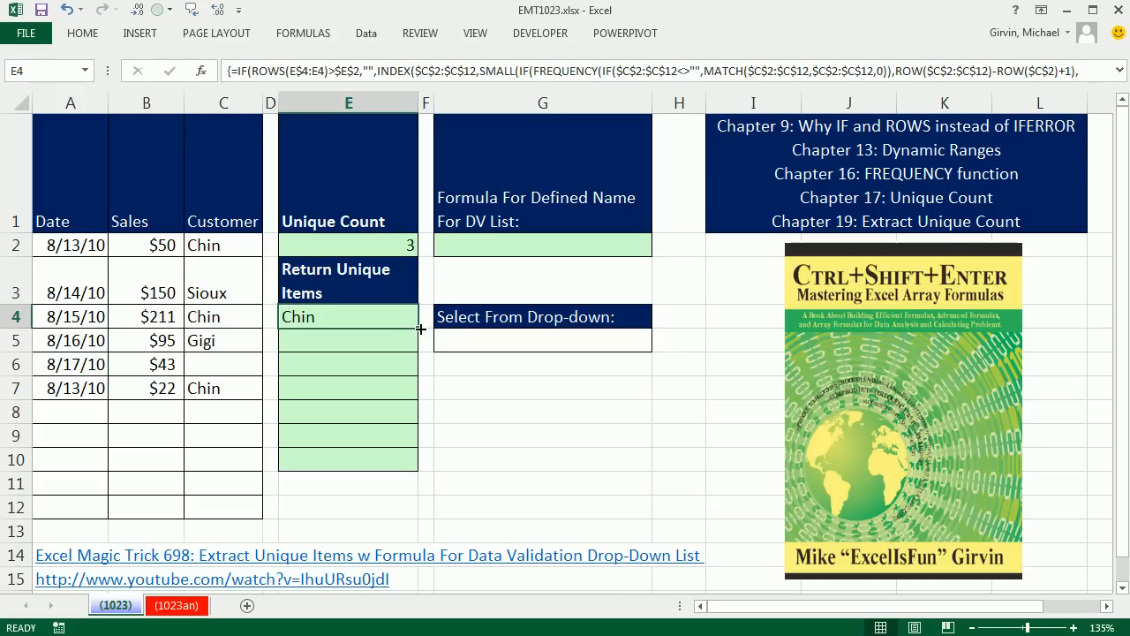
# Fill the unique-items formula down to E10 listing Chin, Sioux, Gigi and test a new name 'do' in C8.
pyautogui.moveTo(420, 328); pyautogui.dragTo(420, 466)
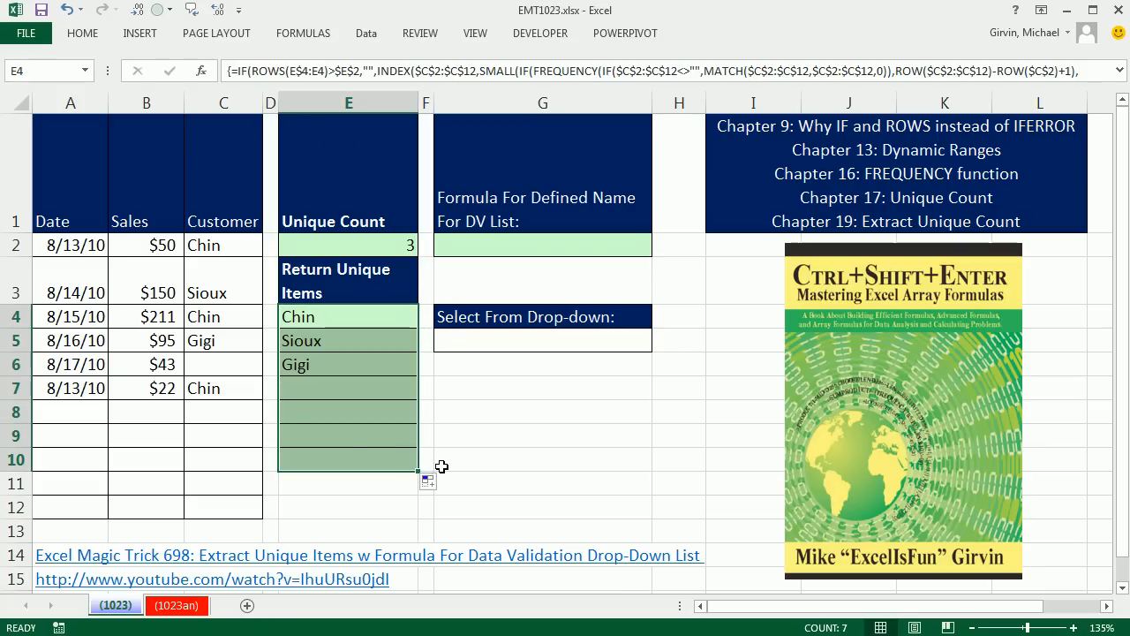
pyautogui.click(222, 409)
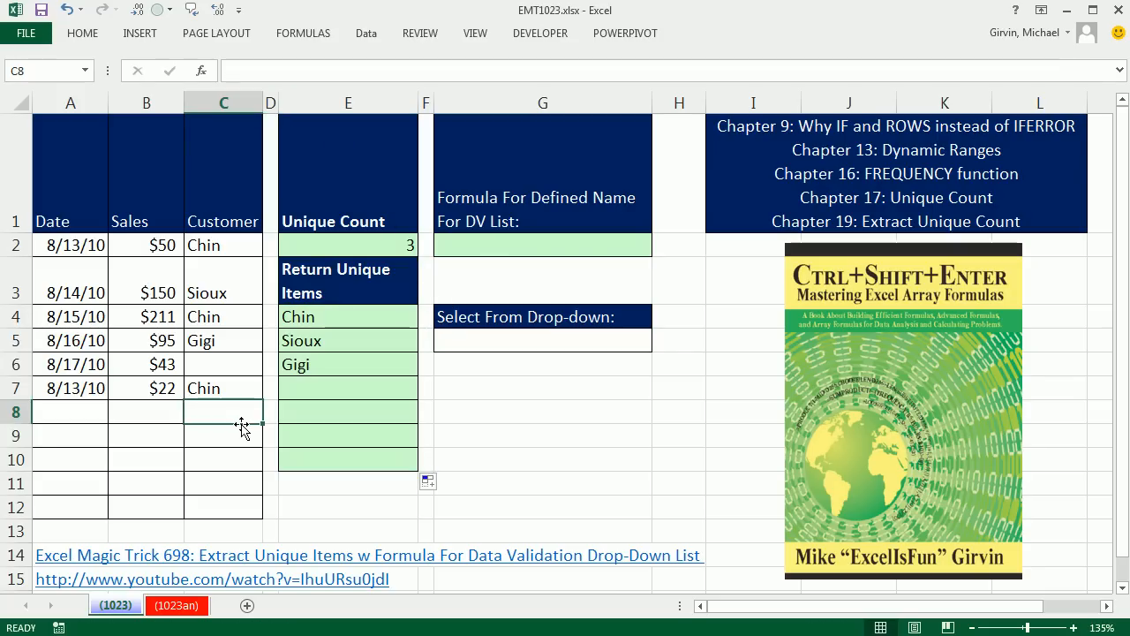
pyautogui.write('do')
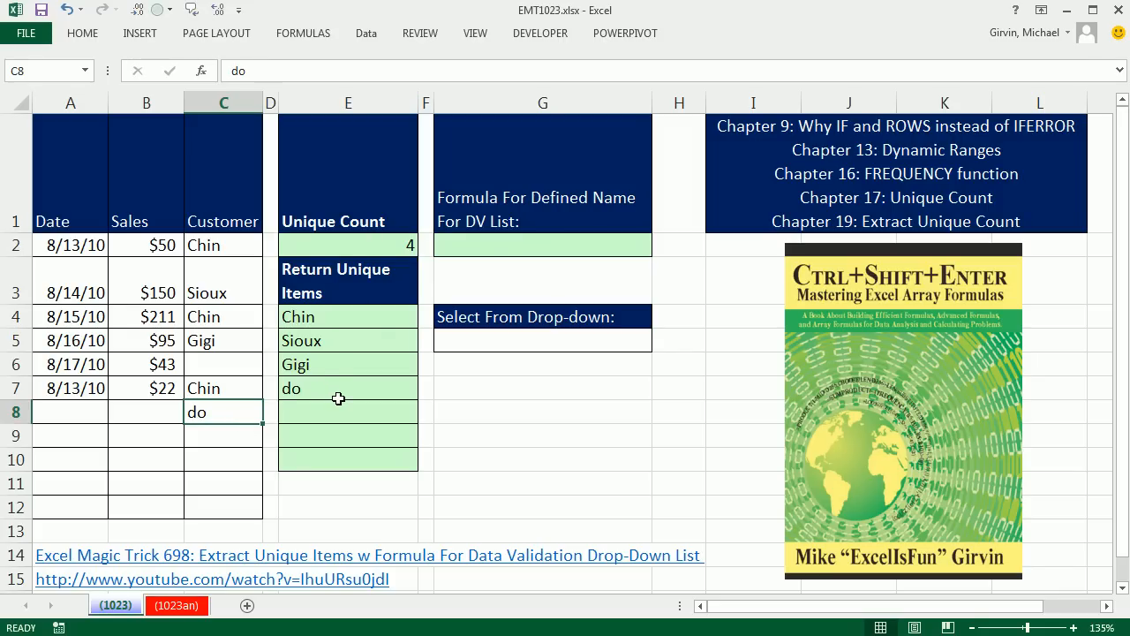
pyautogui.moveTo(287, 392)
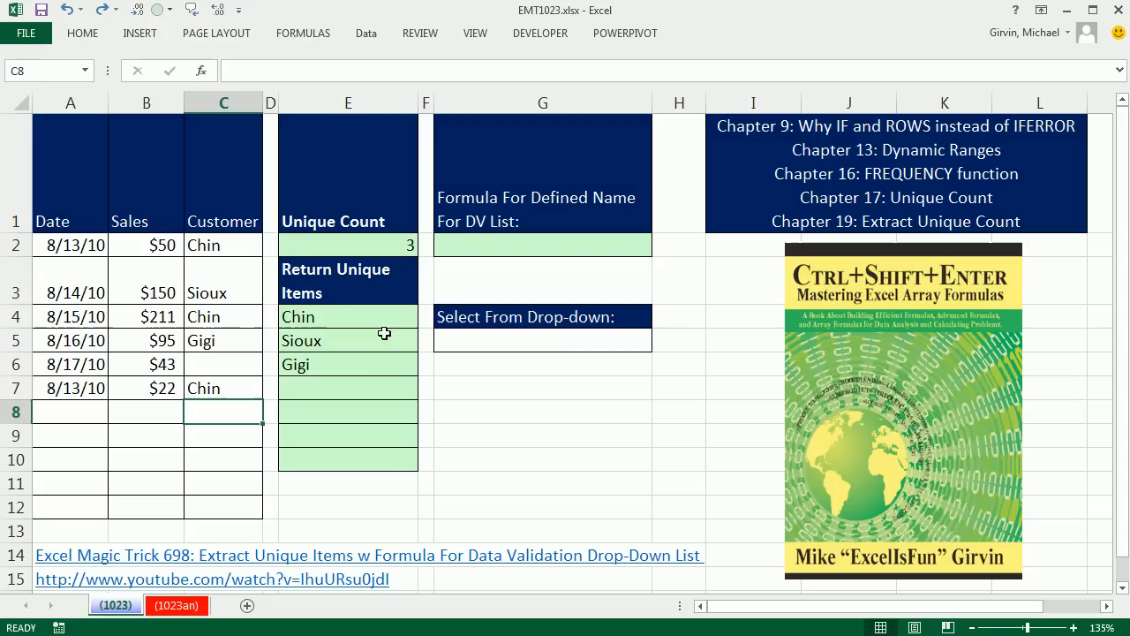
pyautogui.doubleClick(346, 388)
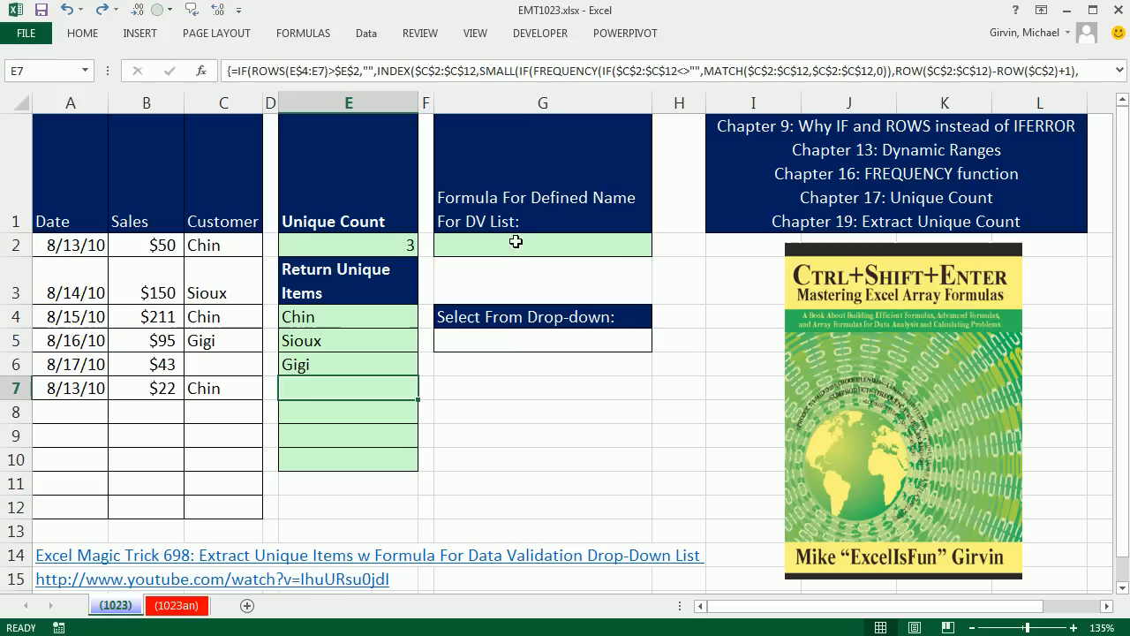
# Build =$E$4:INDEX($E$4:$E$10,$E$2) with absolute references, using the unique count in E2 as the row number.
pyautogui.click(523, 339)
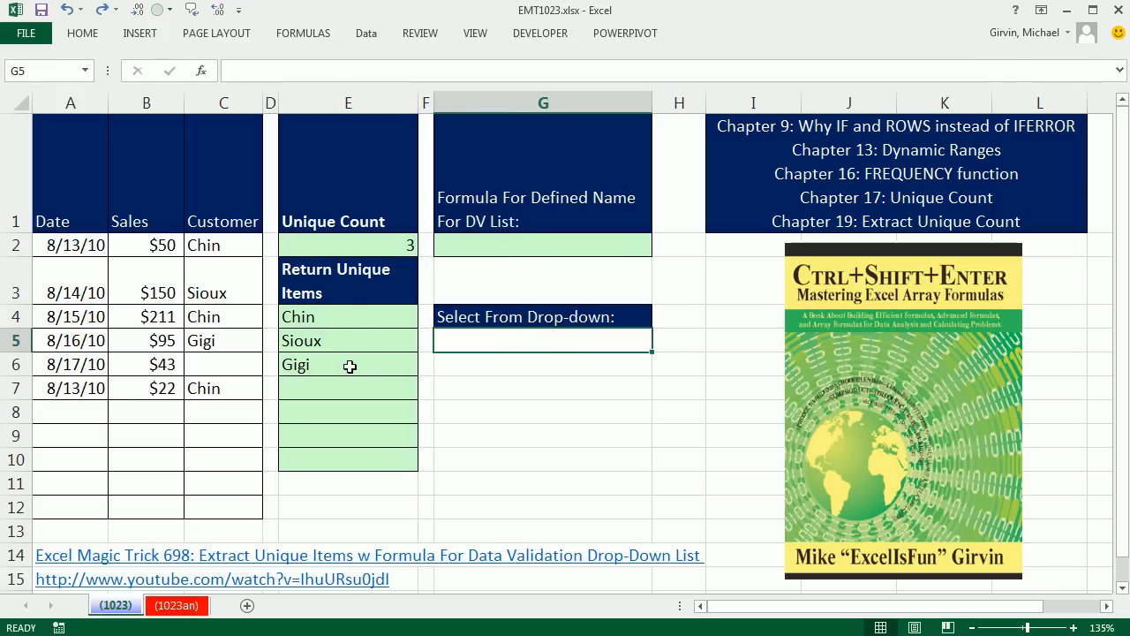
pyautogui.moveTo(368, 386)
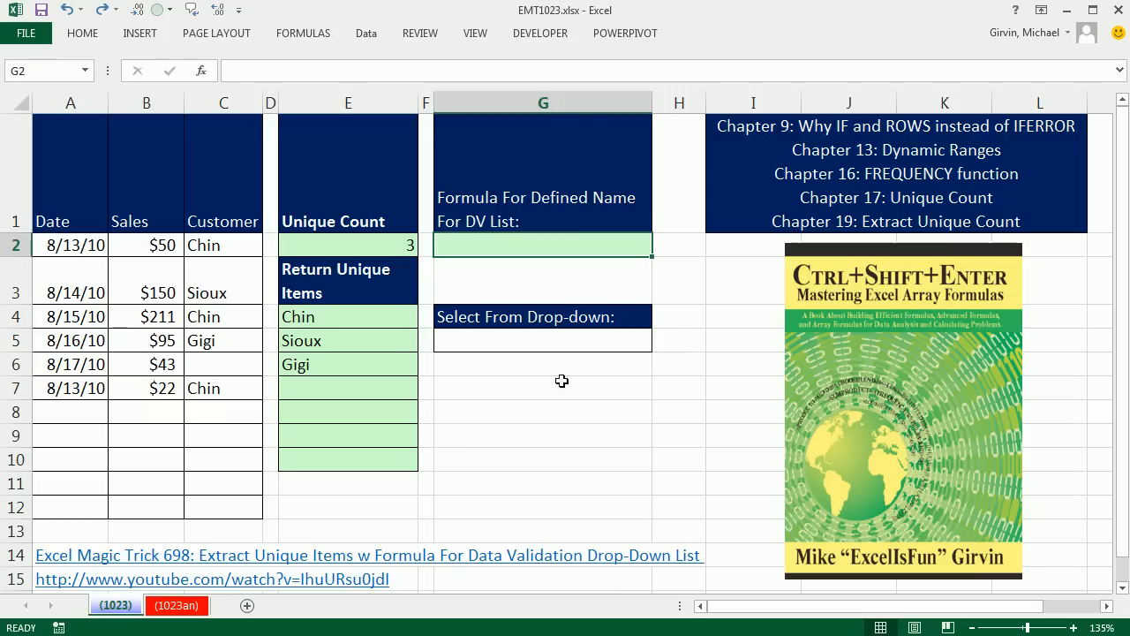
pyautogui.moveTo(551, 420)
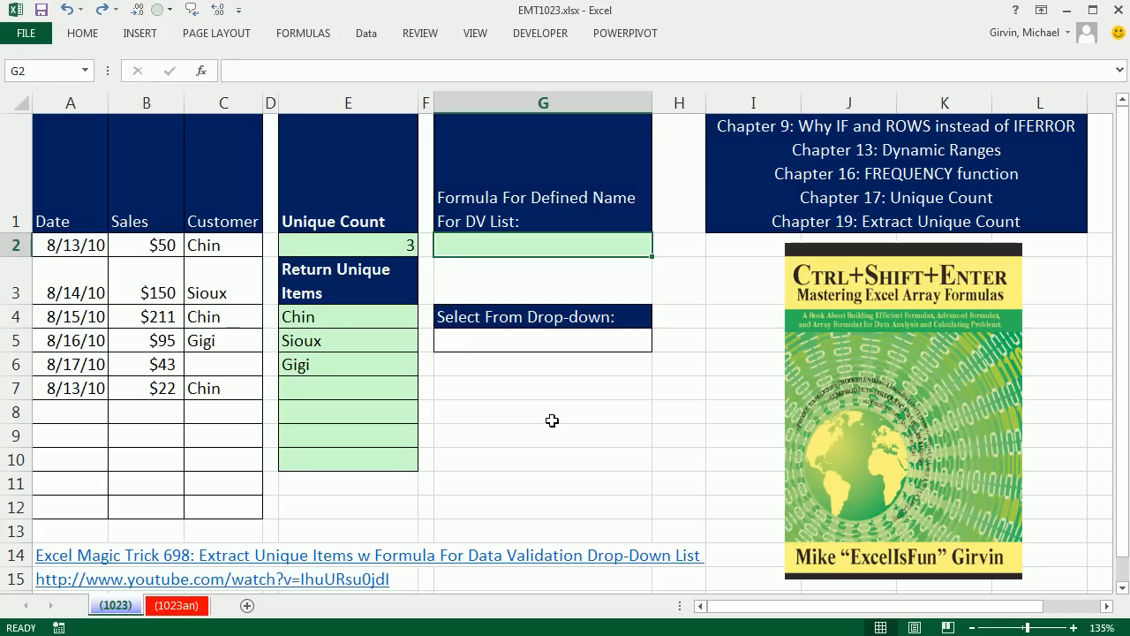
pyautogui.write('=')
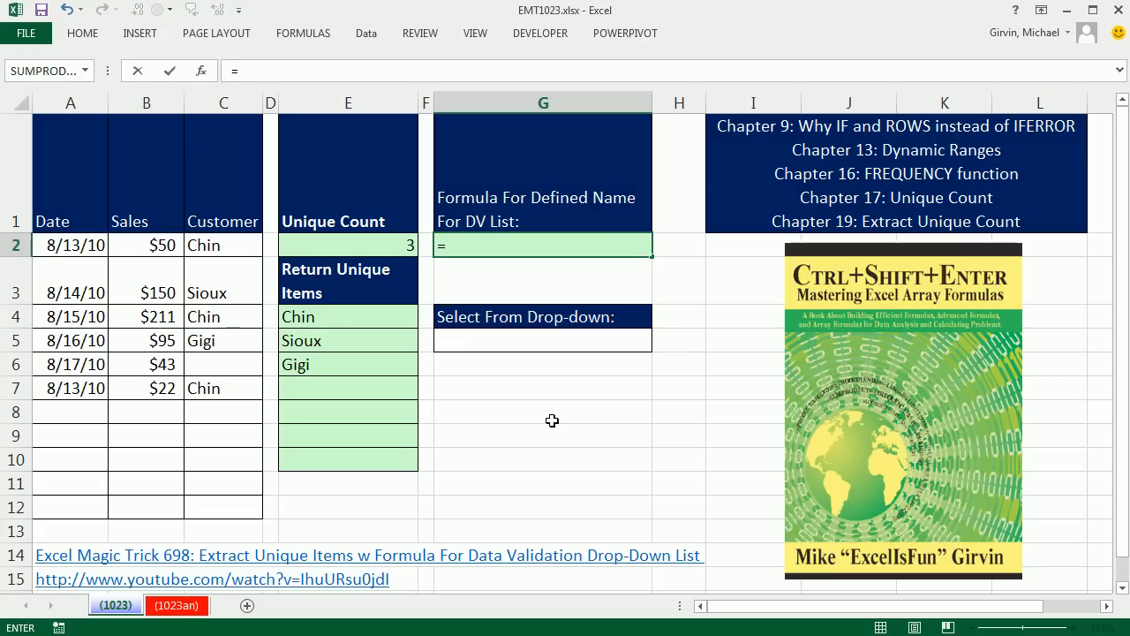
pyautogui.moveTo(343, 318)
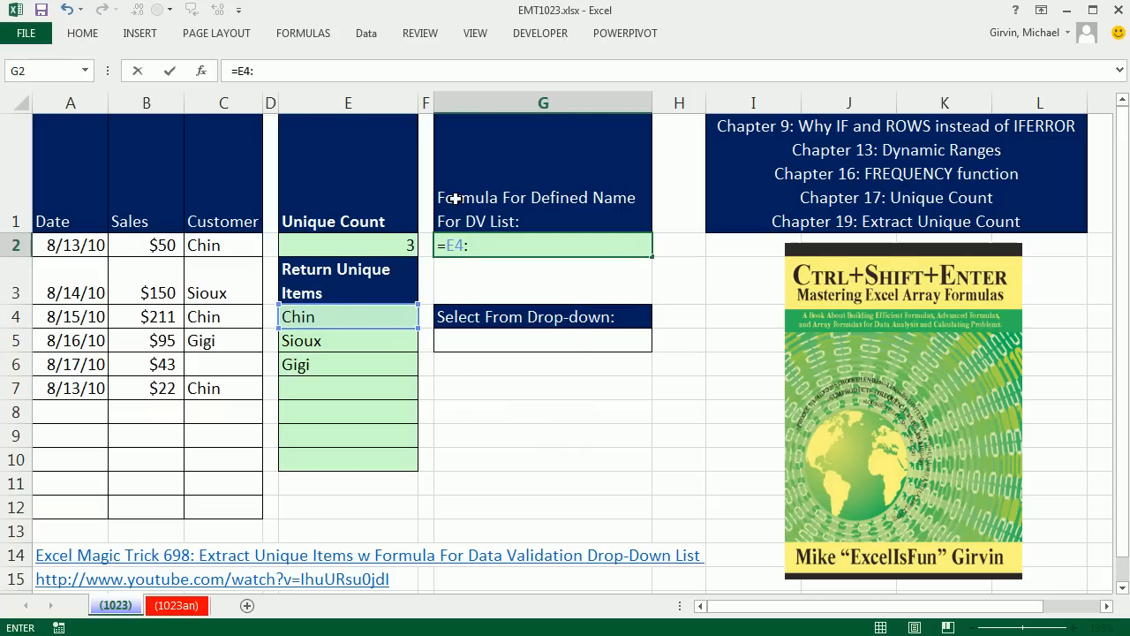
pyautogui.press('F4')
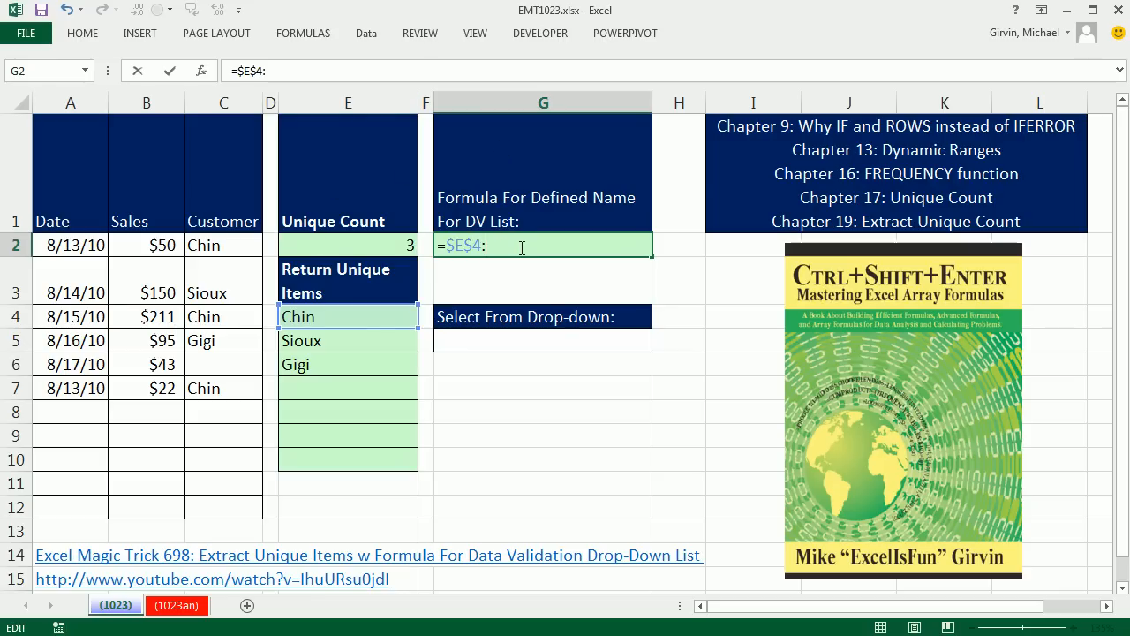
pyautogui.write('INDEX(')
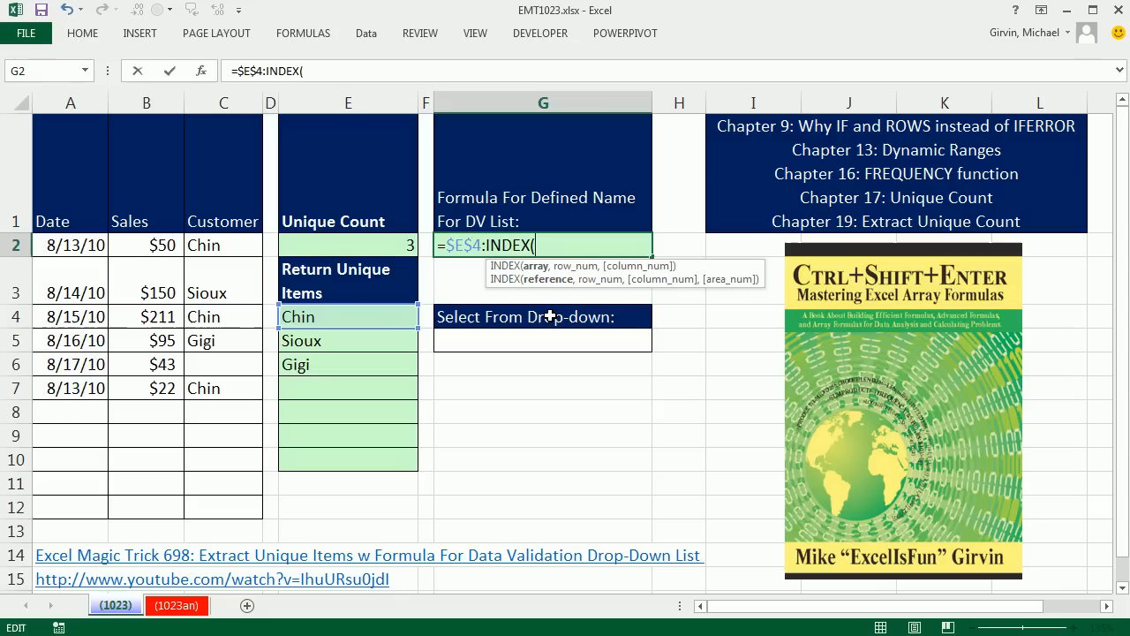
pyautogui.moveTo(369, 338)
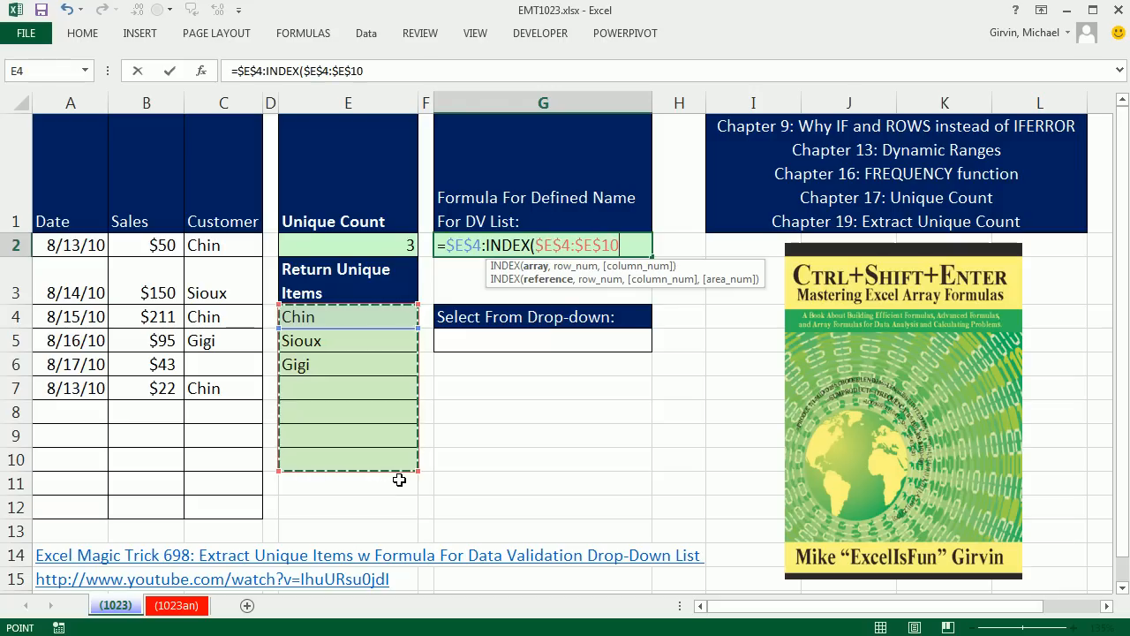
pyautogui.moveTo(547, 290)
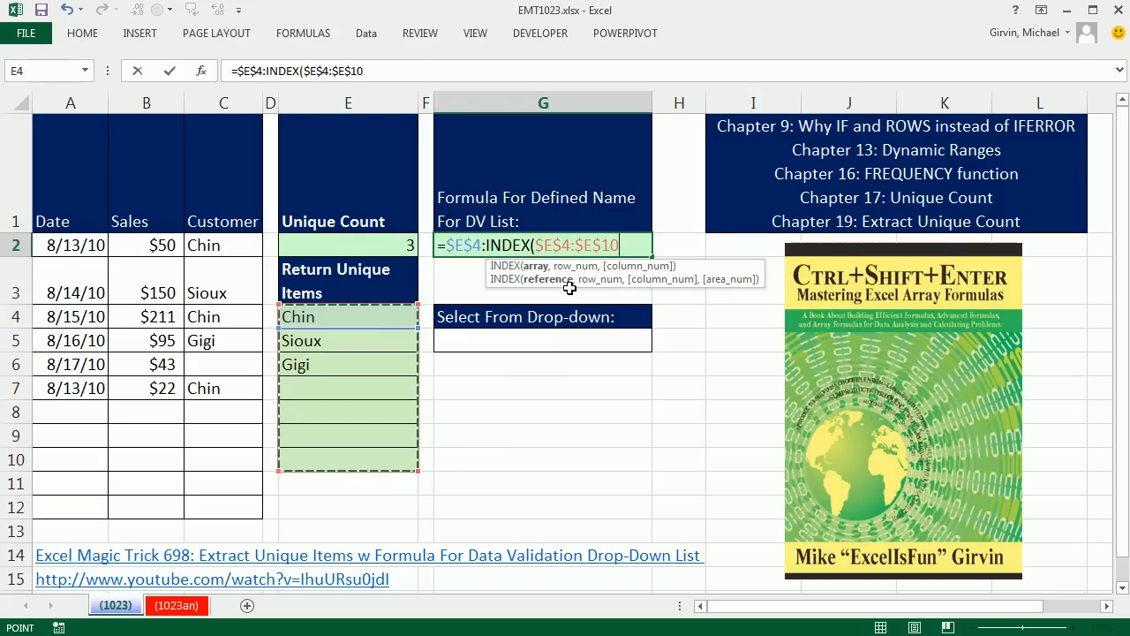
pyautogui.write(',')
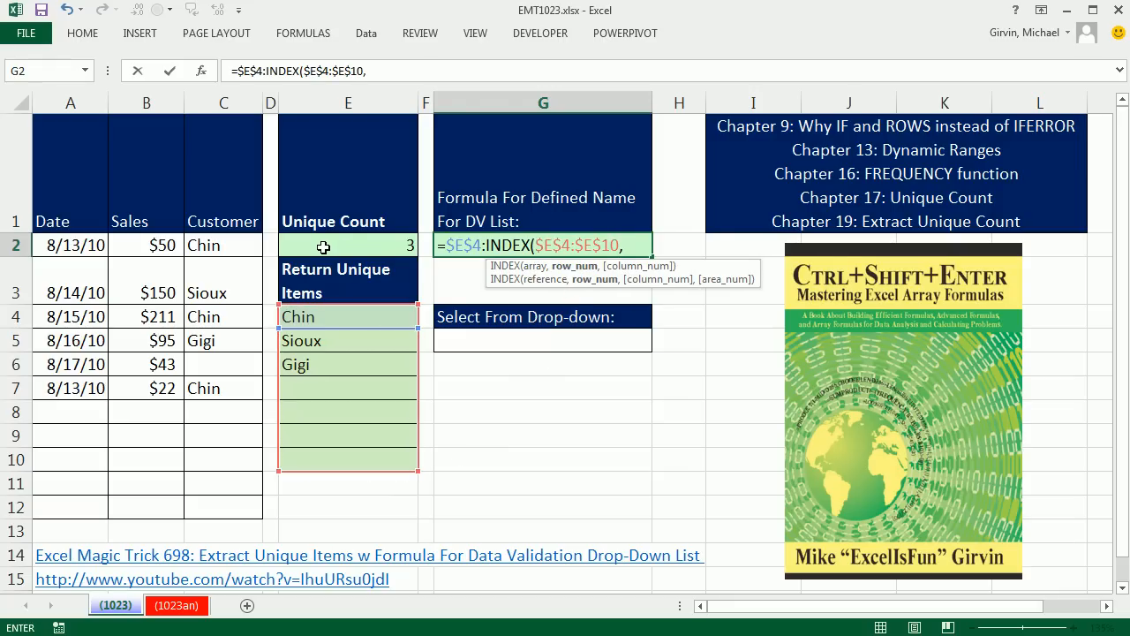
pyautogui.click(346, 243)
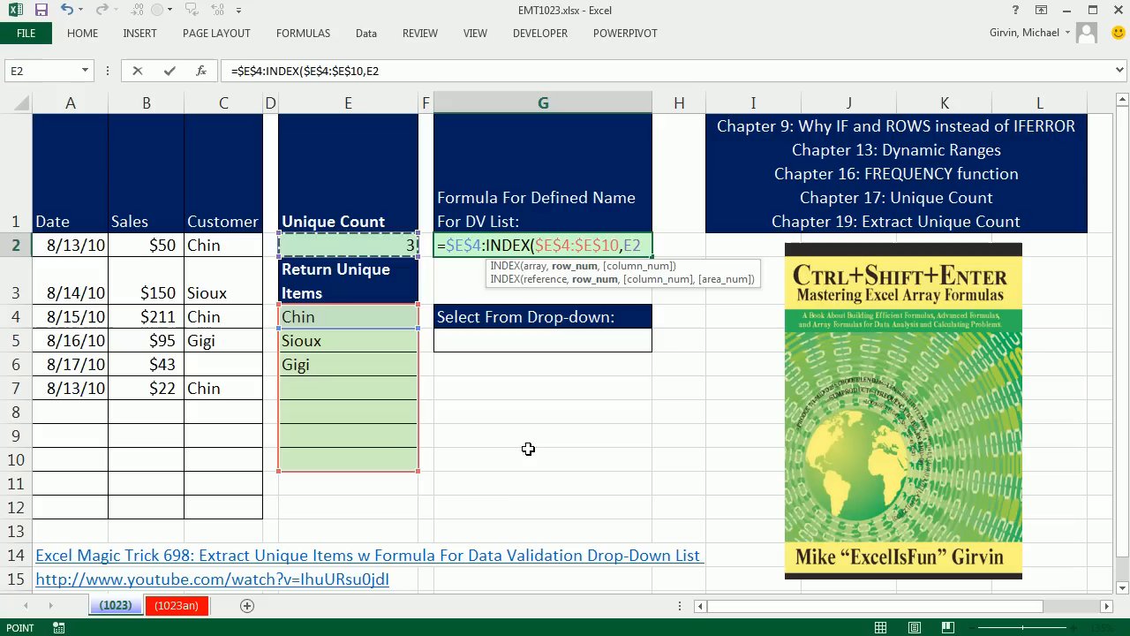
pyautogui.press('F4')
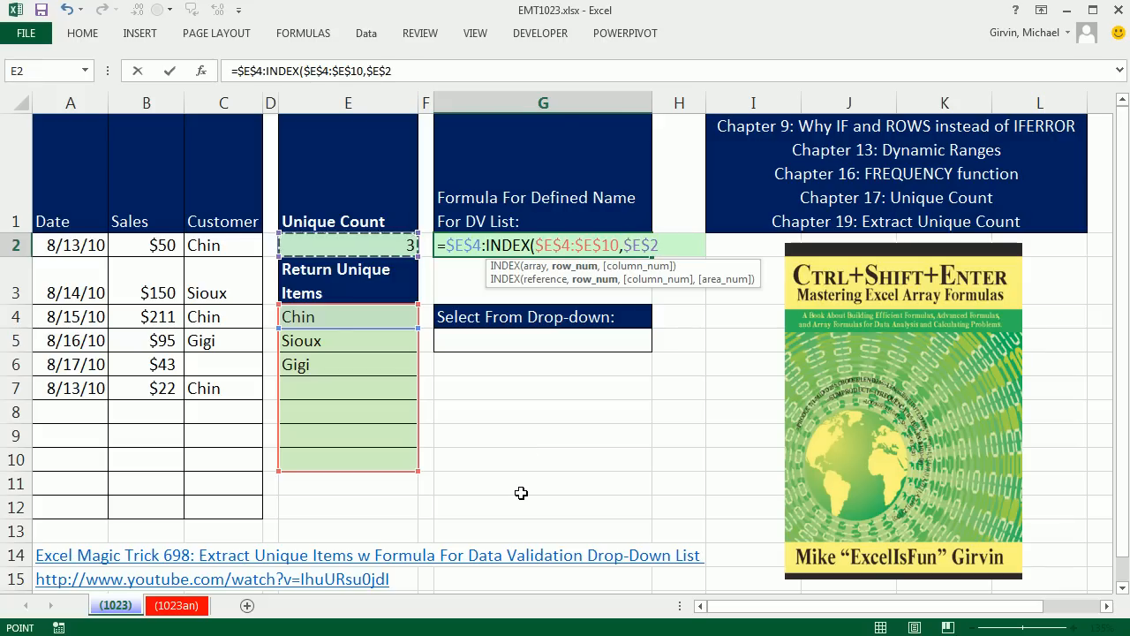
pyautogui.write(')')
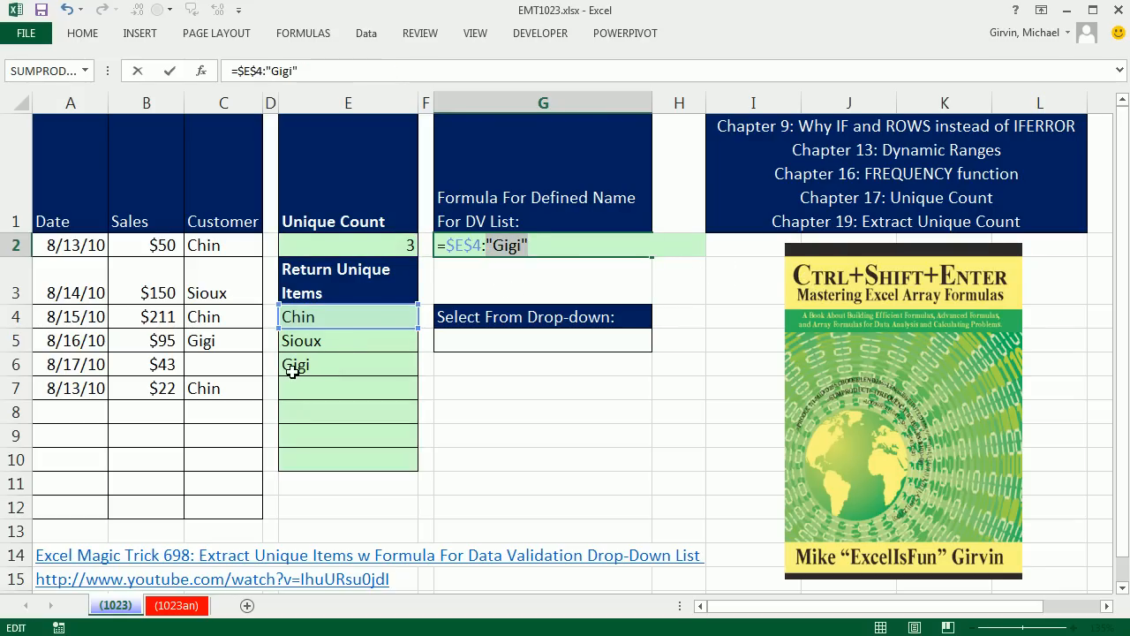
pyautogui.moveTo(314, 367)
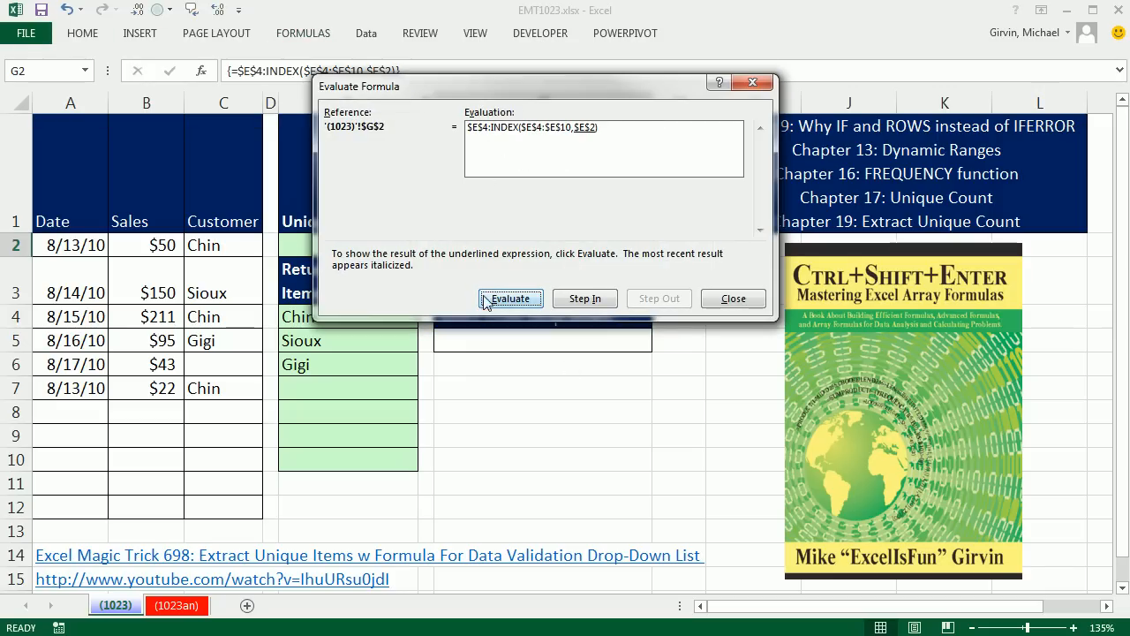
pyautogui.click(510, 297)
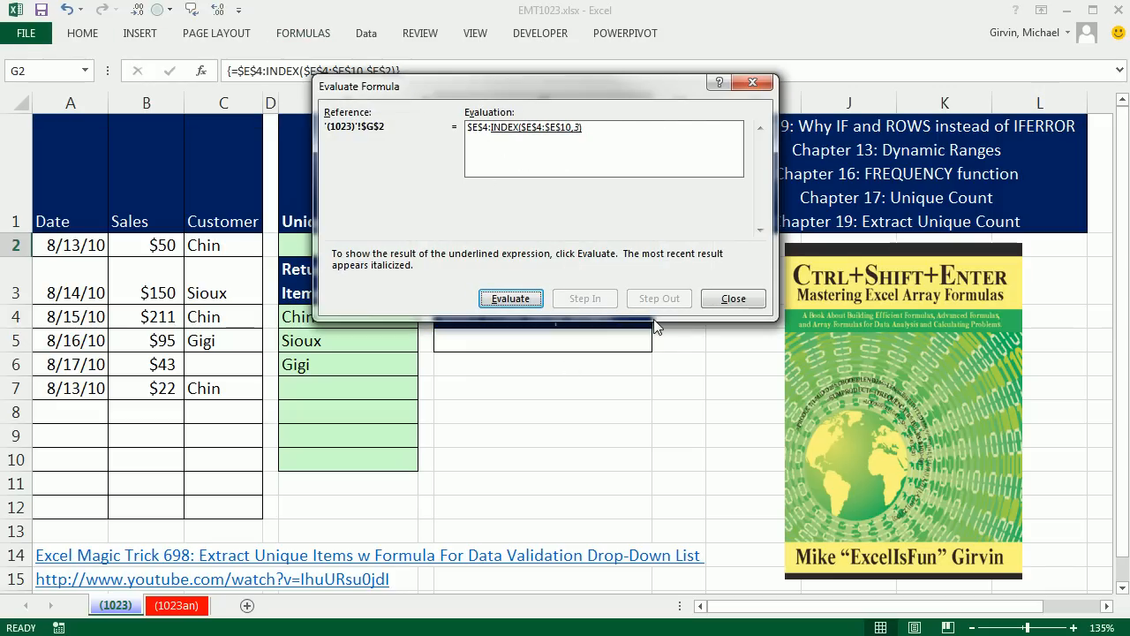
pyautogui.moveTo(537, 155)
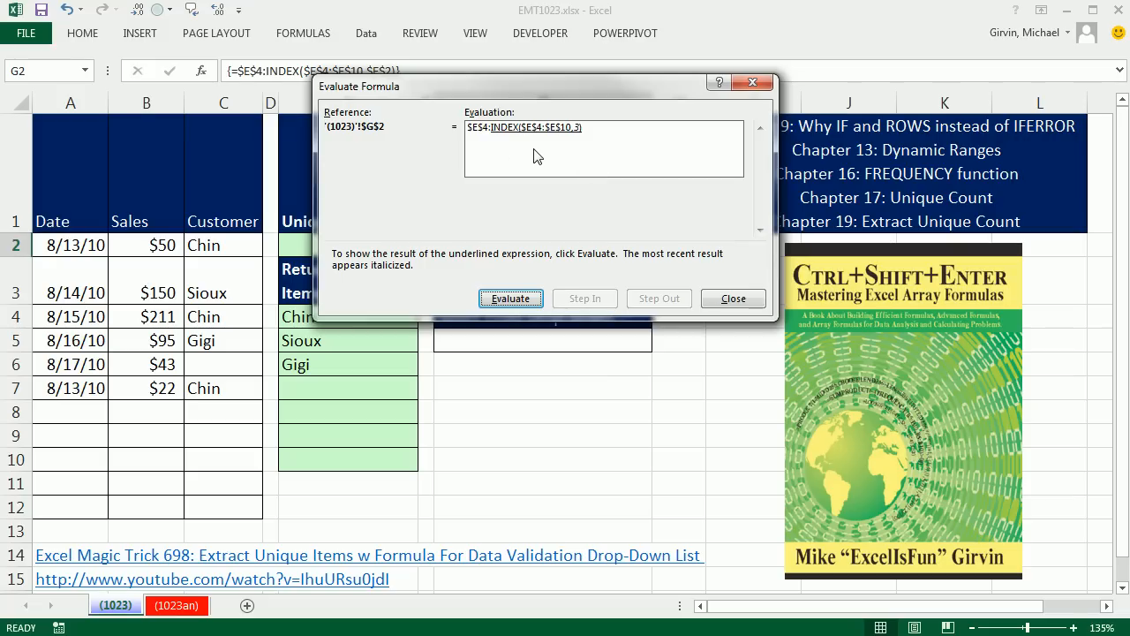
pyautogui.click(511, 296)
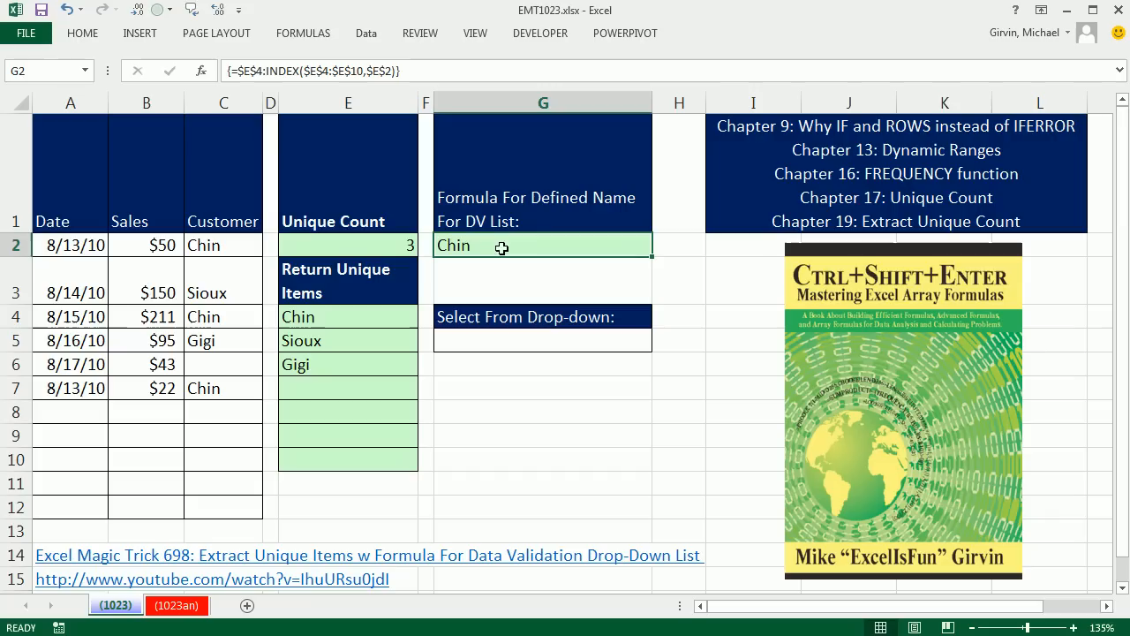
pyautogui.doubleClick(502, 244)
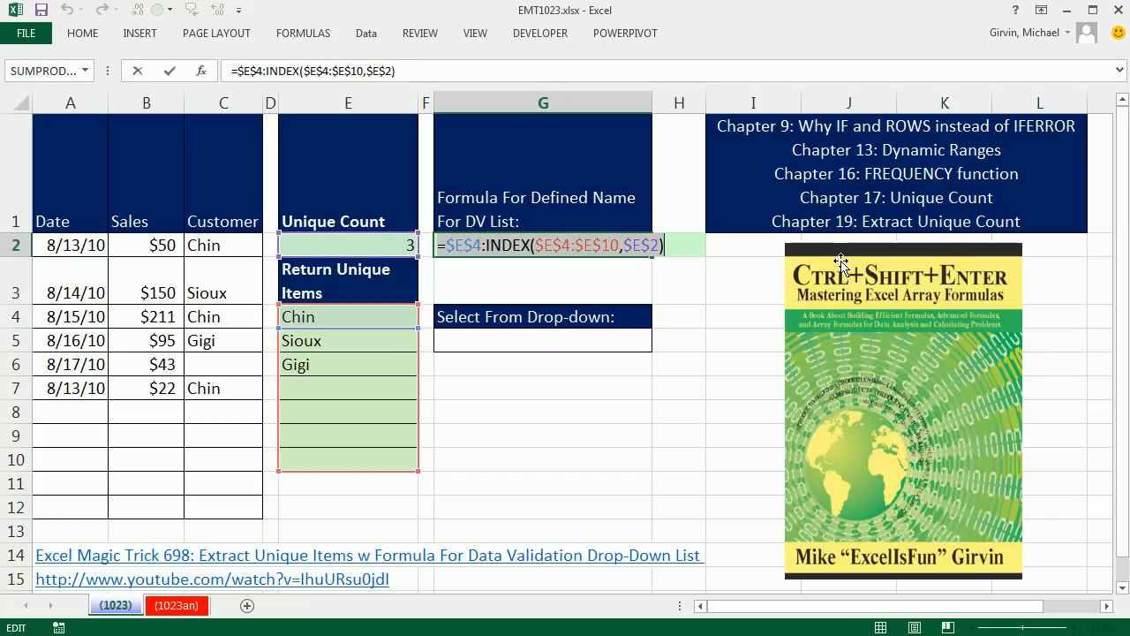
# Leave the G2 formula unchanged and start a new defined name in the Name Manager.
pyautogui.press('Ctrl+Shift+Enter')
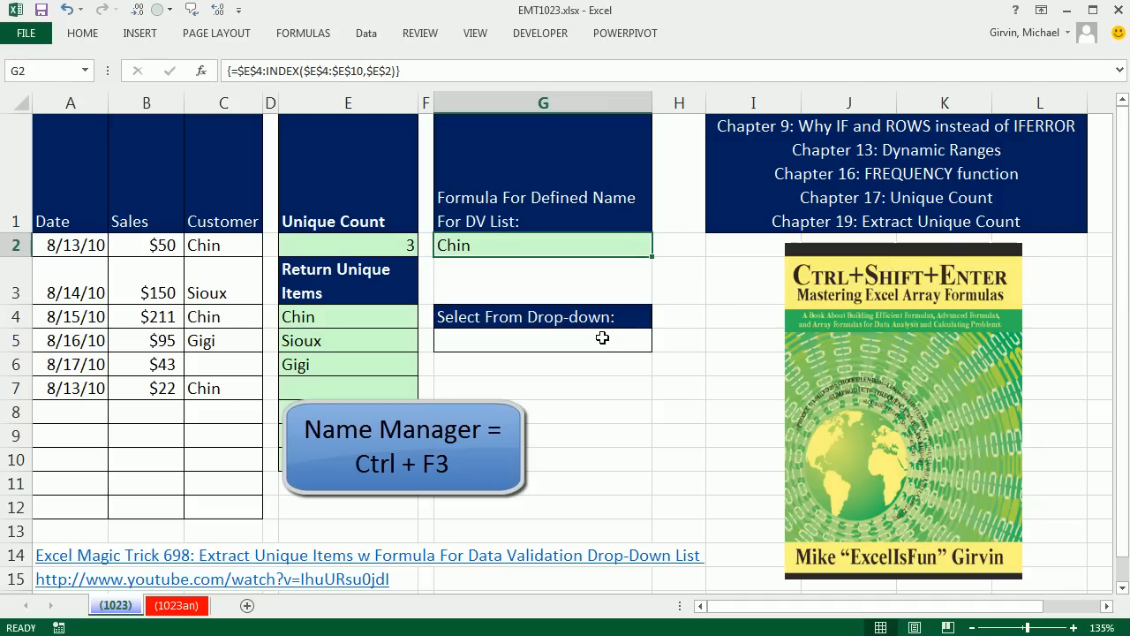
pyautogui.press('Ctrl+F3')
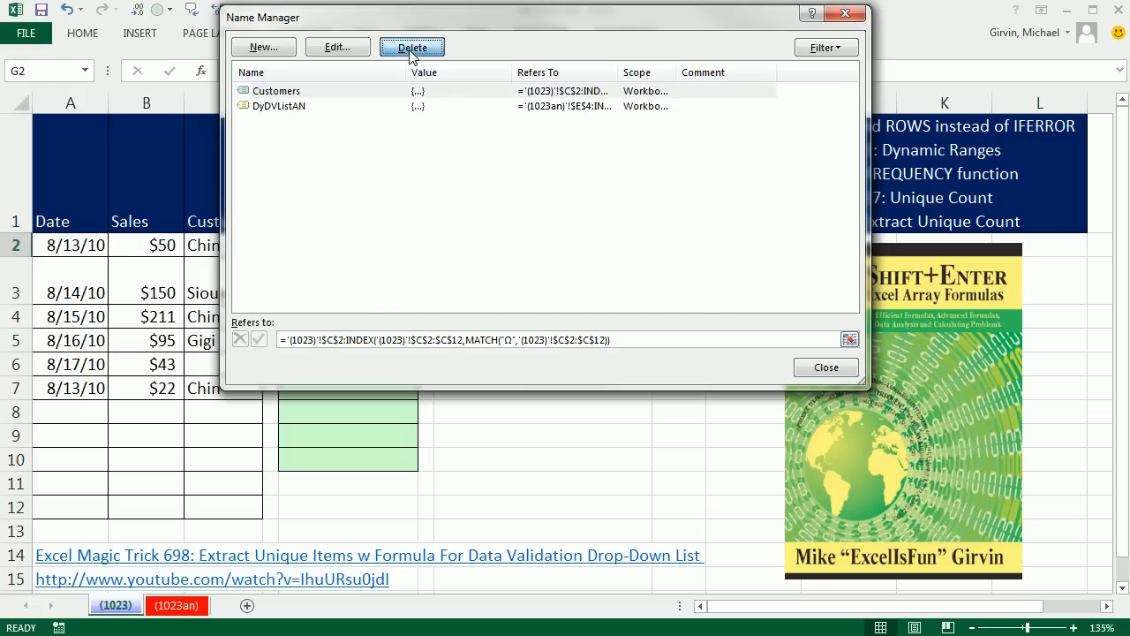
pyautogui.click(411, 46)
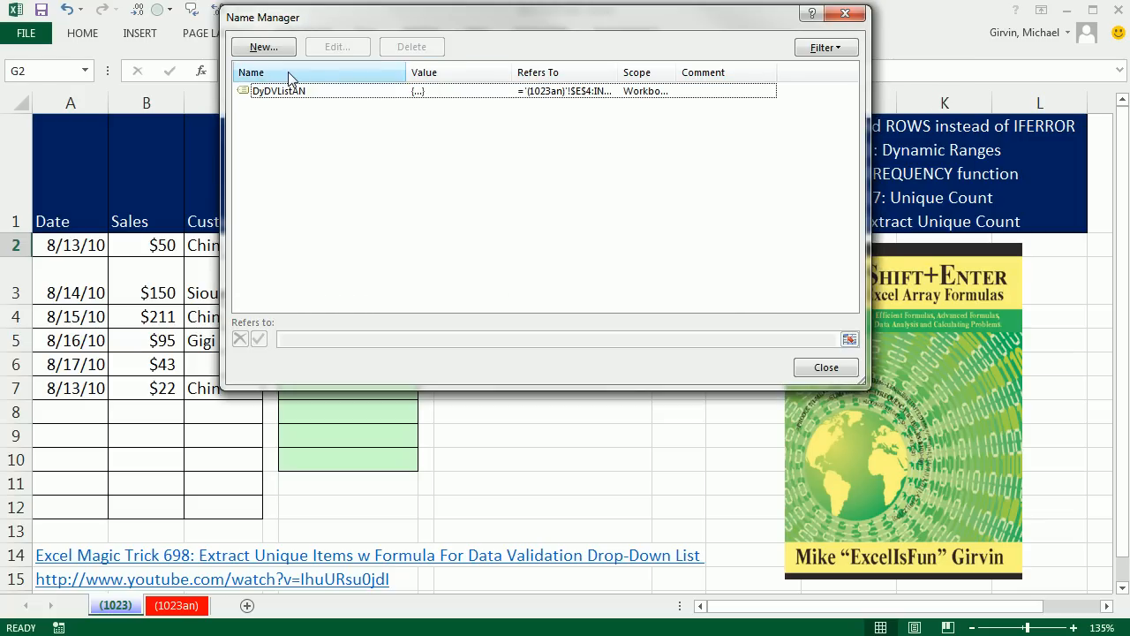
pyautogui.click(261, 46)
pyautogui.write('D')
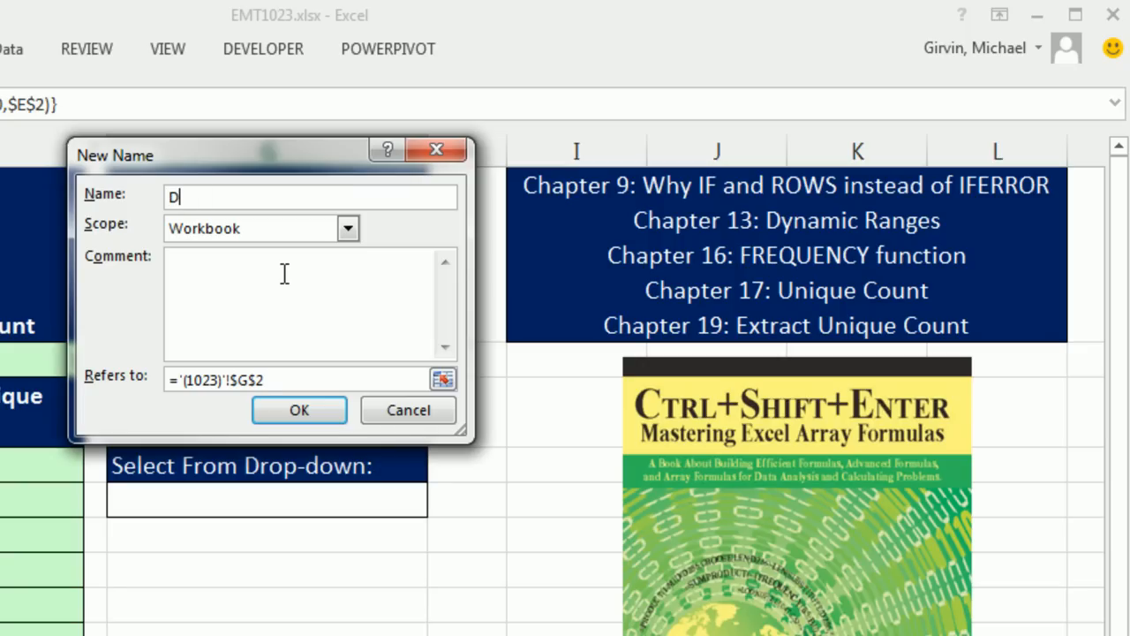
# Name it DYDVList referring to =$E$4:INDEX($E$4:$E$10,$E$2) and save it.
pyautogui.write('YDV')
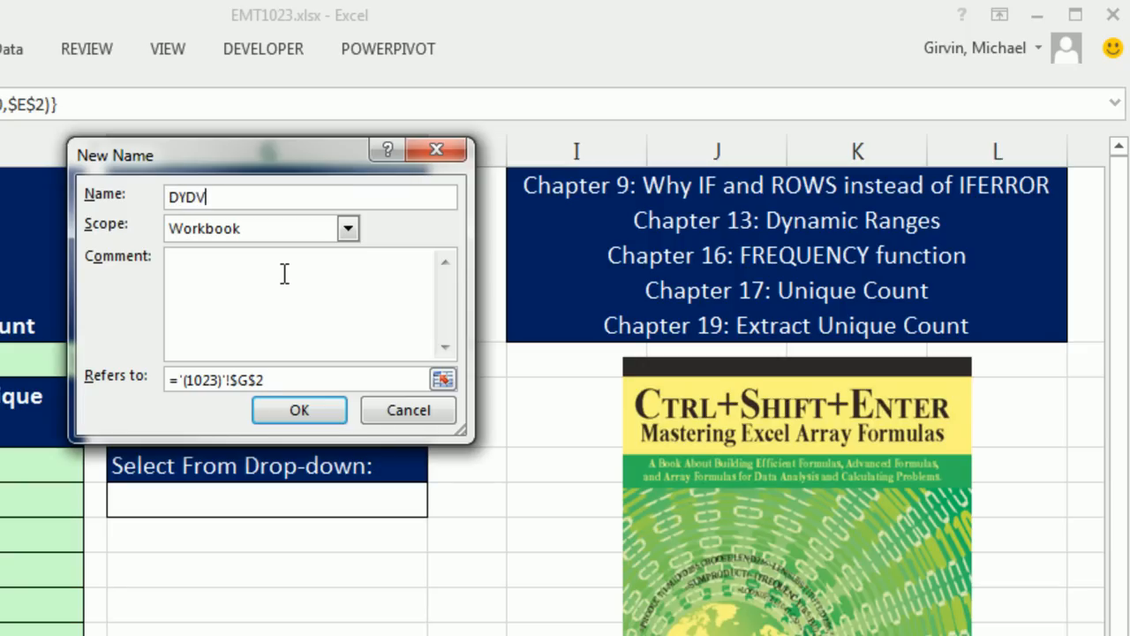
pyautogui.write('List')
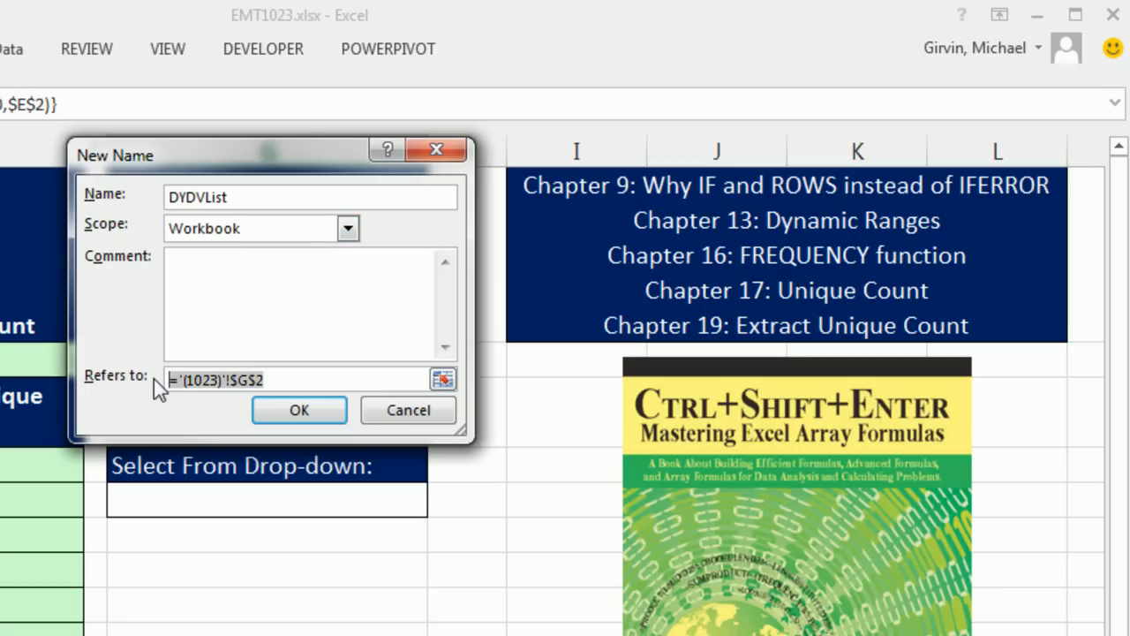
pyautogui.write('=$E$4:INDEX($E$4:$E$10,$E$2)')
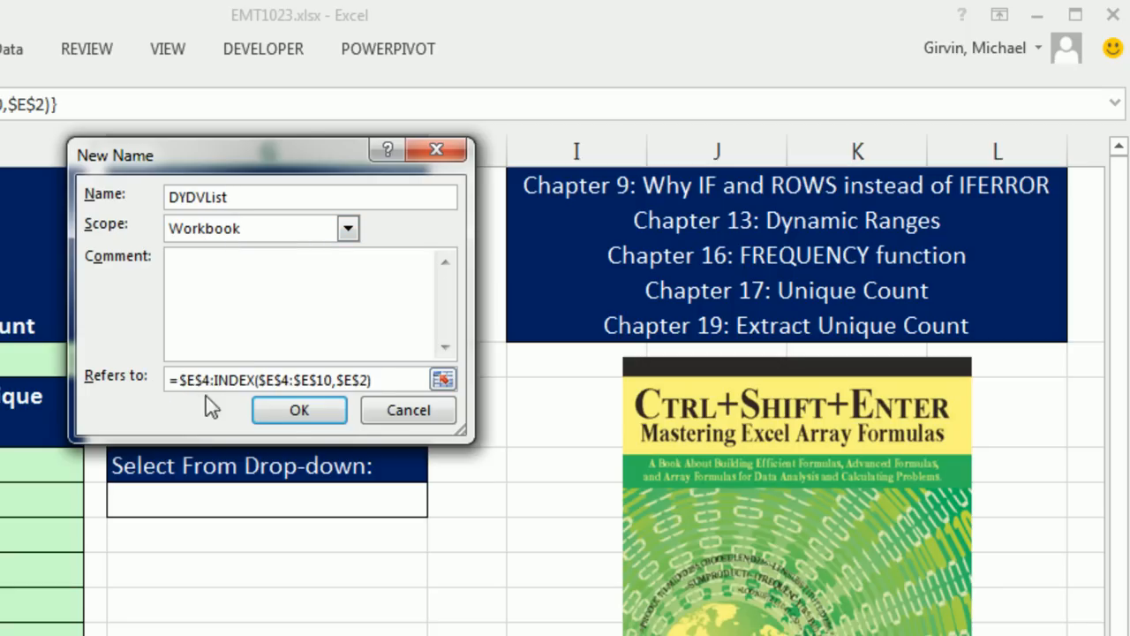
pyautogui.click(298, 410)
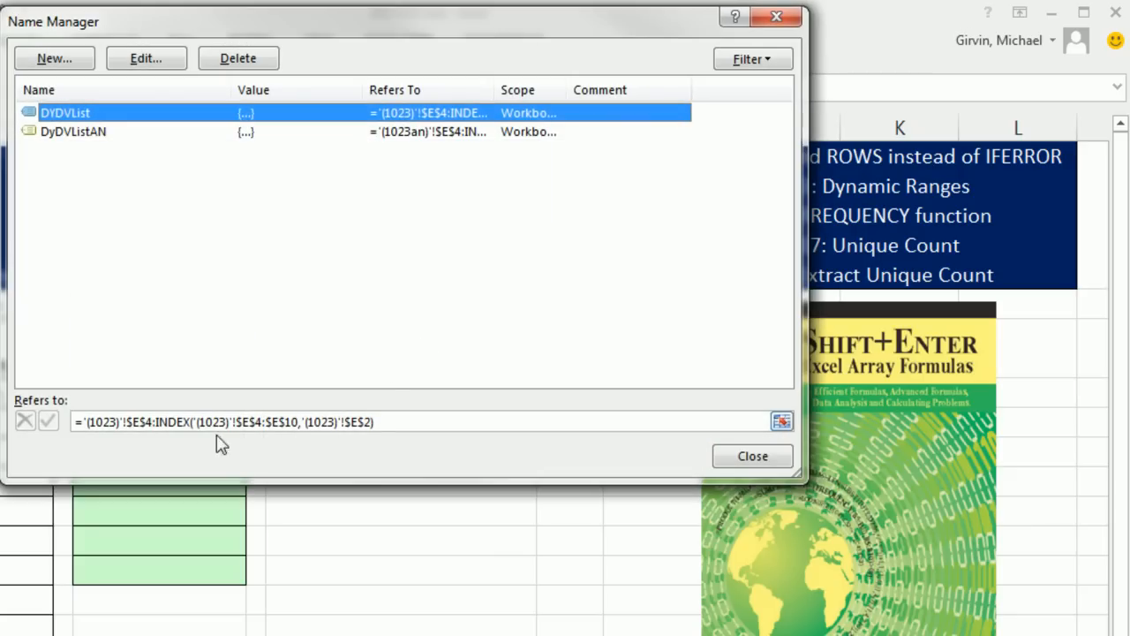
pyautogui.moveTo(247, 378)
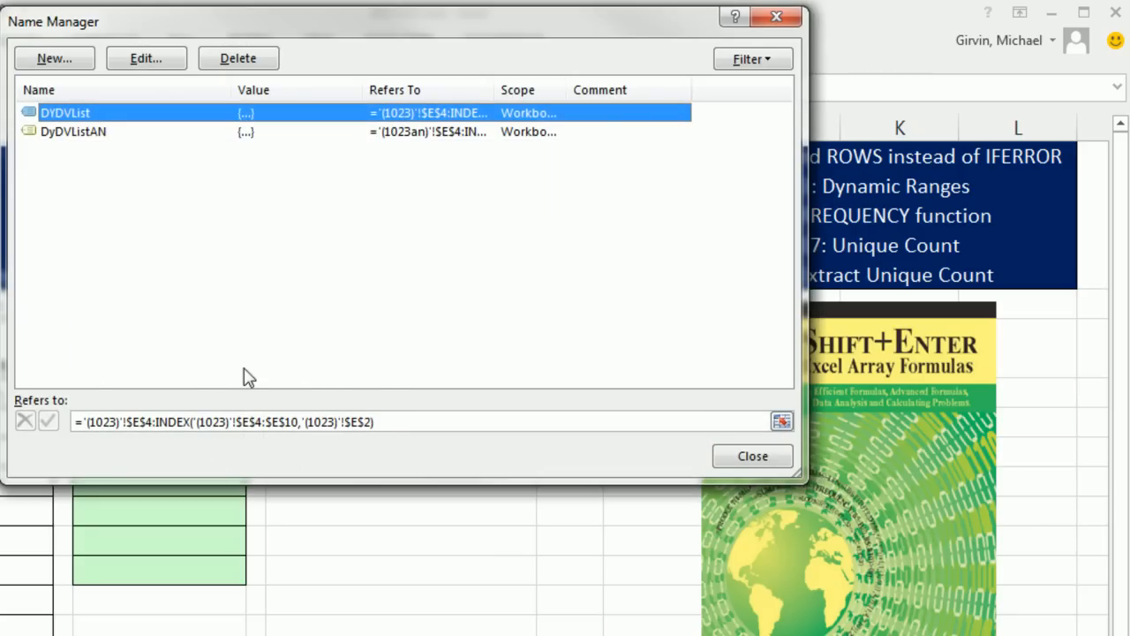
pyautogui.moveTo(395, 445)
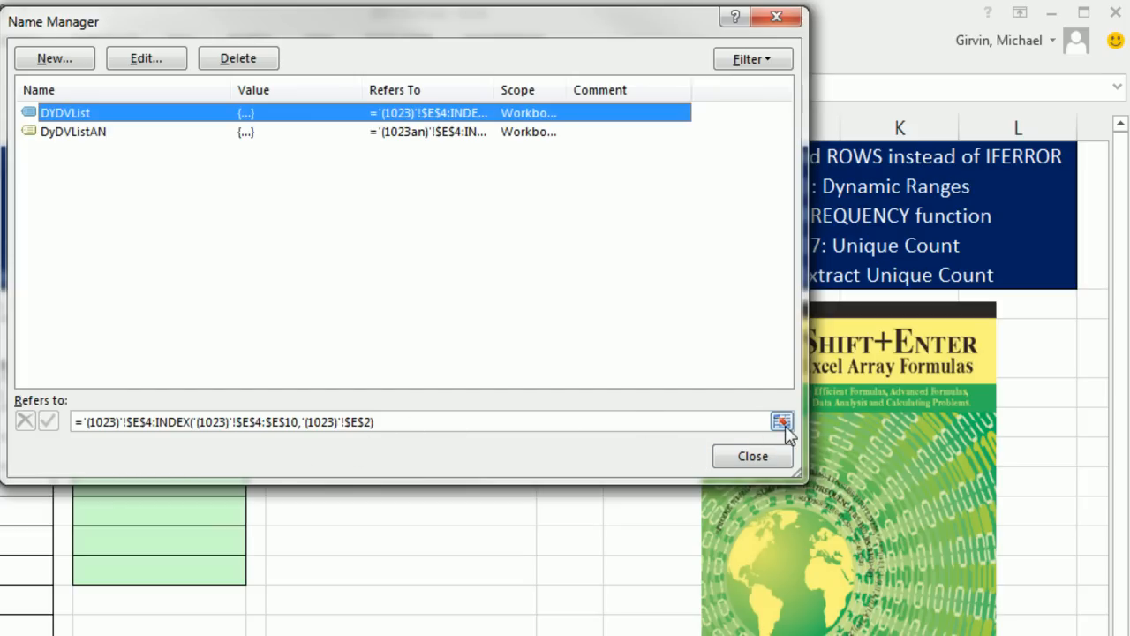
pyautogui.click(777, 422)
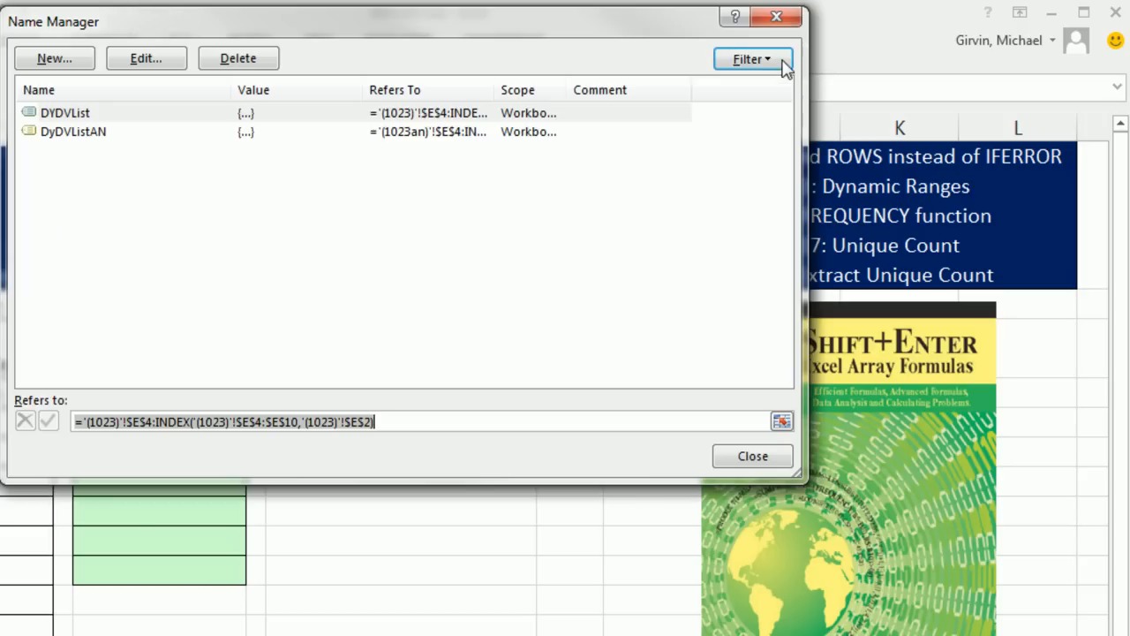
pyautogui.click(753, 455)
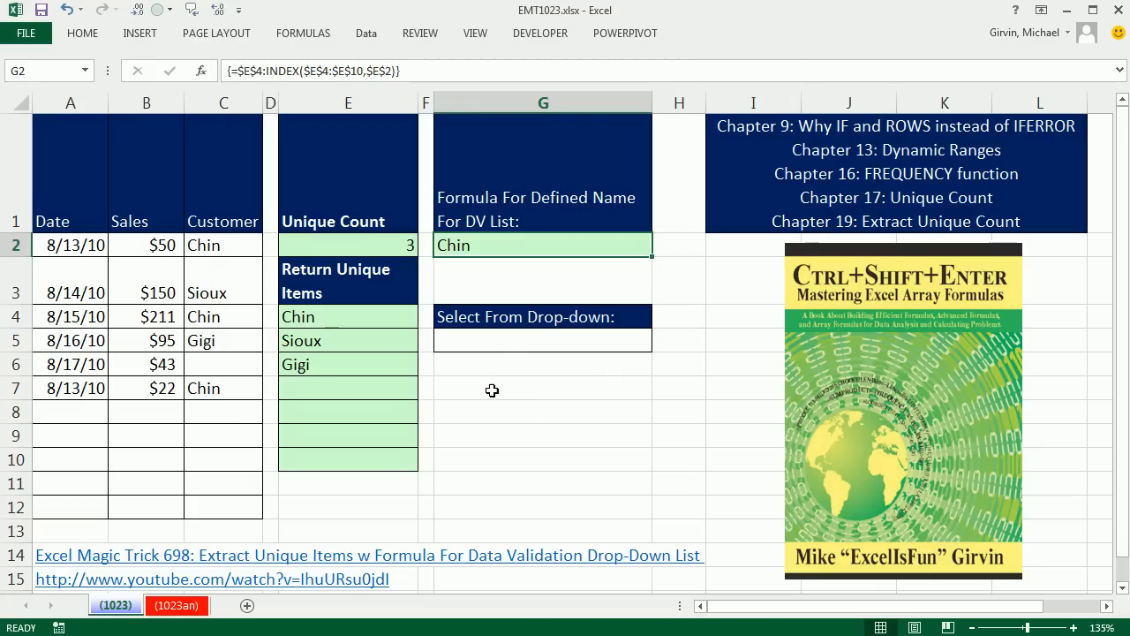
# Give G5 list-type data validation with =DYDVList as its source.
pyautogui.click(541, 339)
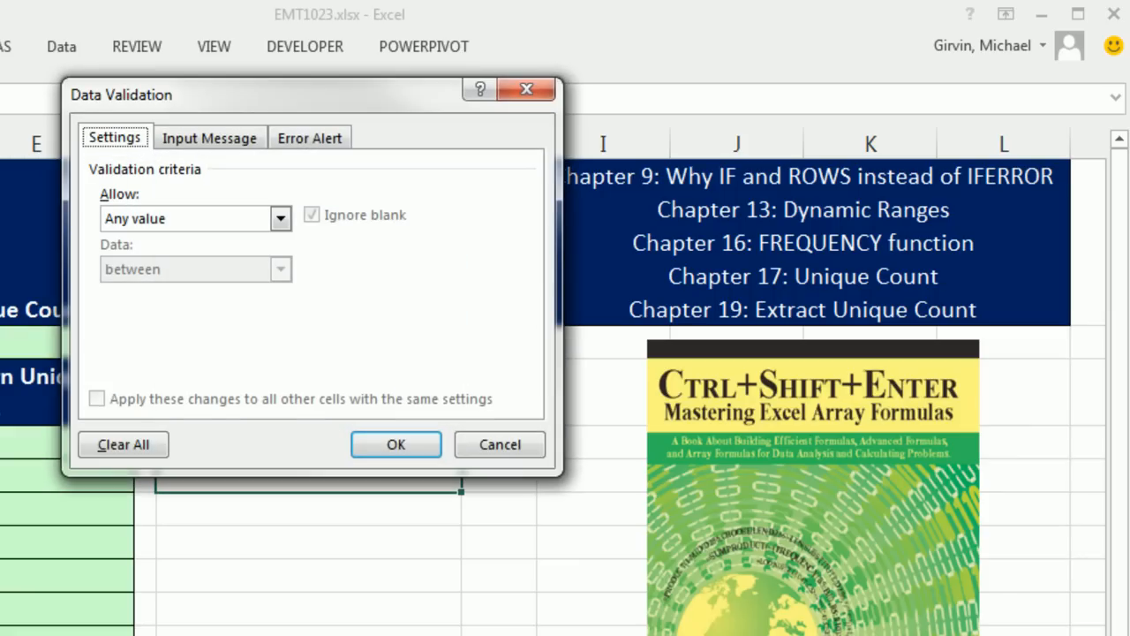
pyautogui.click(281, 219)
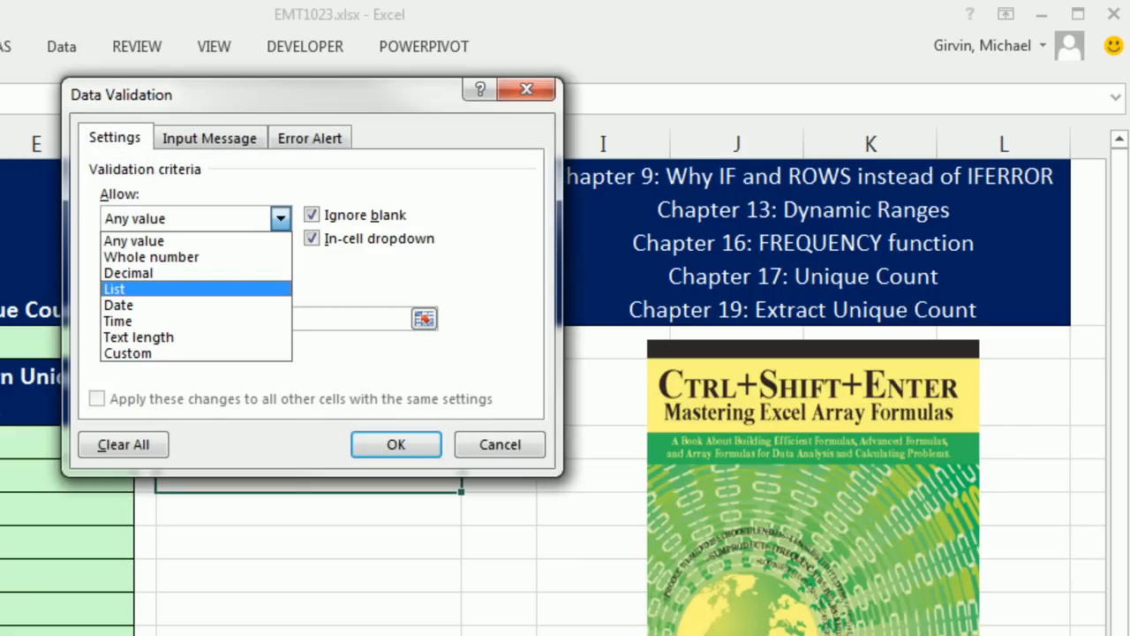
pyautogui.click(116, 289)
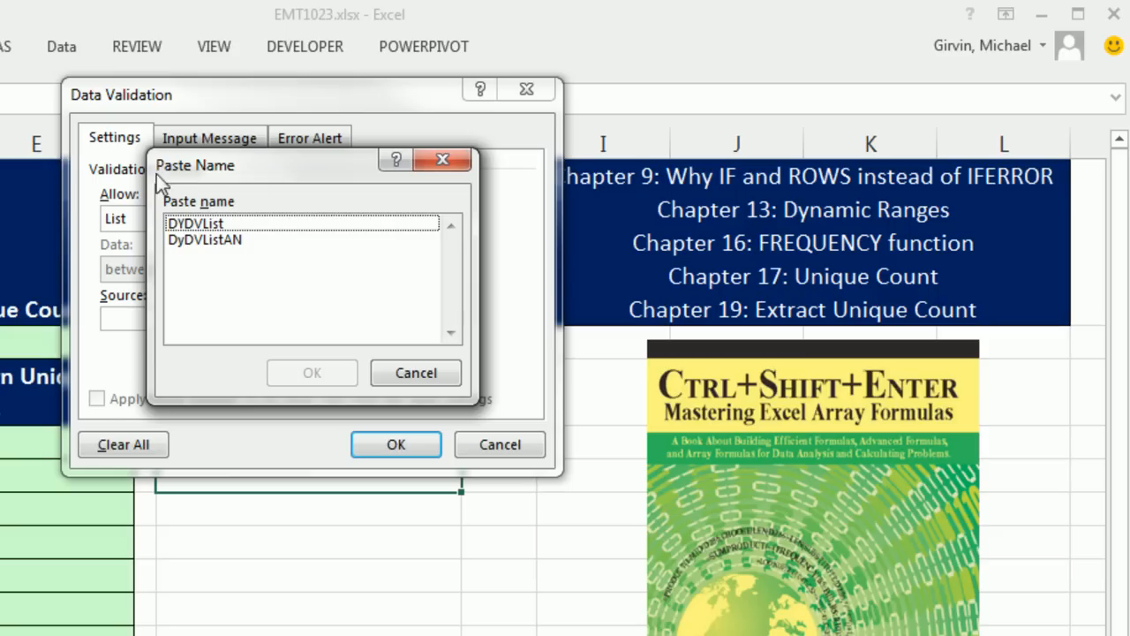
pyautogui.moveTo(195, 240)
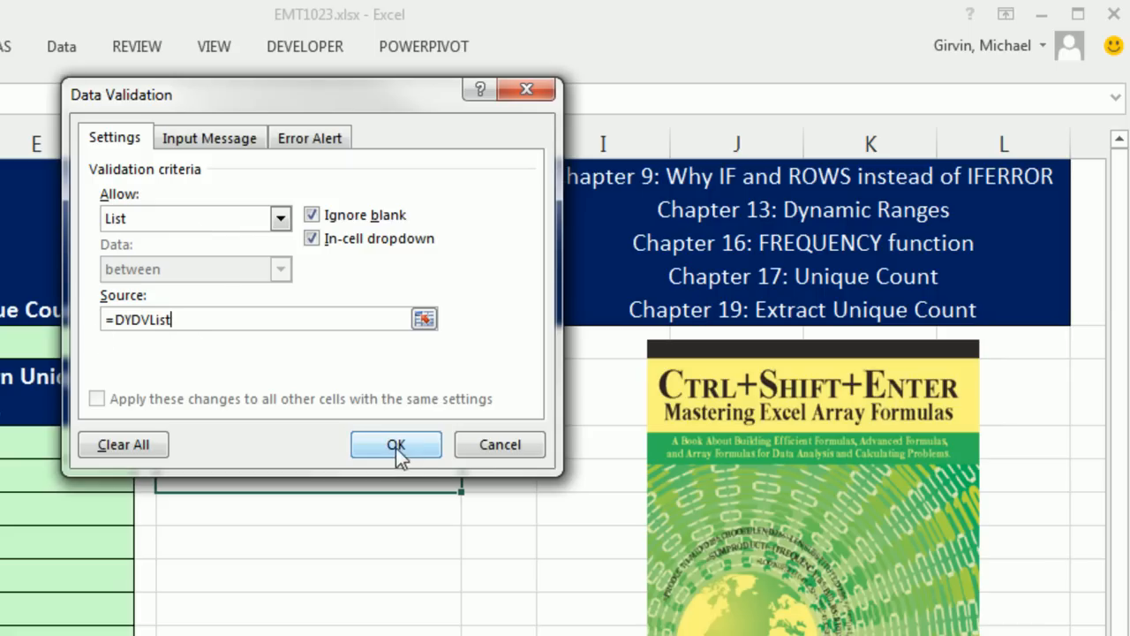
pyautogui.click(395, 445)
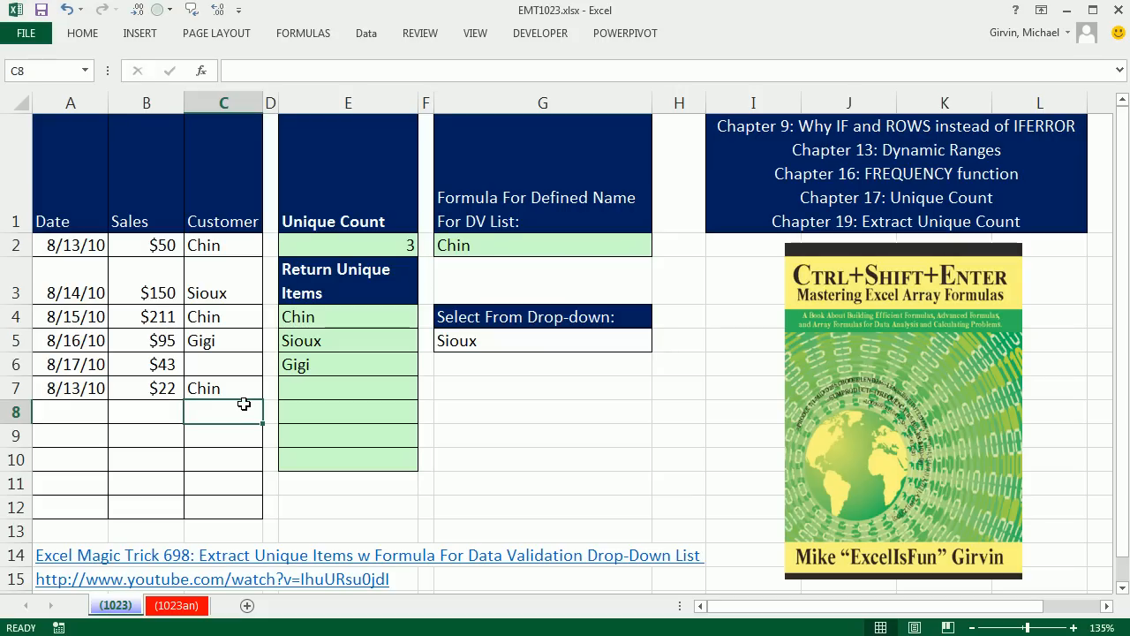
# Add customer Do in C8, confirm it shows in G5's drop-down, then choose Chin.
pyautogui.write('Do')
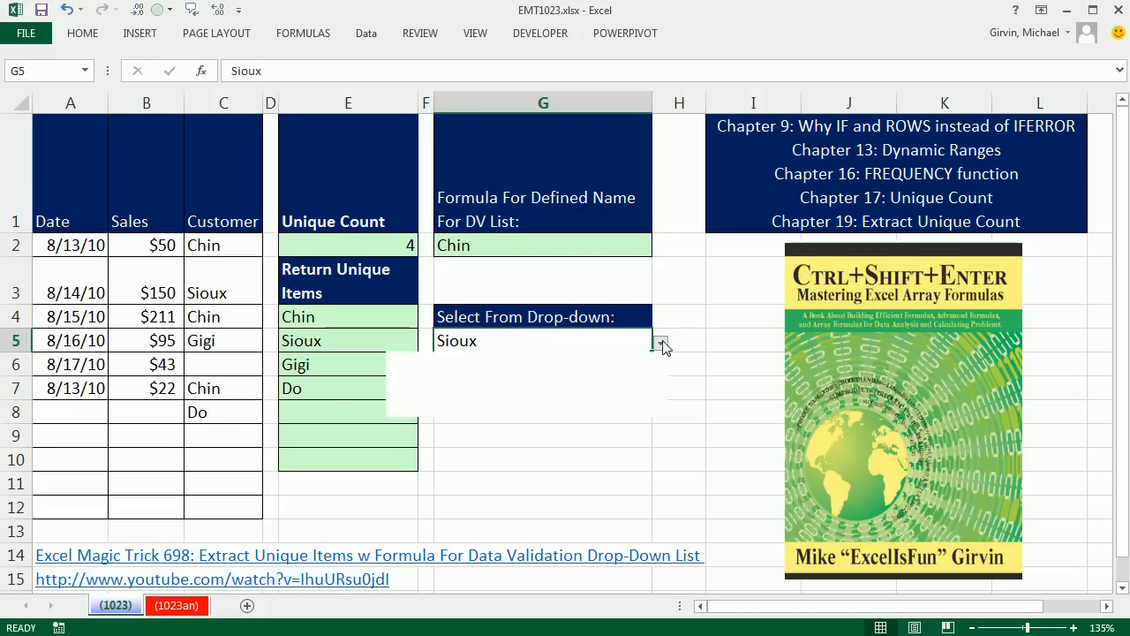
pyautogui.click(661, 342)
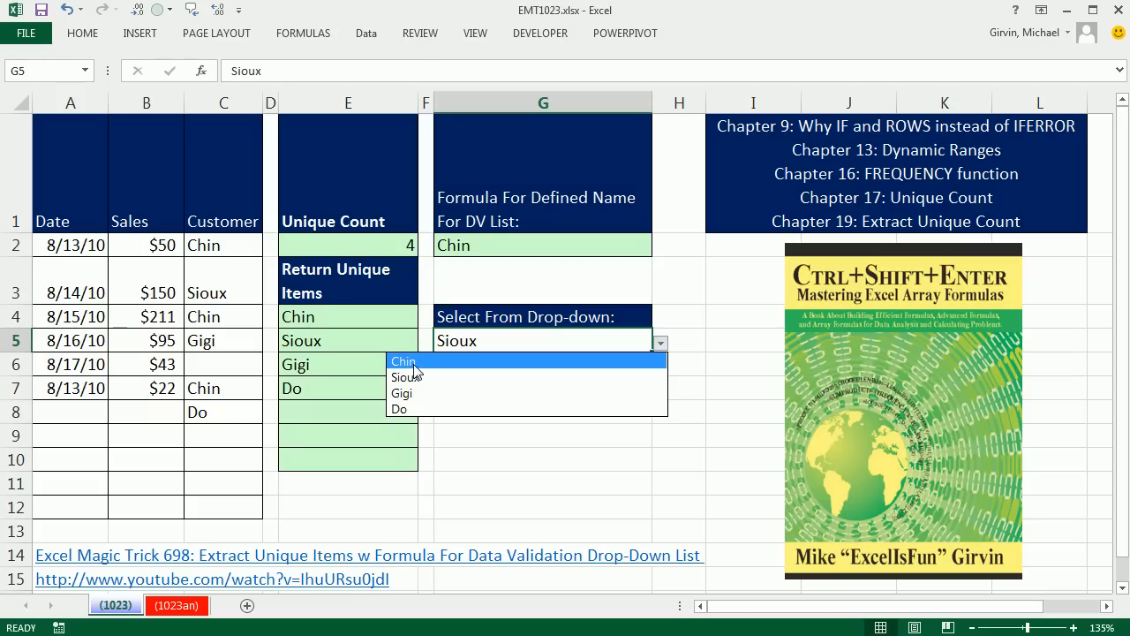
pyautogui.moveTo(250, 487)
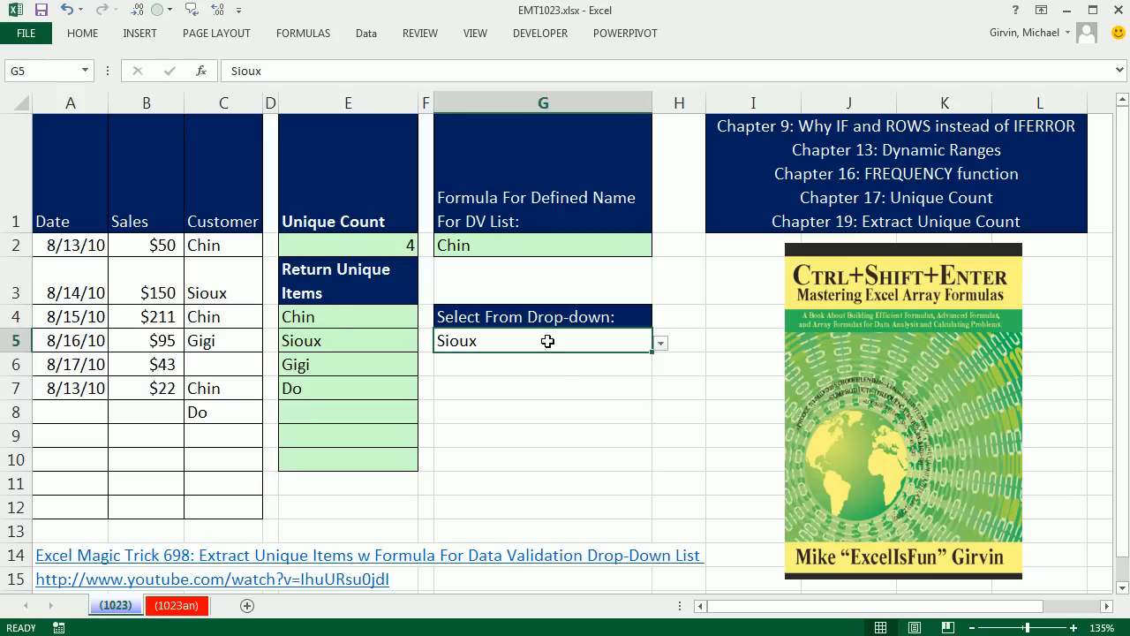
pyautogui.moveTo(336, 478)
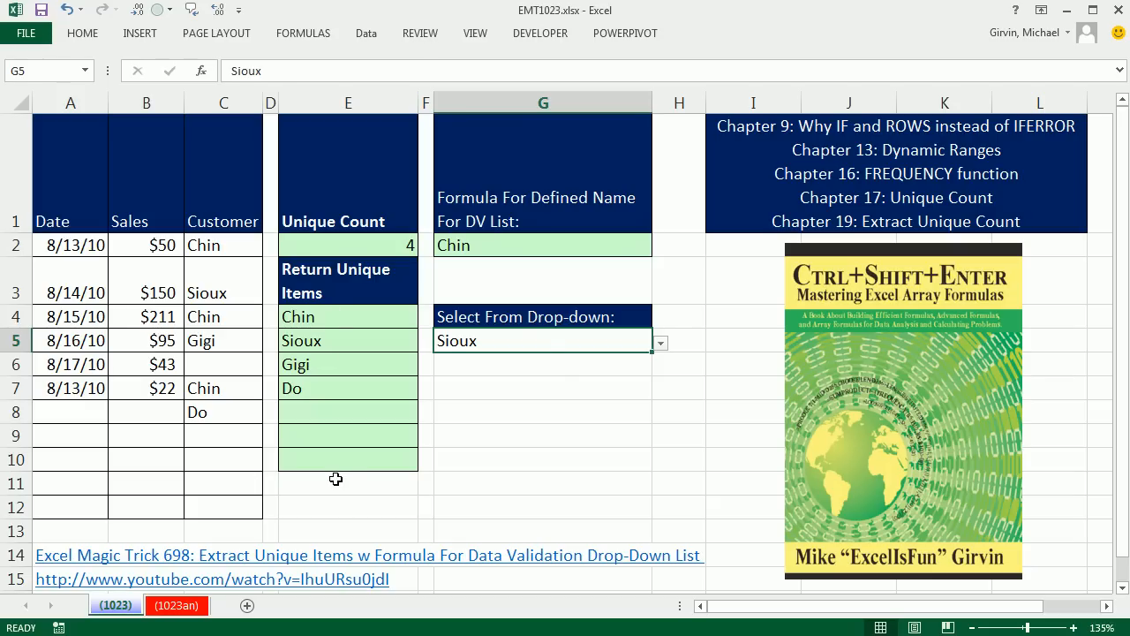
pyautogui.moveTo(596, 233)
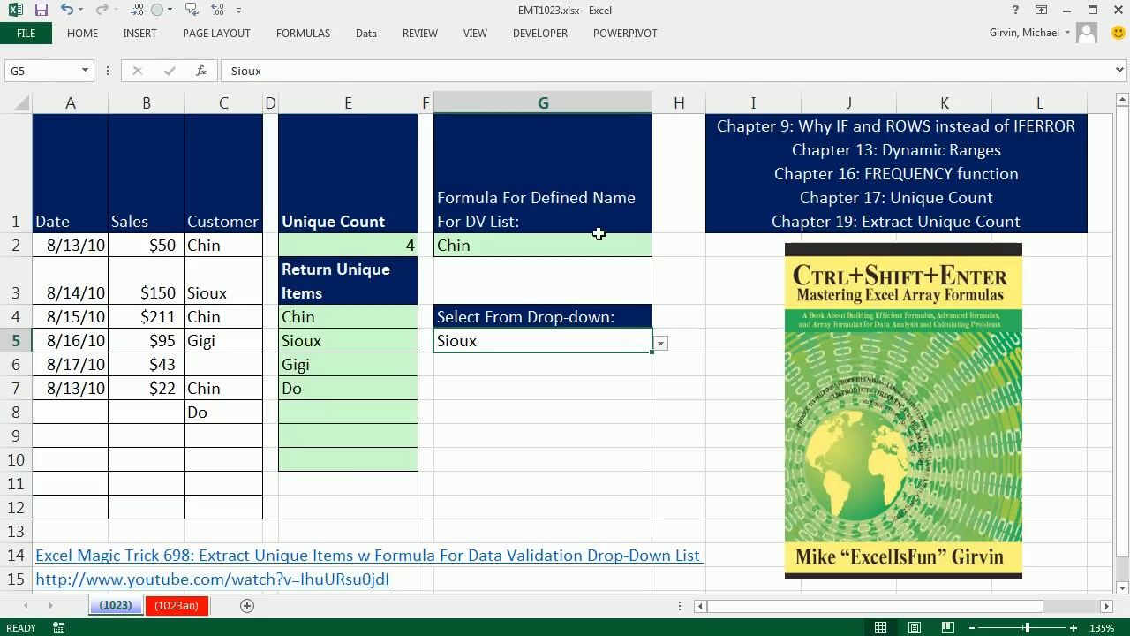
pyautogui.moveTo(897, 360)
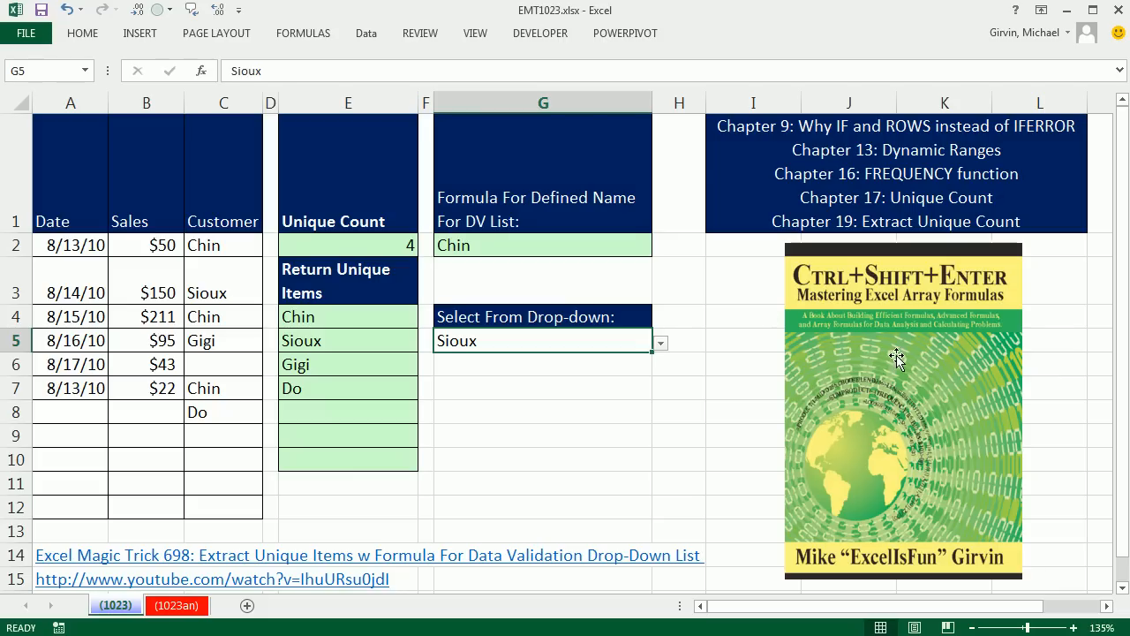
pyautogui.moveTo(904, 311)
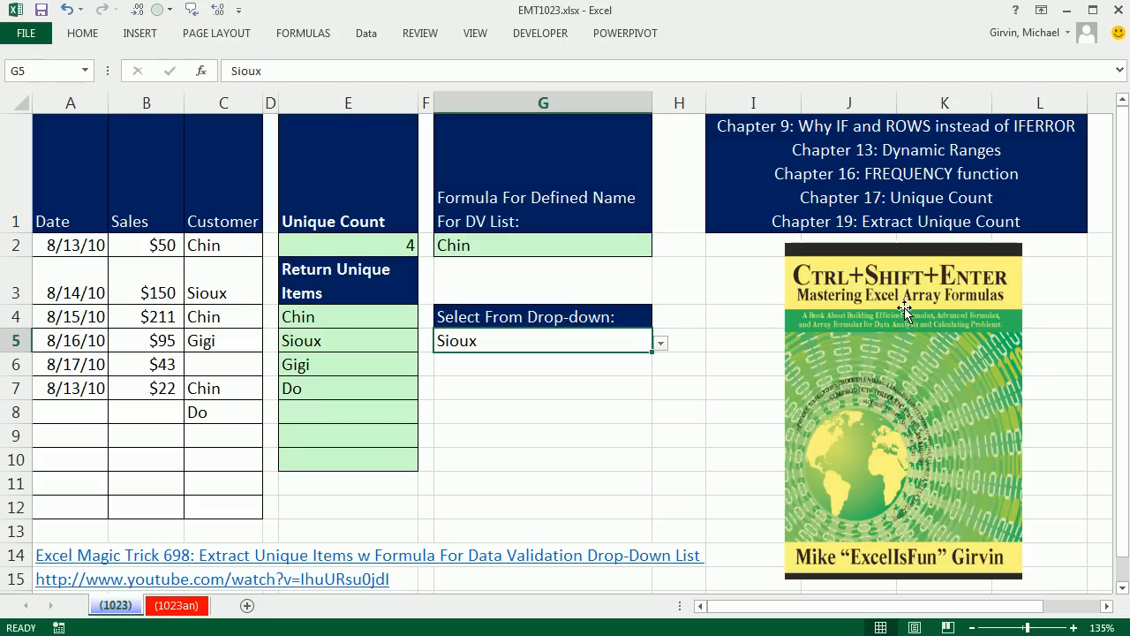
pyautogui.moveTo(980, 417)
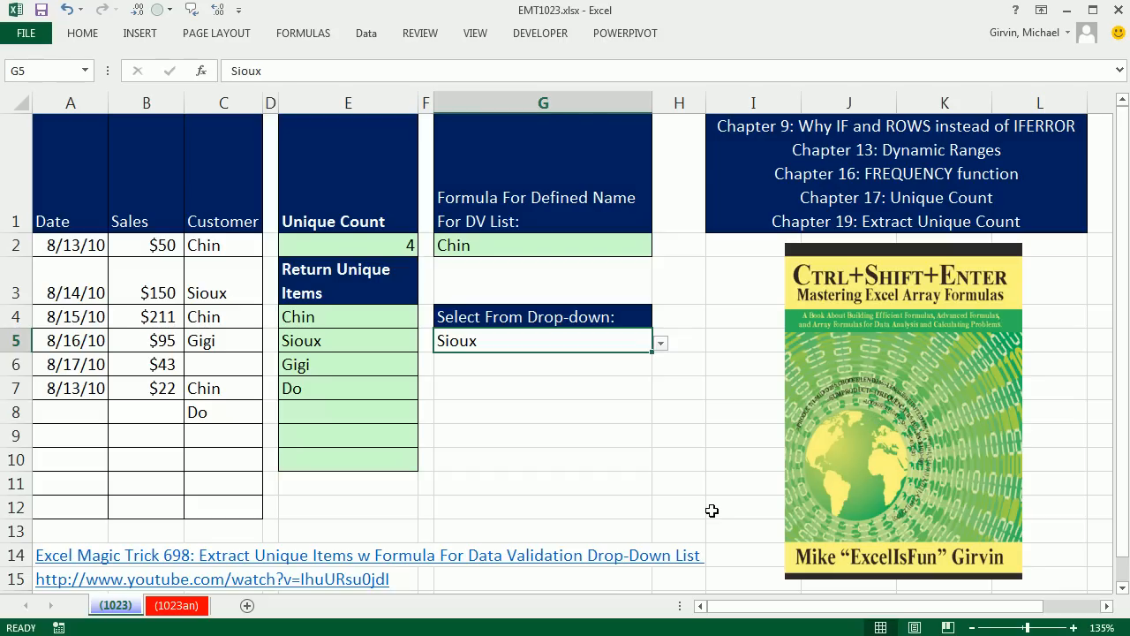
pyautogui.moveTo(987, 311)
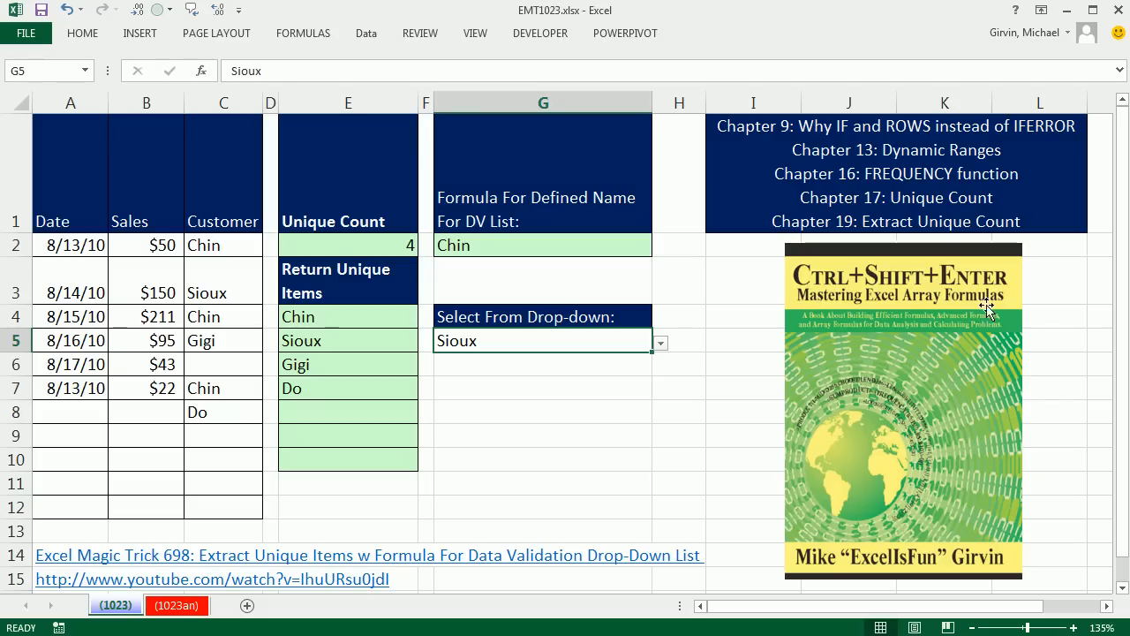
pyautogui.moveTo(870, 475)
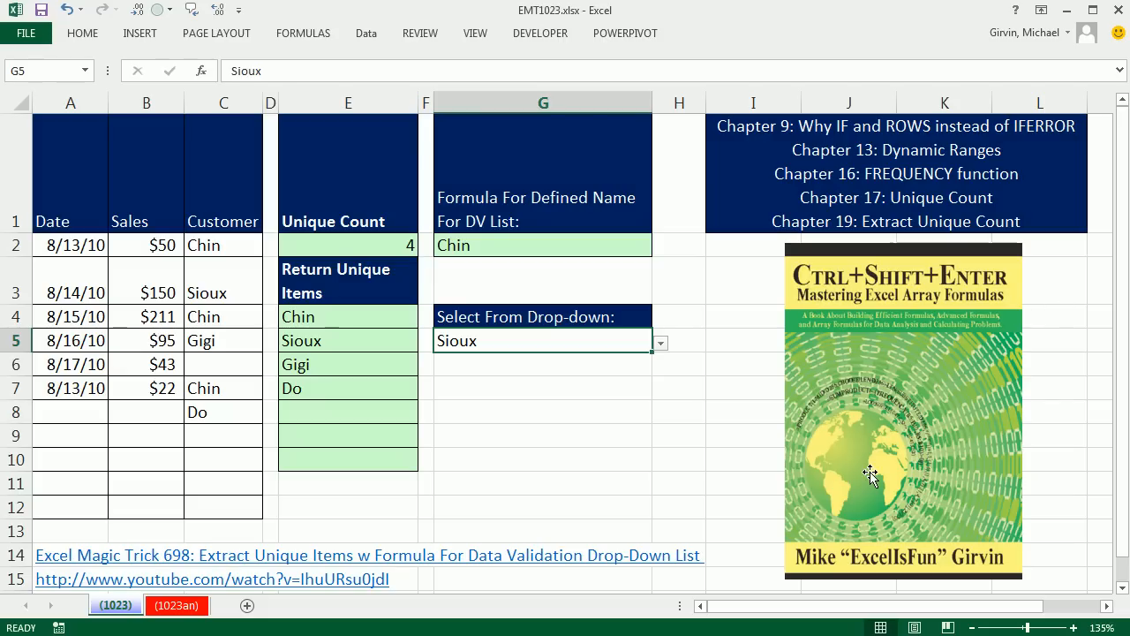
pyautogui.moveTo(696, 353)
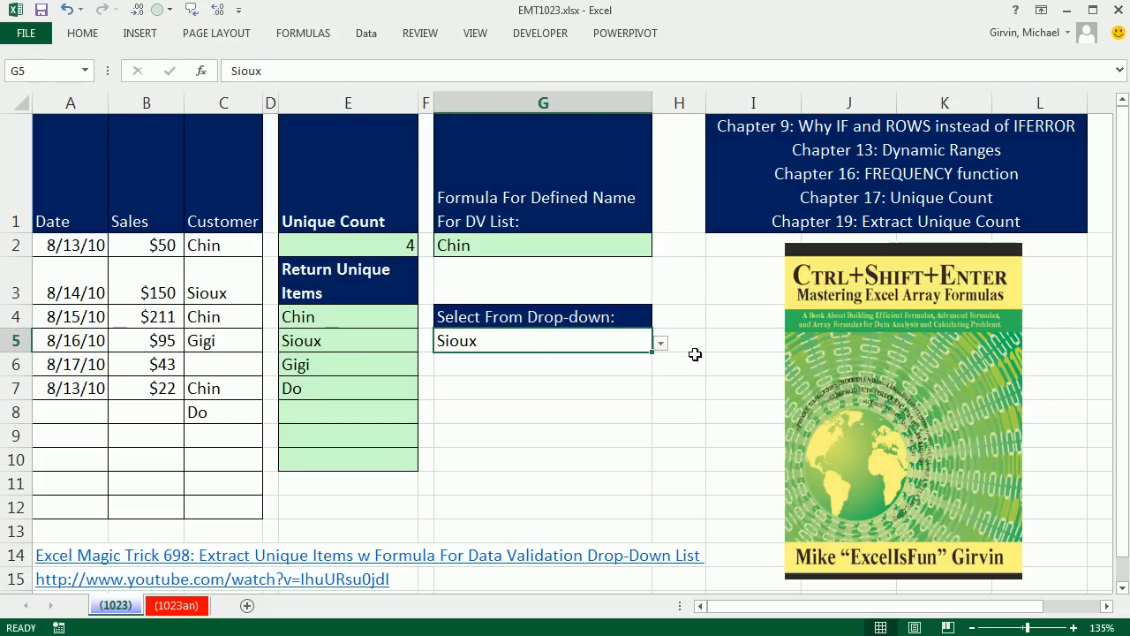
pyautogui.click(660, 343)
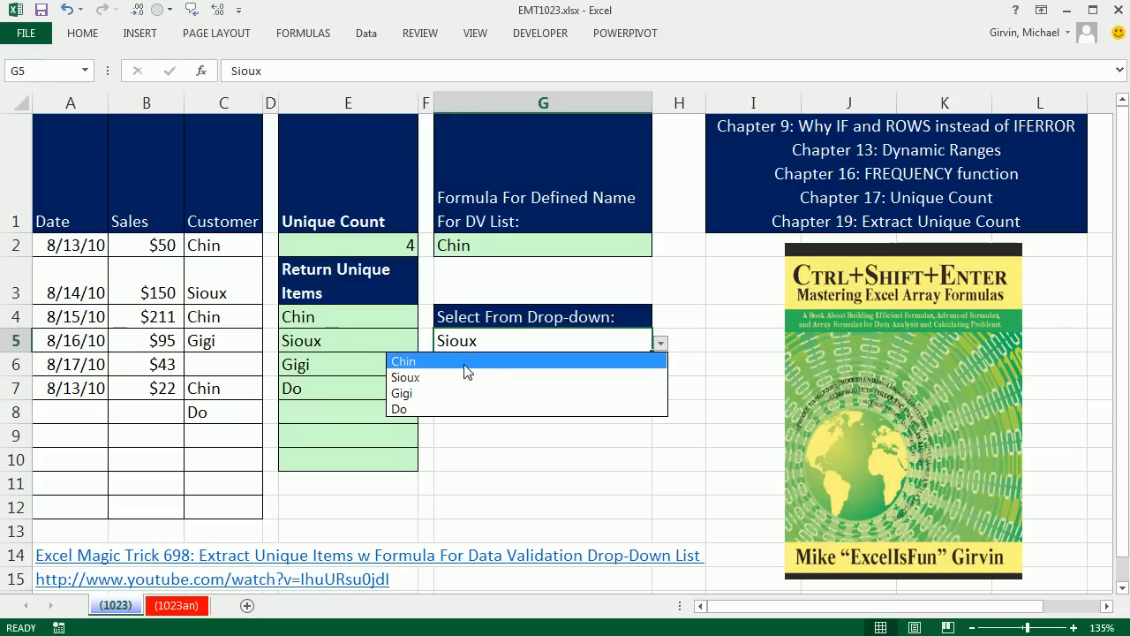
pyautogui.click(402, 360)
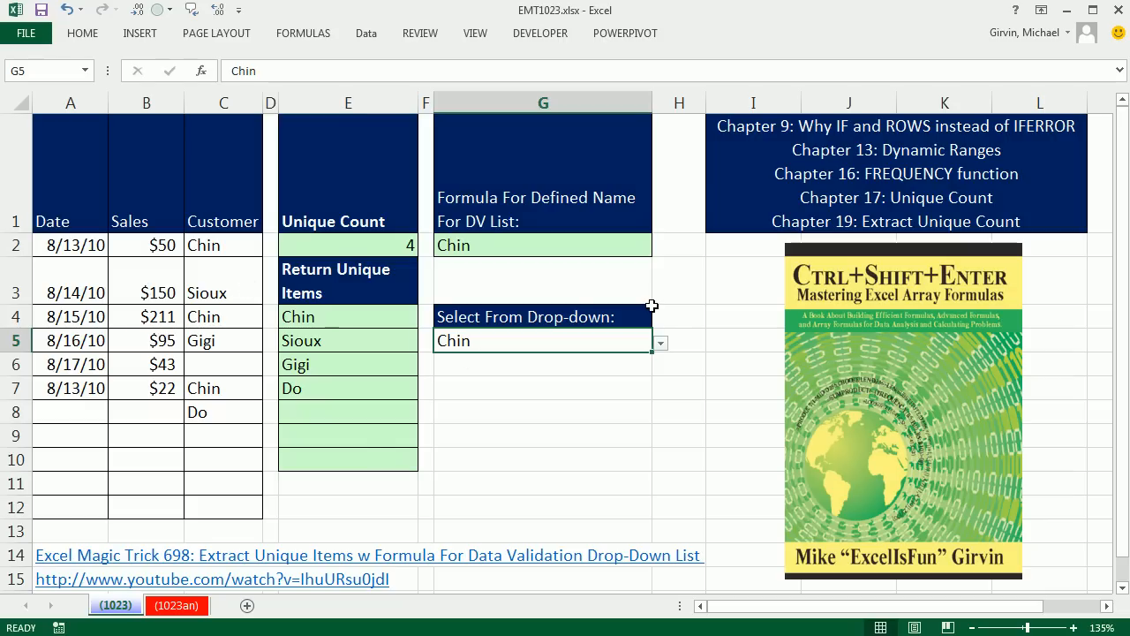
pyautogui.moveTo(650, 303)
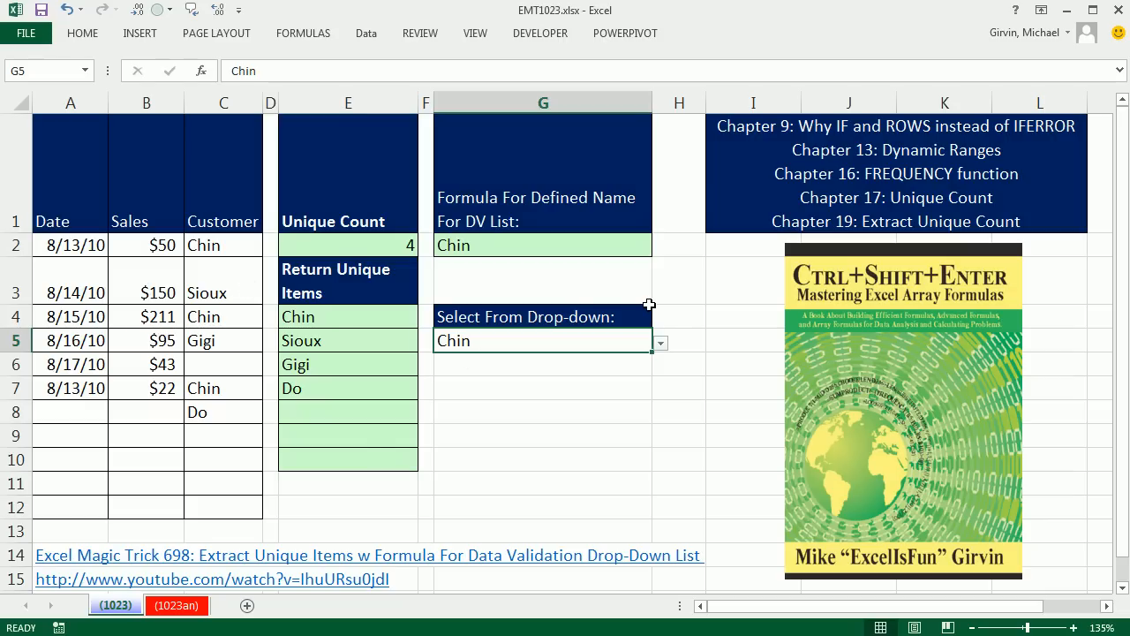